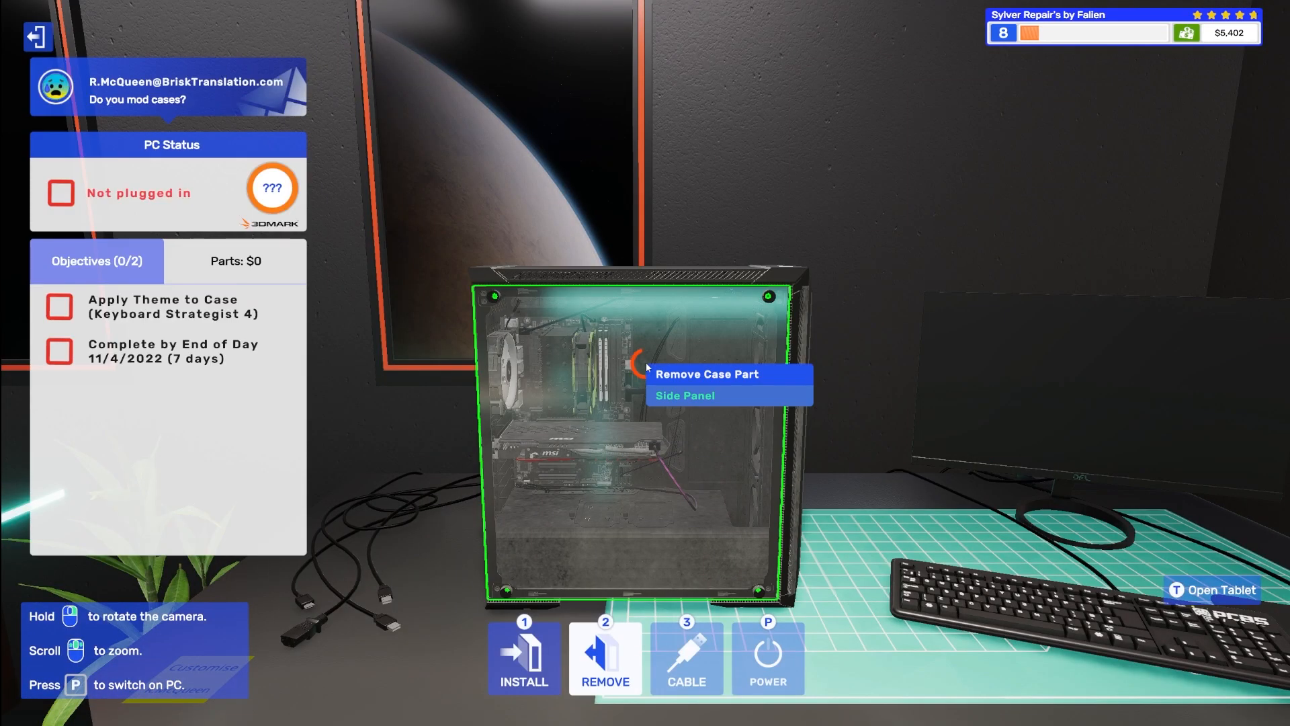
Step: Remove the case's side panel and blow all the dust out of the interior
left_click(684, 395)
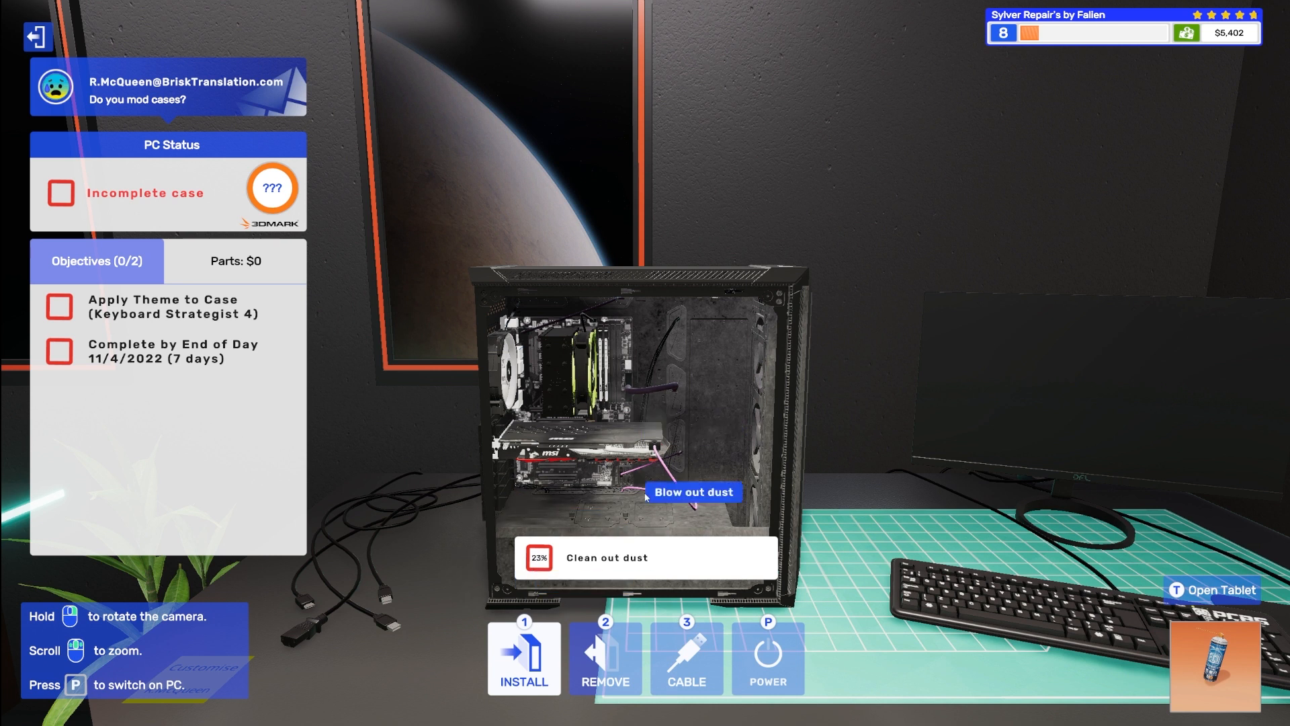
left_click(692, 492)
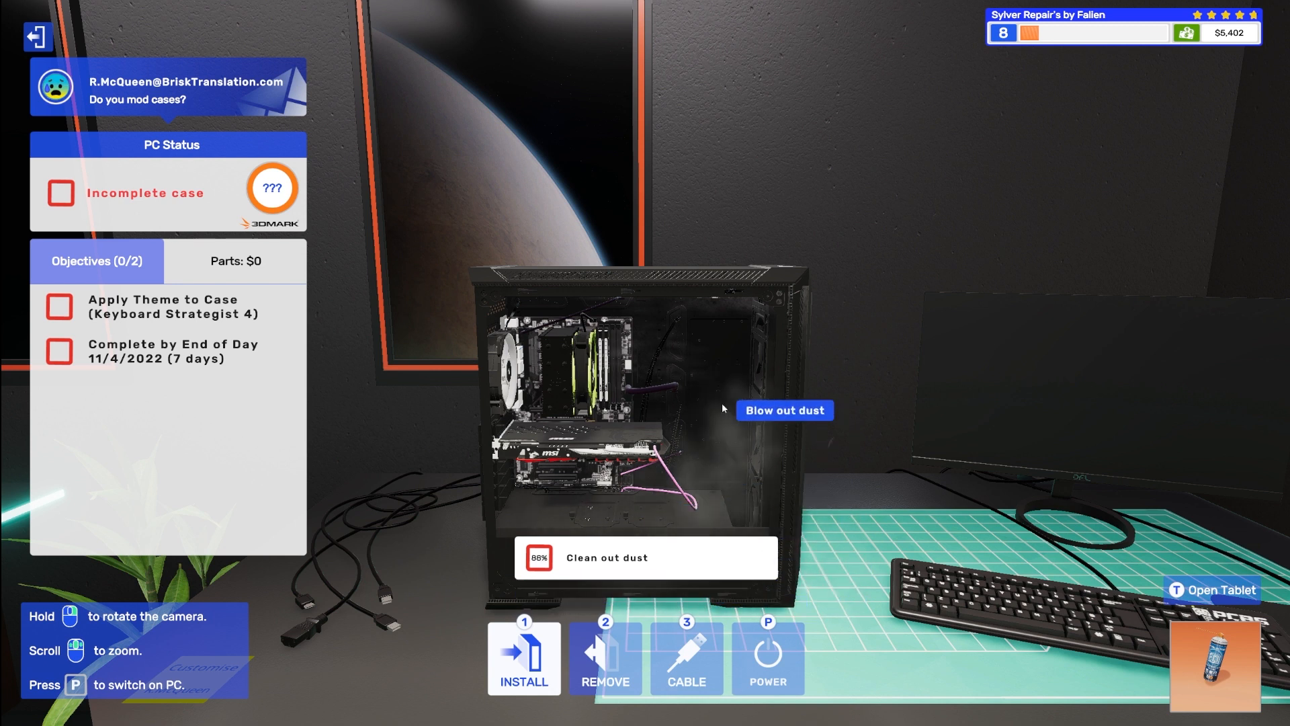
left_click(783, 409)
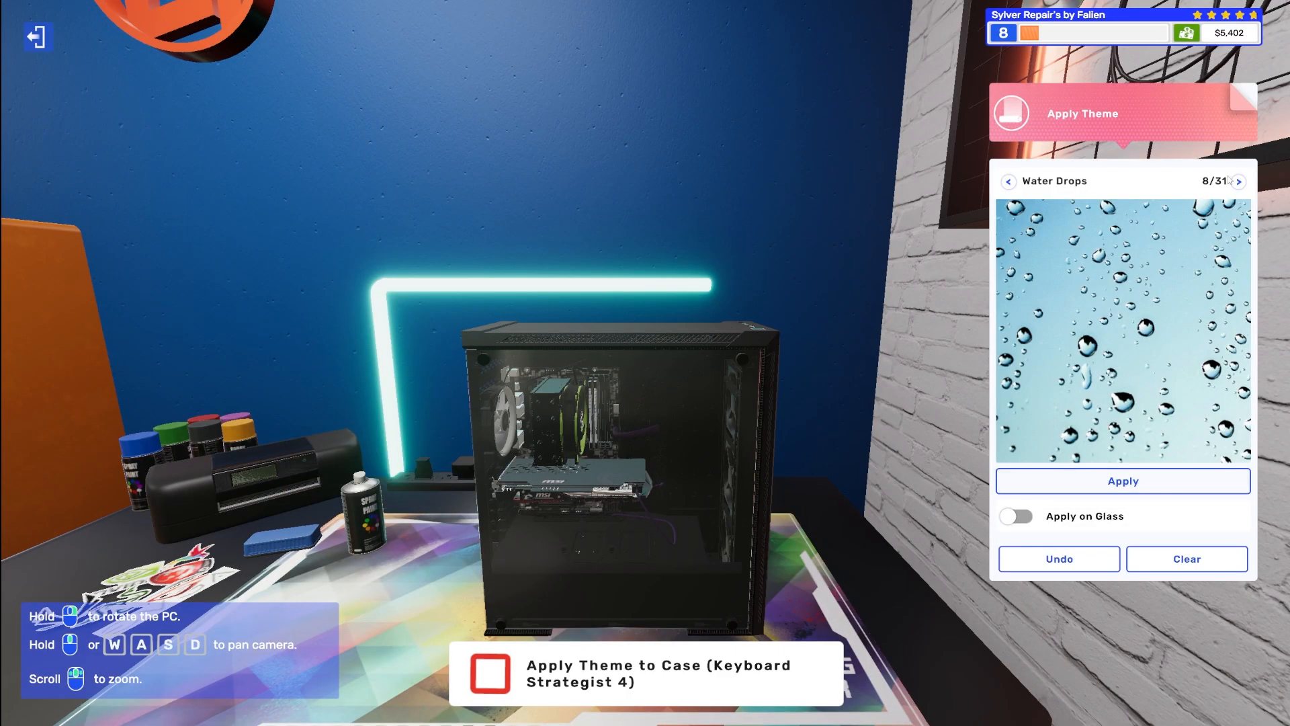
Step: Browse the themes to Keyboard Strategist 4 and apply it to the case
left_click(1239, 182)
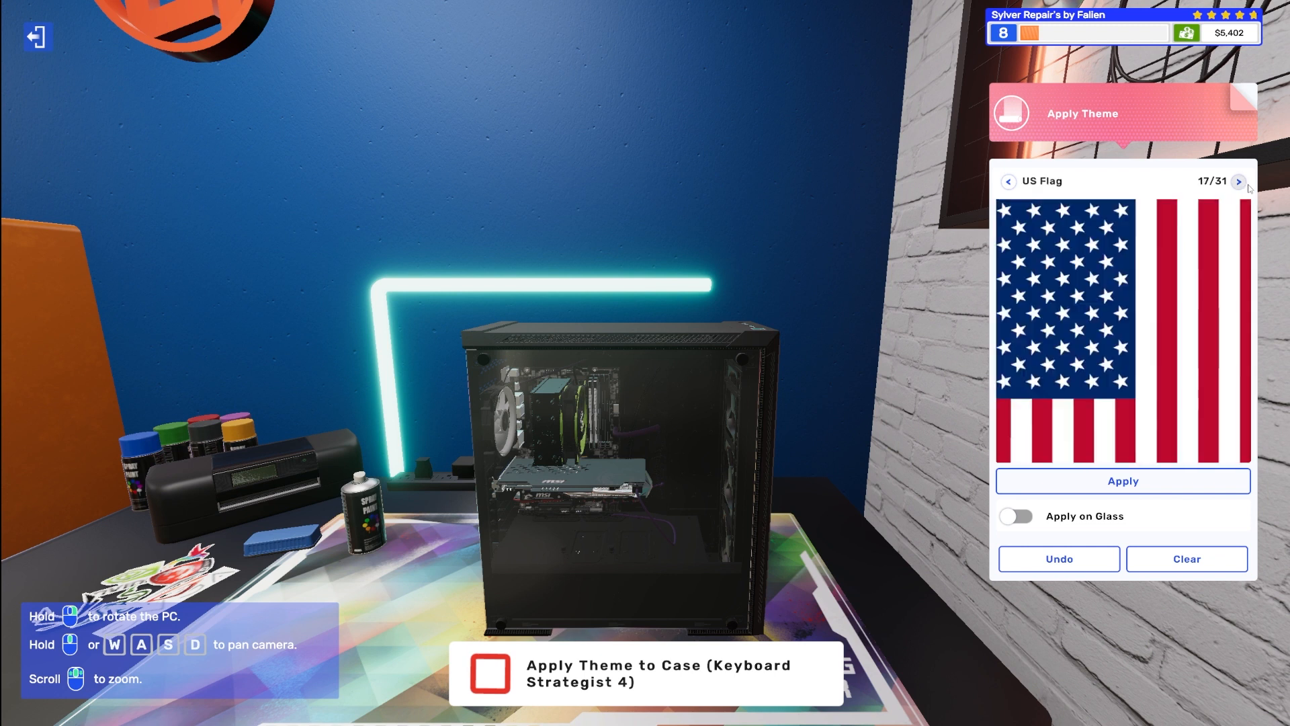
left_click(1238, 181)
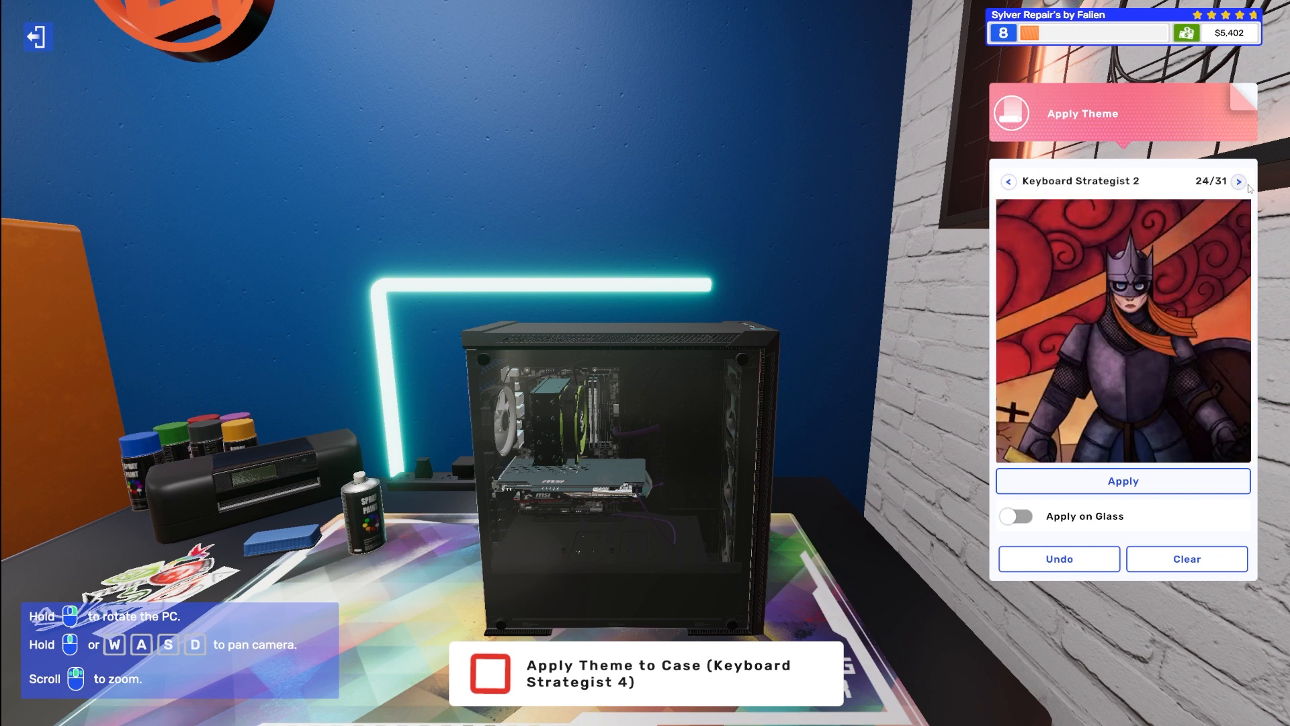
left_click(1240, 181)
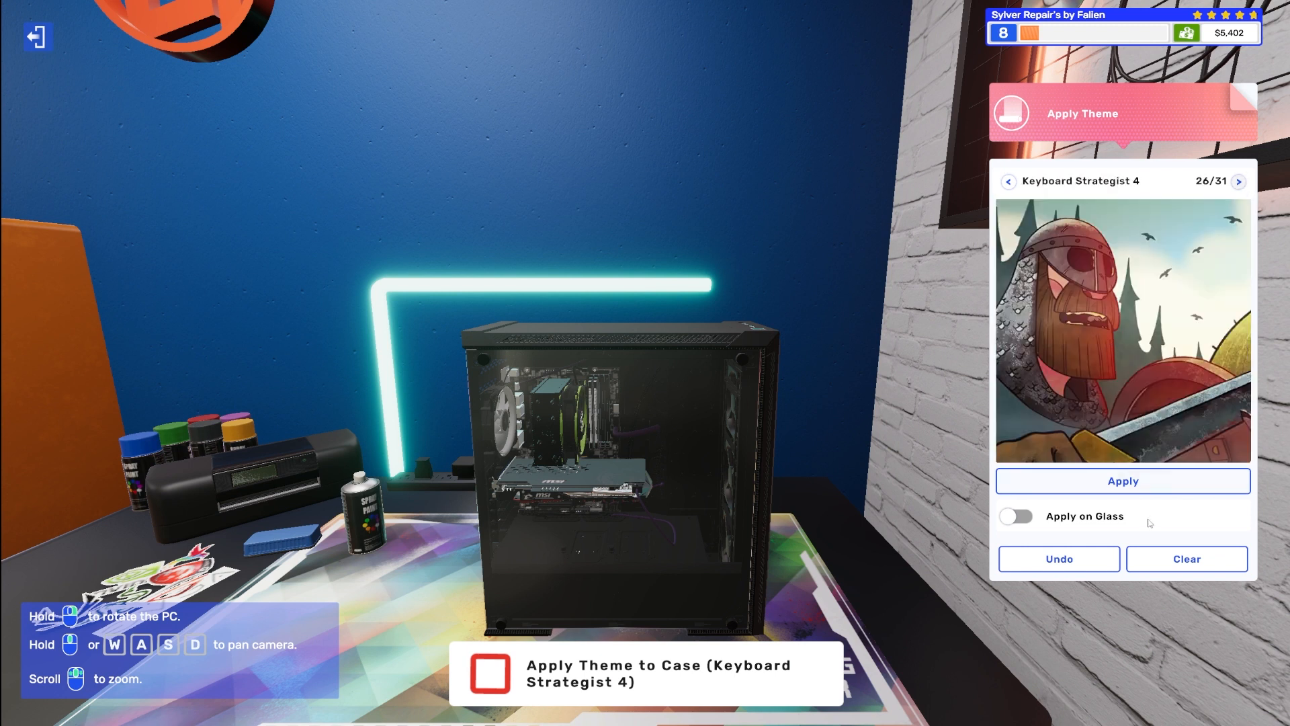
left_click(1121, 482)
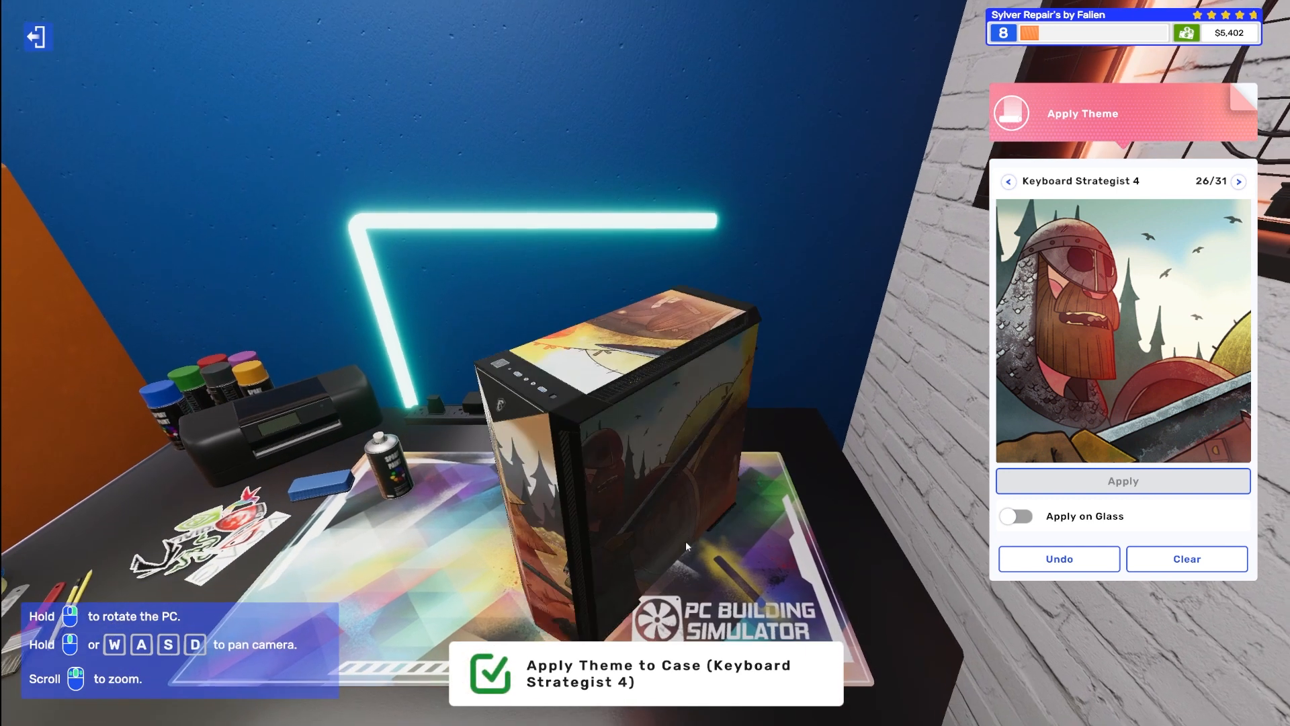
left_click(1121, 481)
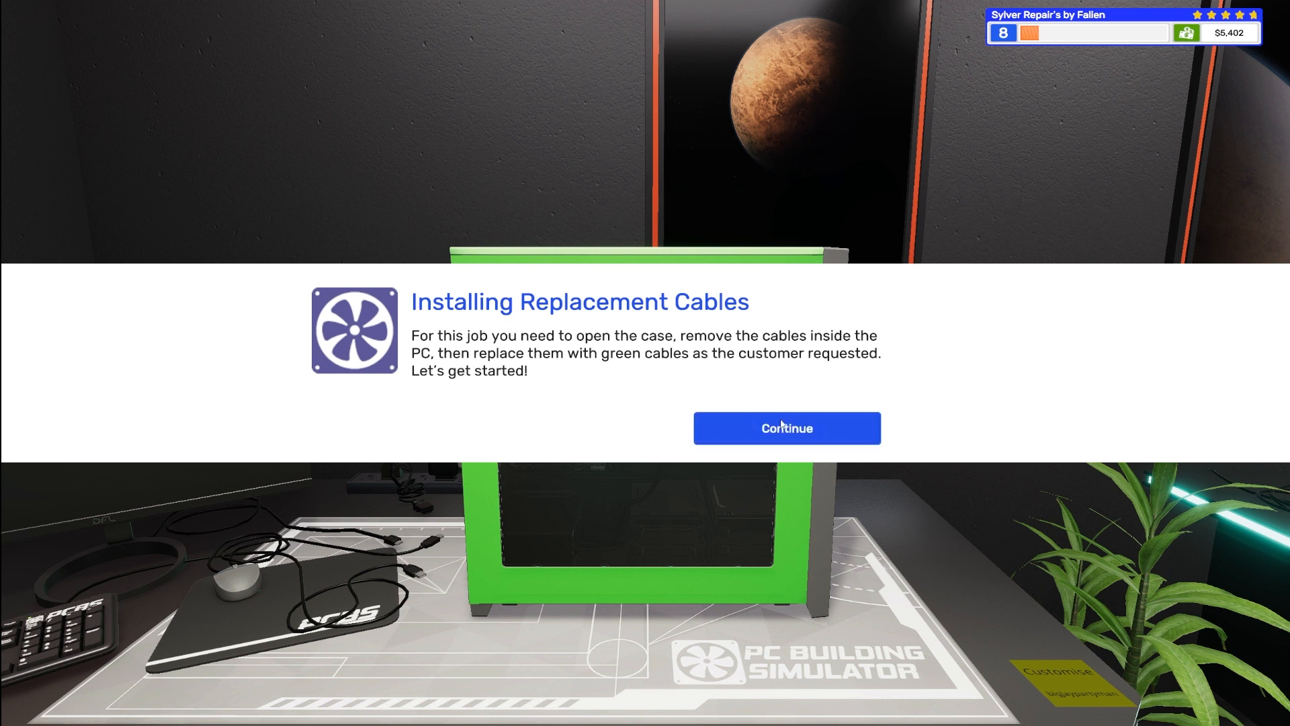
Step: Dismiss the cables job intro and unplug the old hard drive cable
left_click(786, 427)
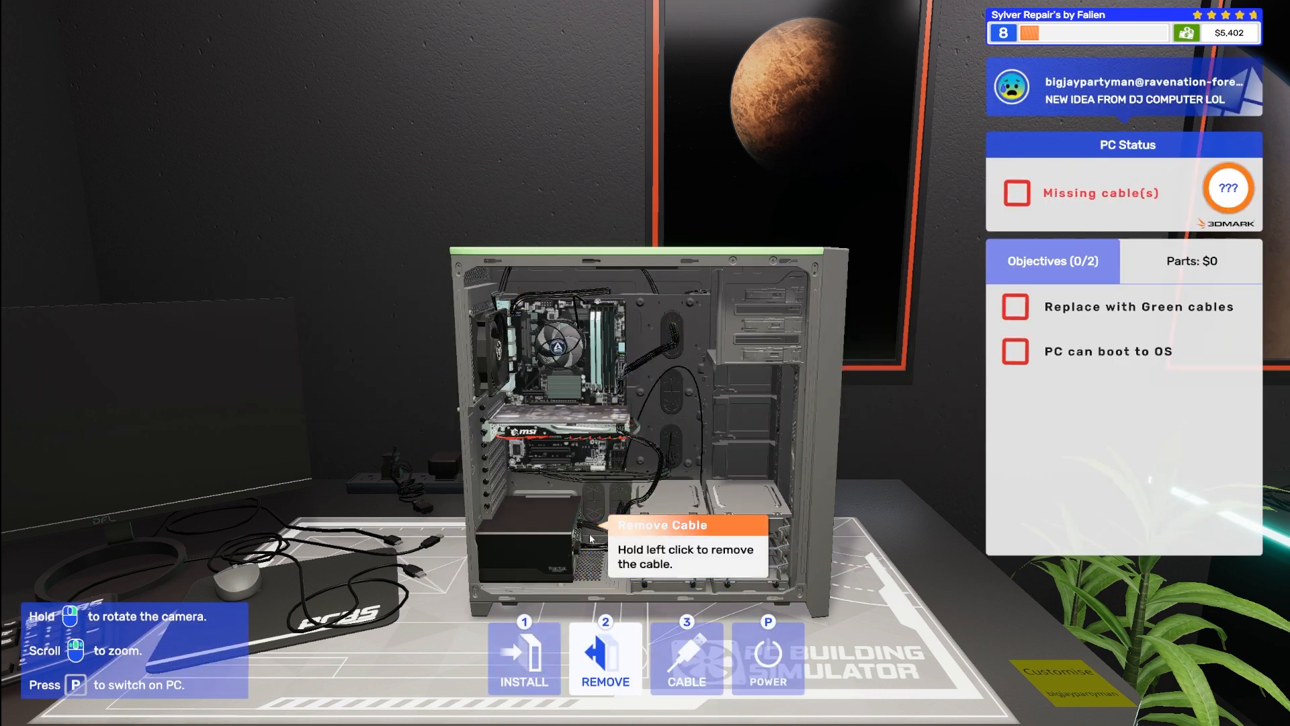
left_click(589, 539)
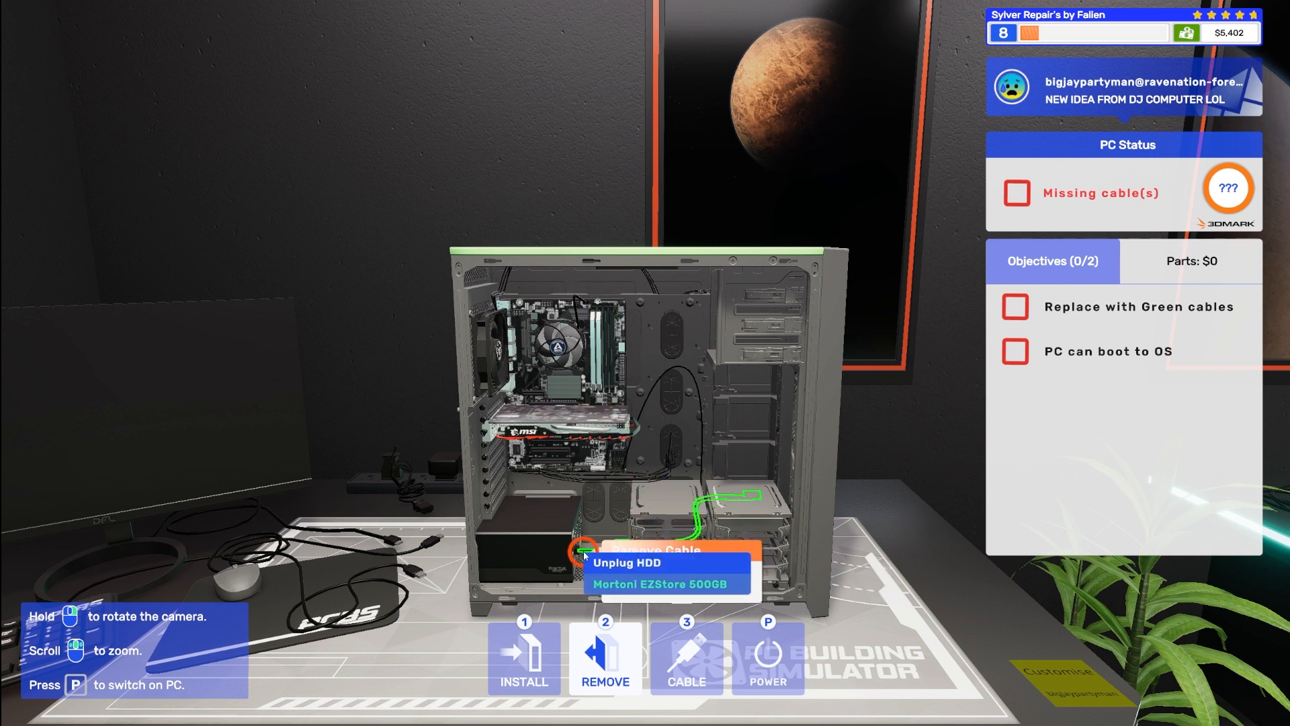
left_click(625, 563)
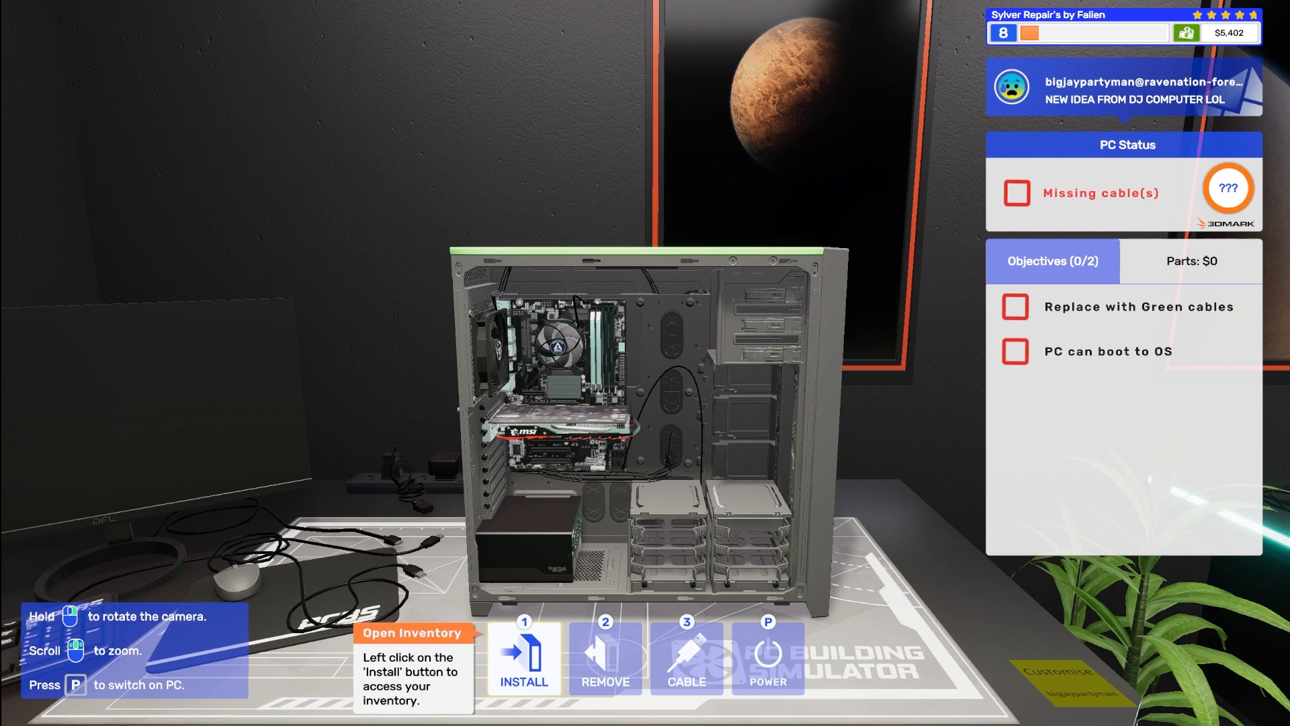
Step: Pick the green cable set from the Cables inventory and install it in the case
left_click(522, 658)
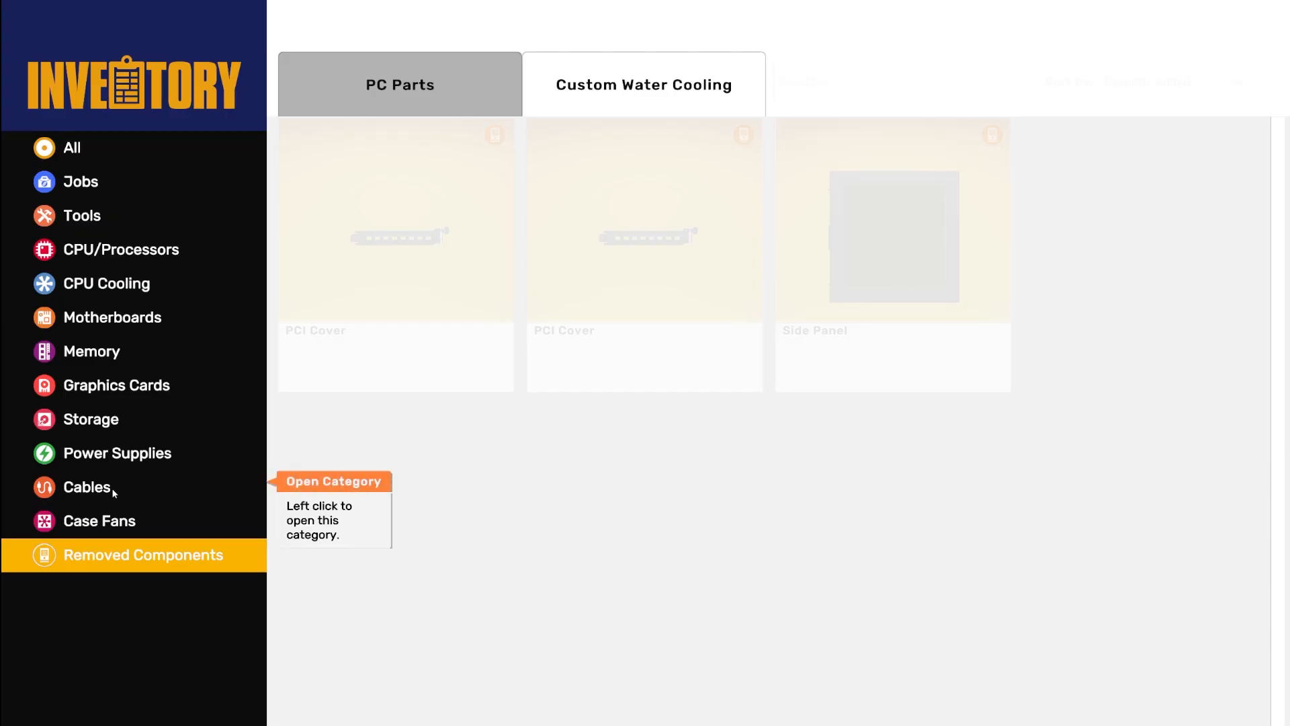
left_click(86, 486)
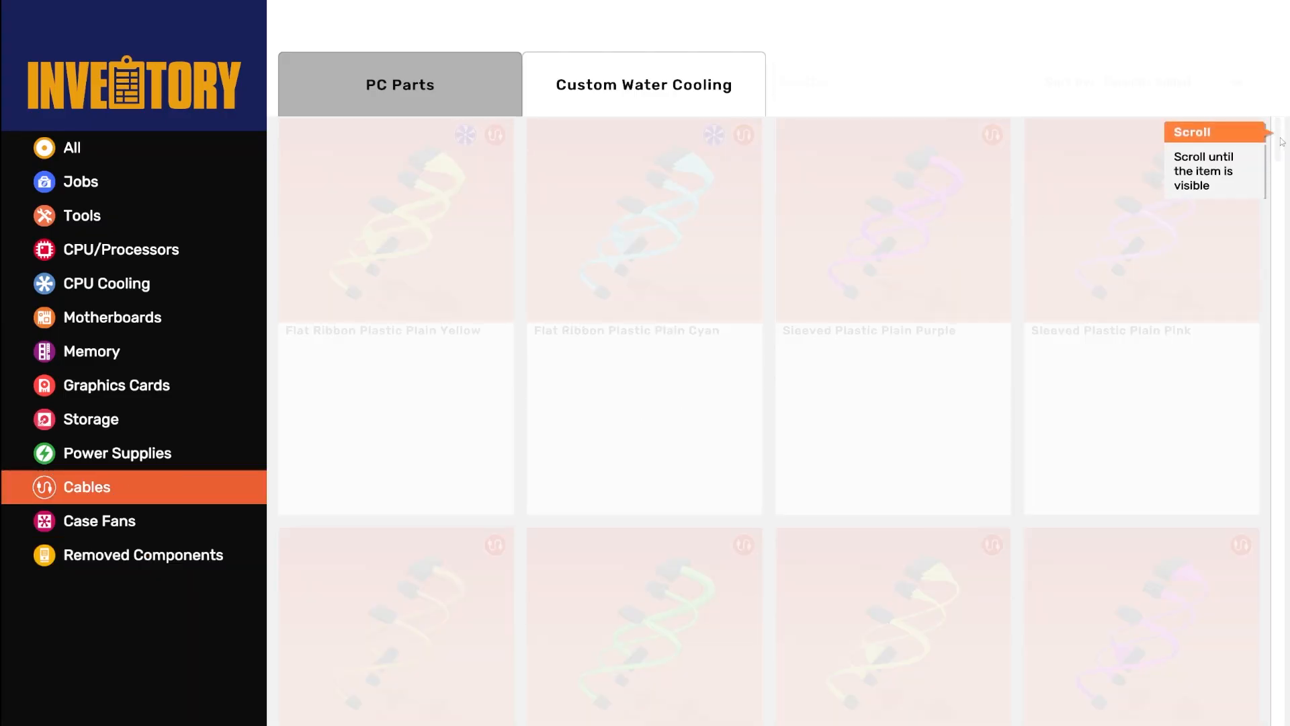
scroll("down", 3)
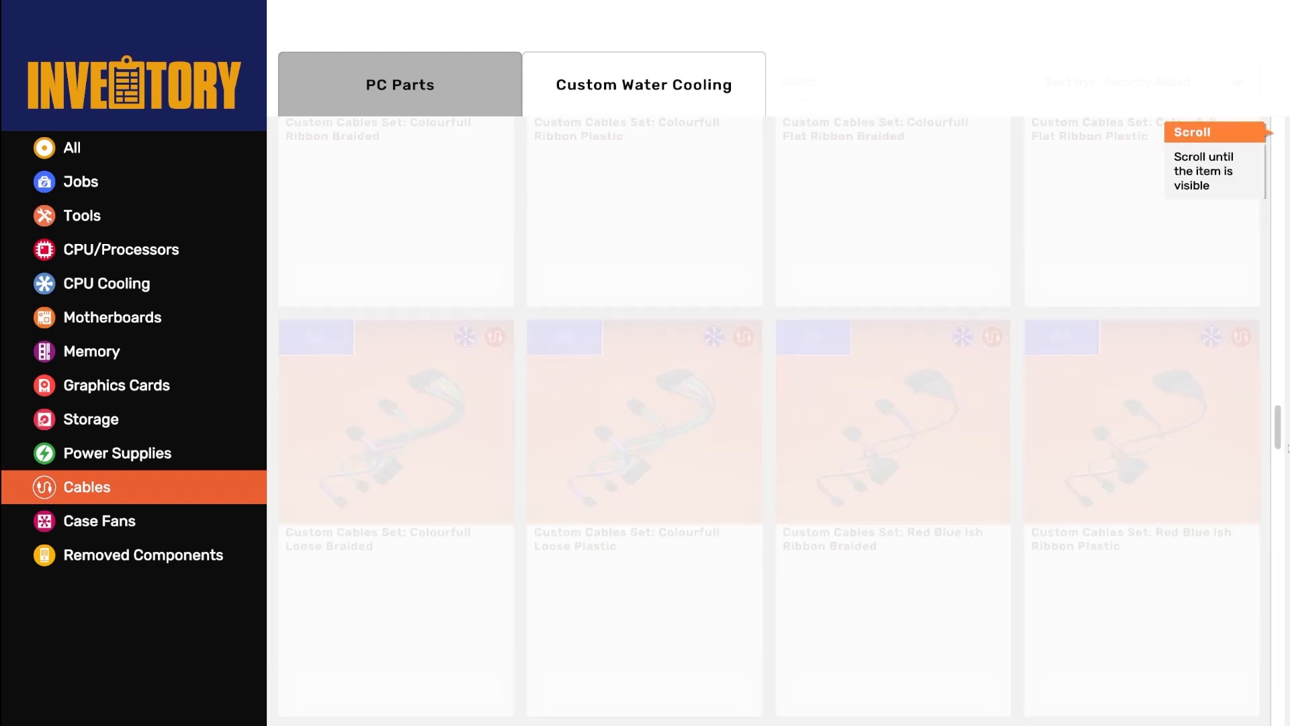
scroll("down", 3)
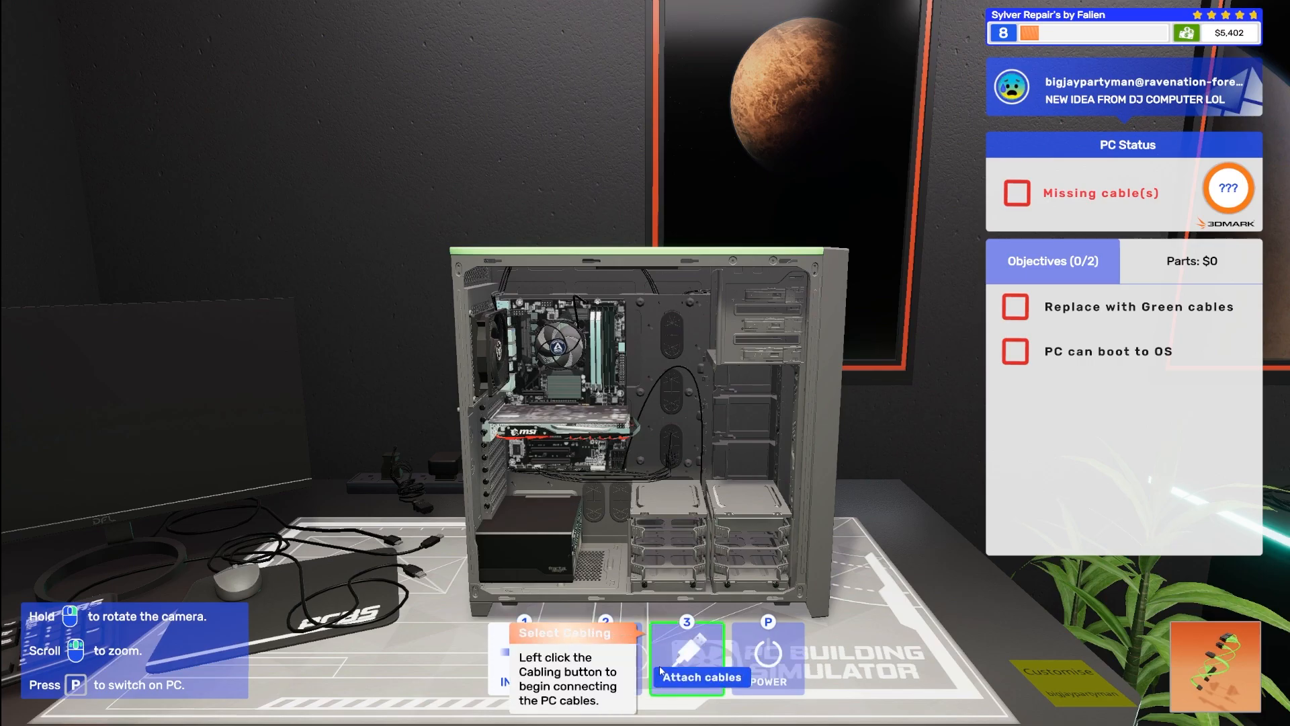
left_click(687, 659)
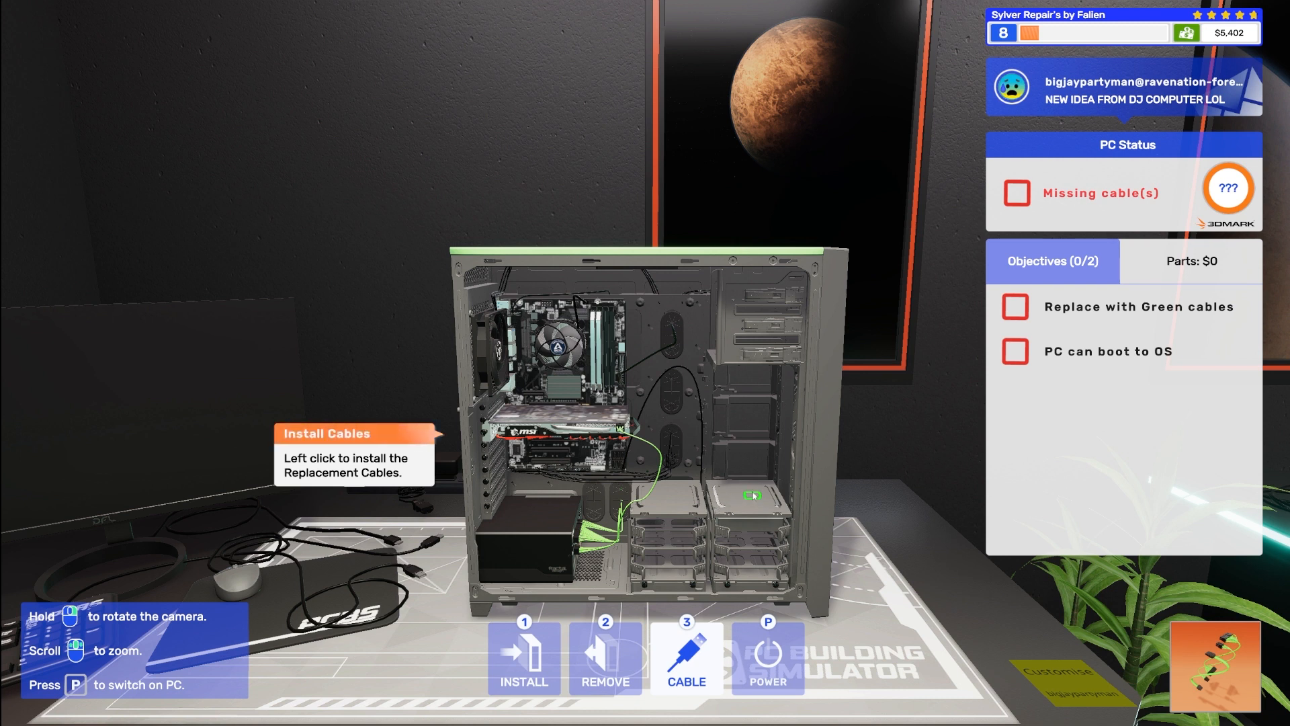
left_click(750, 495)
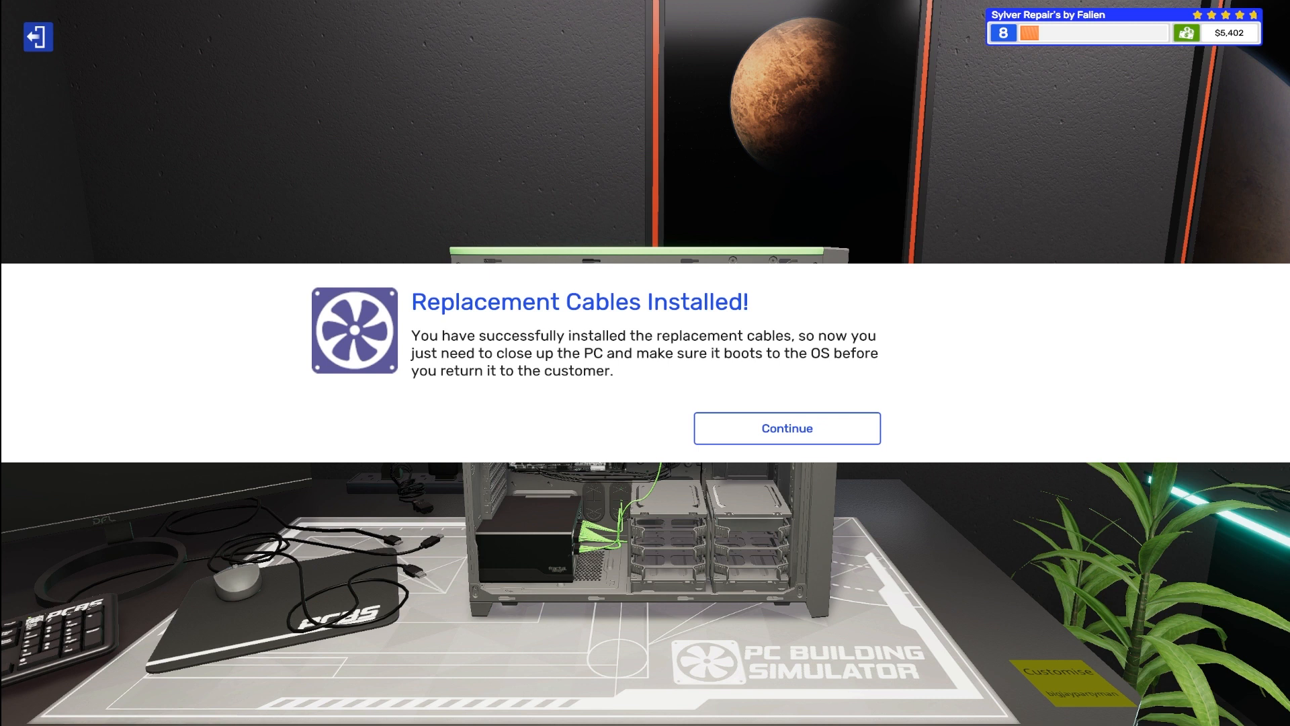
Step: Connect the external cable, power the PC on to boot the OS, then leave the workbench
left_click(786, 427)
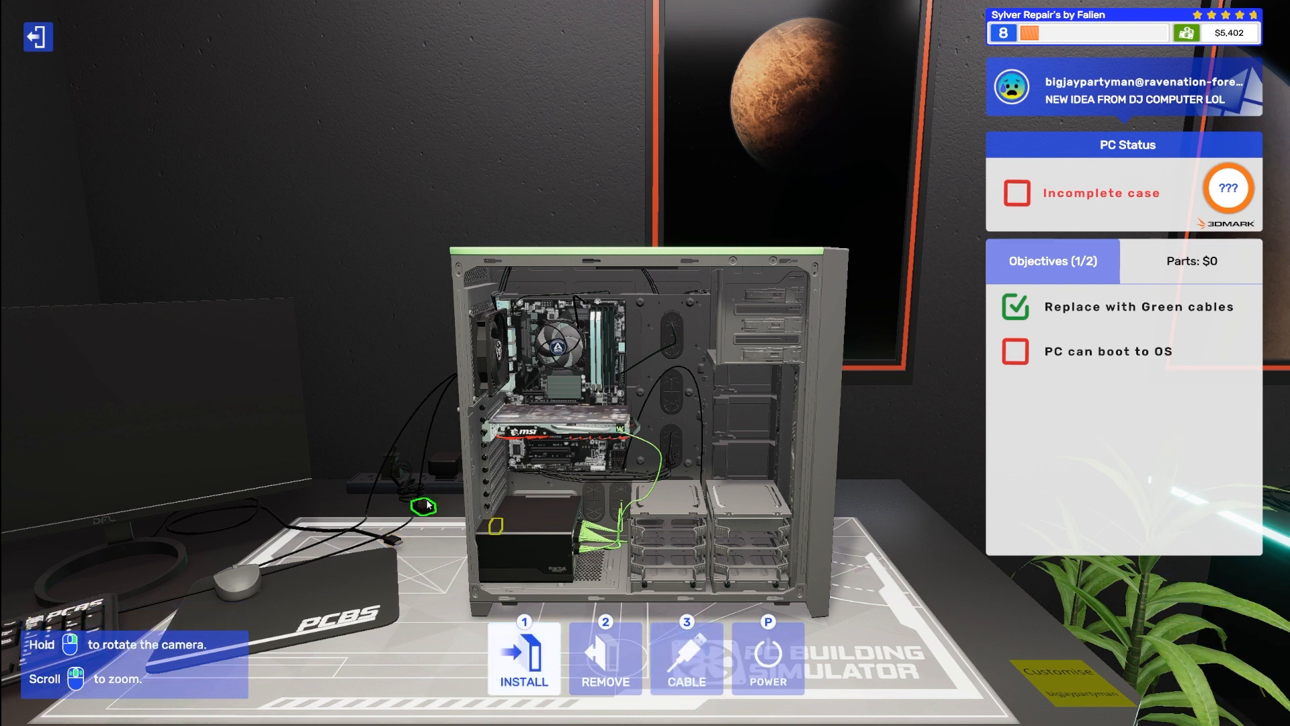
left_click(686, 656)
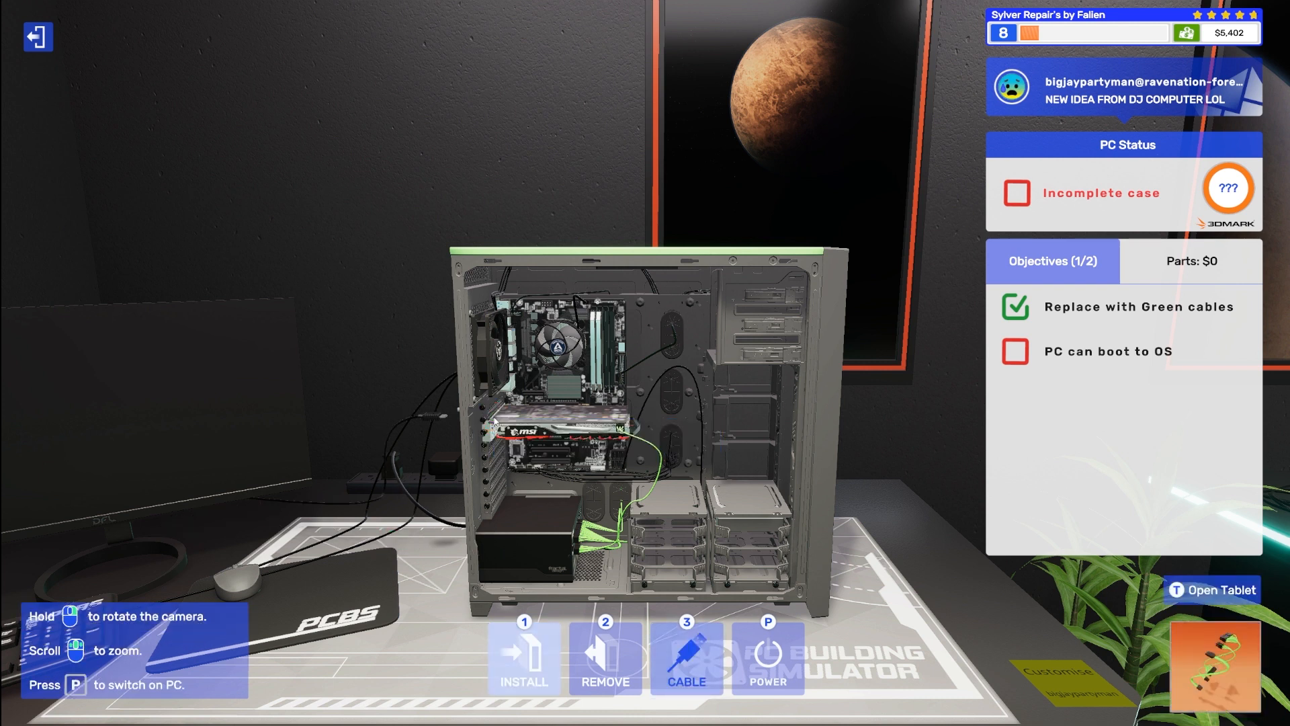
left_click(686, 658)
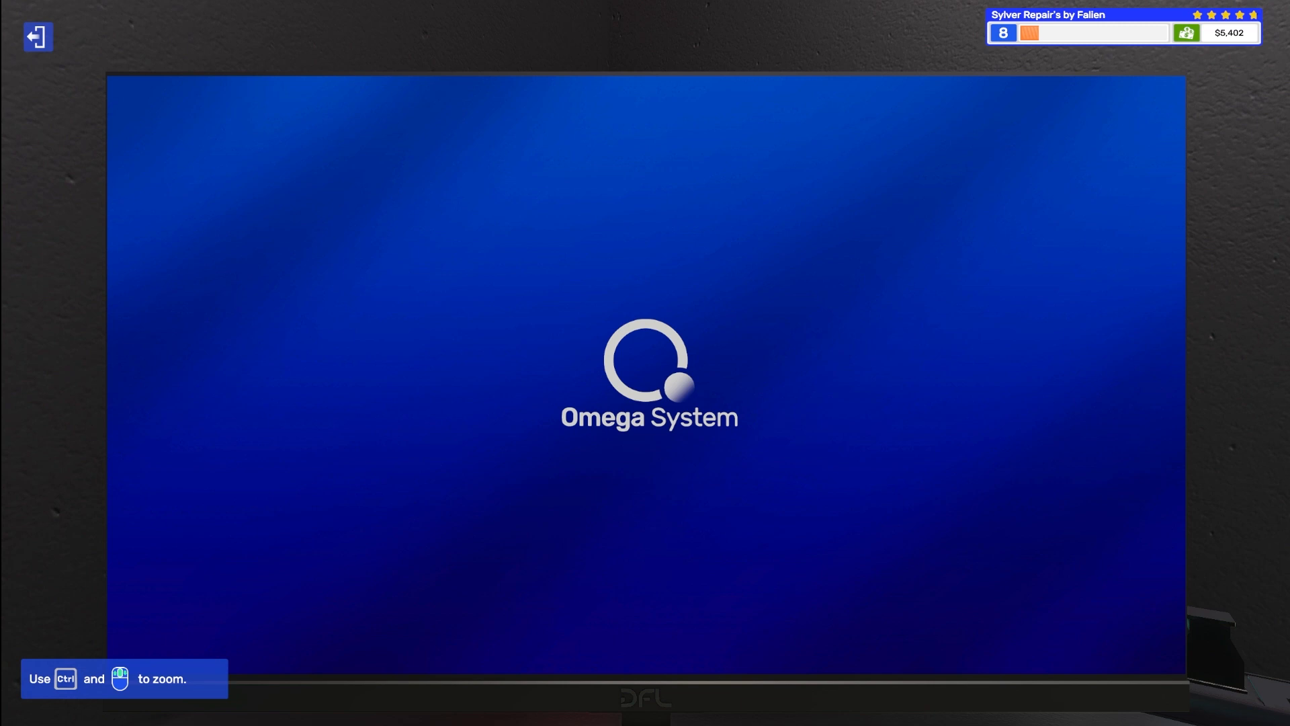
mouse_move(712, 144)
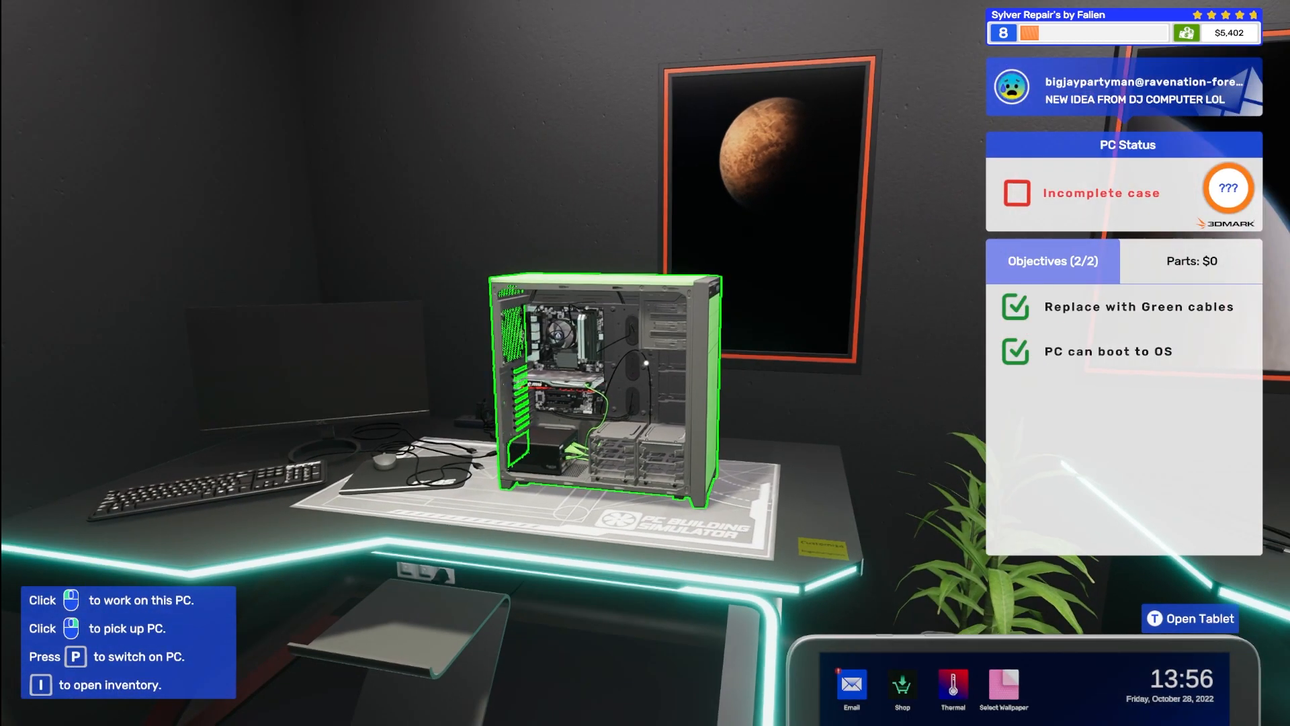
key("i")
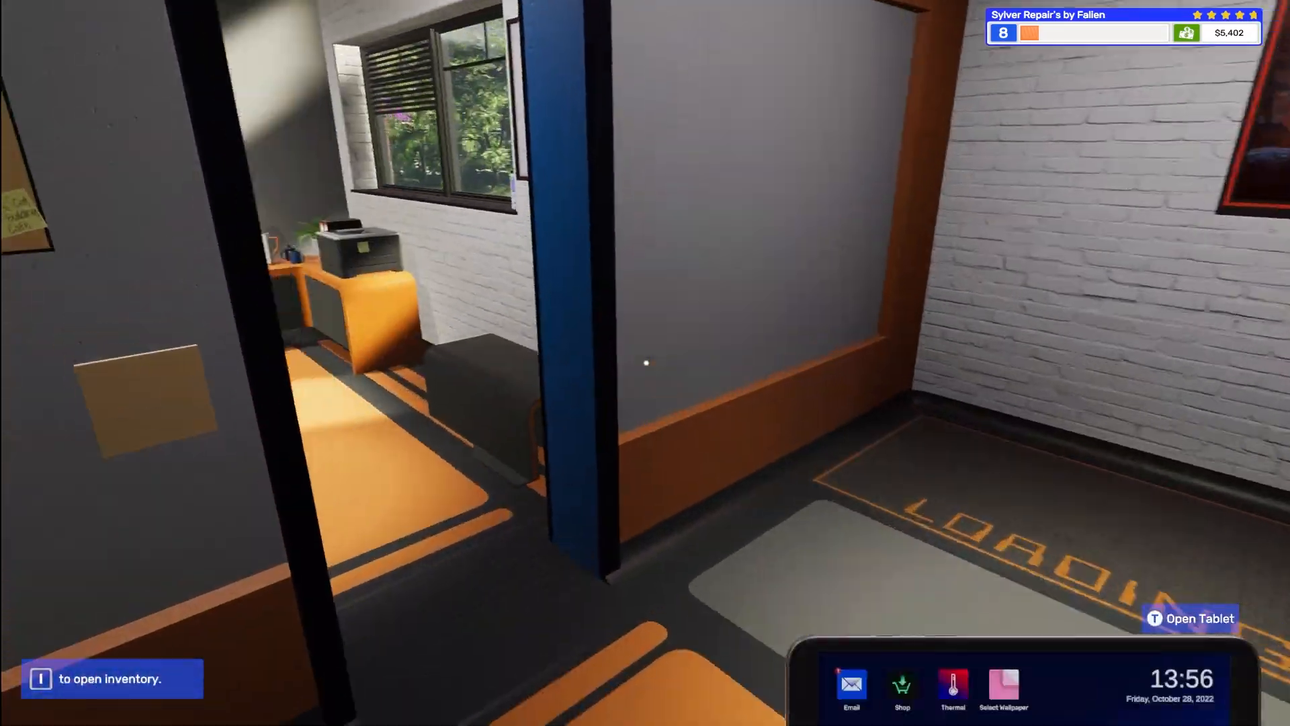
Step: Find the 'Do you mod cases?' job among accepted emails and collect its PC
left_click(902, 690)
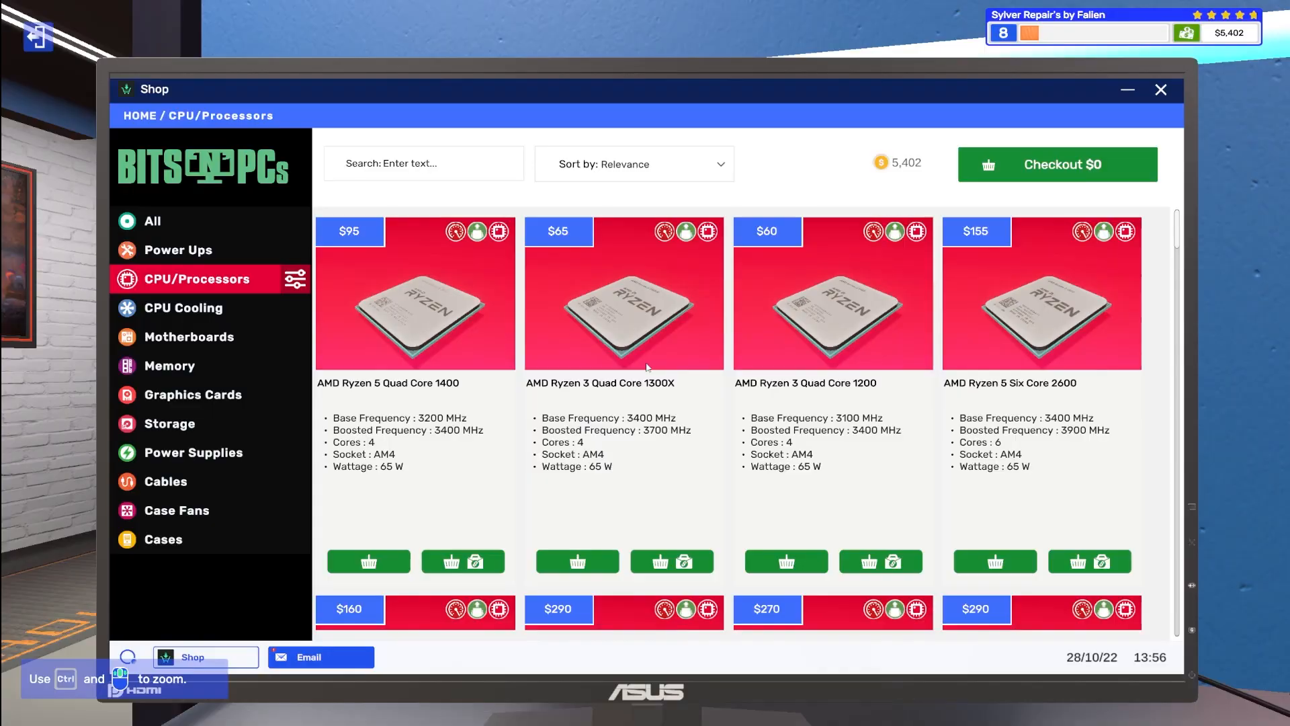
left_click(309, 658)
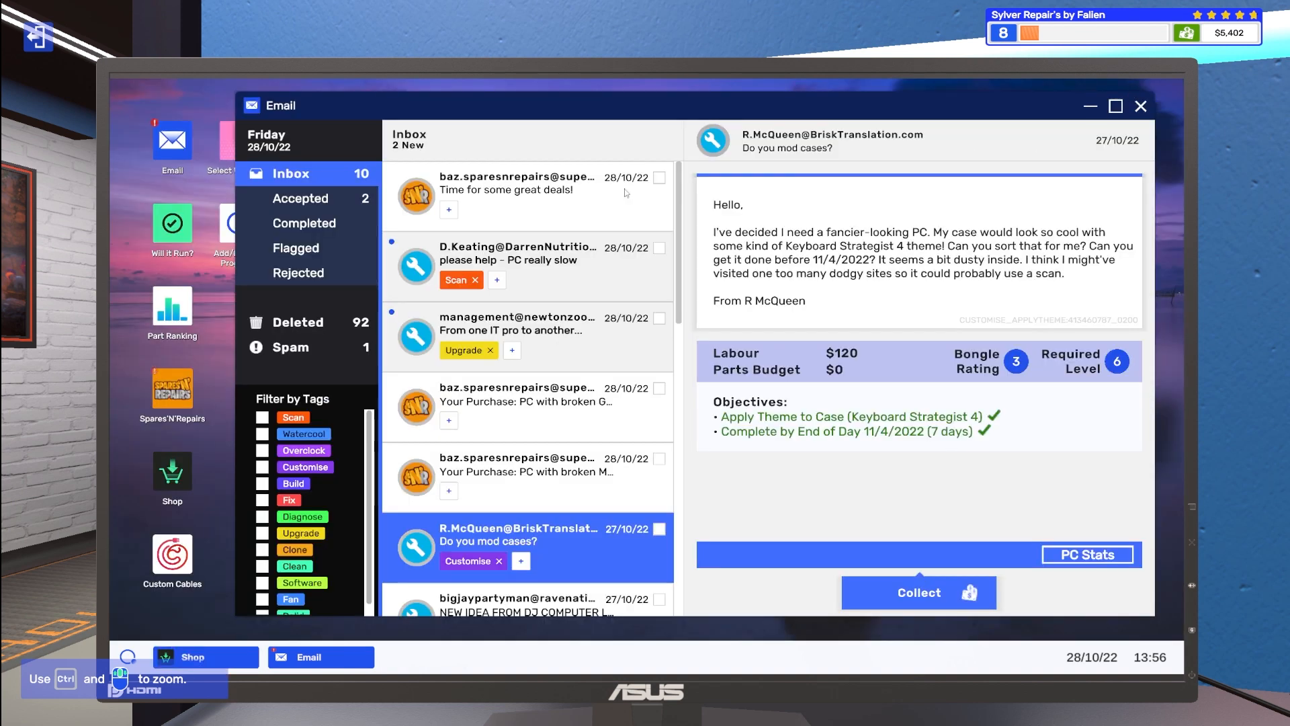
left_click(300, 199)
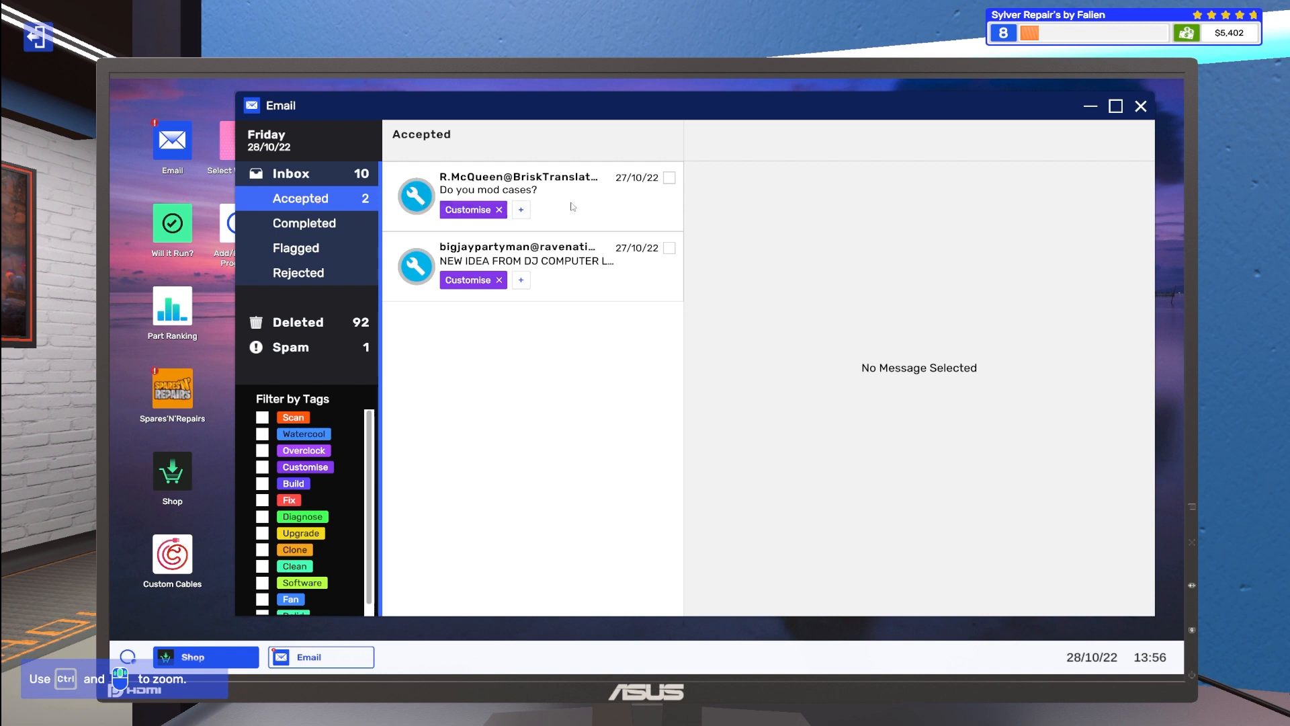
left_click(519, 190)
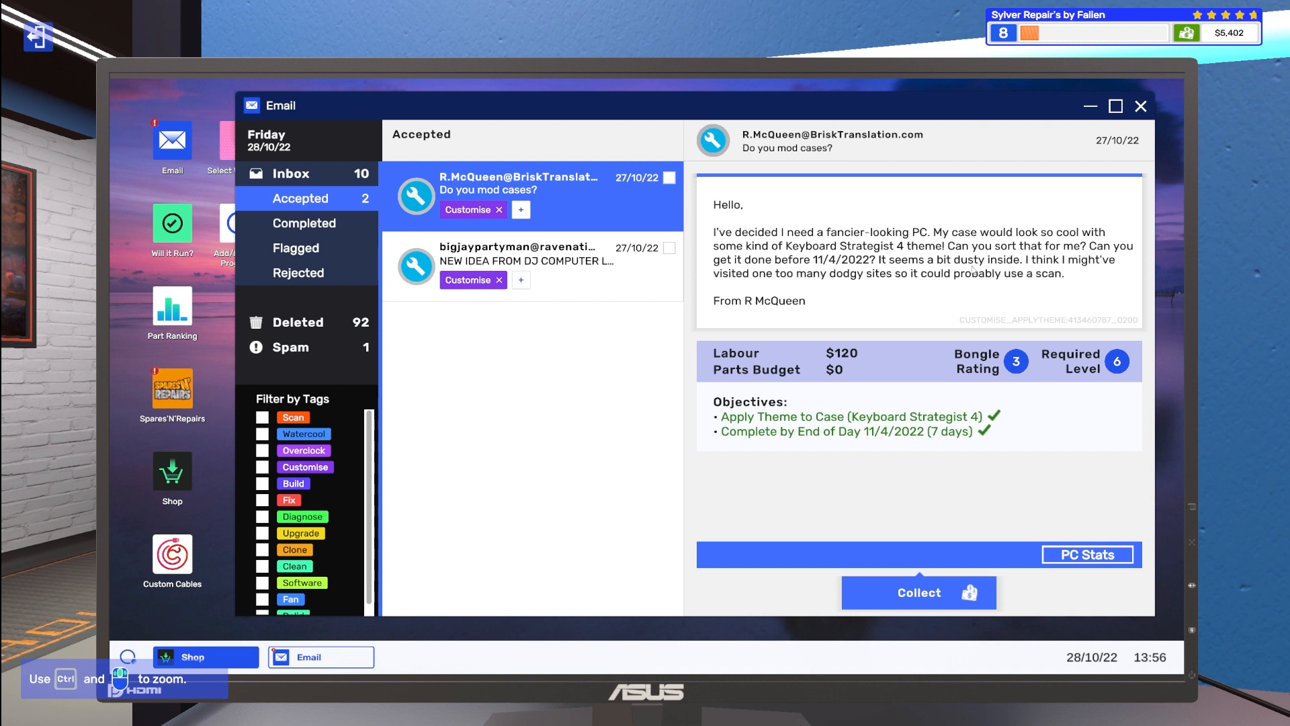
mouse_move(973, 270)
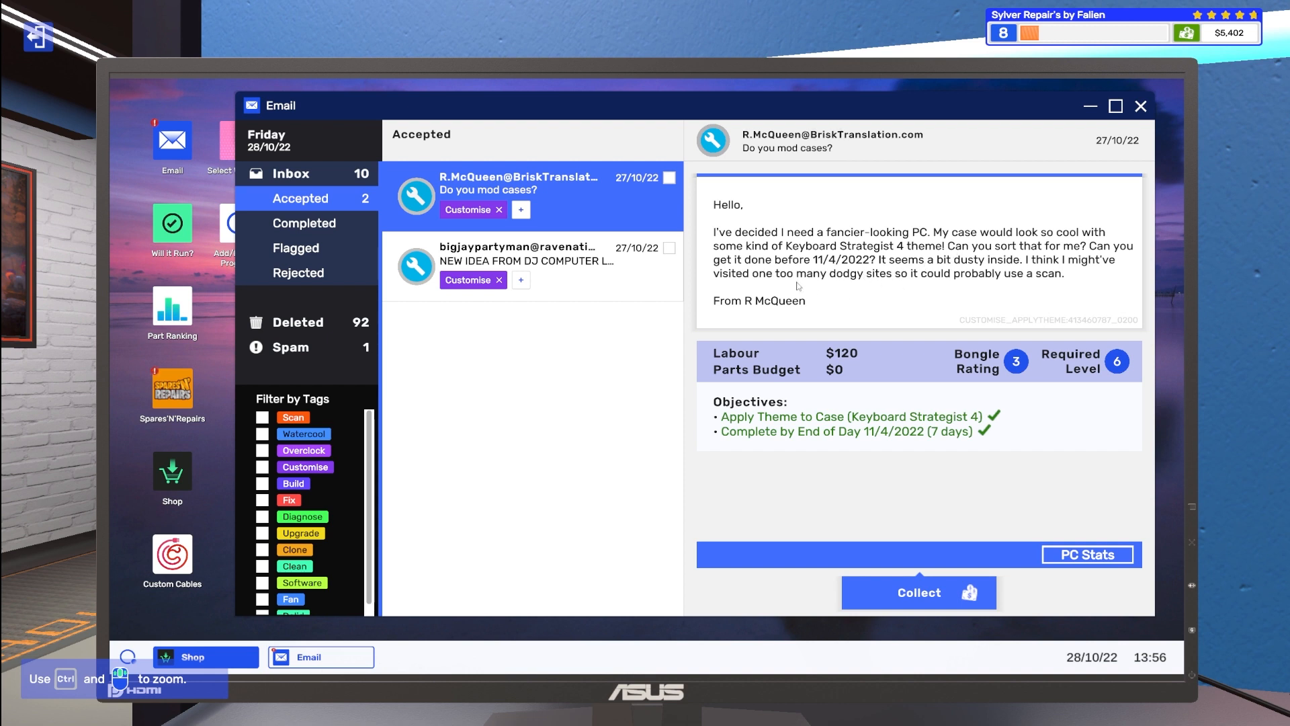
mouse_move(930, 294)
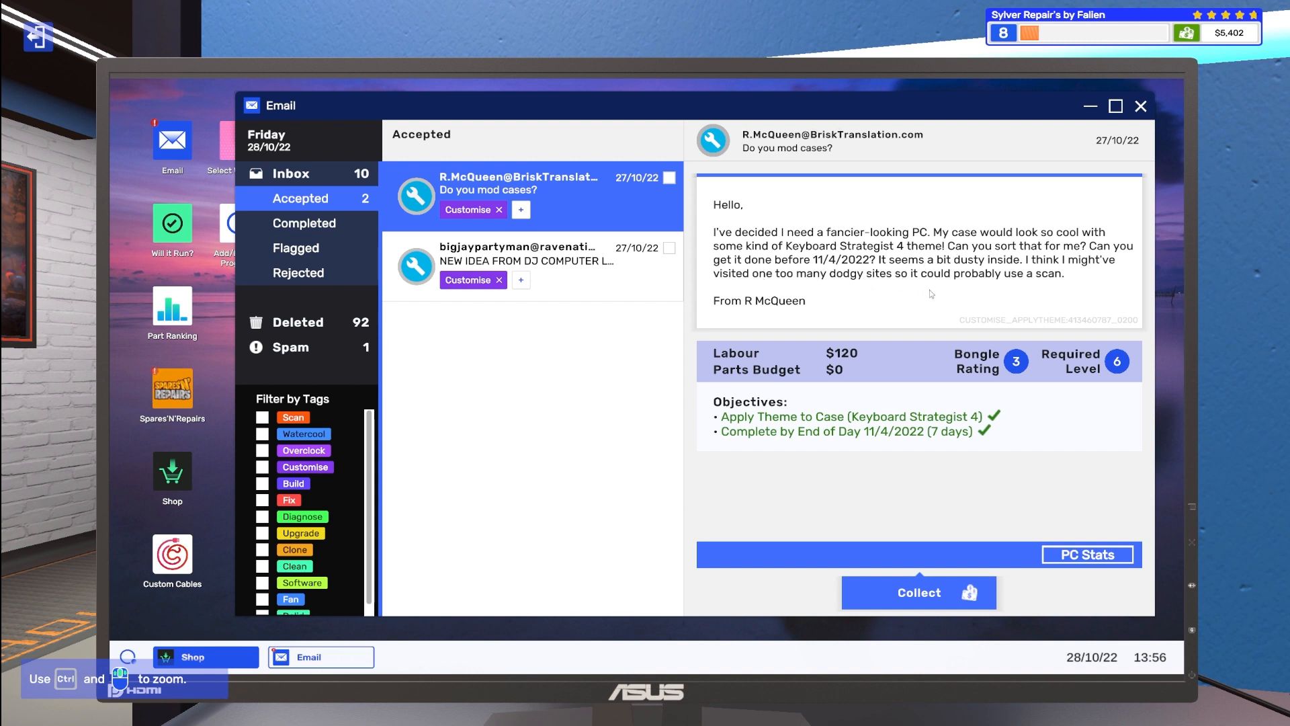
left_click(1140, 105)
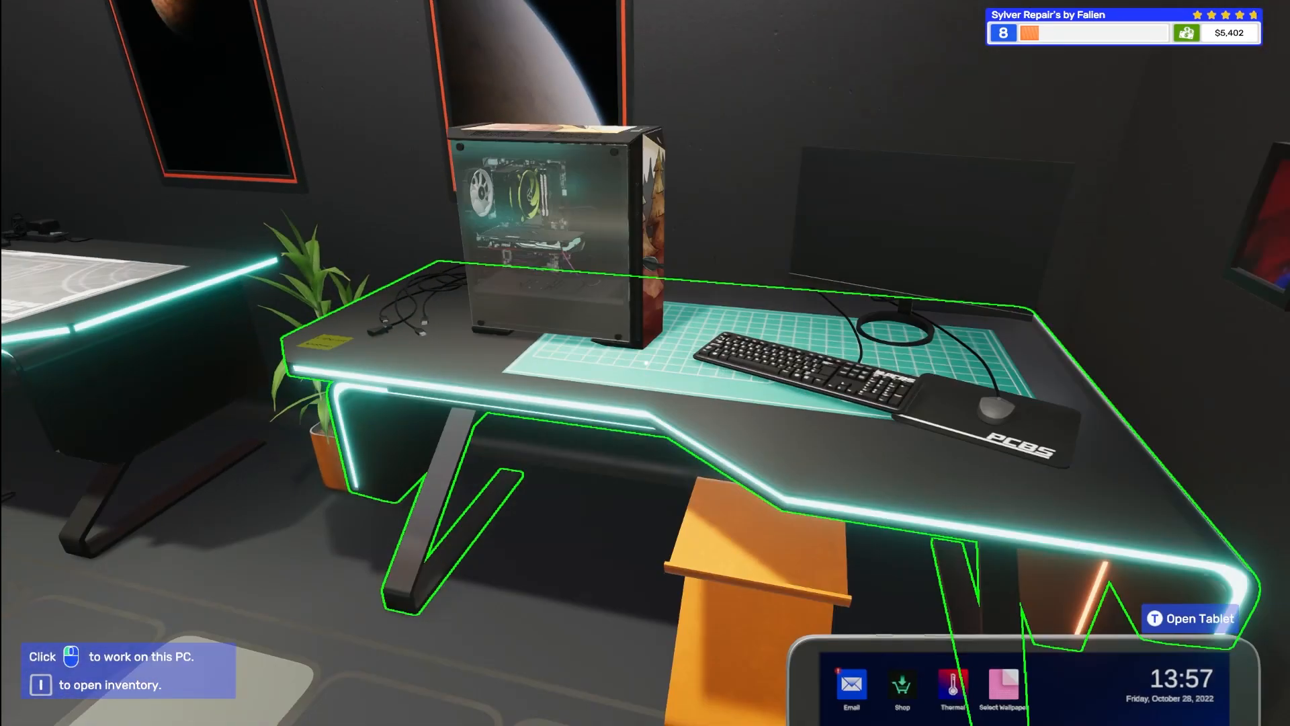
Step: Boot the customer's PC and install Virus Scanner from Add/Remove Programs
key("i")
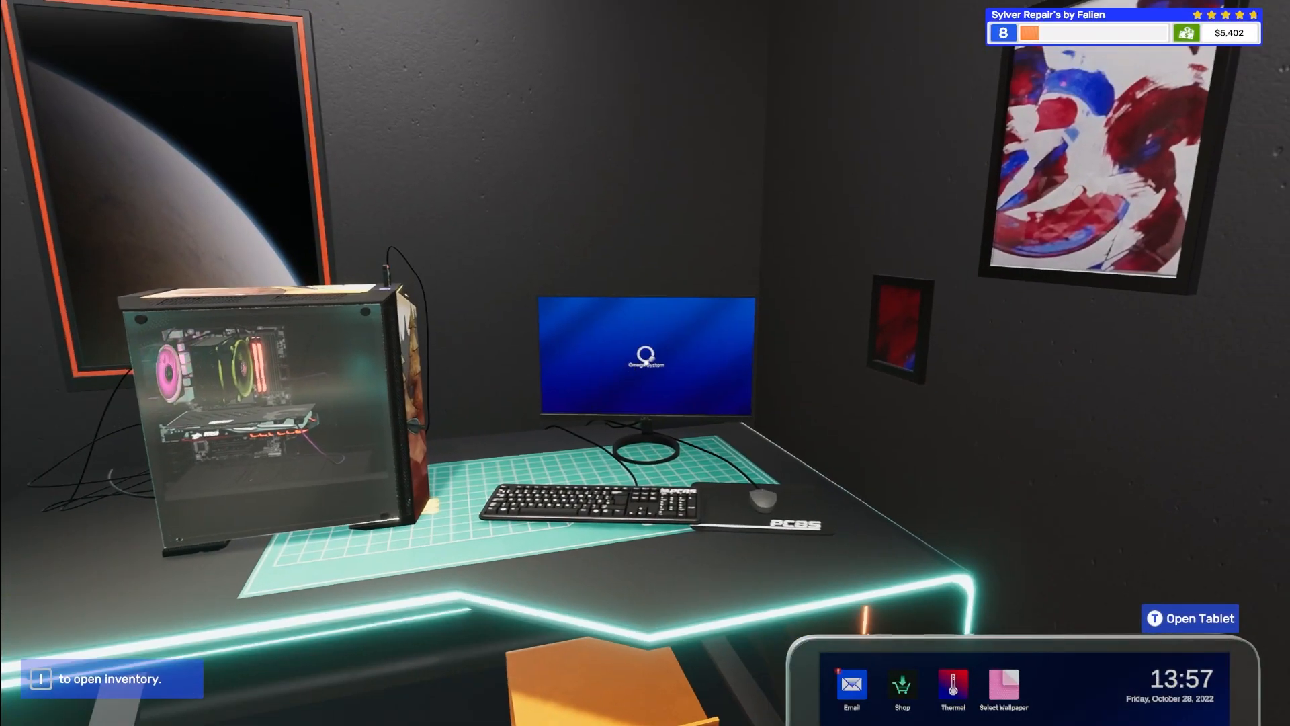
left_click(644, 354)
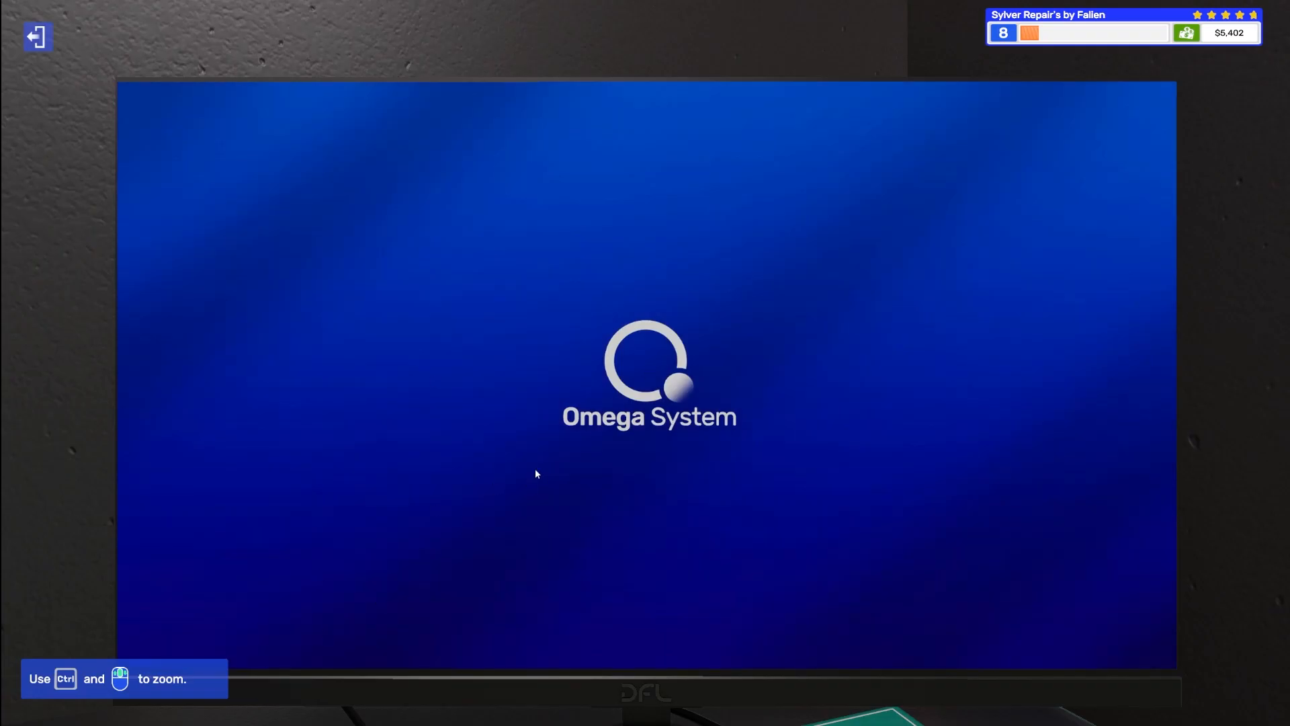
mouse_move(260, 189)
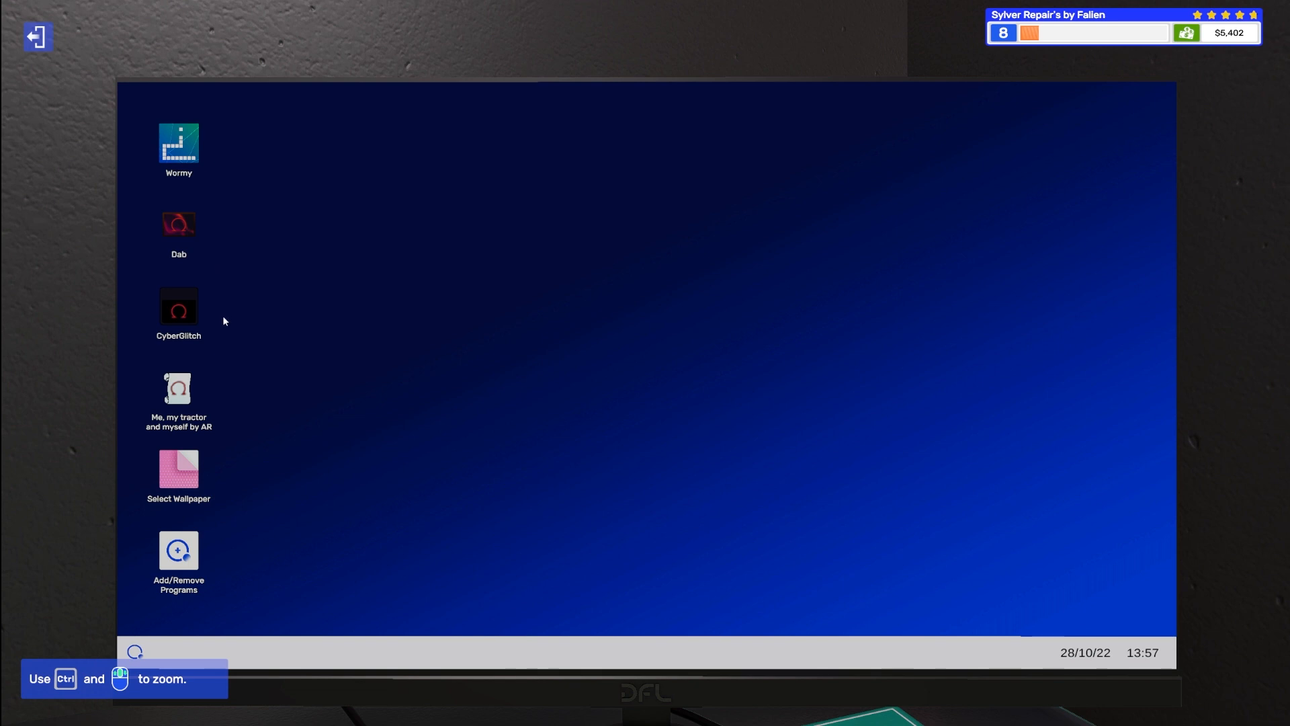
left_click(179, 559)
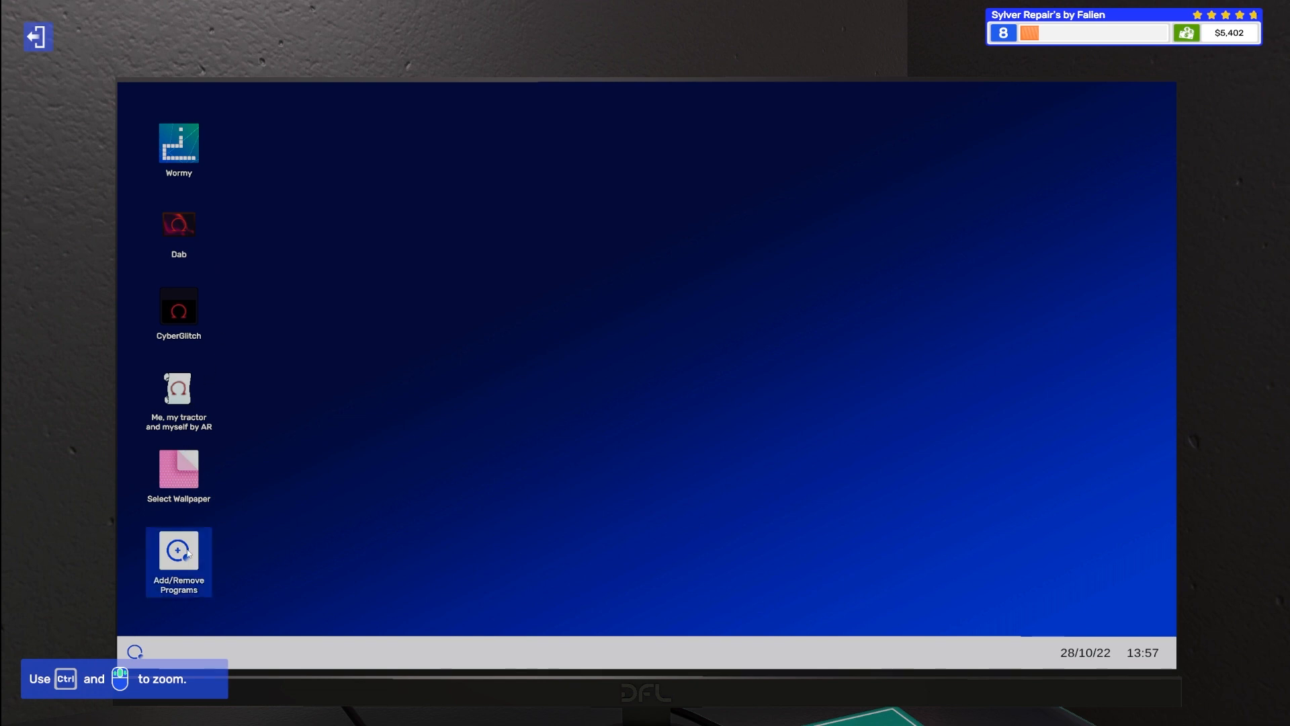
double_click(178, 560)
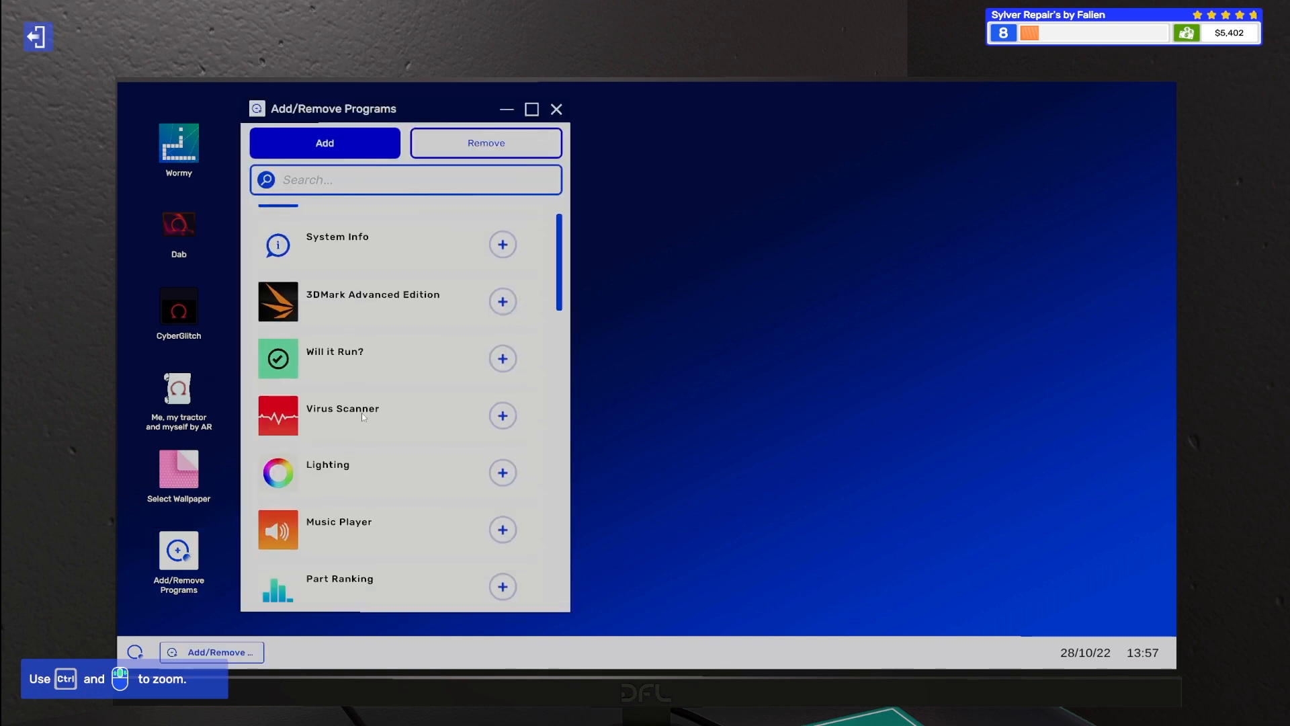
left_click(501, 415)
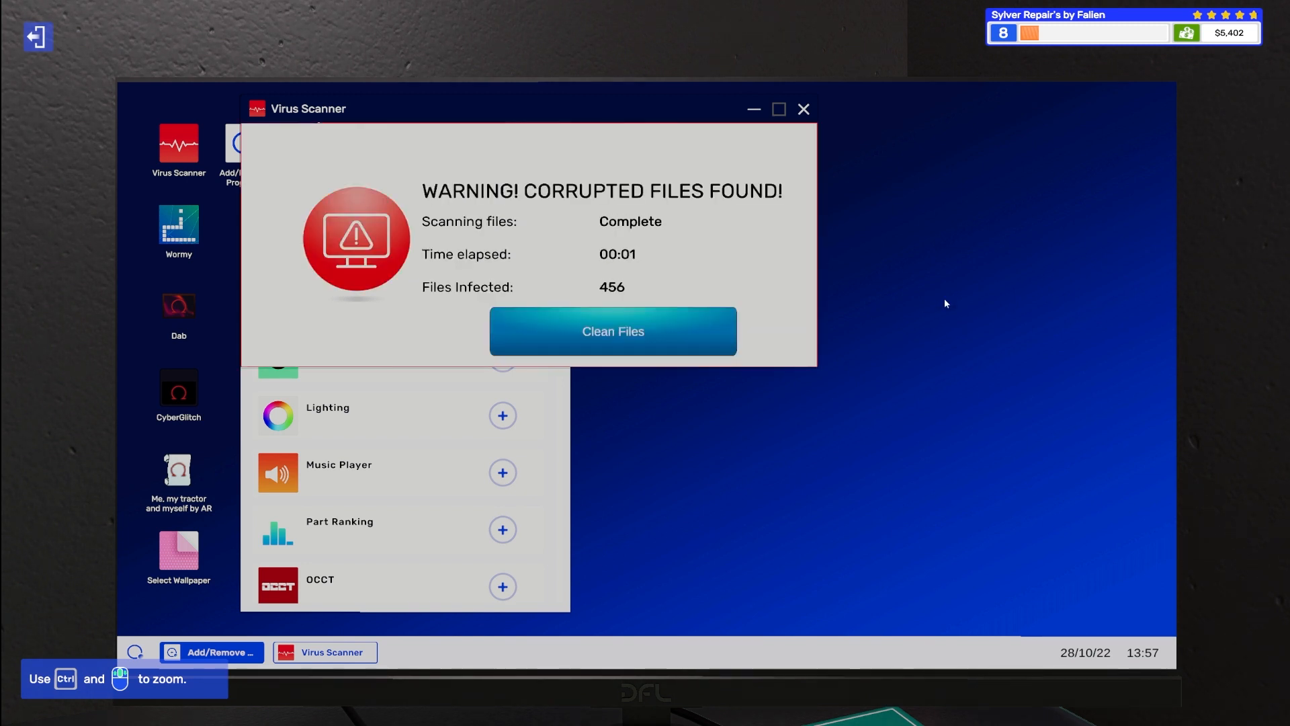
Step: Run the scan and clean out the 456 corrupted files it finds
left_click(613, 331)
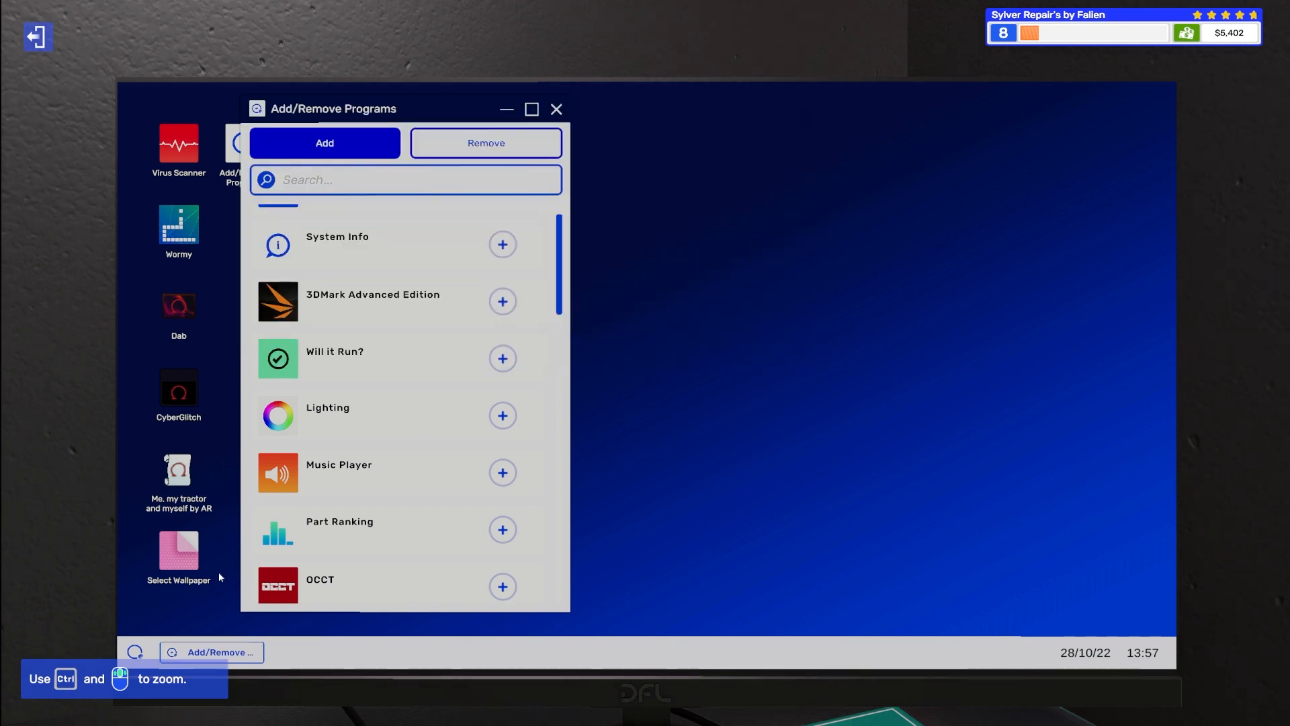
left_click(485, 142)
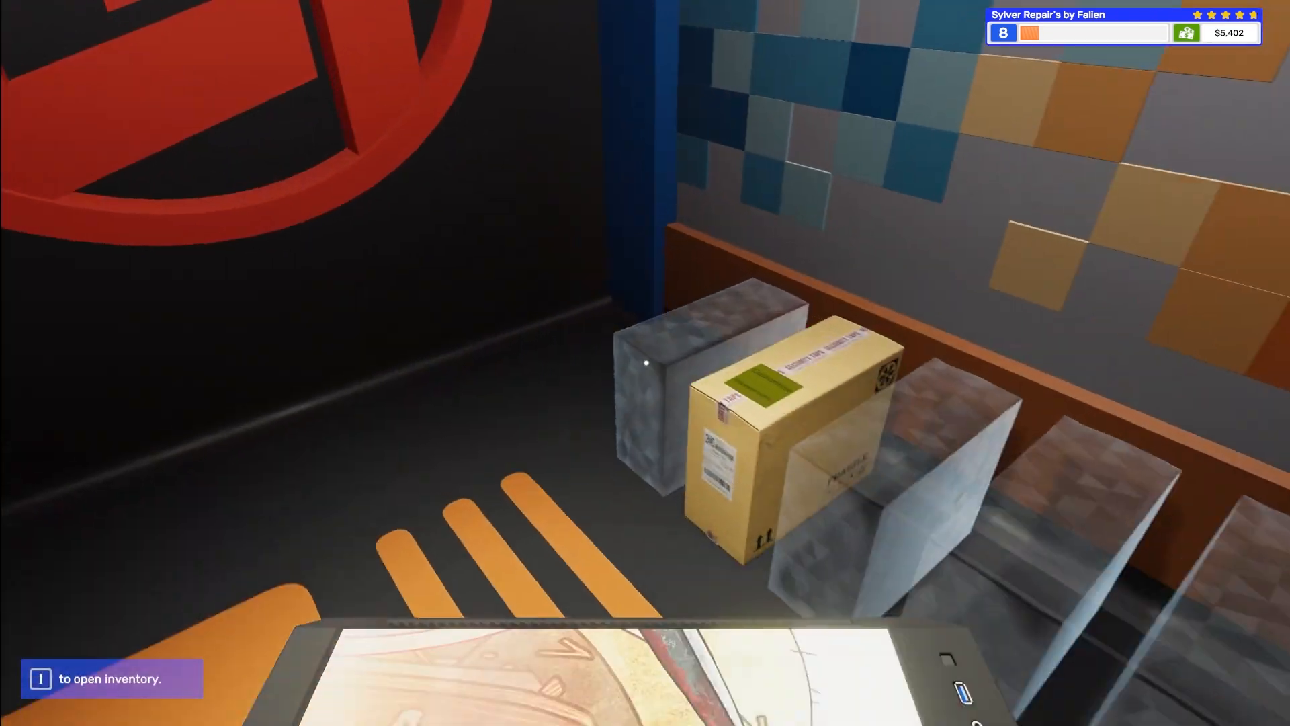
mouse_move(645, 361)
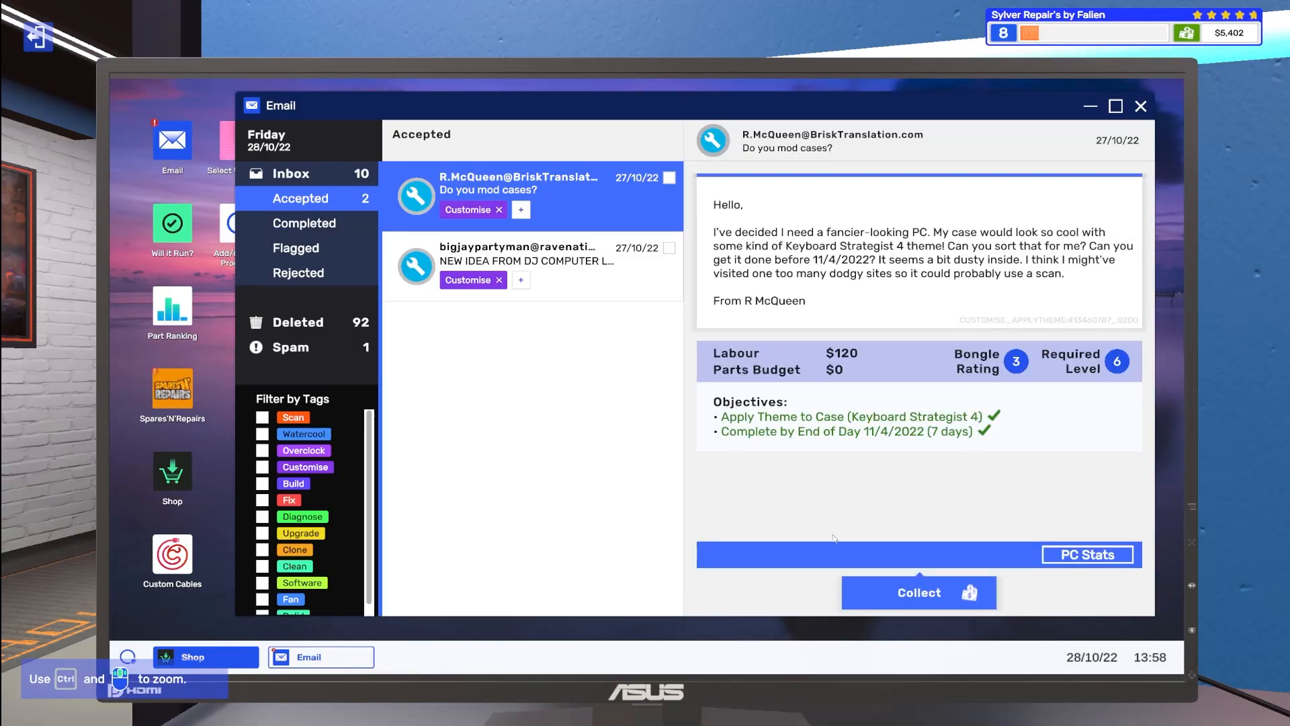
Step: Collect the $120 payment for the case-modding job
left_click(918, 593)
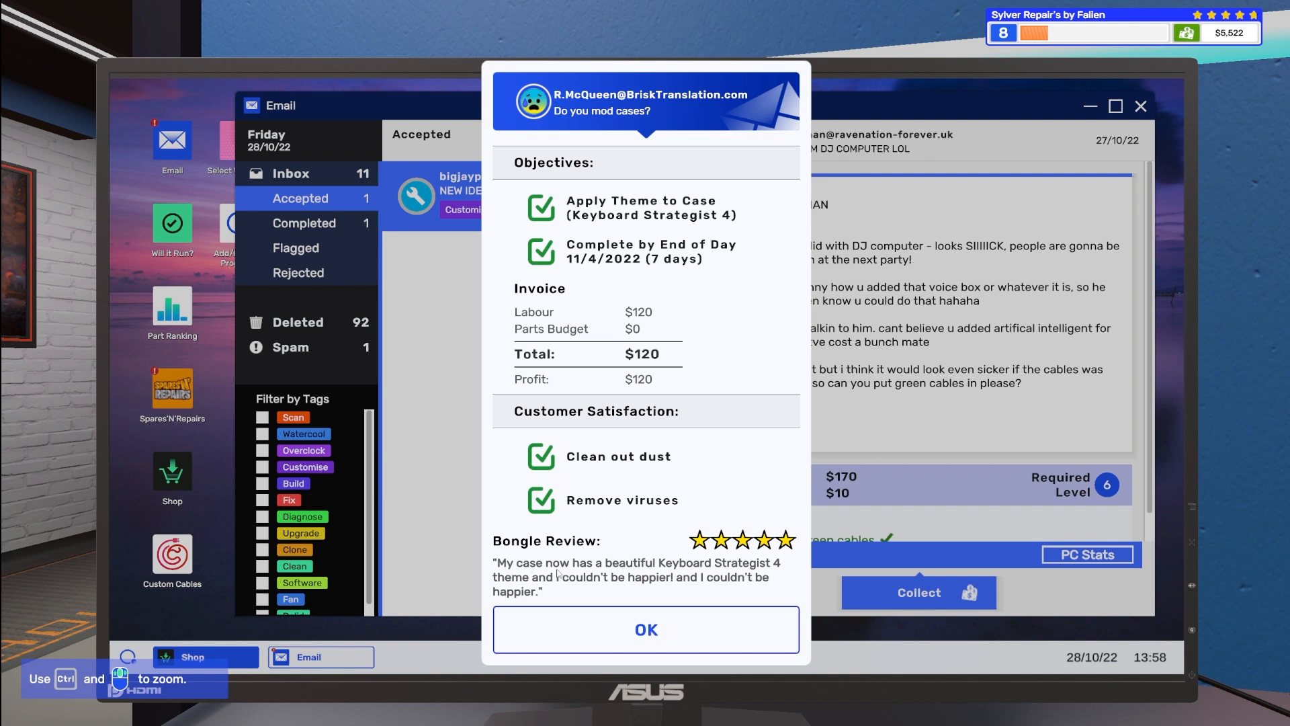
mouse_move(554, 600)
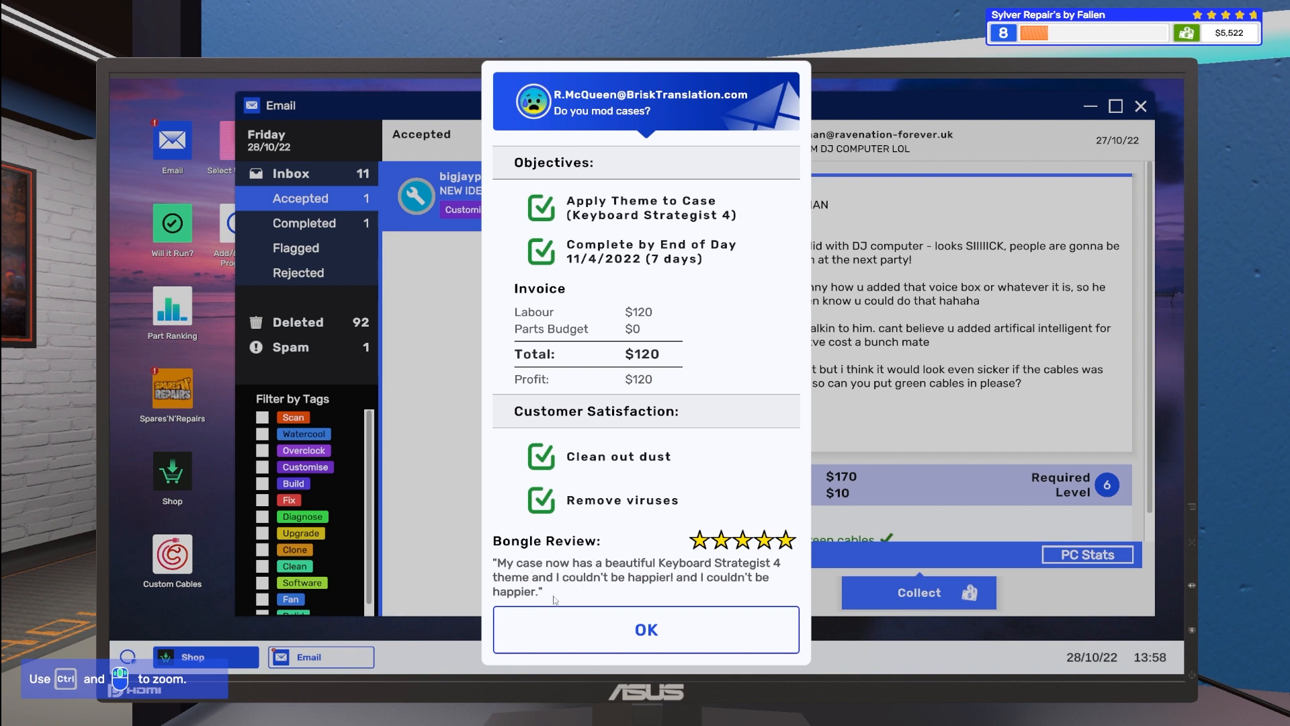
mouse_move(703, 603)
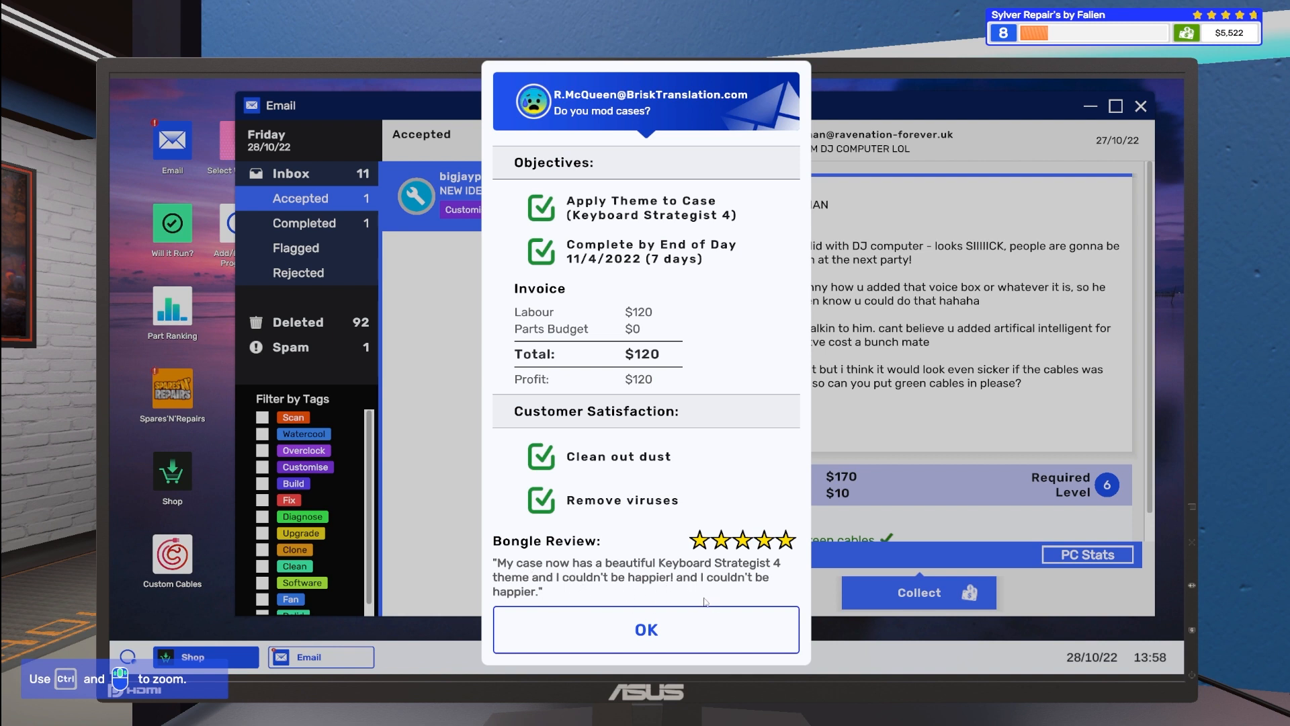
mouse_move(580, 586)
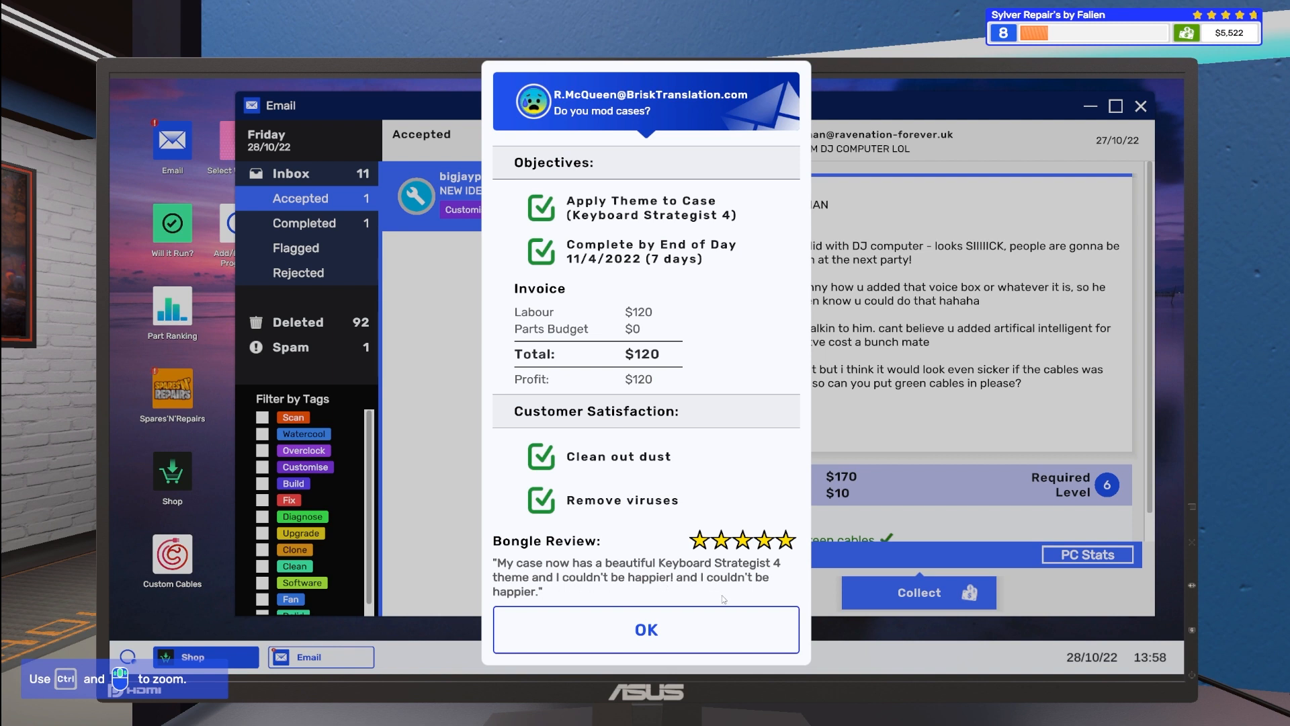
Step: Dismiss the finished job's summary, leaving the green cables request
left_click(646, 629)
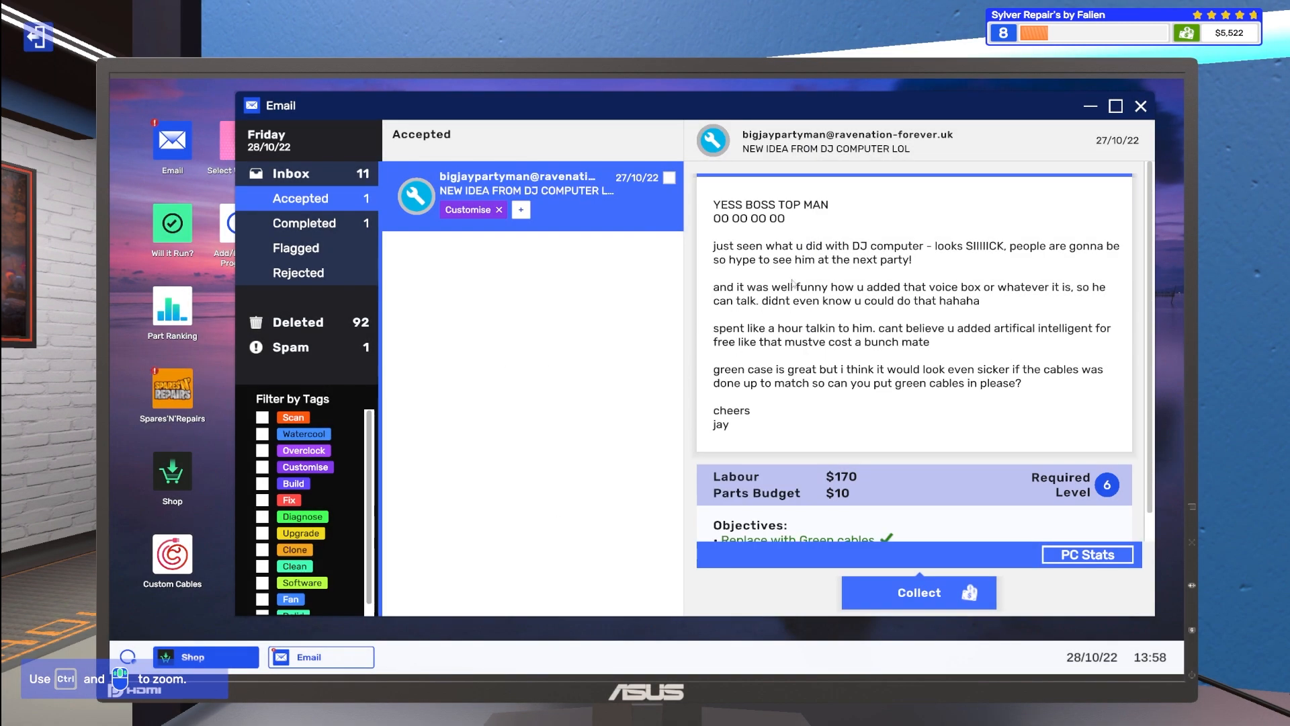
mouse_move(1060, 260)
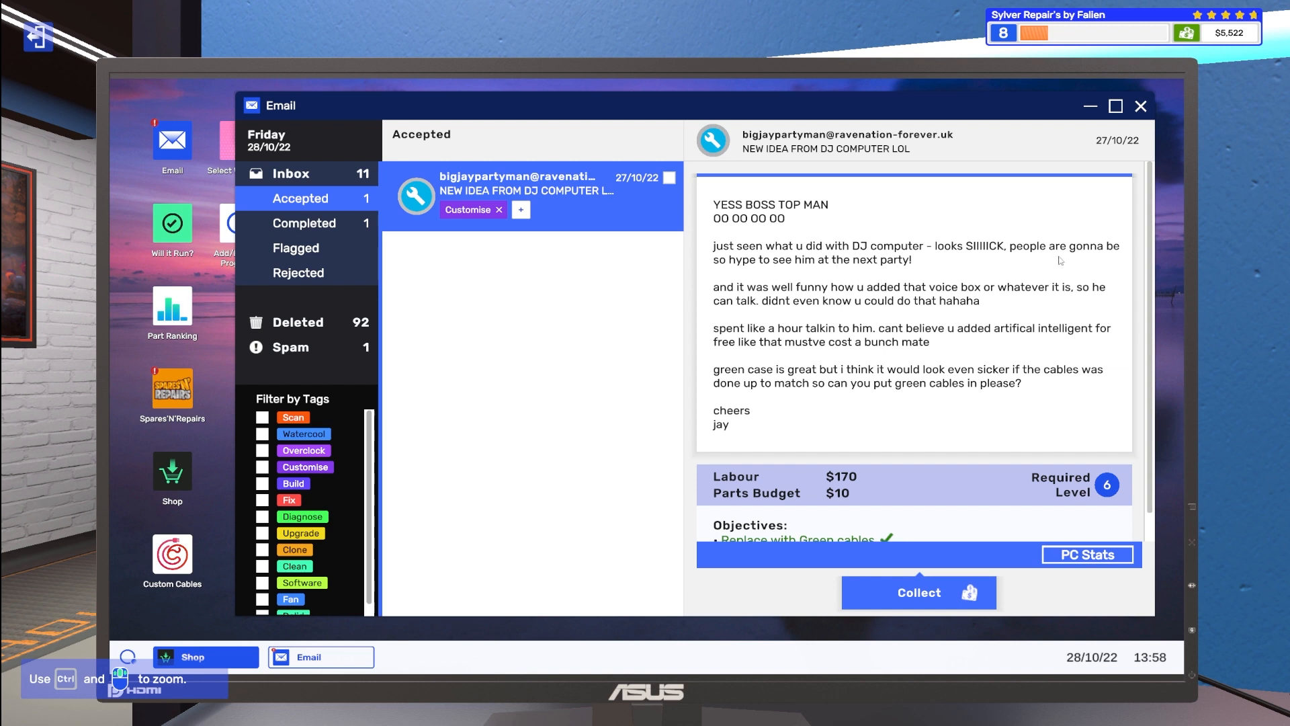
mouse_move(750, 313)
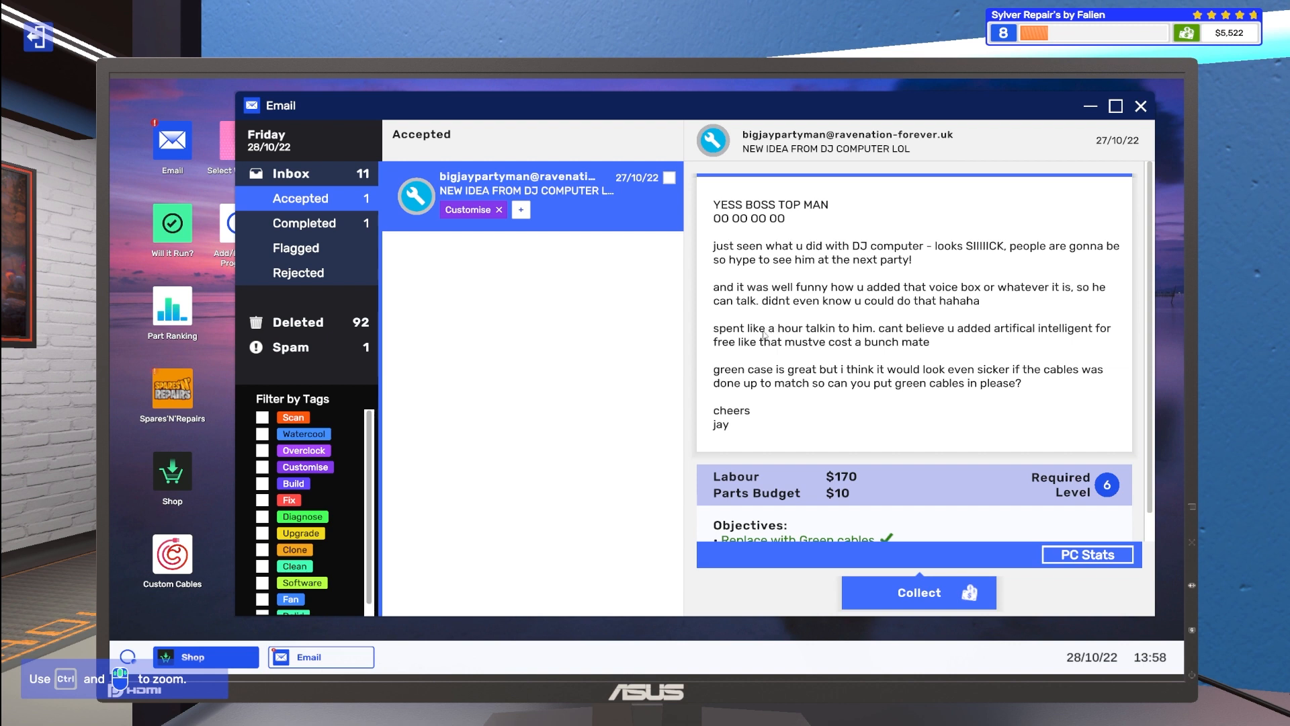
mouse_move(783, 310)
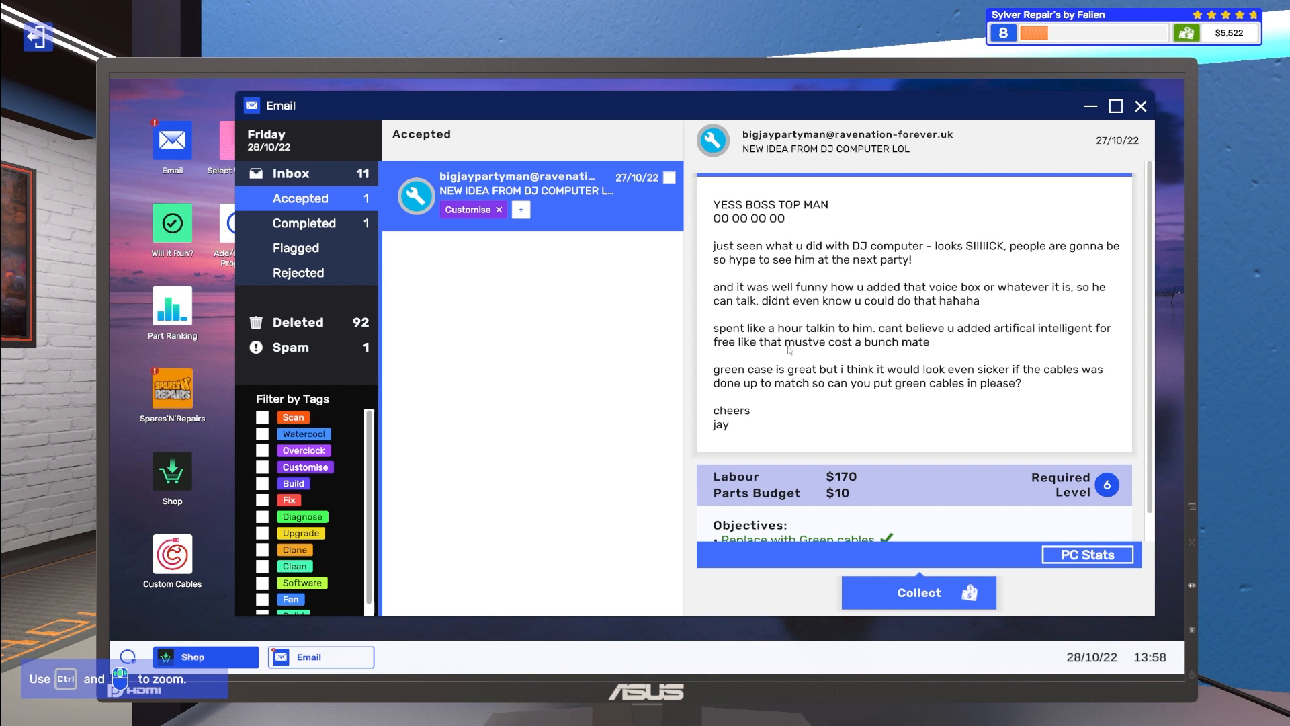
mouse_move(804, 365)
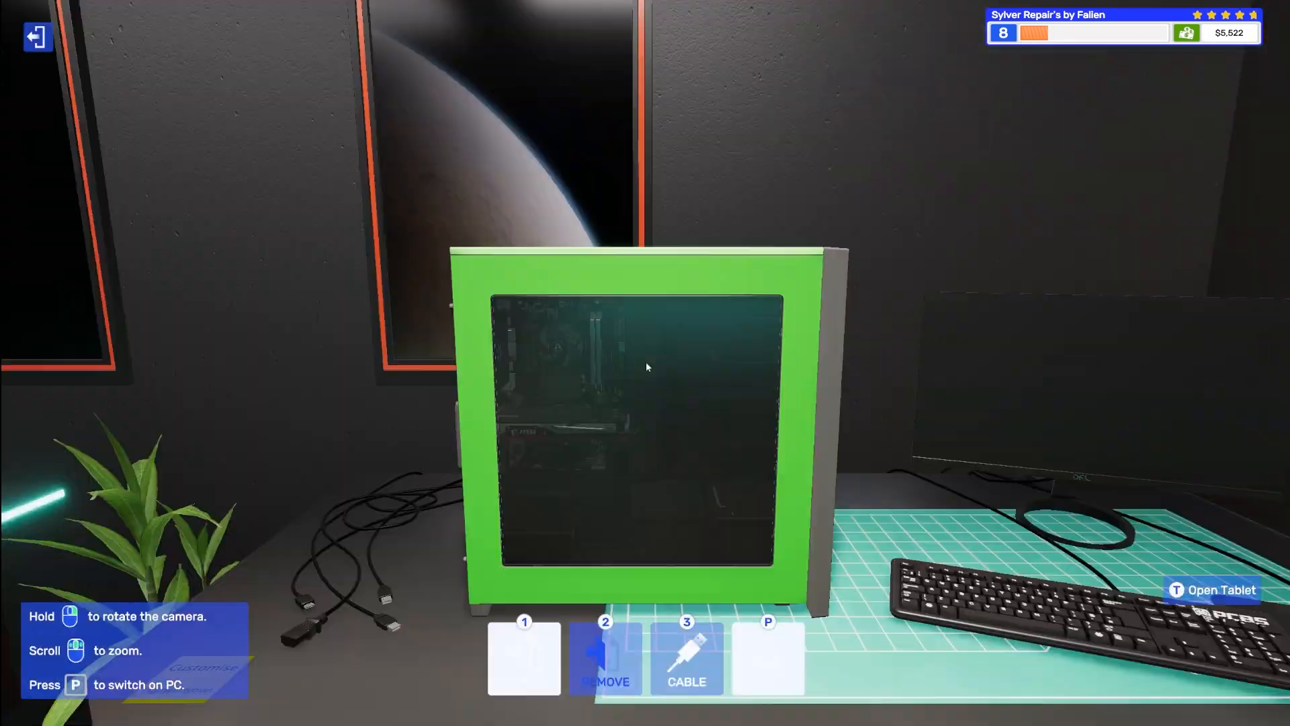
Step: Boot the green-case PC and install Virus Scanner from Add/Remove Programs
left_click(1210, 590)
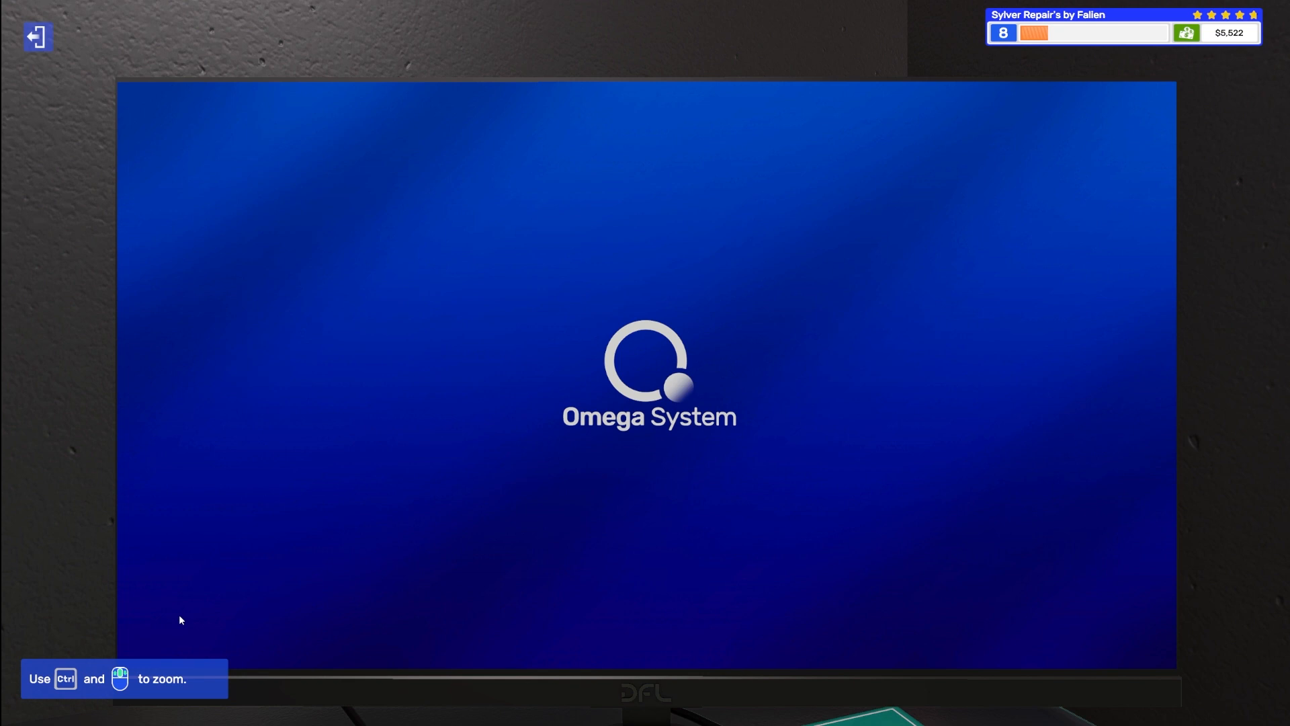
mouse_move(180, 593)
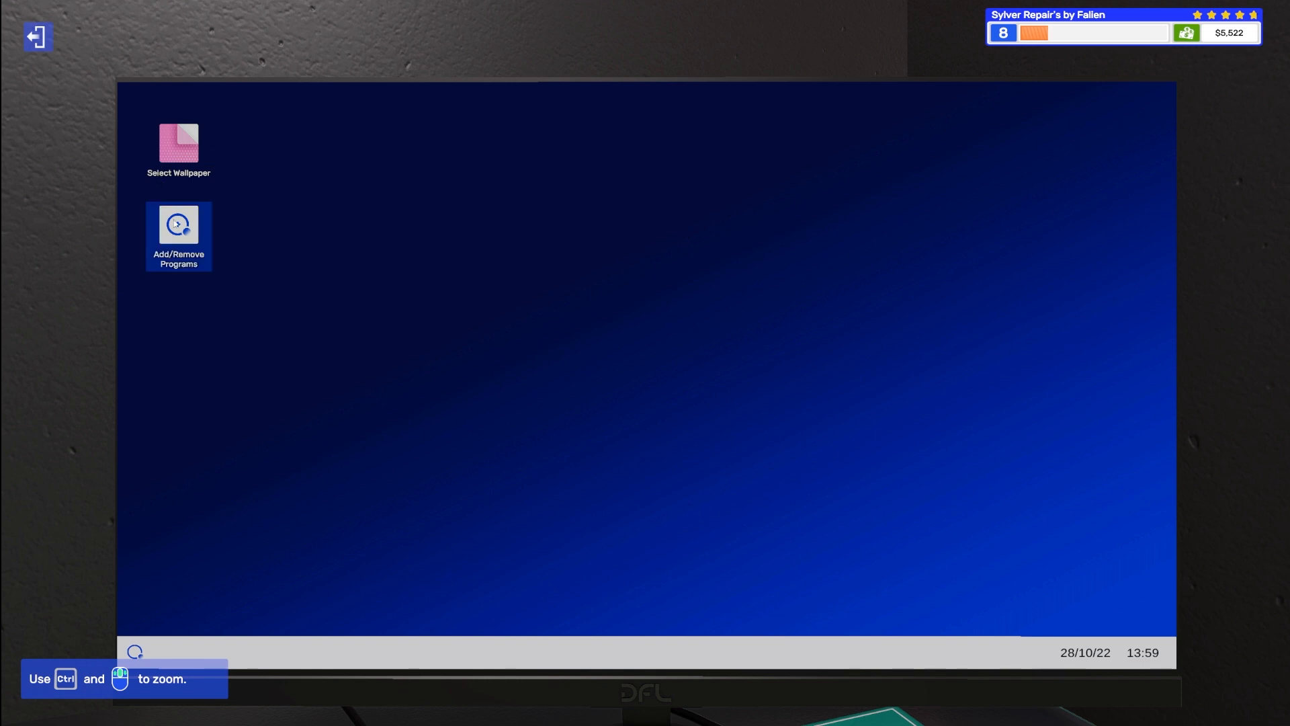
double_click(179, 225)
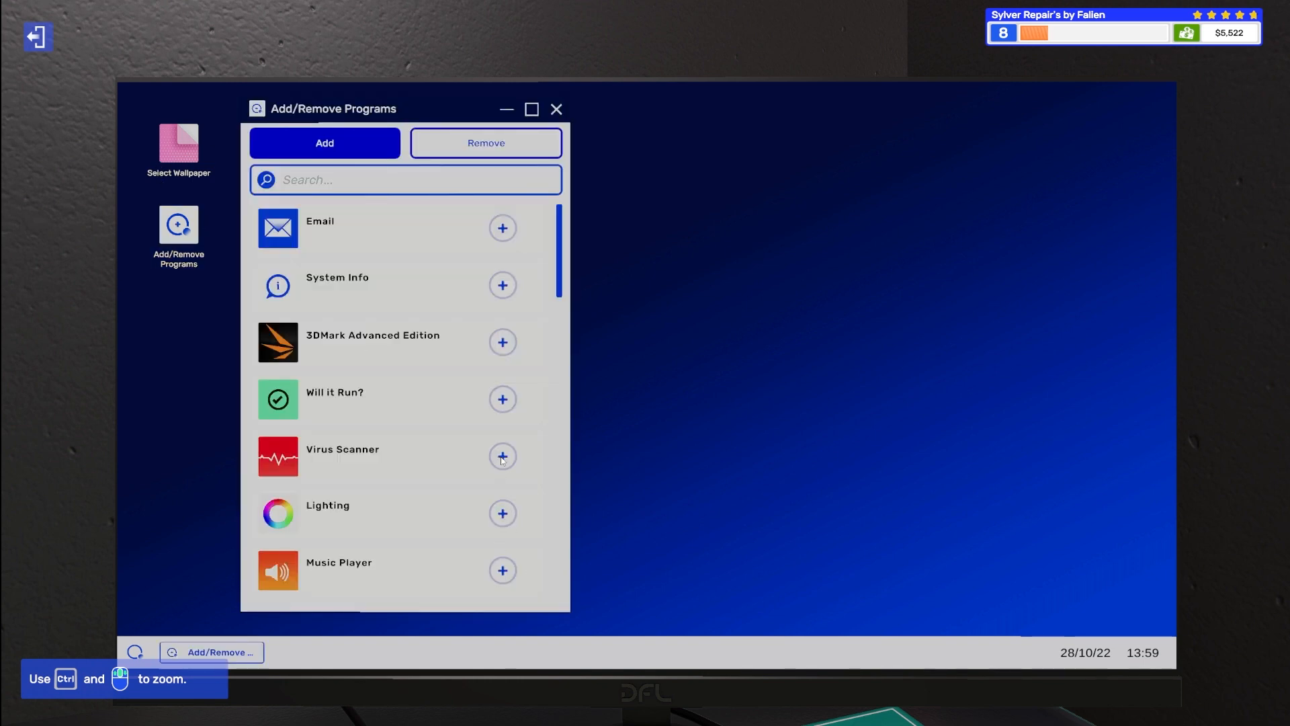
left_click(501, 457)
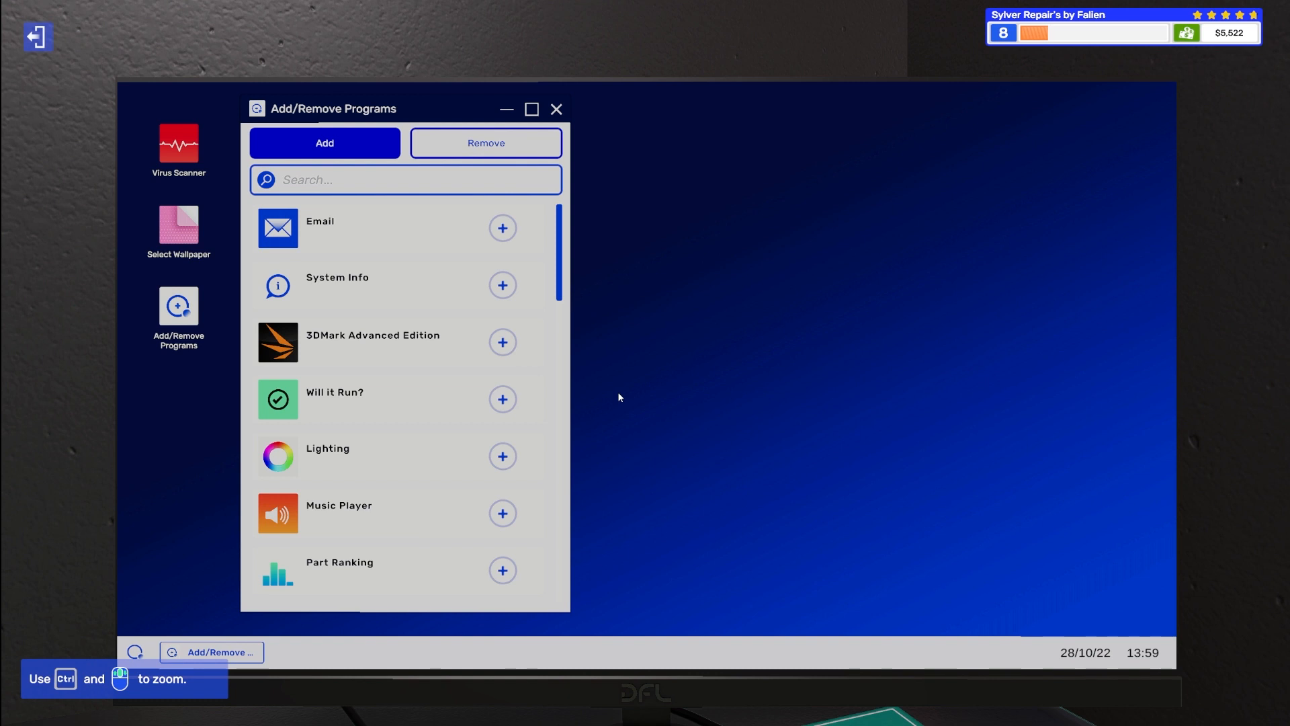
Step: Run the virus scan on the PC, then uninstall Virus Scanner
left_click(178, 144)
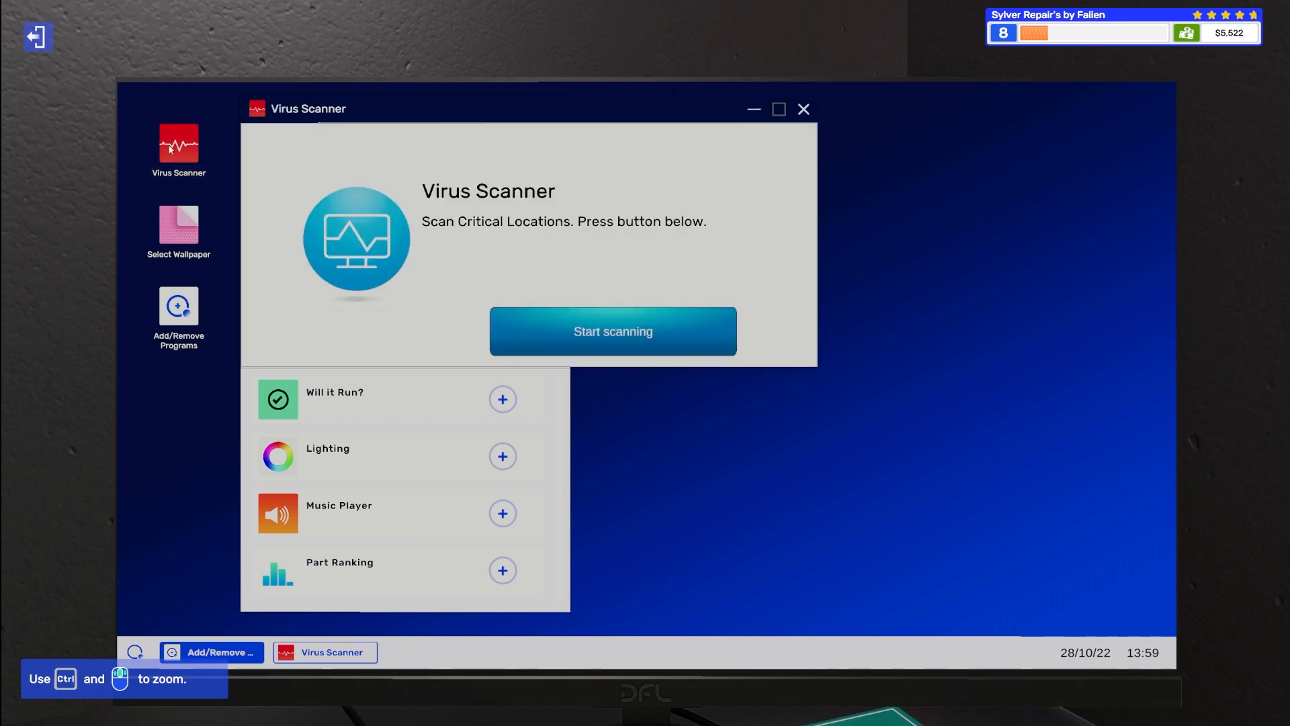
left_click(613, 331)
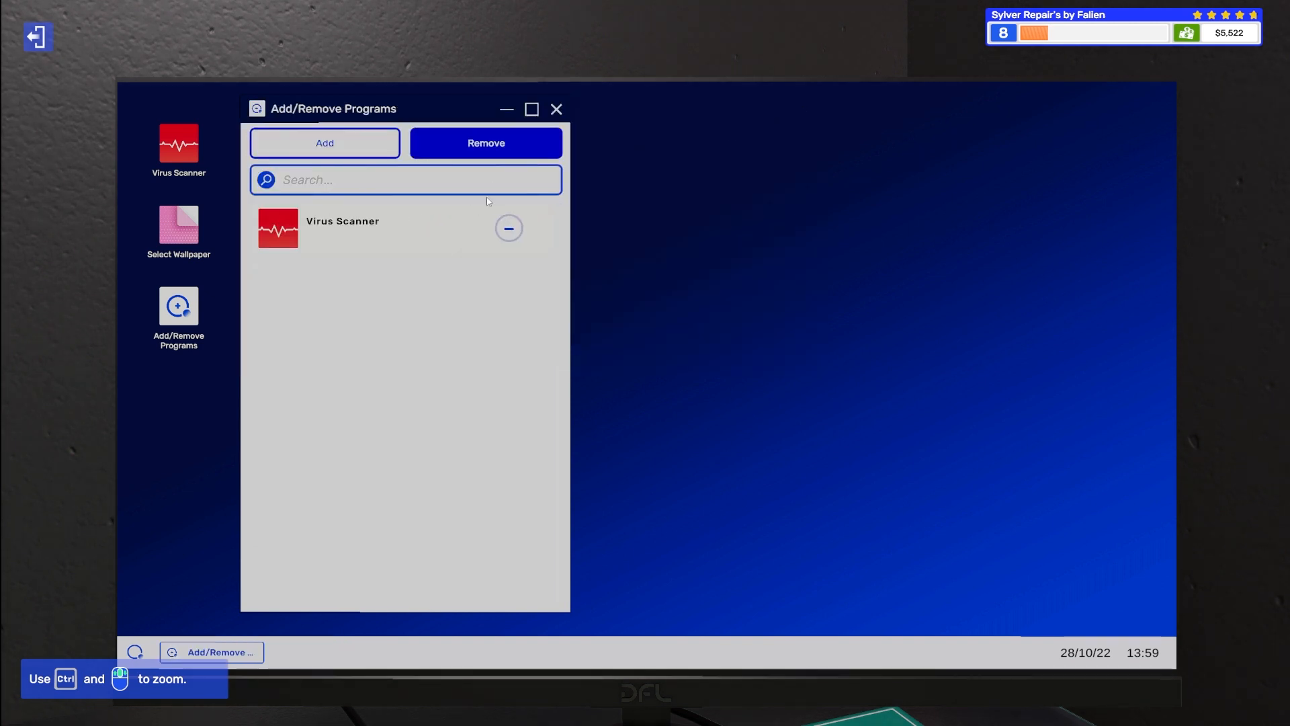
left_click(508, 228)
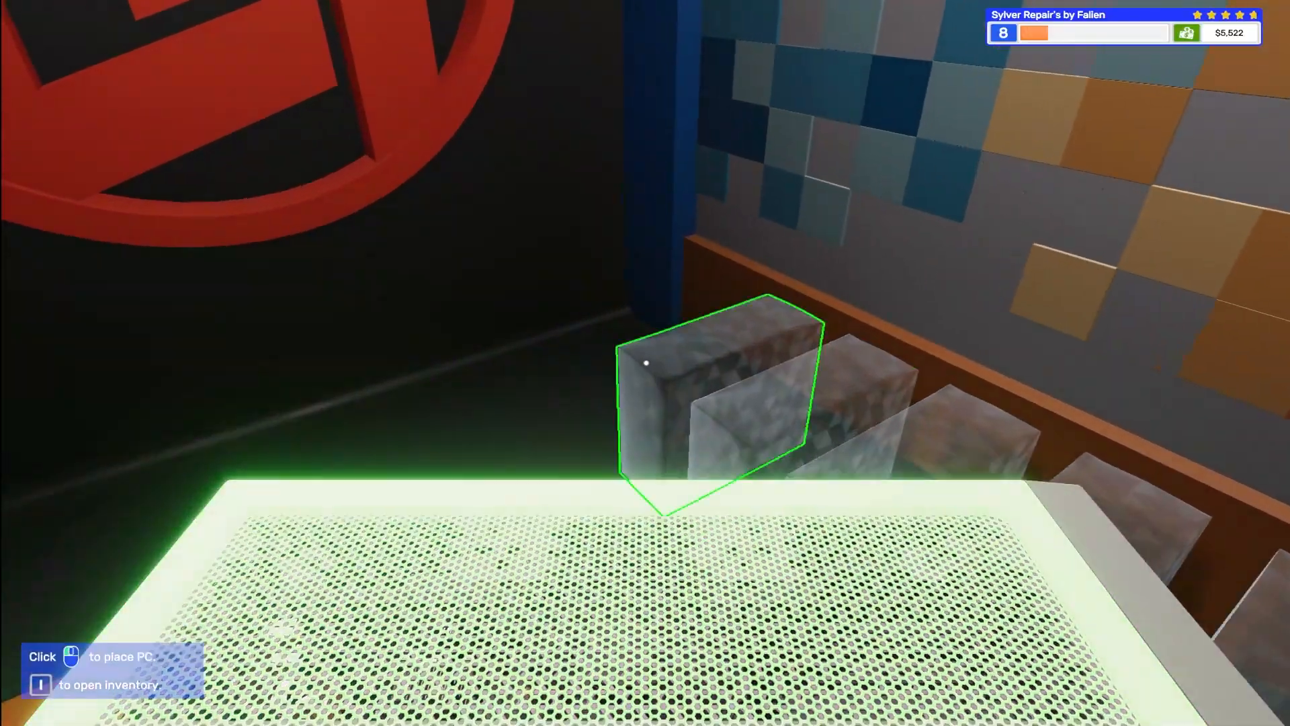
Step: Shelve the green cables PC and collect the $180 job payment
left_click(646, 361)
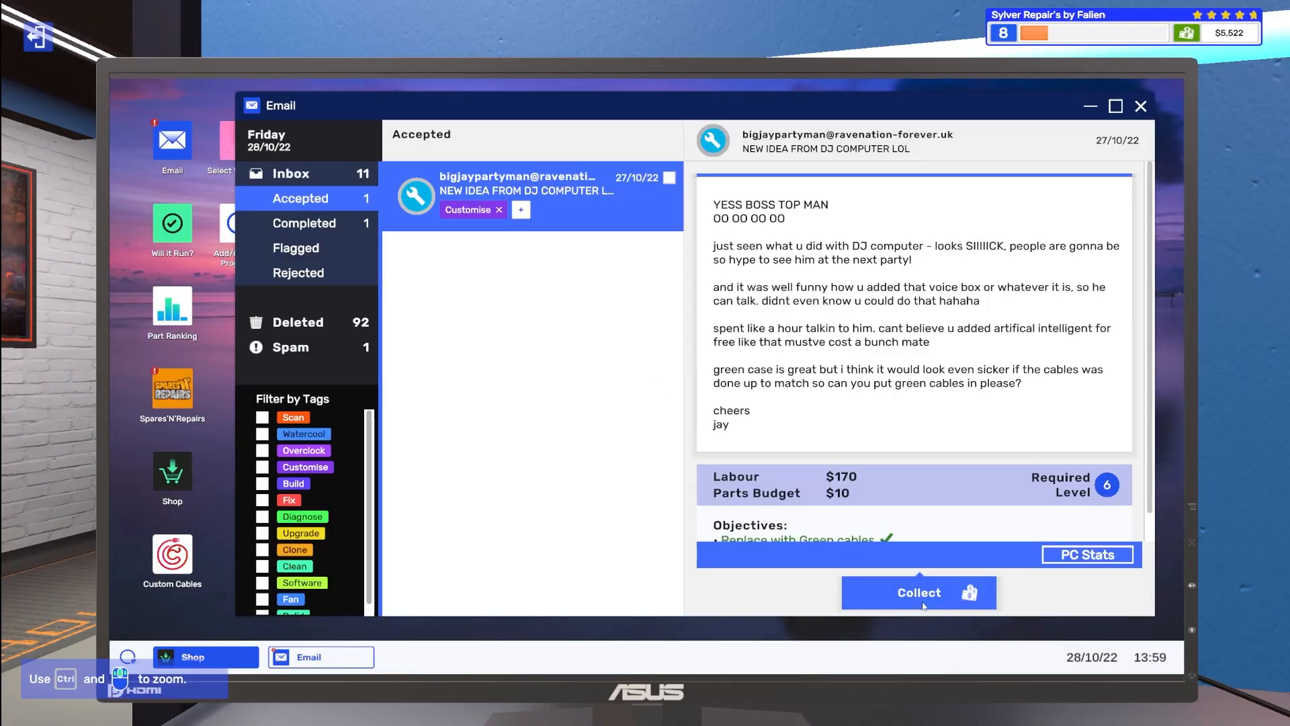
left_click(919, 591)
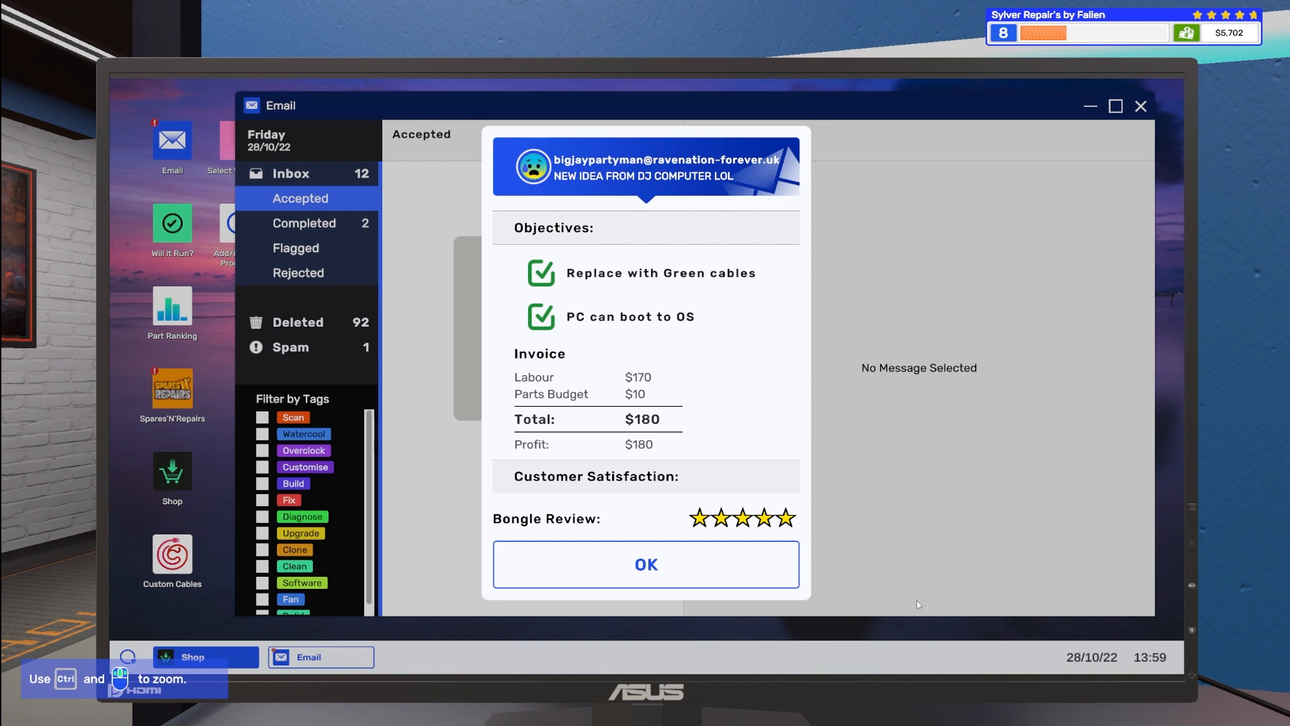
left_click(647, 563)
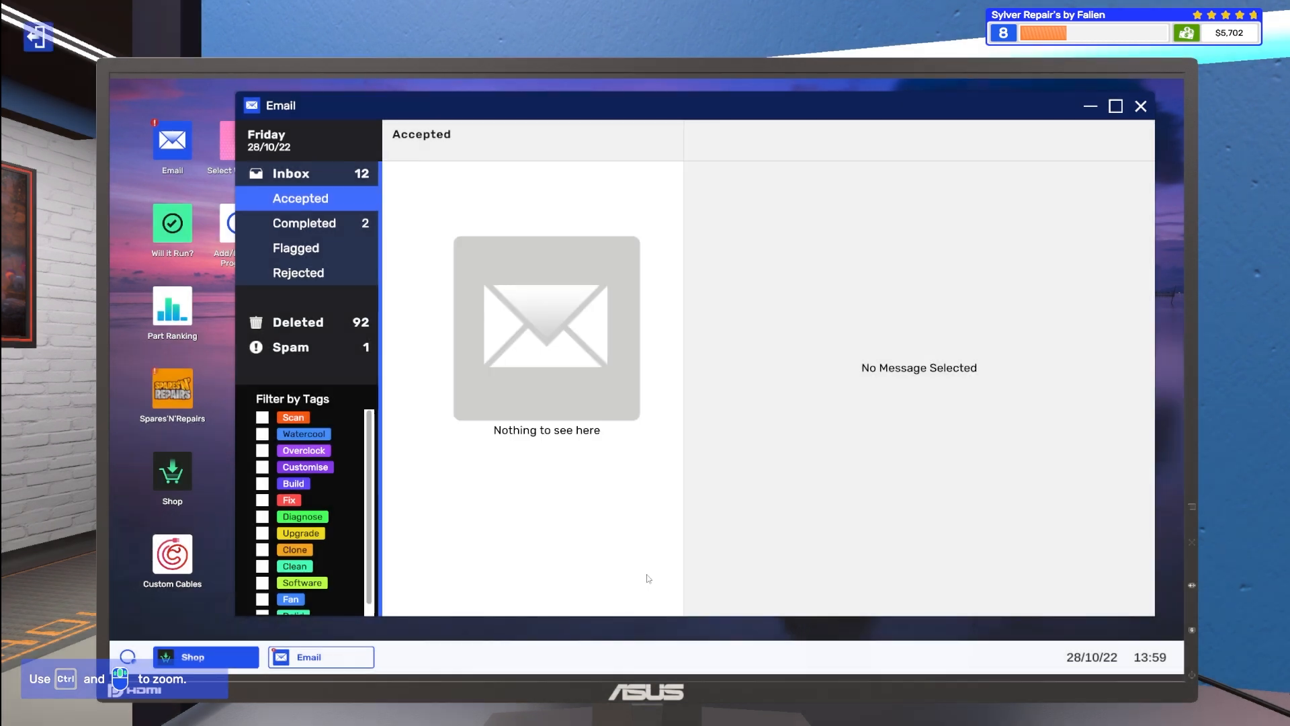
mouse_move(631, 586)
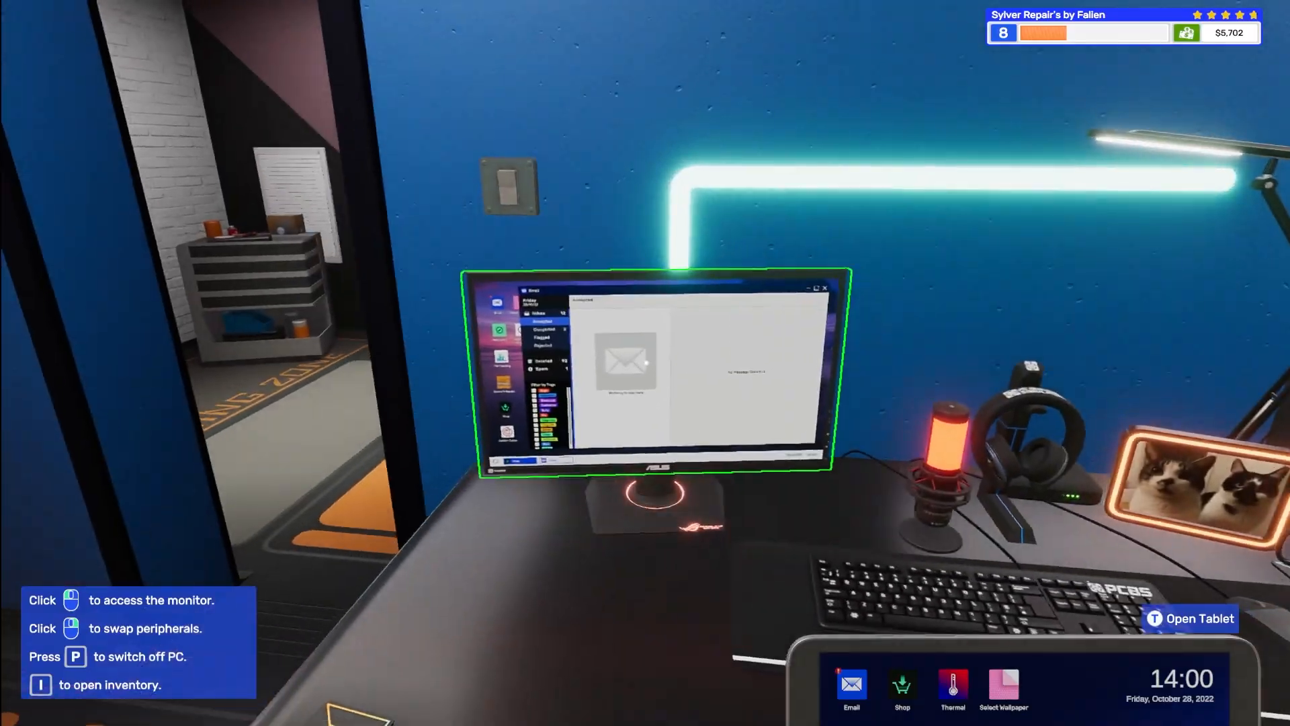
Step: Review the completed 'Do you mod cases?' job on the office PC and dismiss the flagged-email notice
left_click(656, 372)
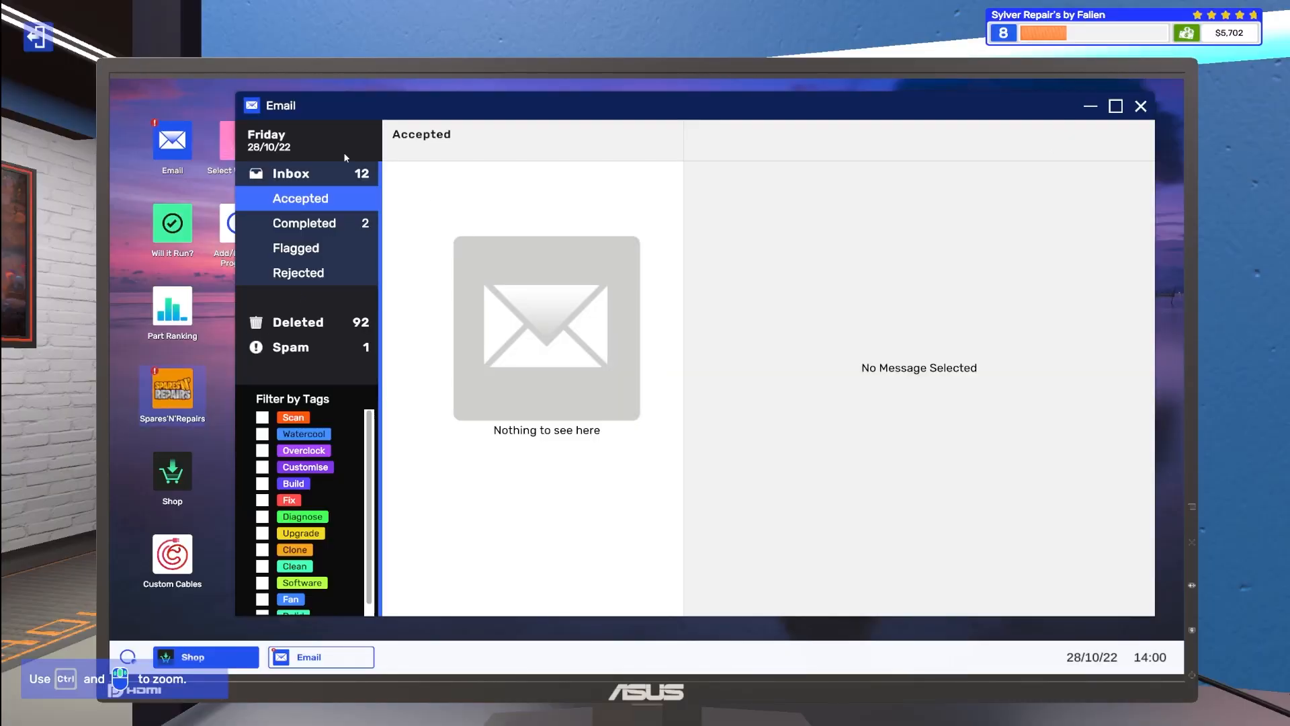
left_click(304, 223)
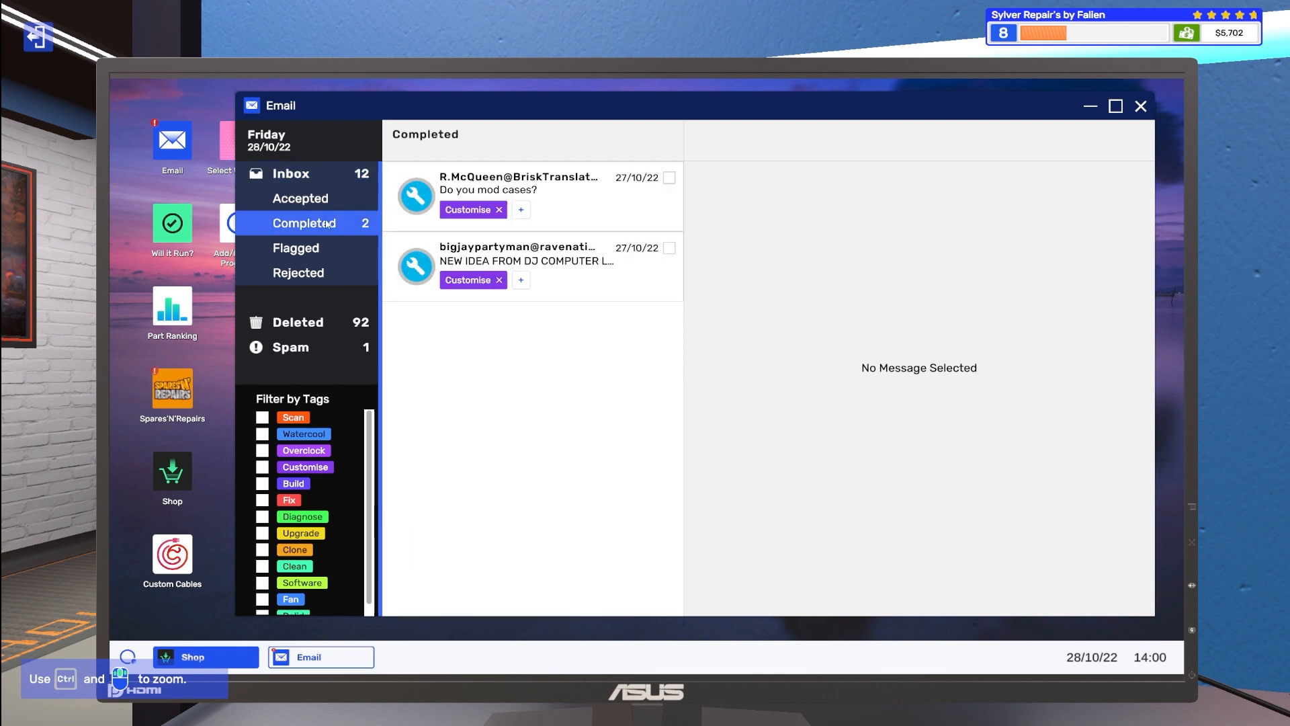
left_click(520, 190)
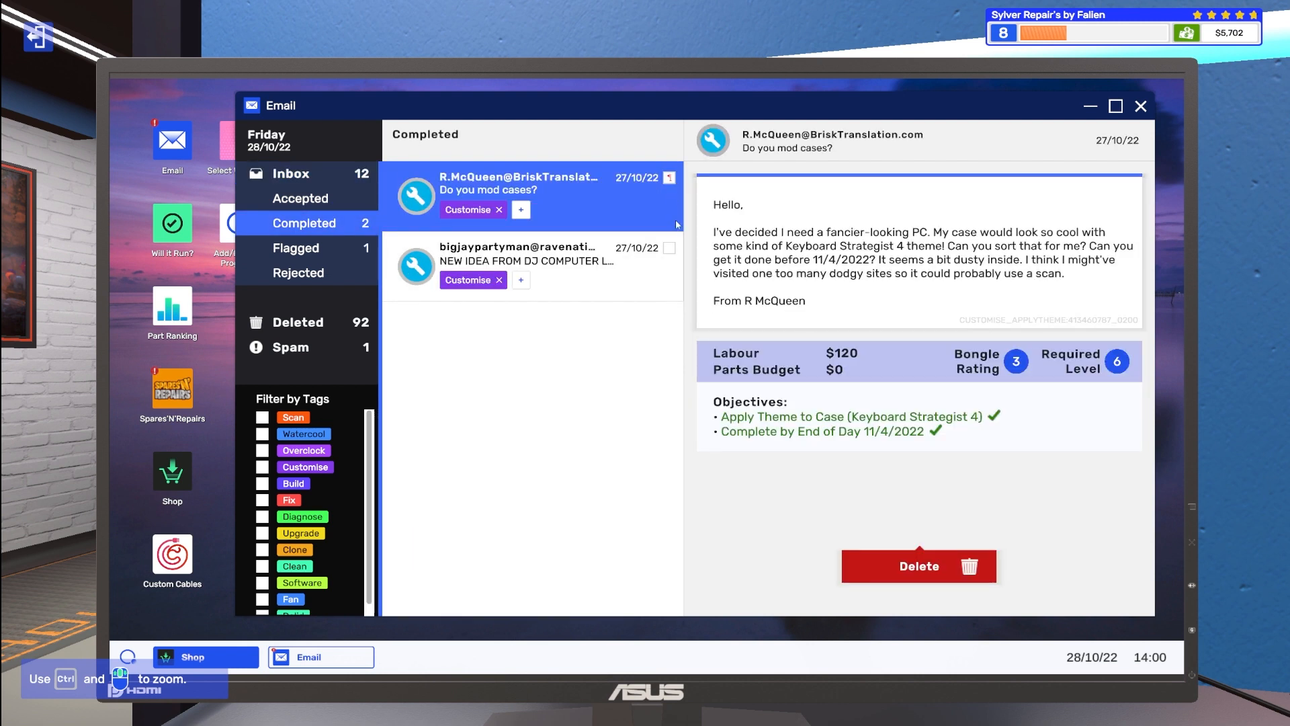
left_click(918, 566)
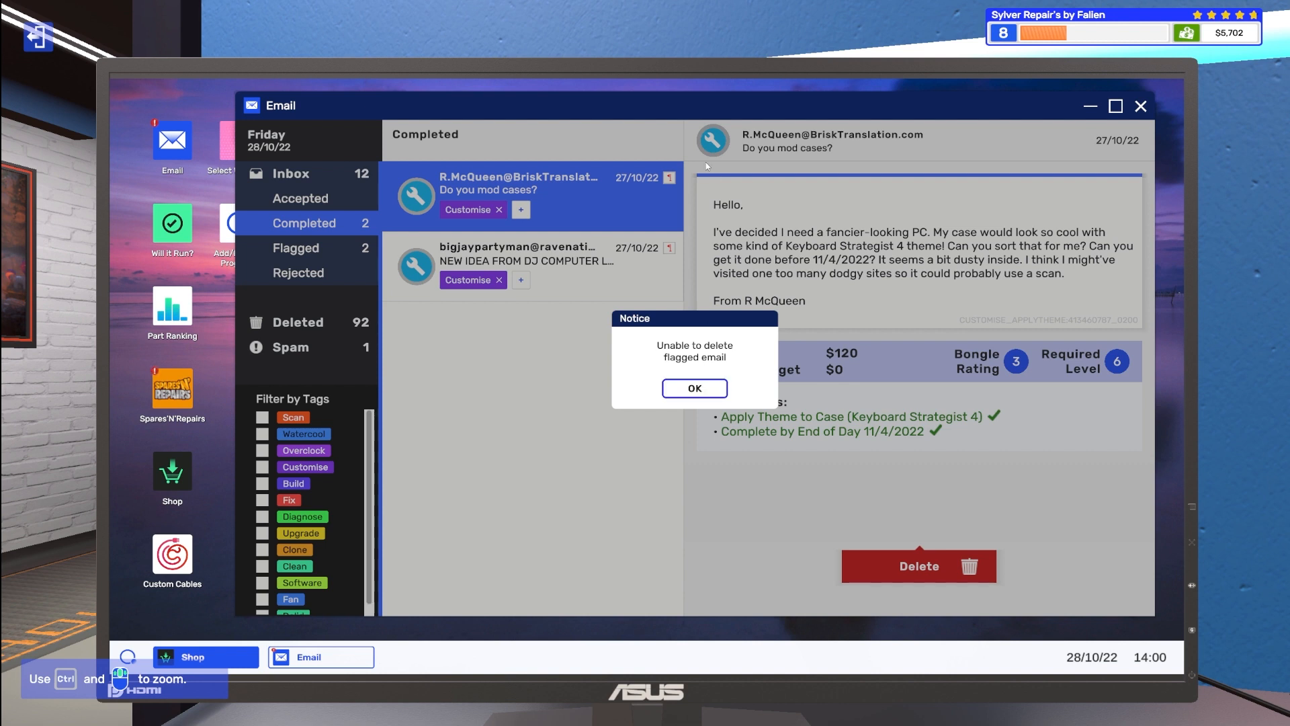
left_click(693, 387)
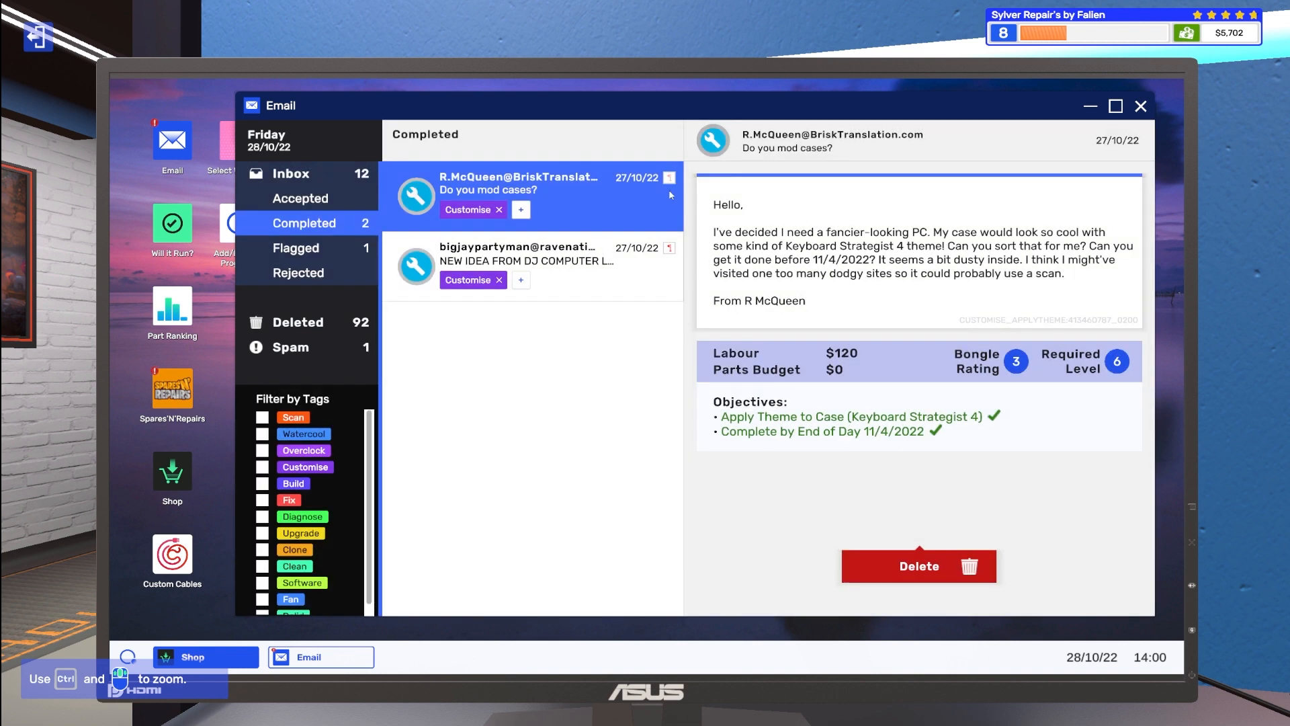
left_click(918, 566)
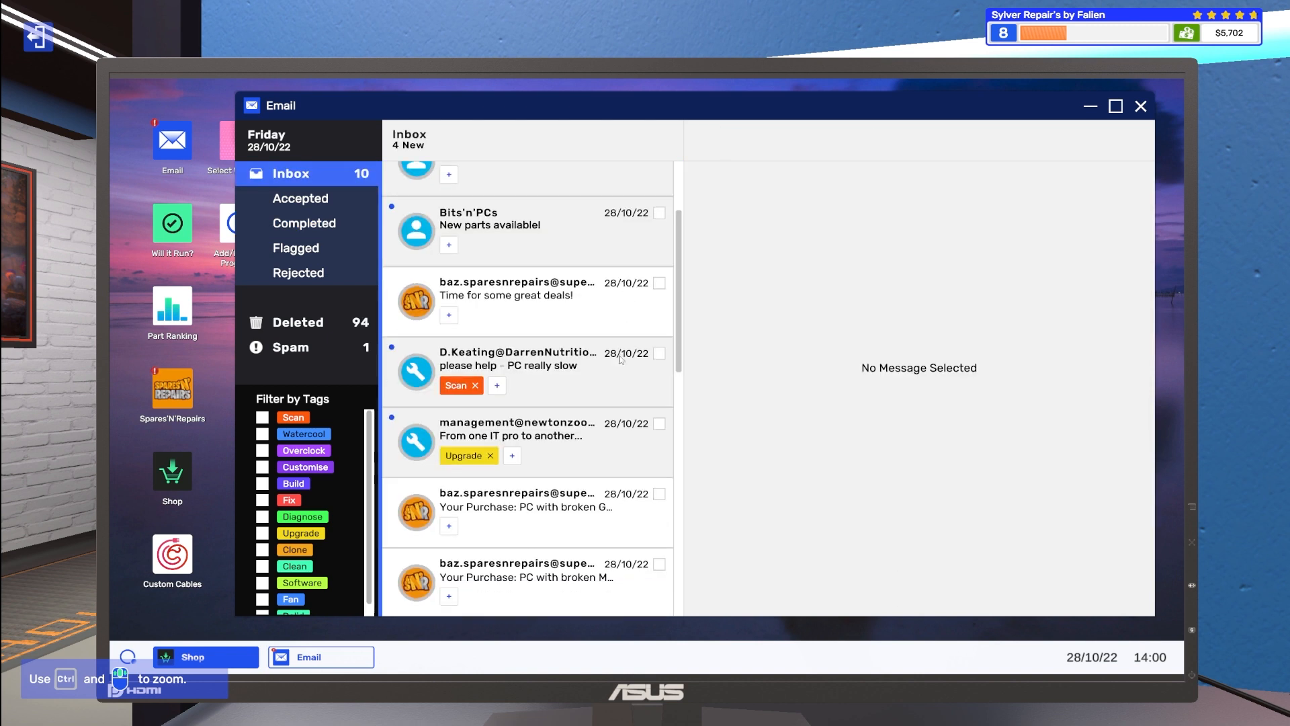
Step: Delete the broken-PC purchase and other old emails, handle the virus scan request, then open the Newton Zoo upgrade request
left_click(525, 296)
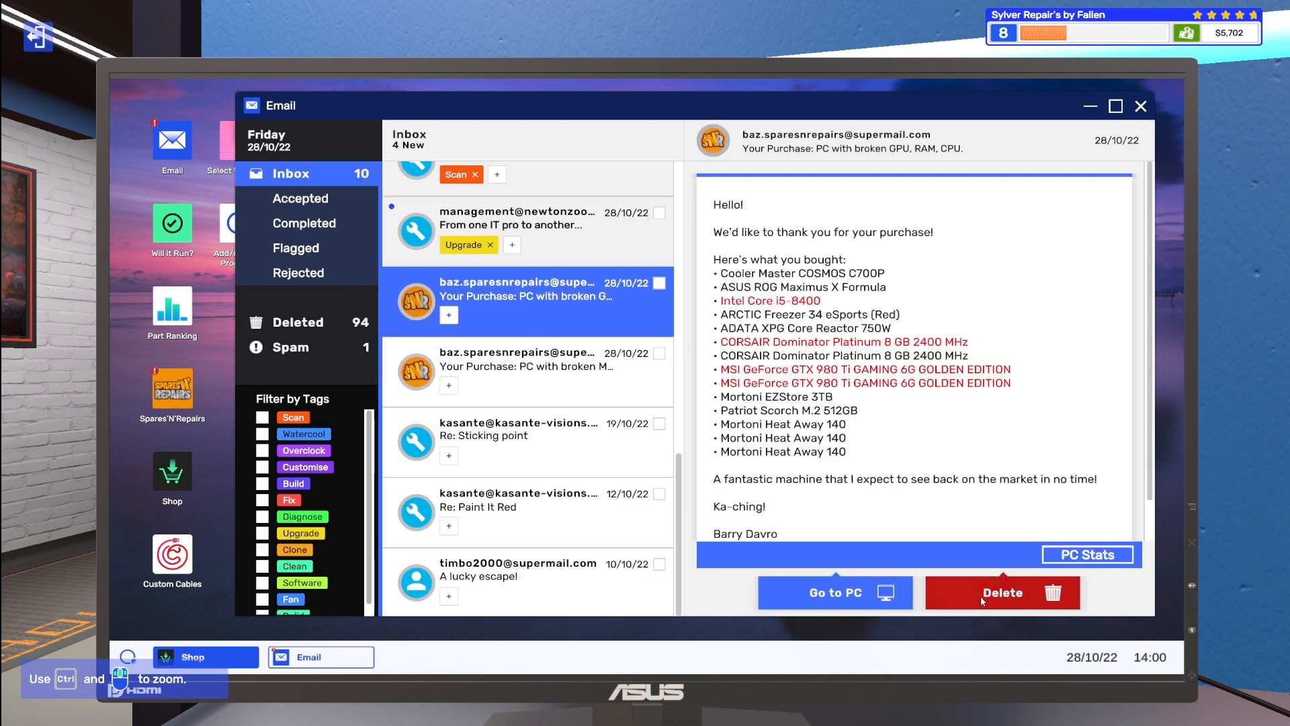
left_click(1000, 593)
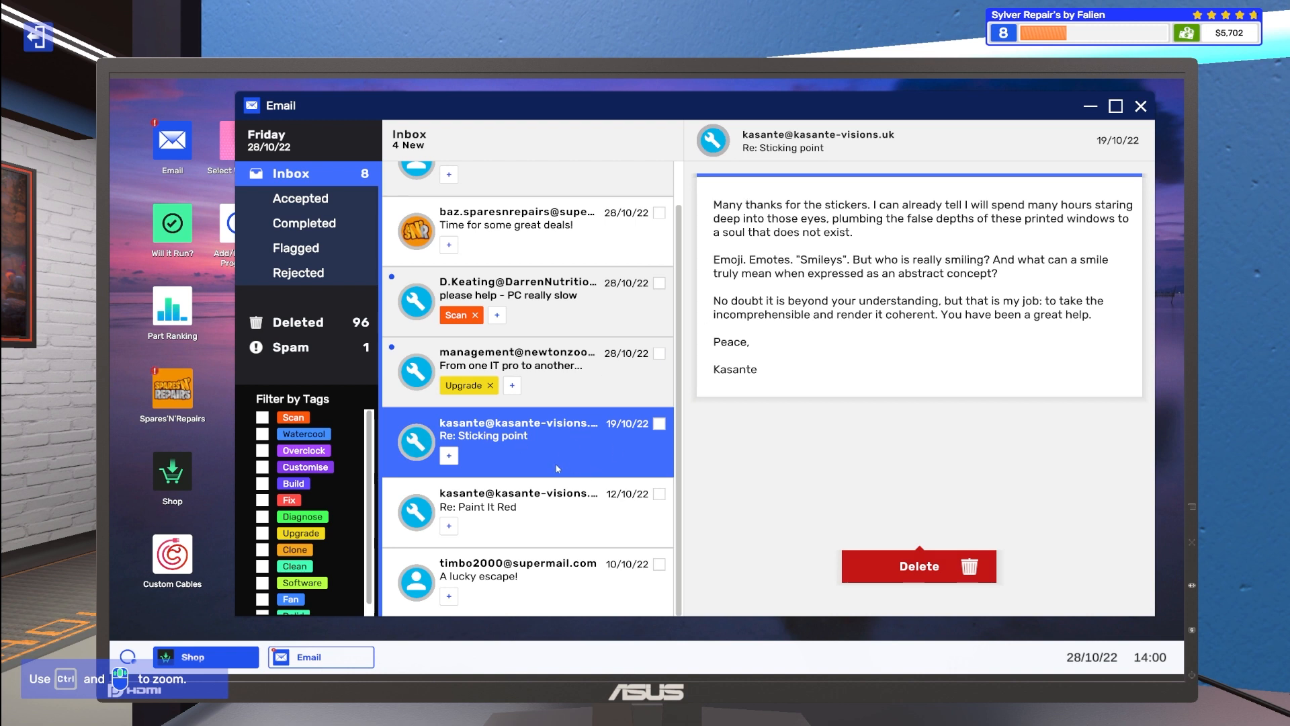
left_click(519, 577)
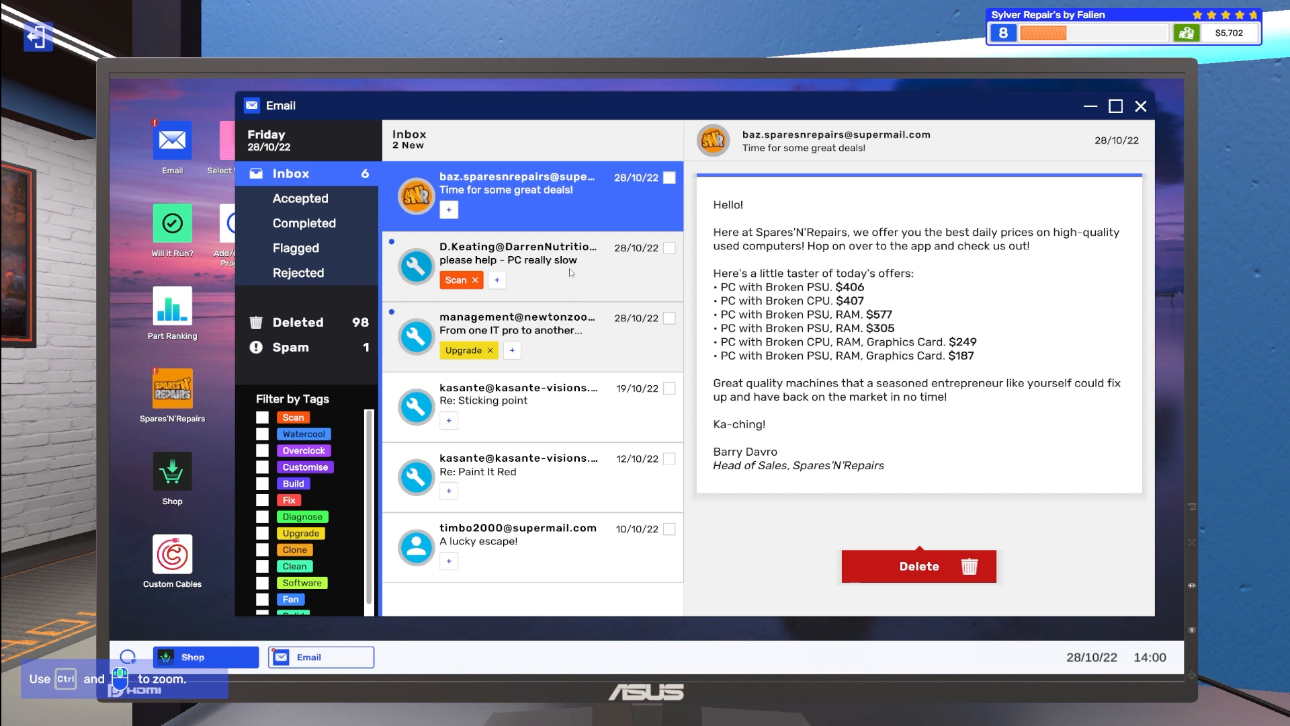
left_click(519, 260)
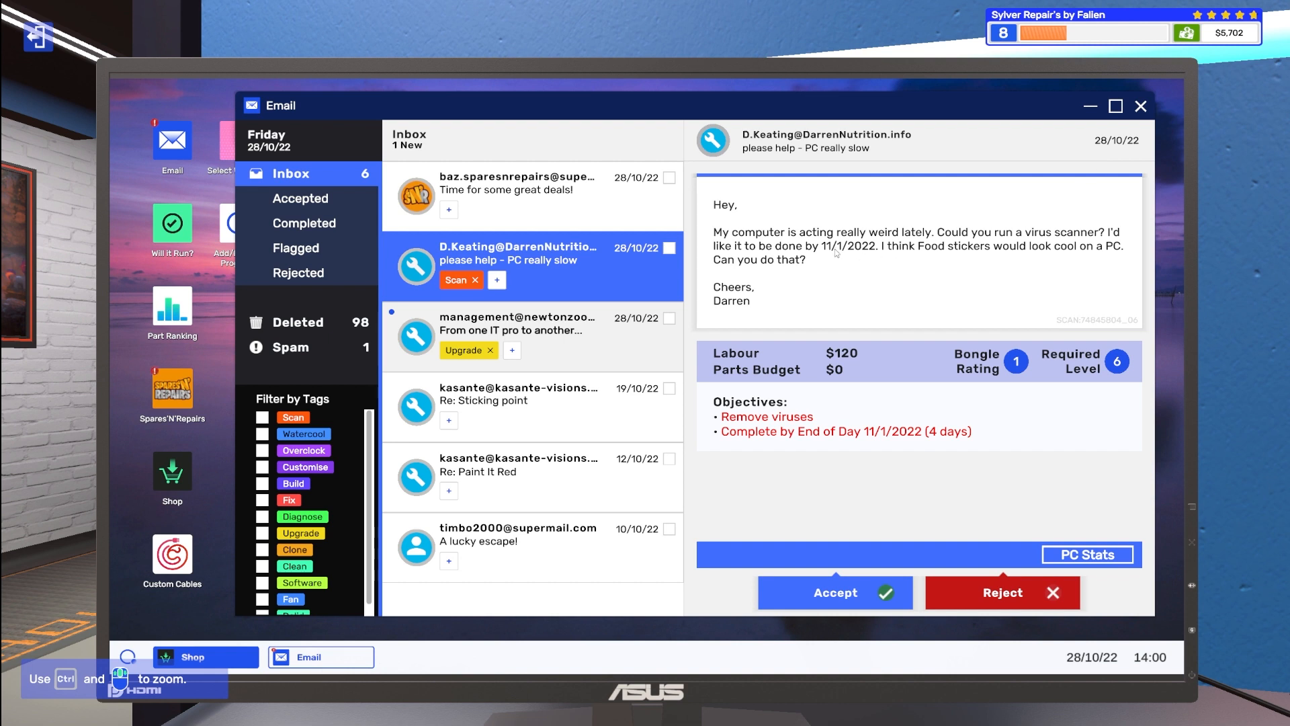
mouse_move(1197, 146)
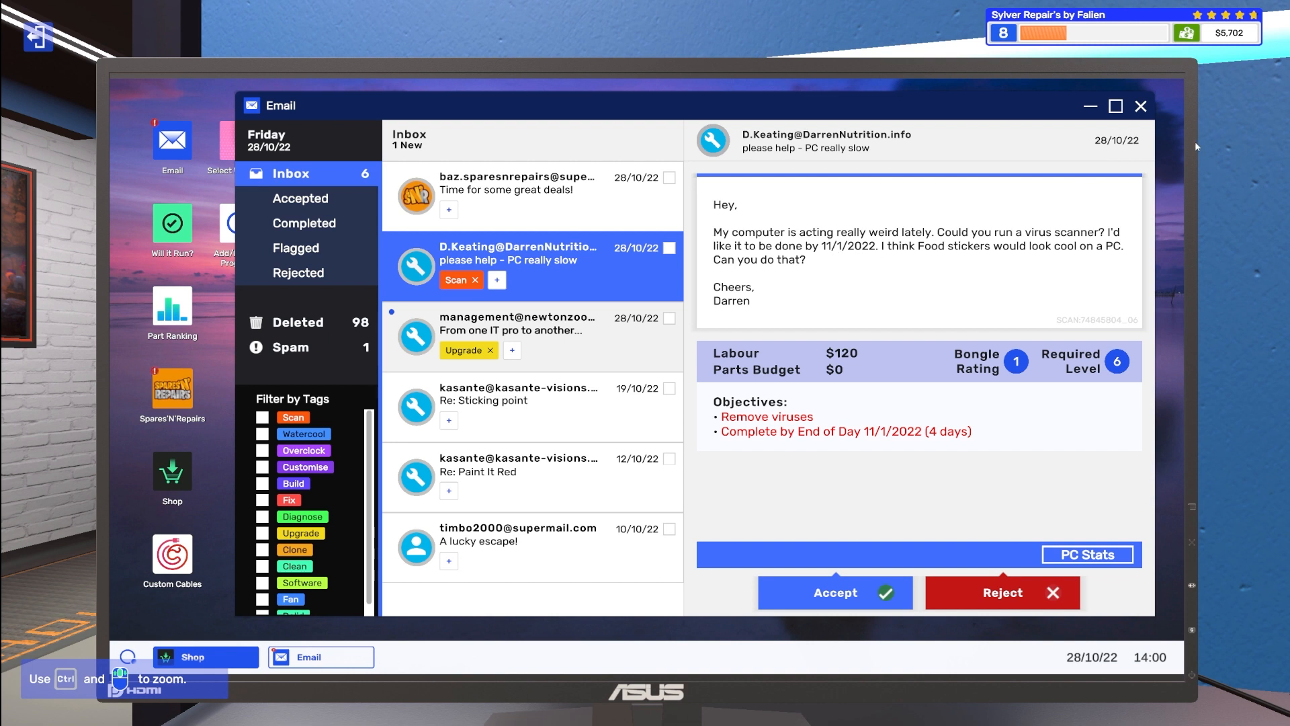
mouse_move(936, 273)
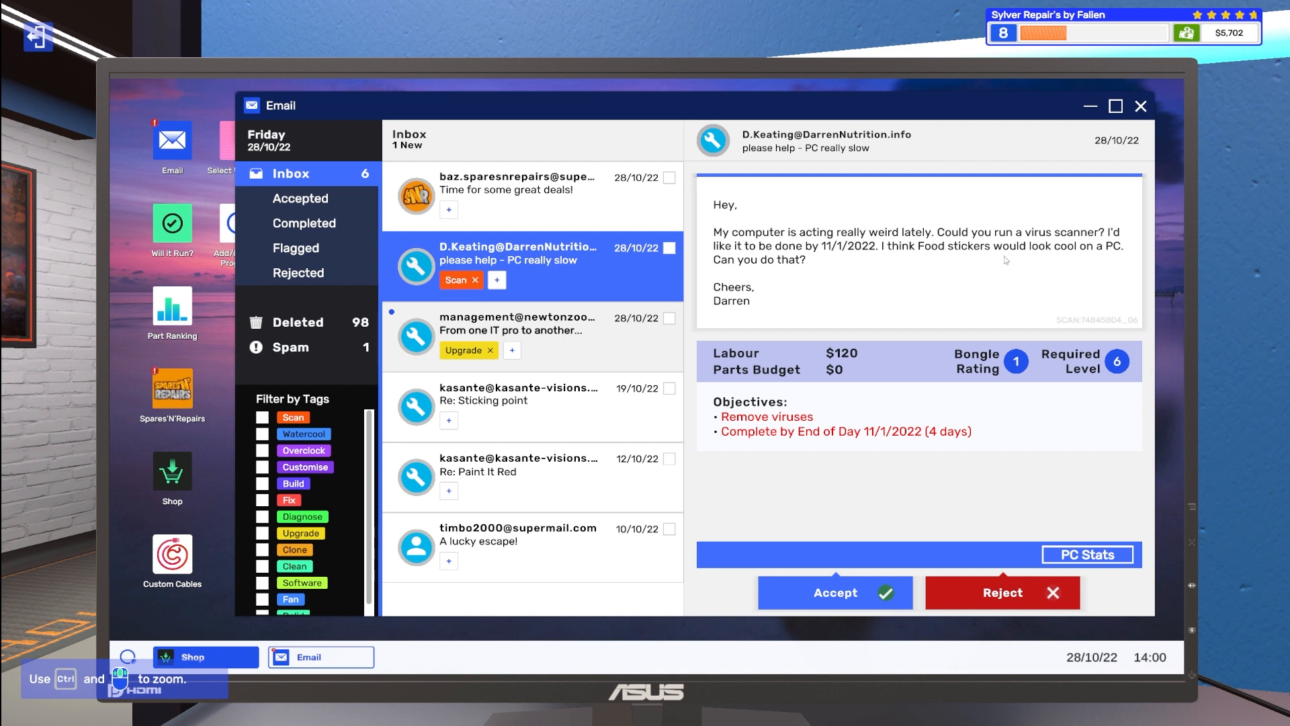
mouse_move(818, 442)
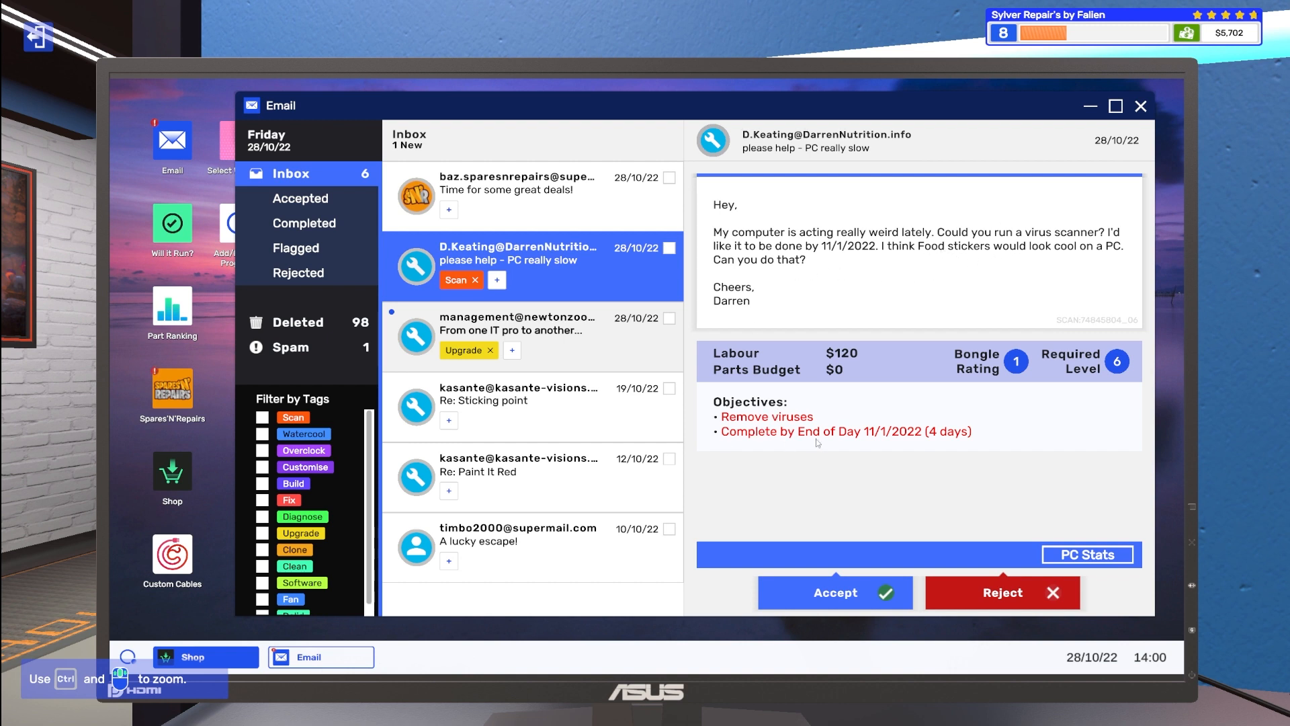
left_click(833, 593)
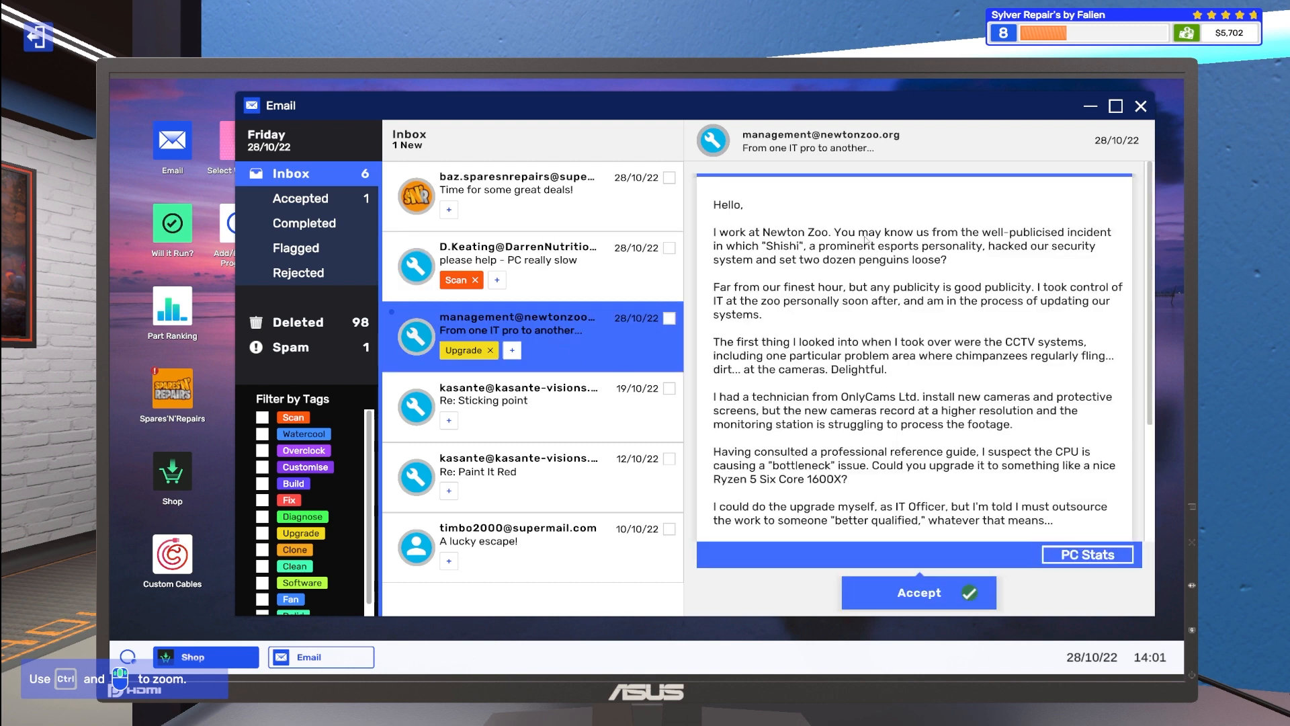
left_click(518, 329)
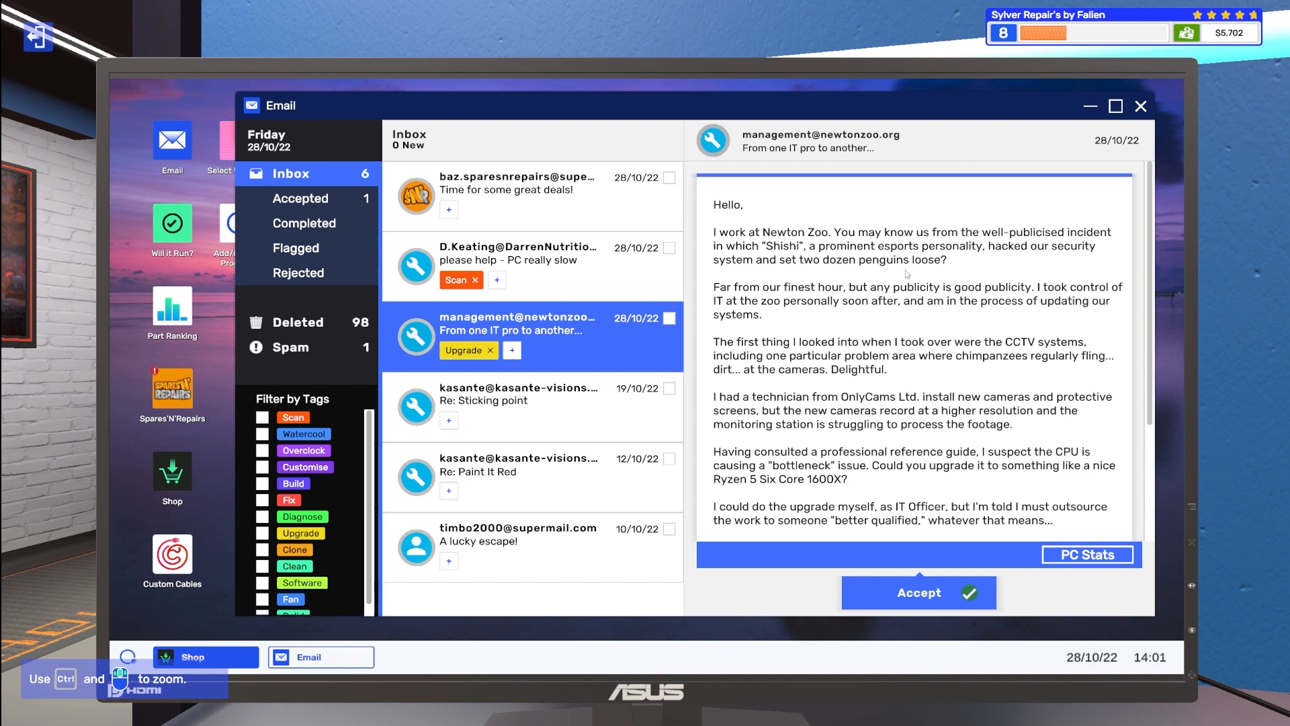
scroll("down", 3)
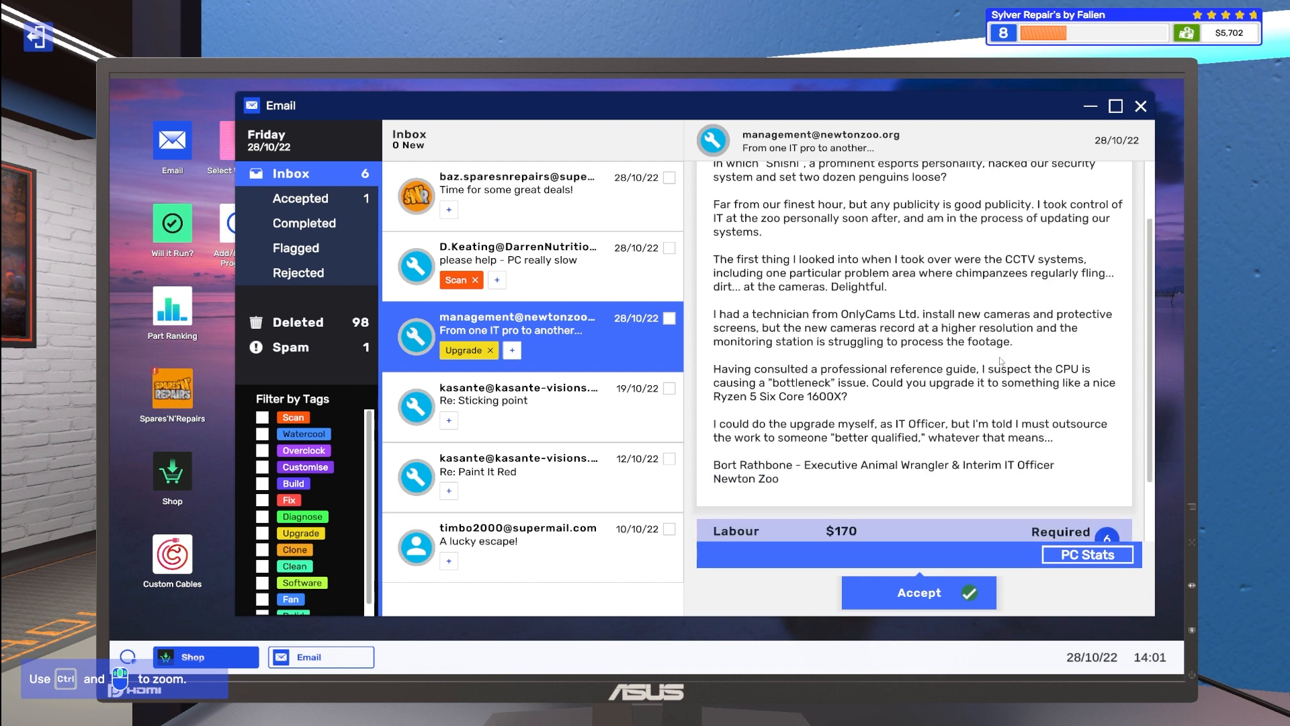
mouse_move(977, 299)
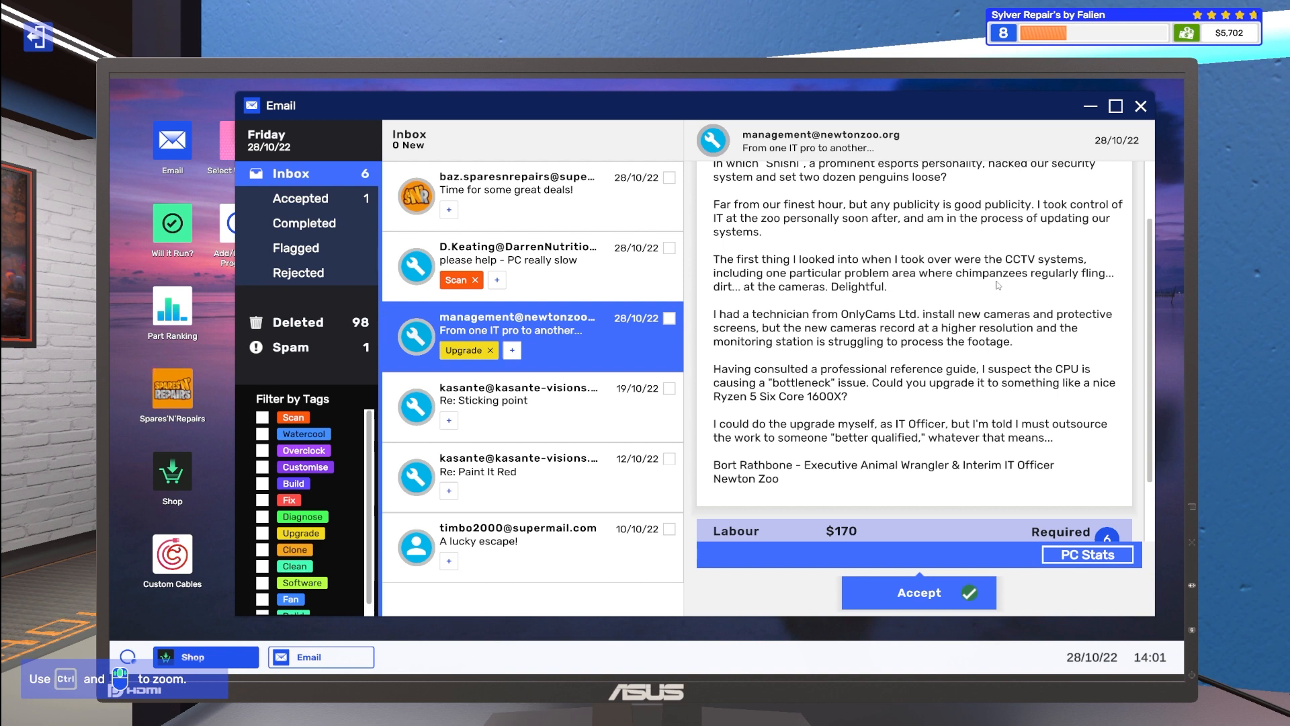
scroll("down", 3)
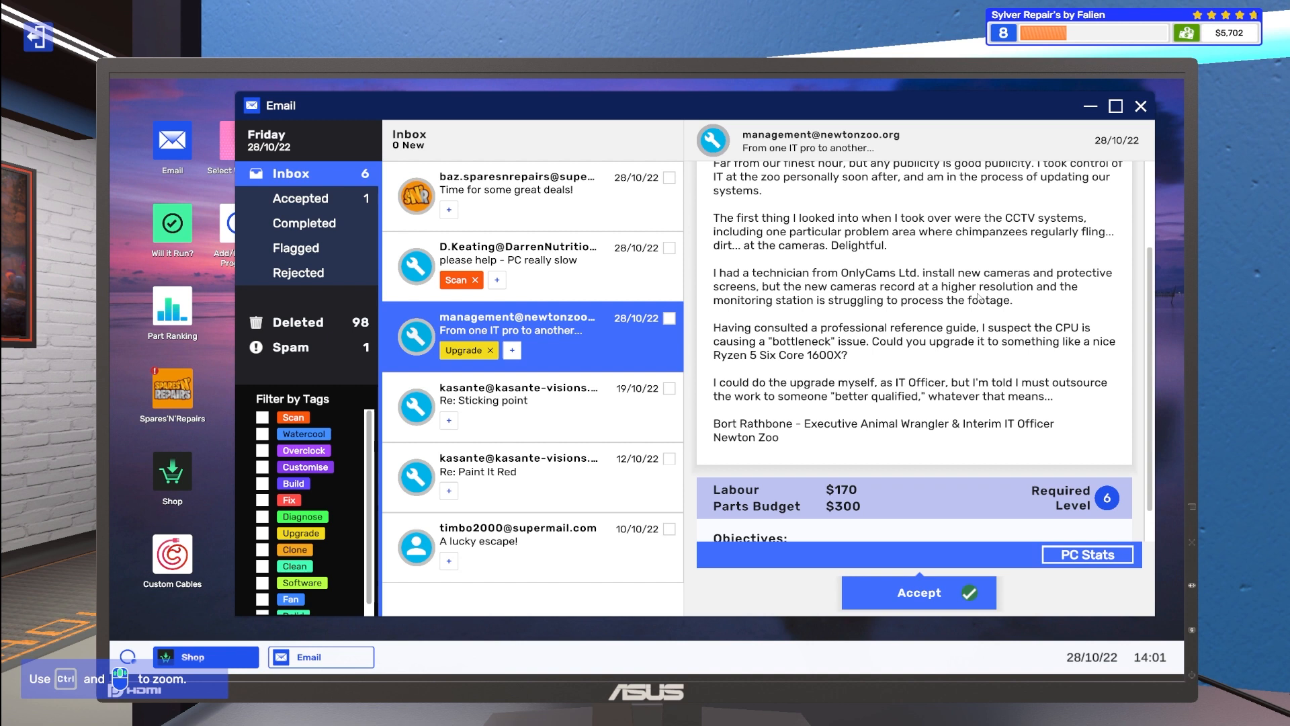
scroll("down", 3)
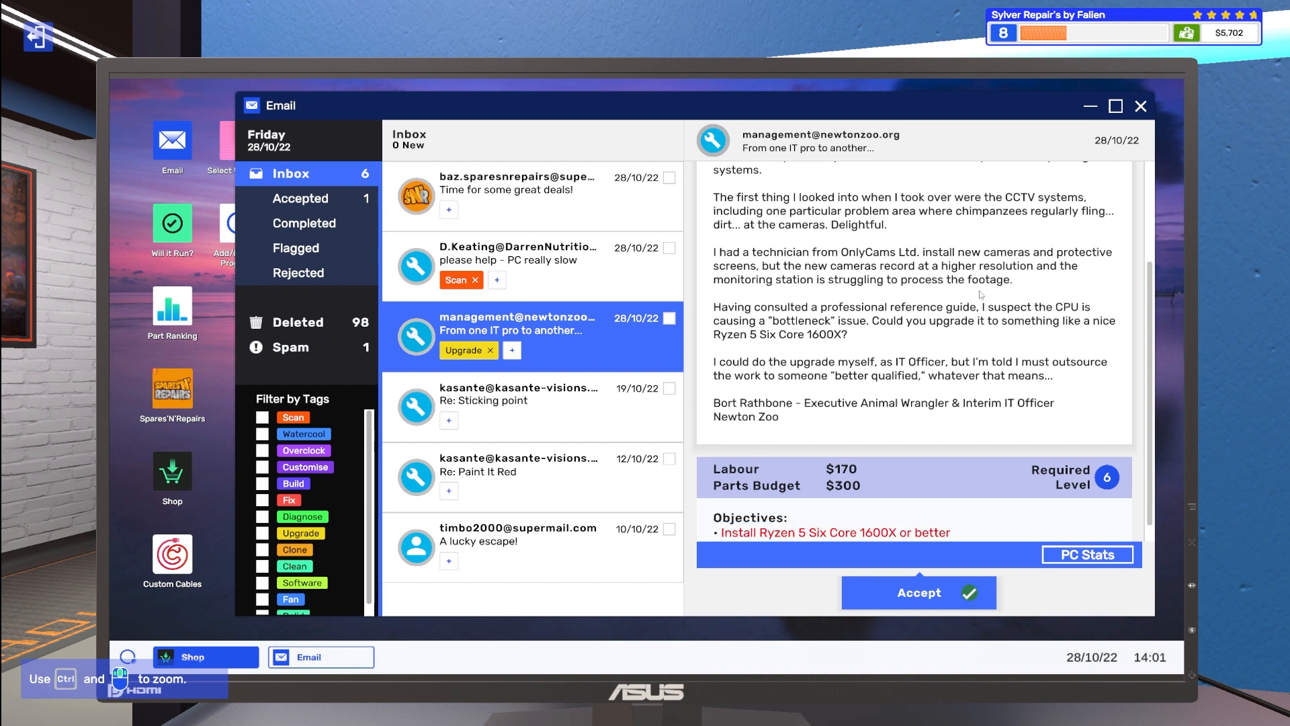
mouse_move(928, 239)
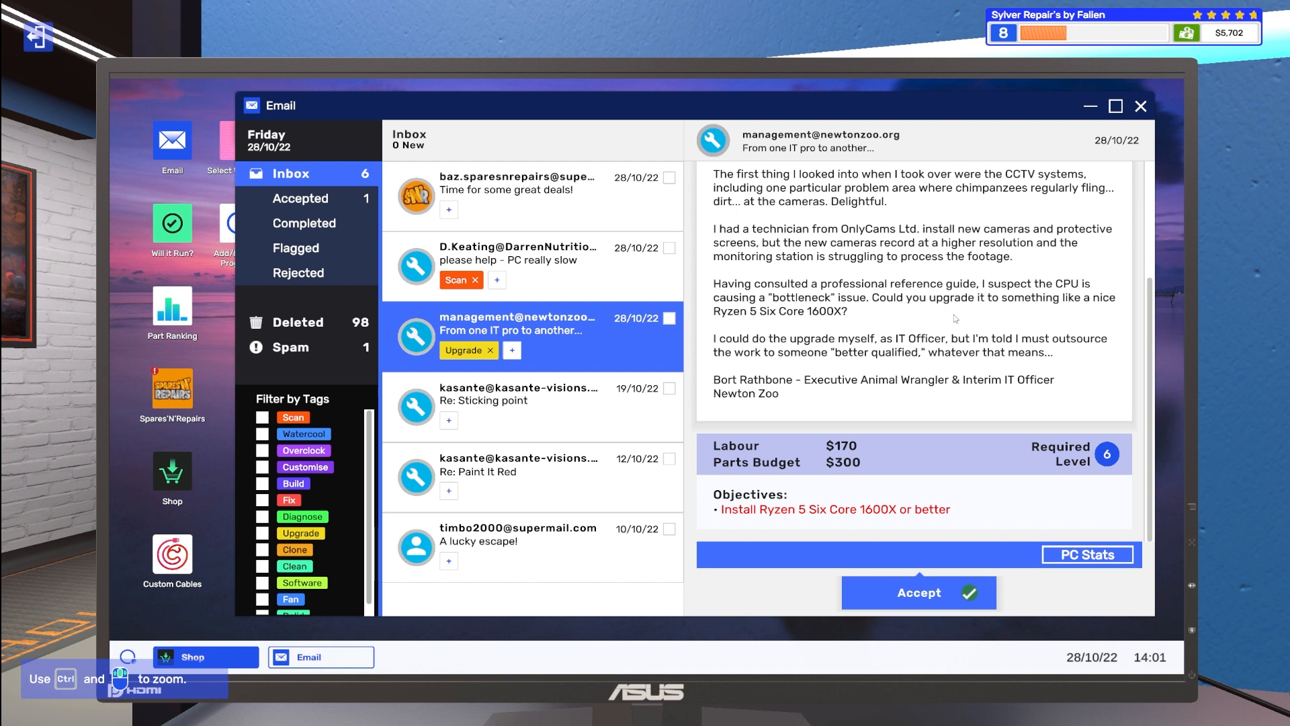
mouse_move(961, 331)
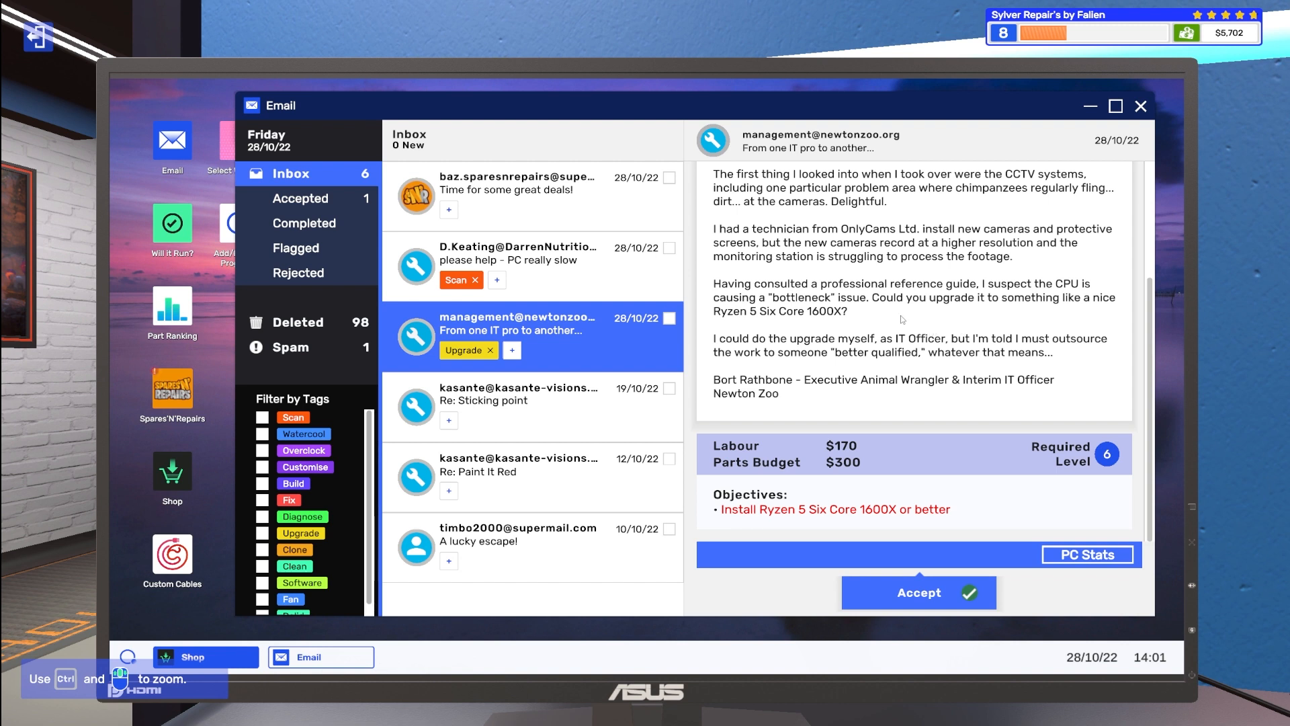
mouse_move(902, 320)
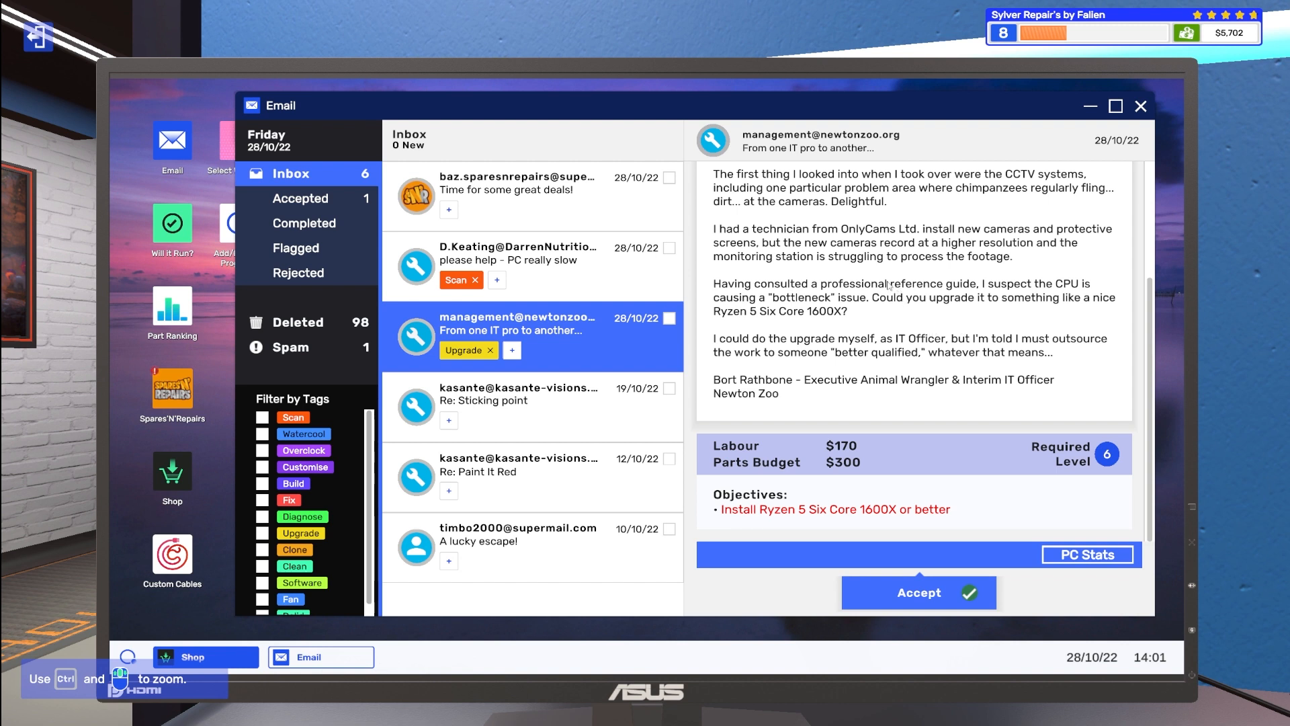
mouse_move(1037, 417)
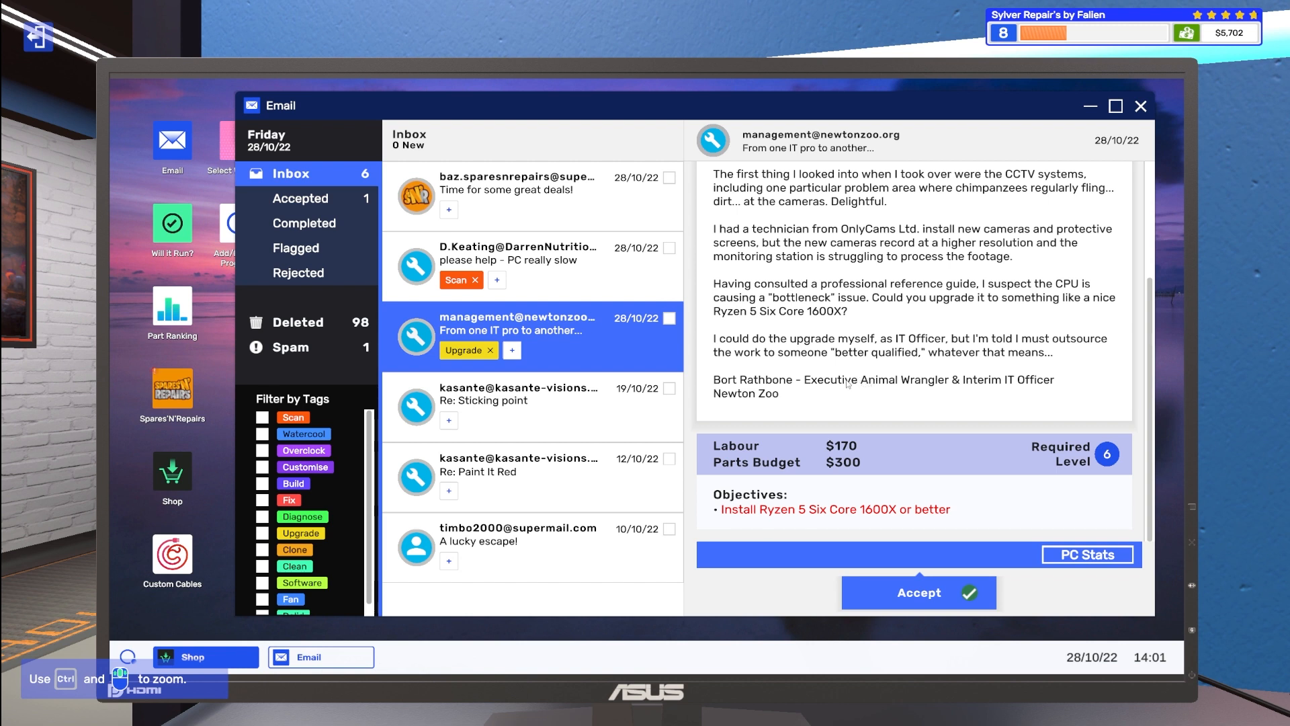
mouse_move(848, 386)
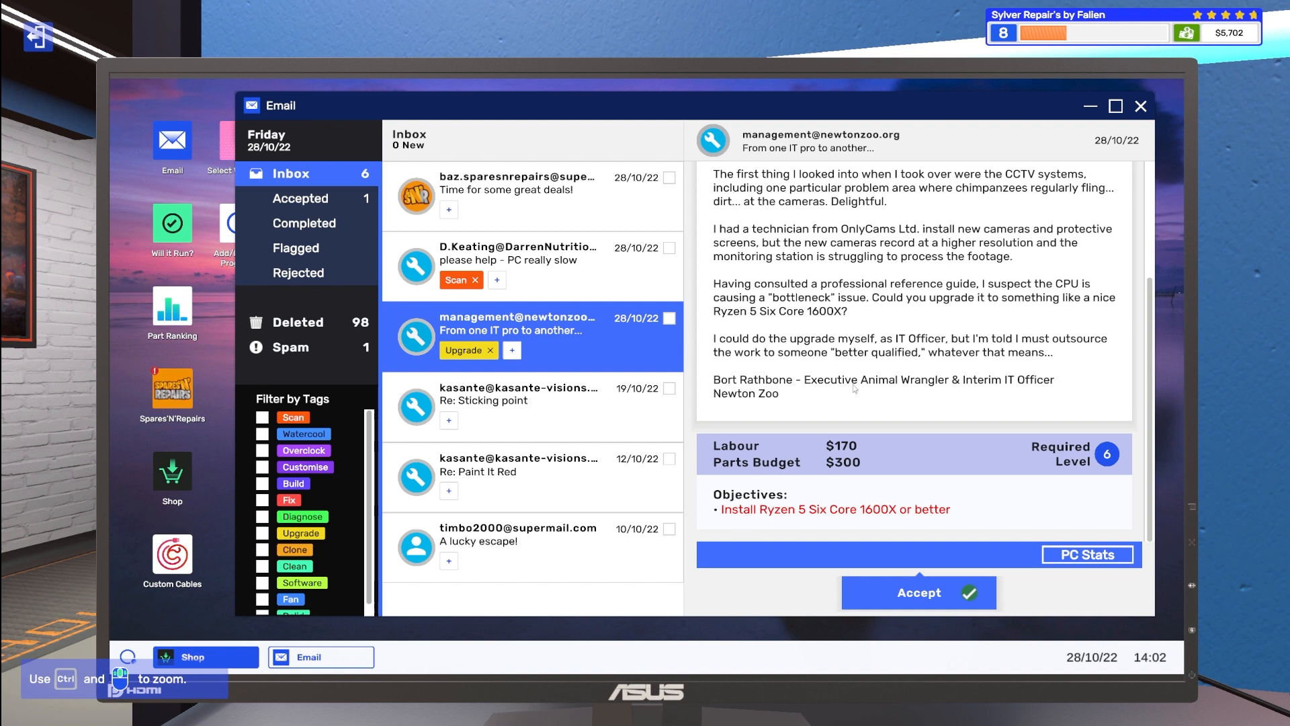
mouse_move(855, 390)
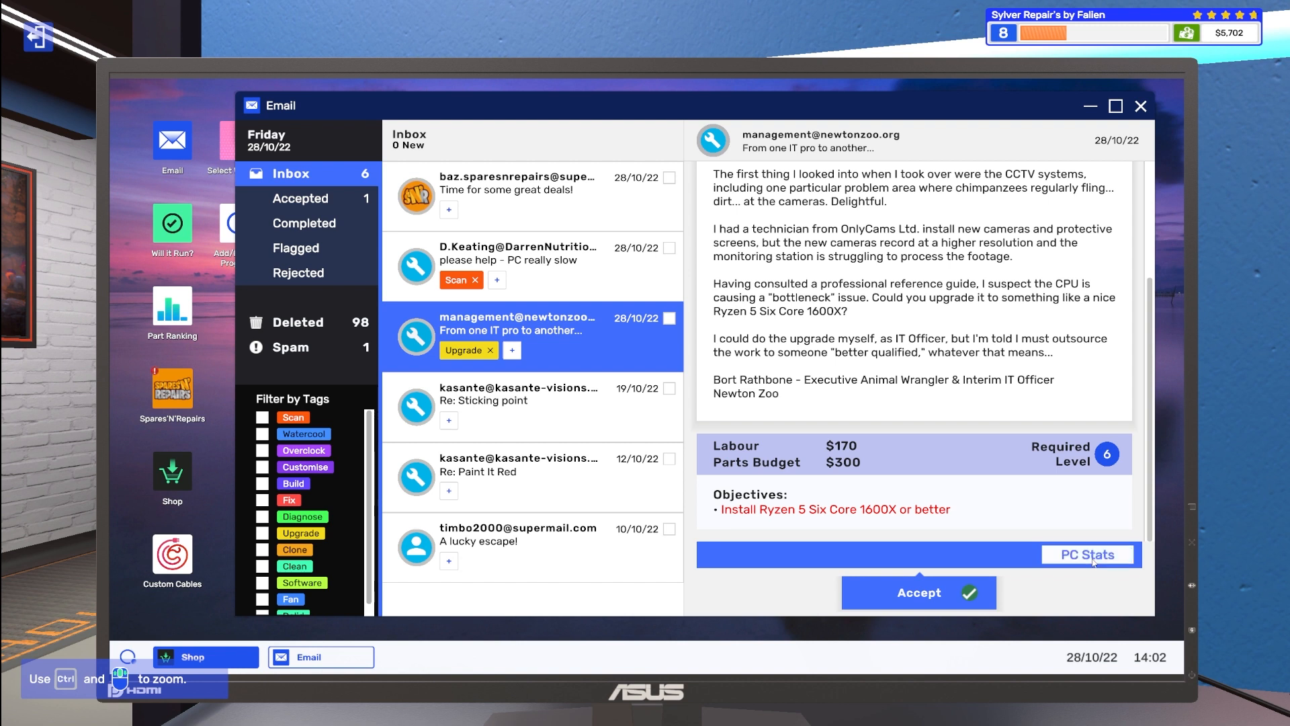
Step: View the zoo PC's stats and go to the shop from its AMD Ryzen 5 Quad Core 1400 entry
left_click(1088, 554)
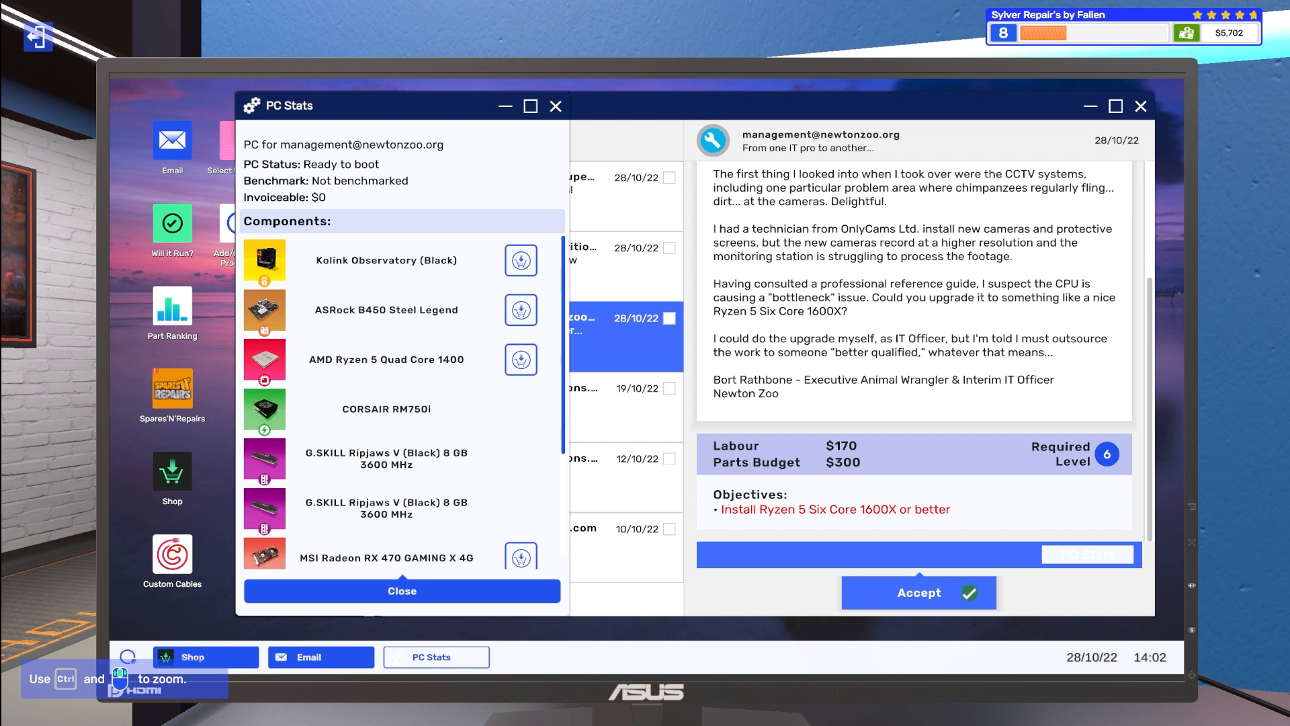
scroll("down", 3)
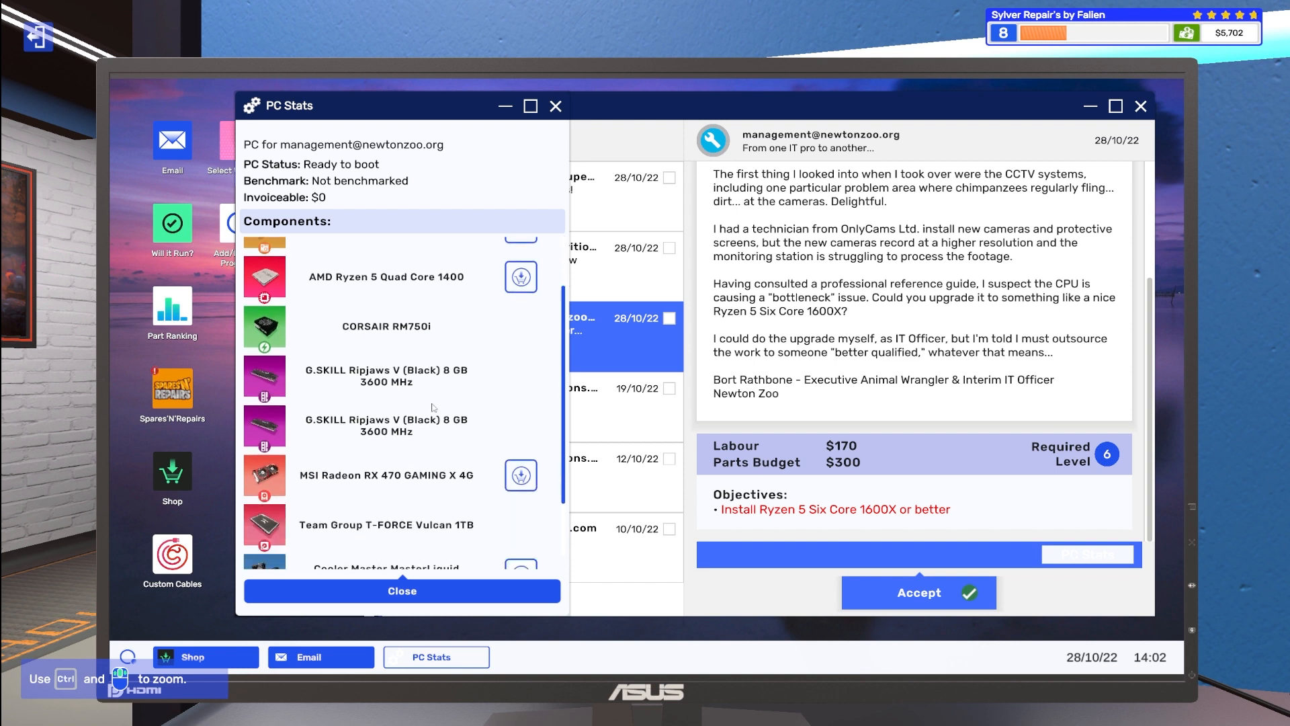
scroll("down", 3)
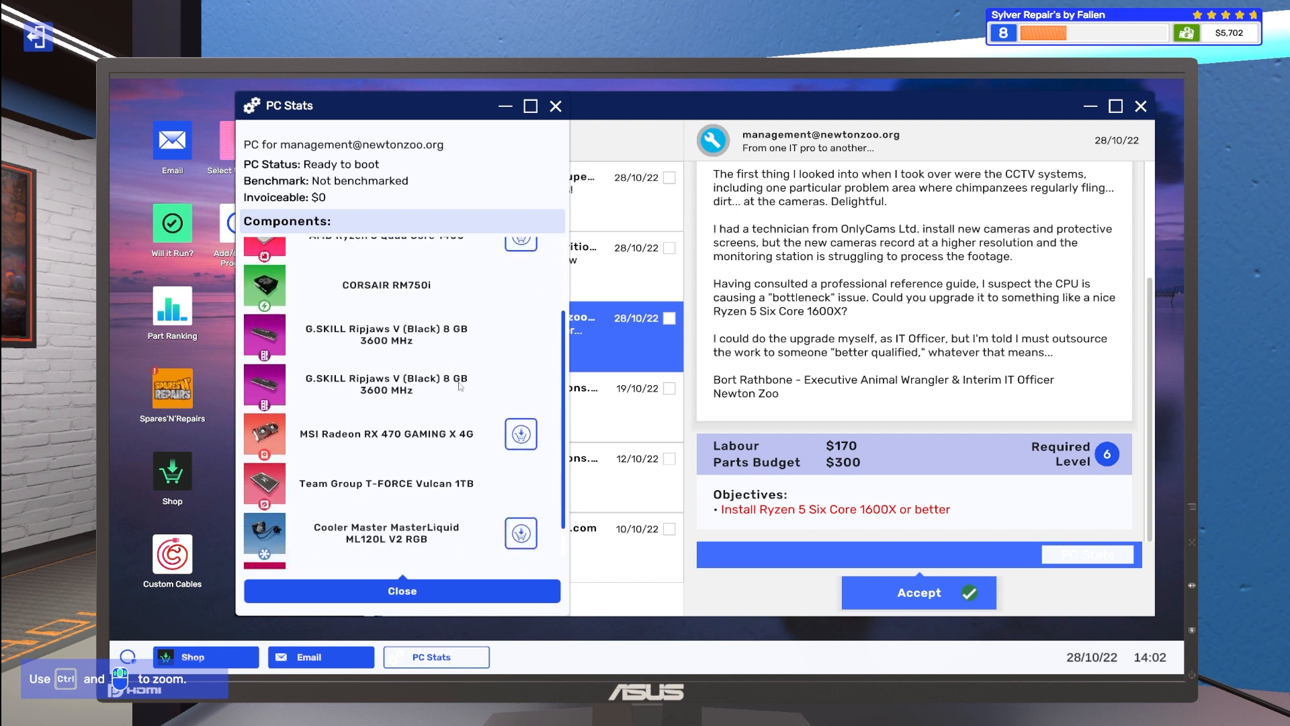
scroll("down", 3)
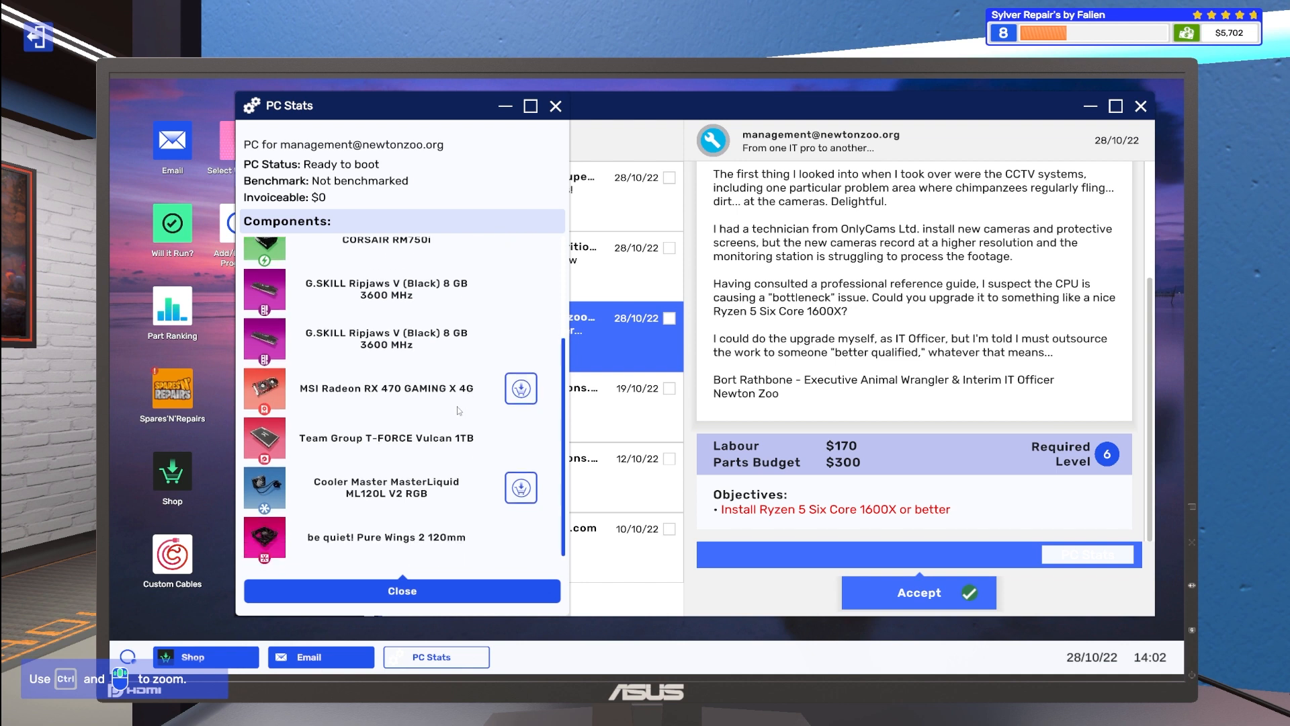
mouse_move(445, 461)
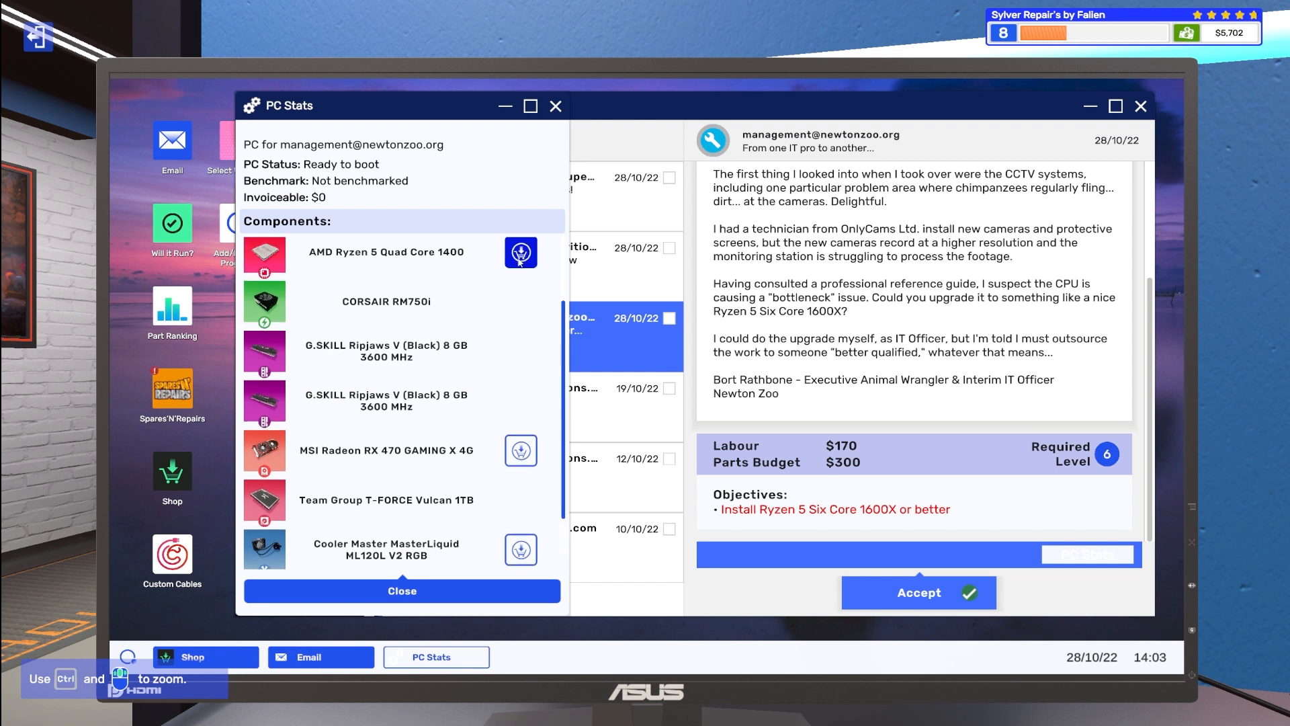
left_click(320, 657)
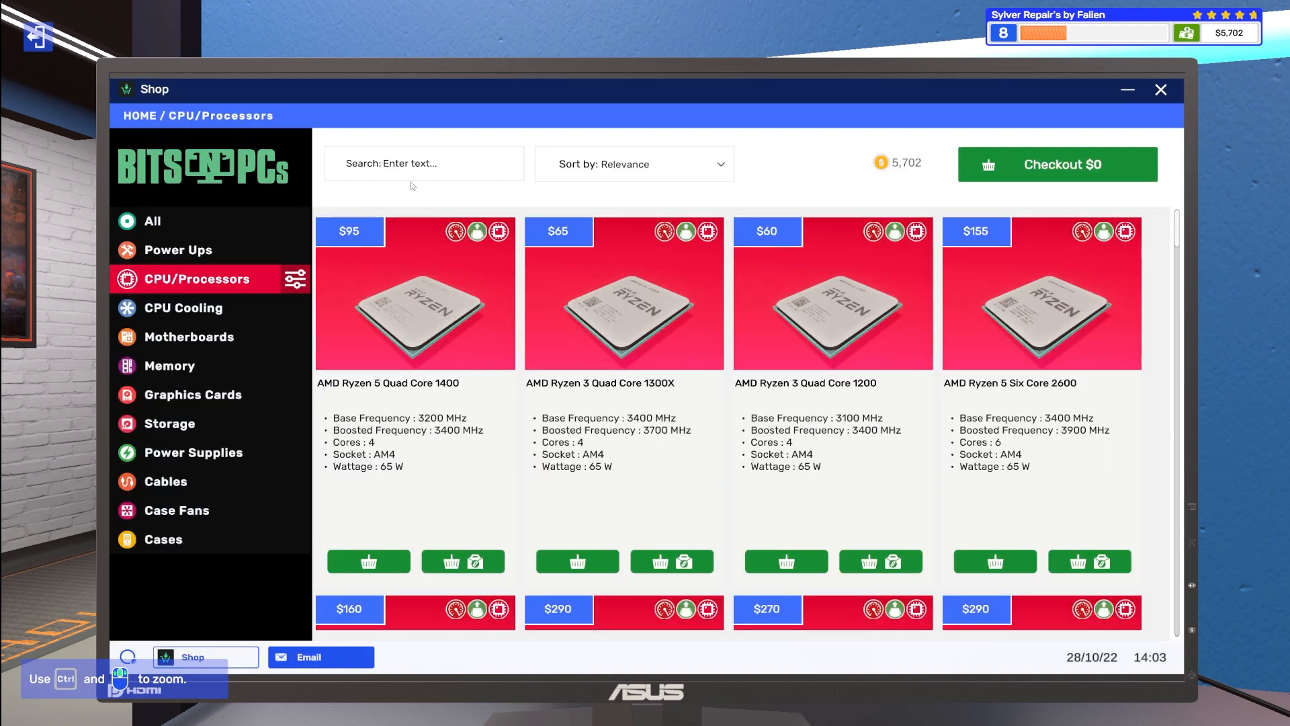
left_click(189, 336)
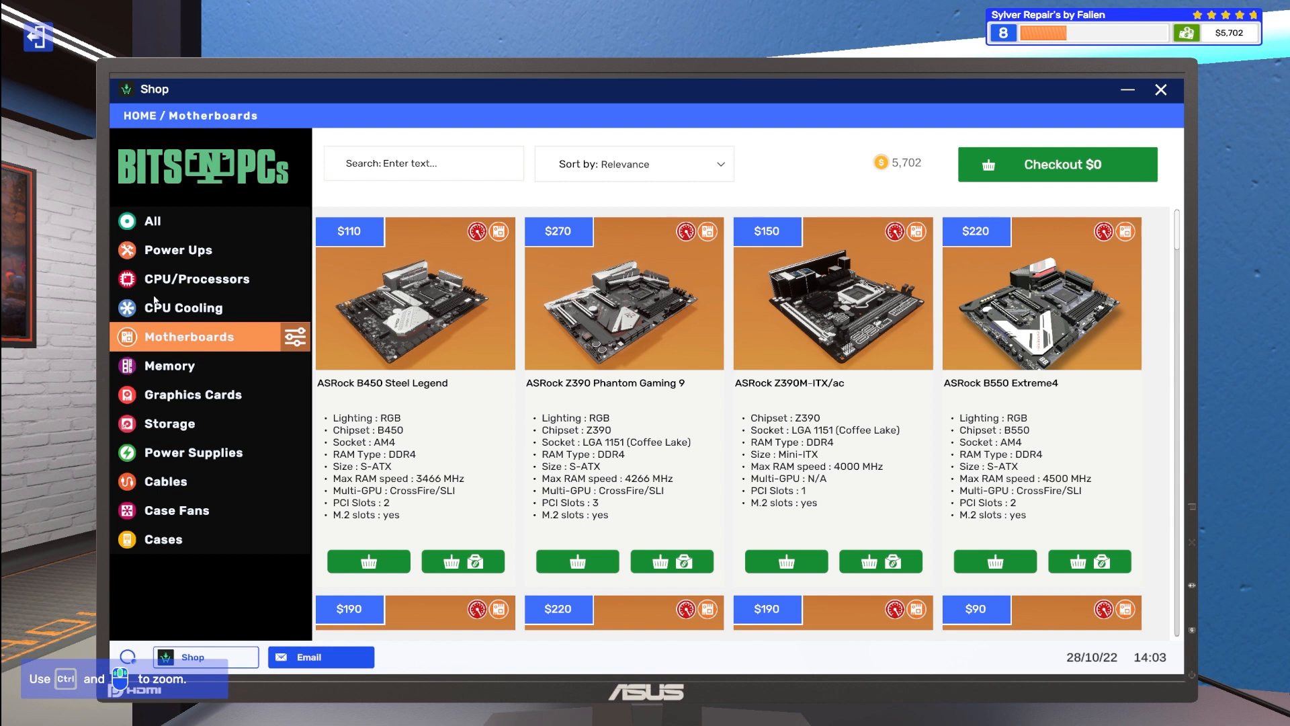
left_click(197, 280)
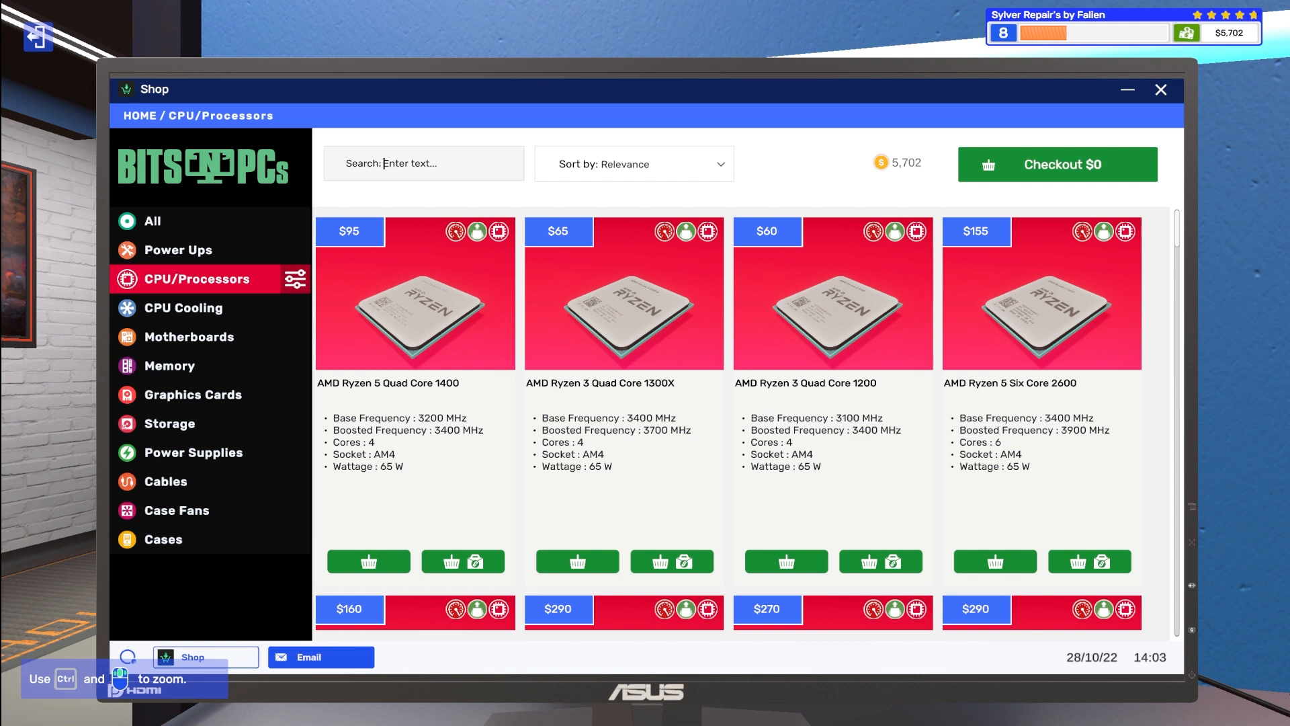
Step: Search the CPU listings for 'ryzen', compare Ryzen 5 and Ryzen 7 options, and settle on the Six Core 1600X
type("r")
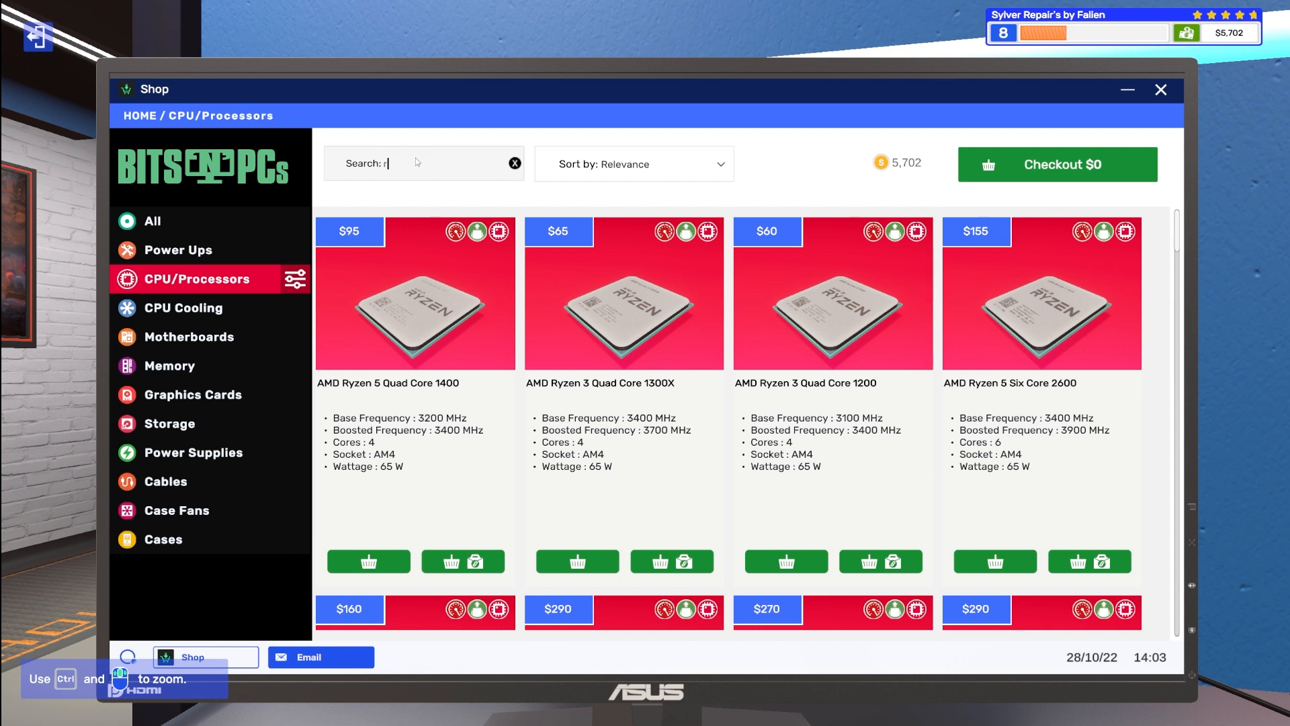
type("yzen 5")
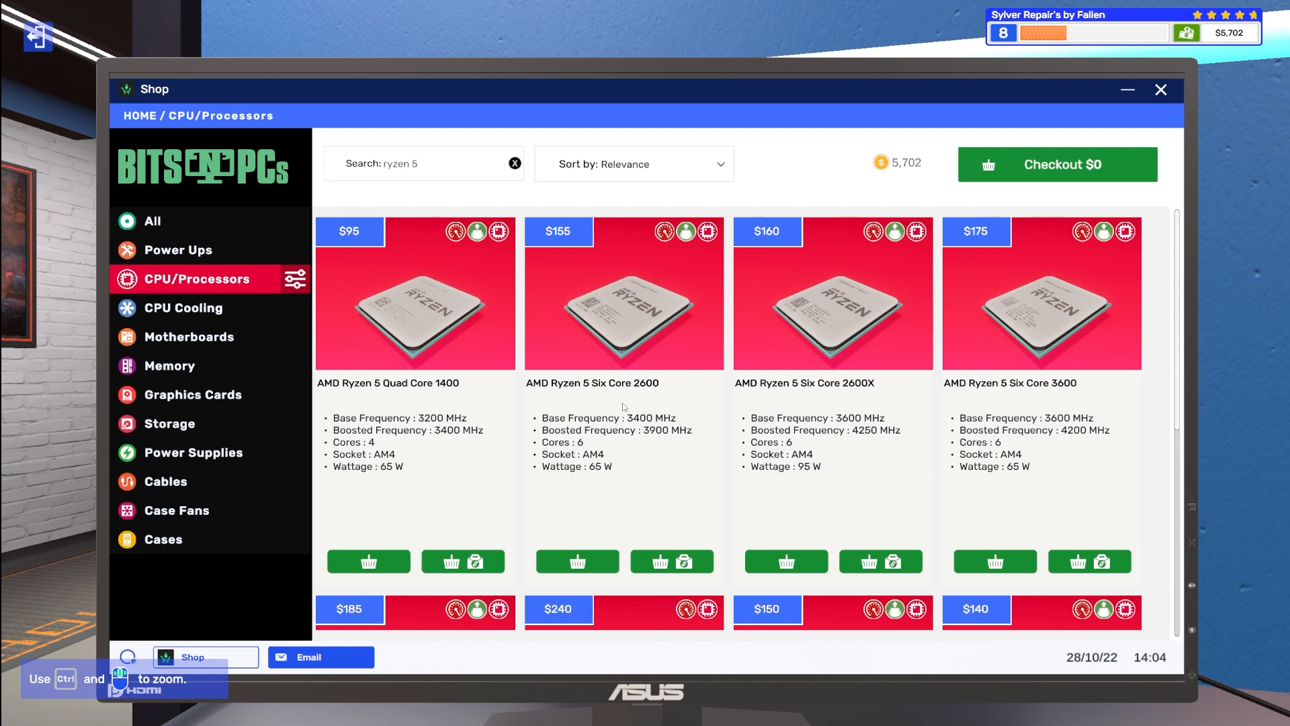
mouse_move(788, 398)
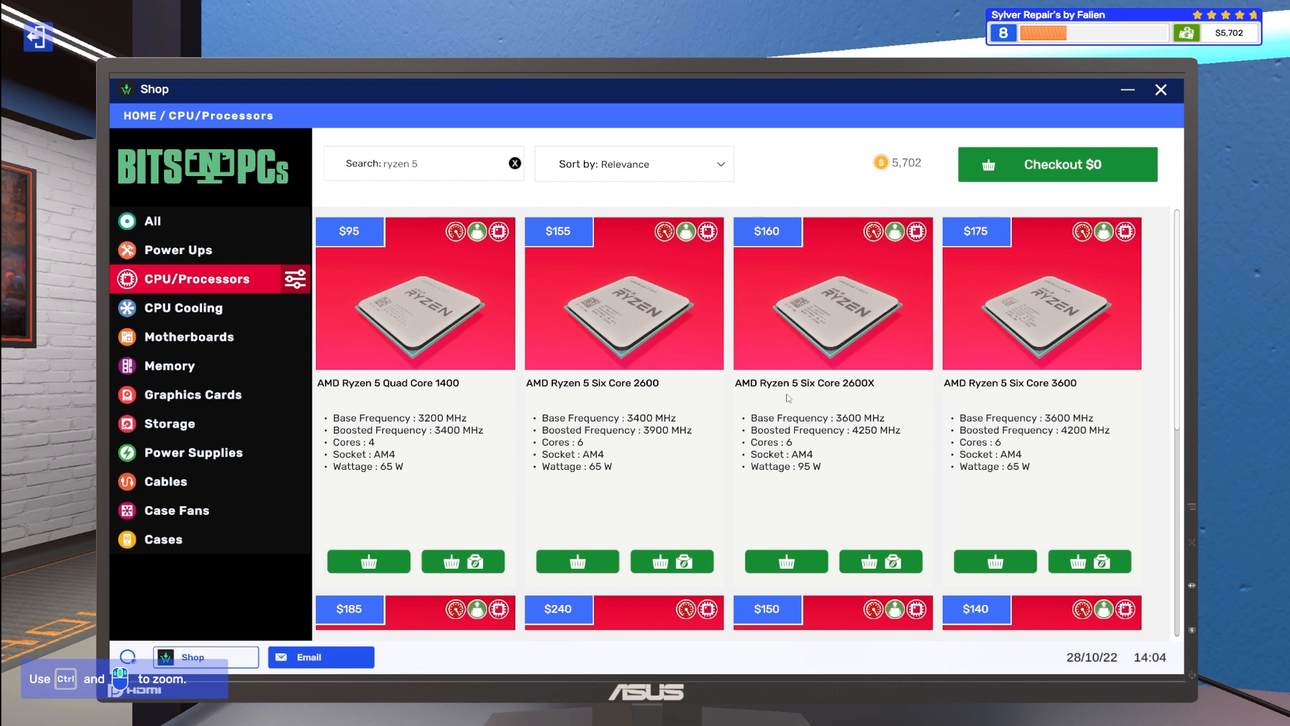
scroll("down", 3)
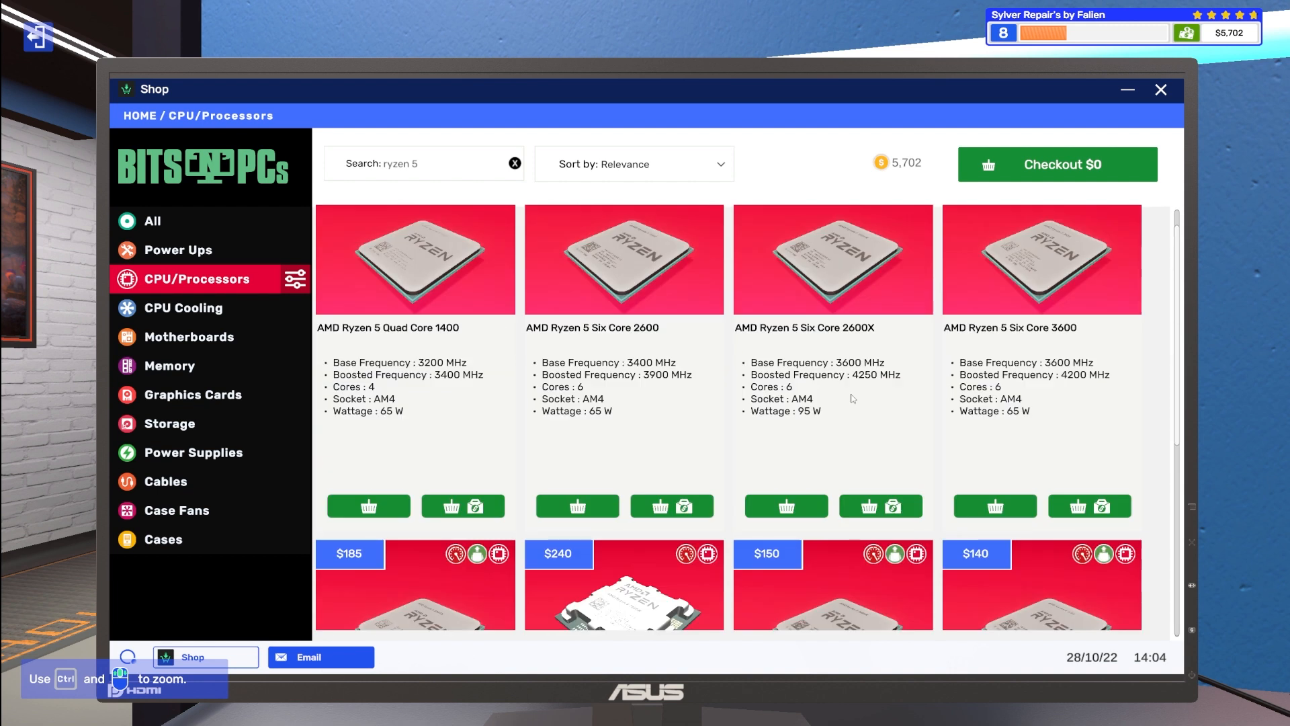
scroll("down", 3)
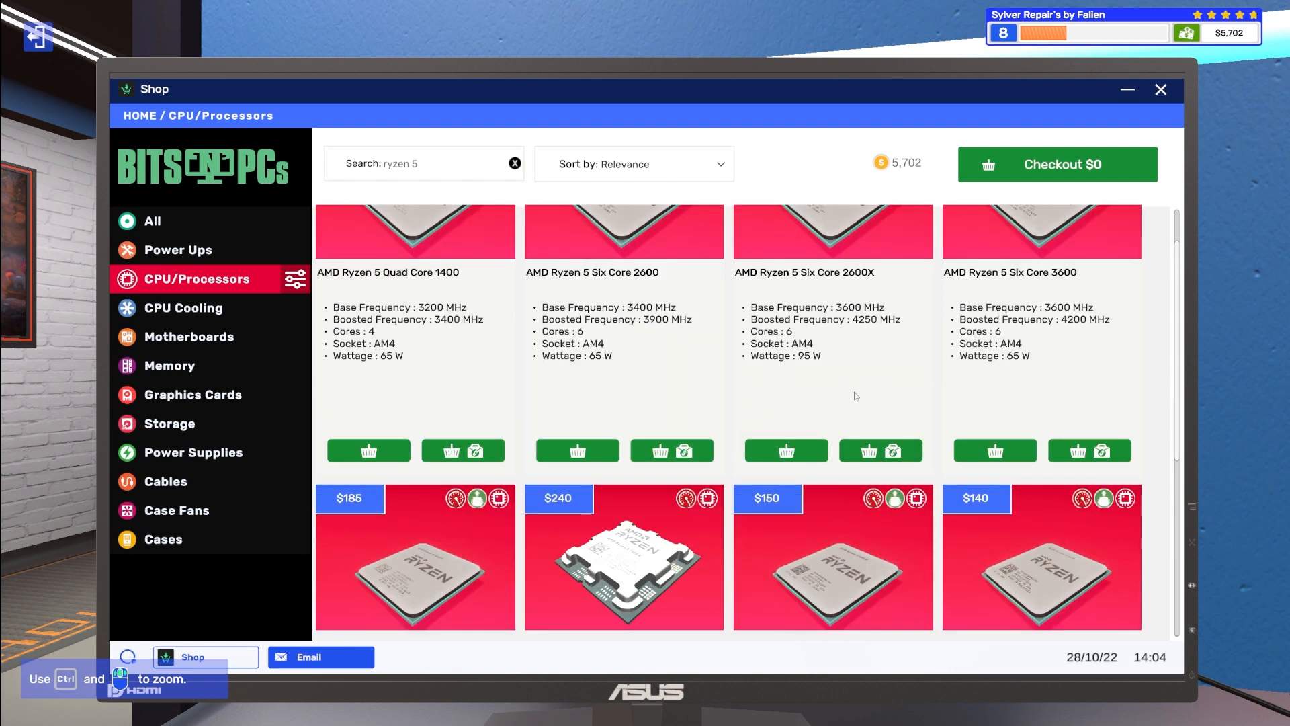
scroll("down", 3)
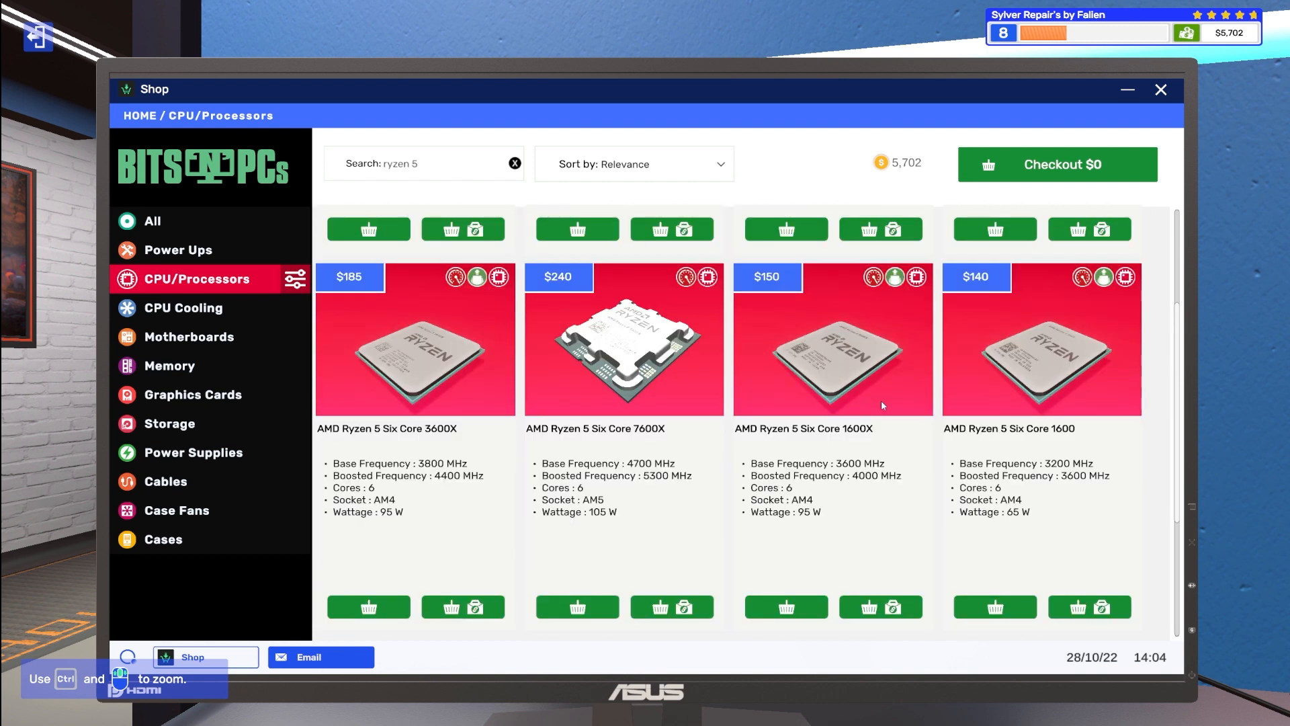
scroll("down", 3)
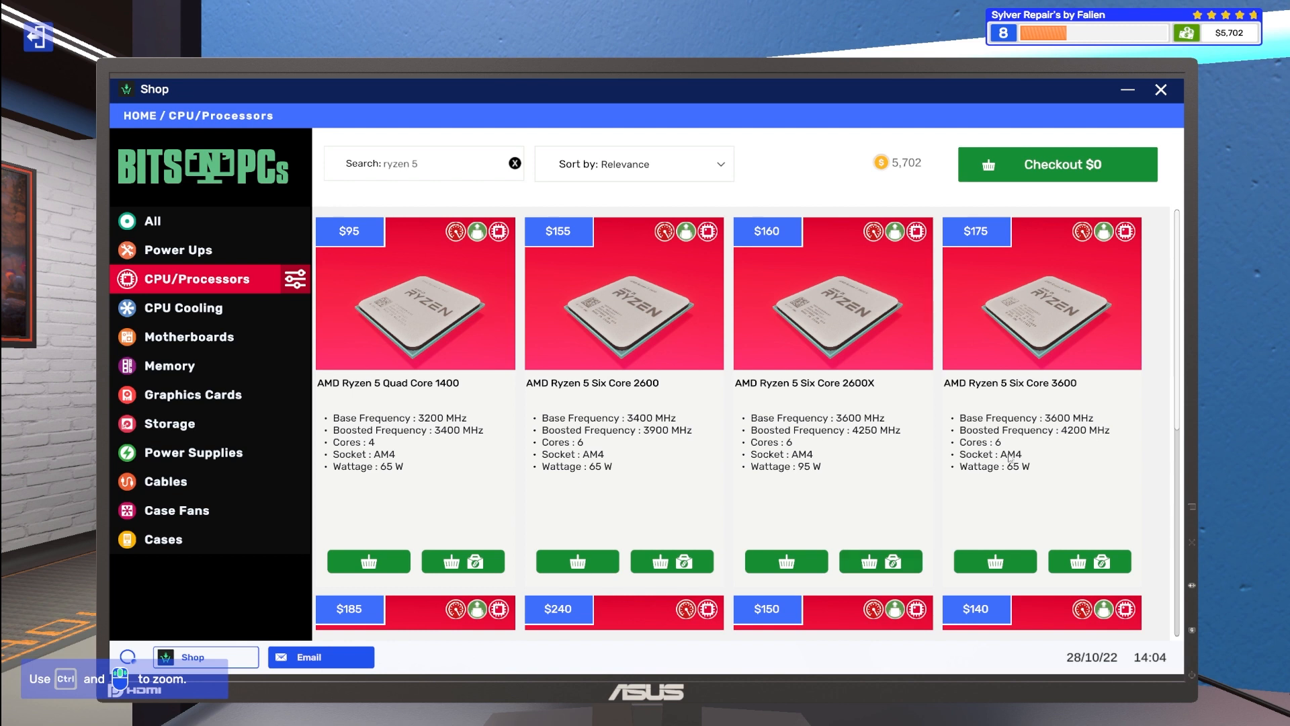
scroll("down", 3)
type("7")
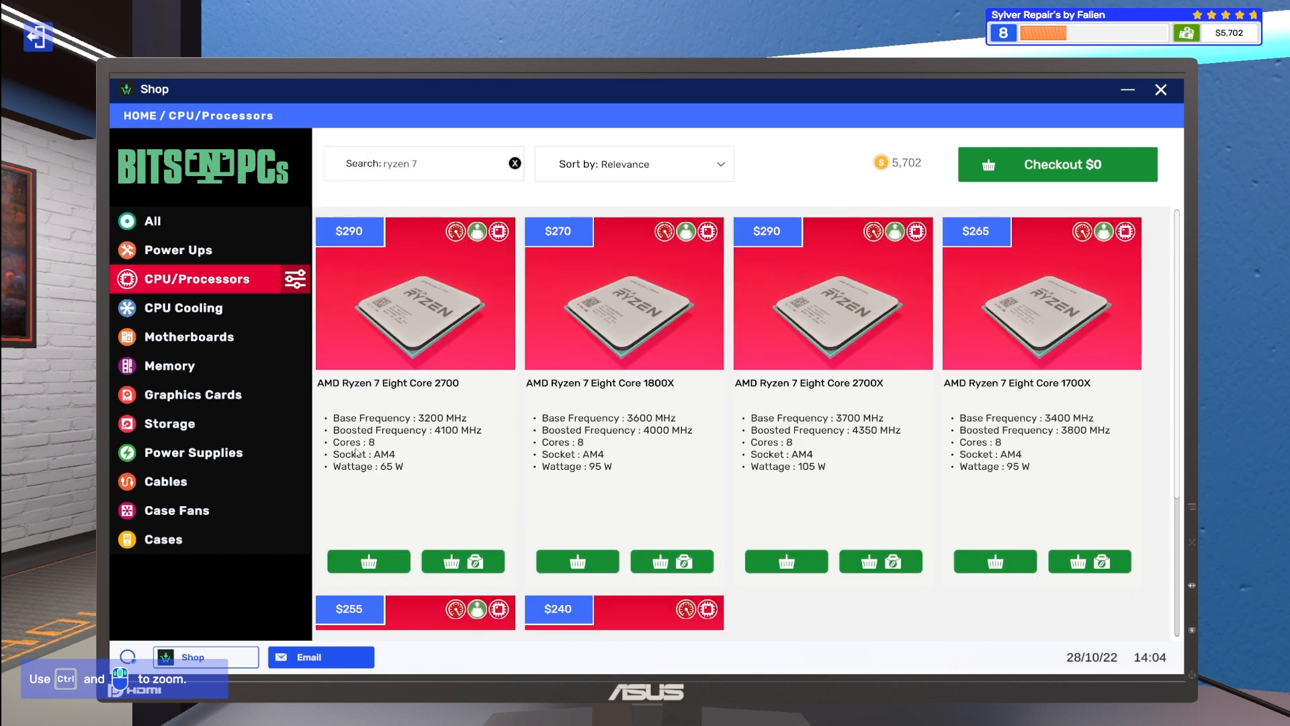
mouse_move(617, 461)
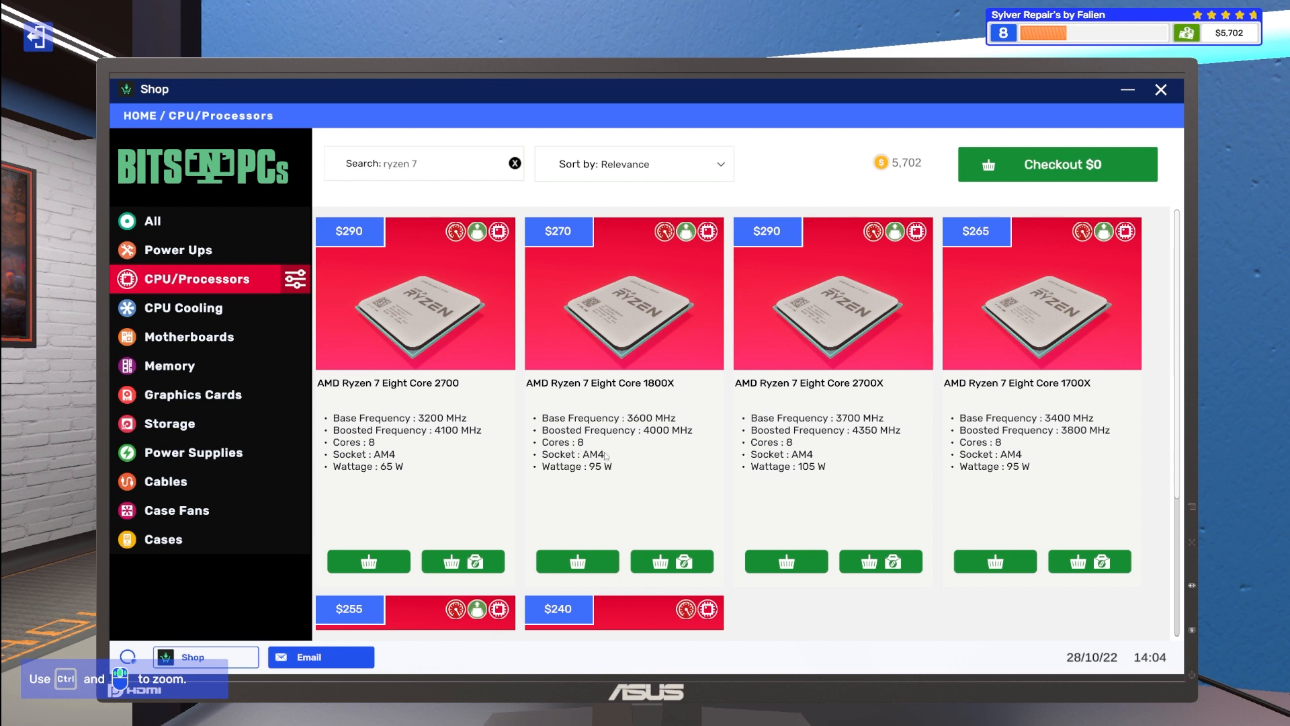
mouse_move(854, 483)
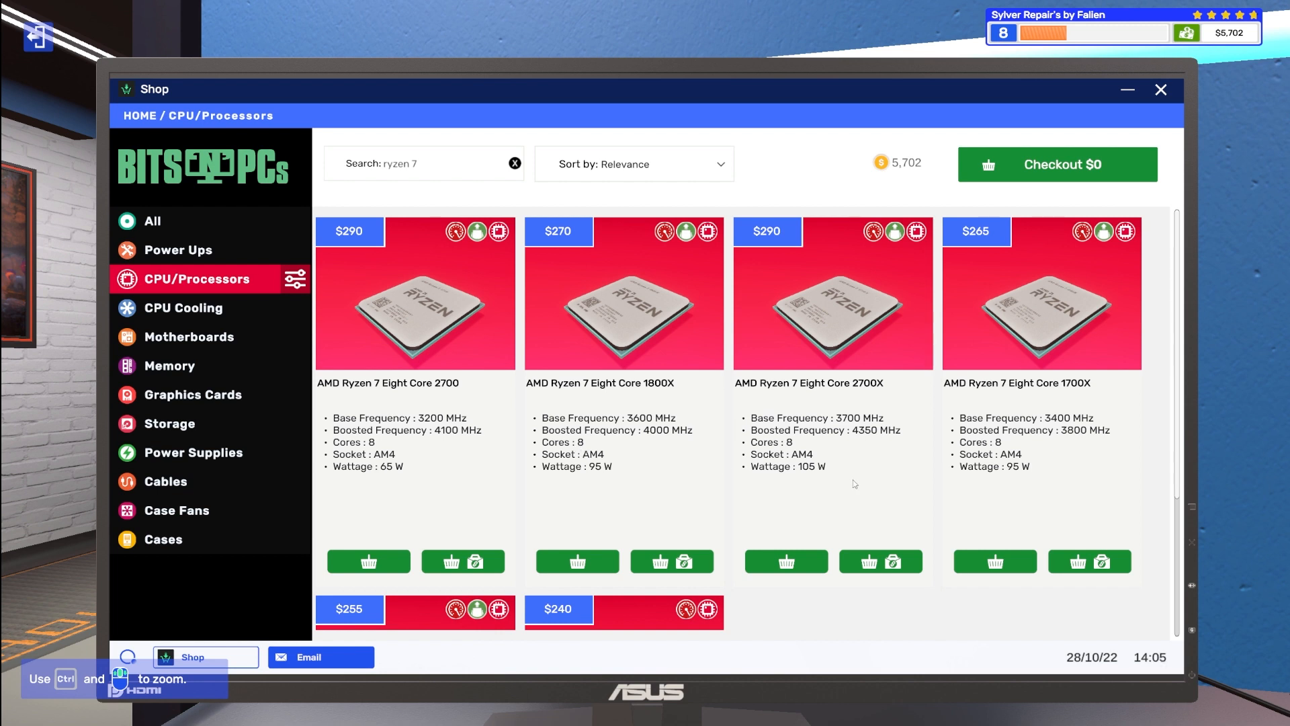
scroll("down", 3)
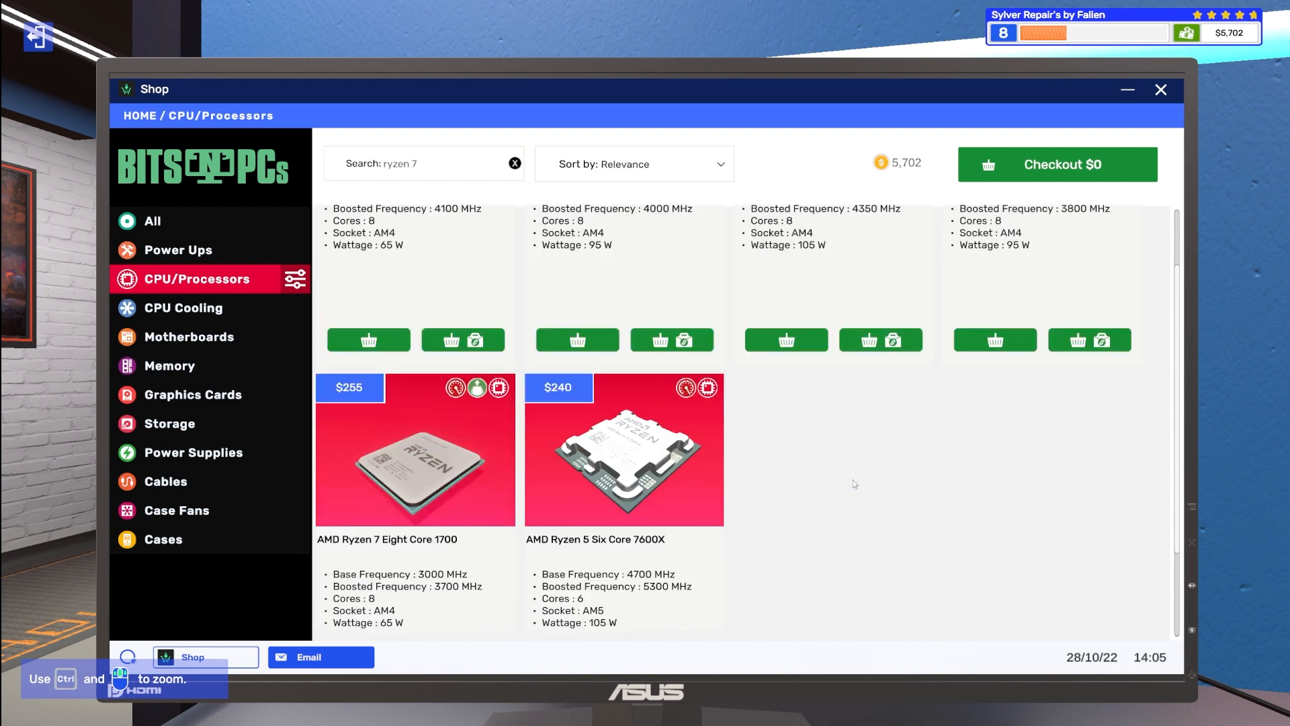
scroll("down", 3)
type("5")
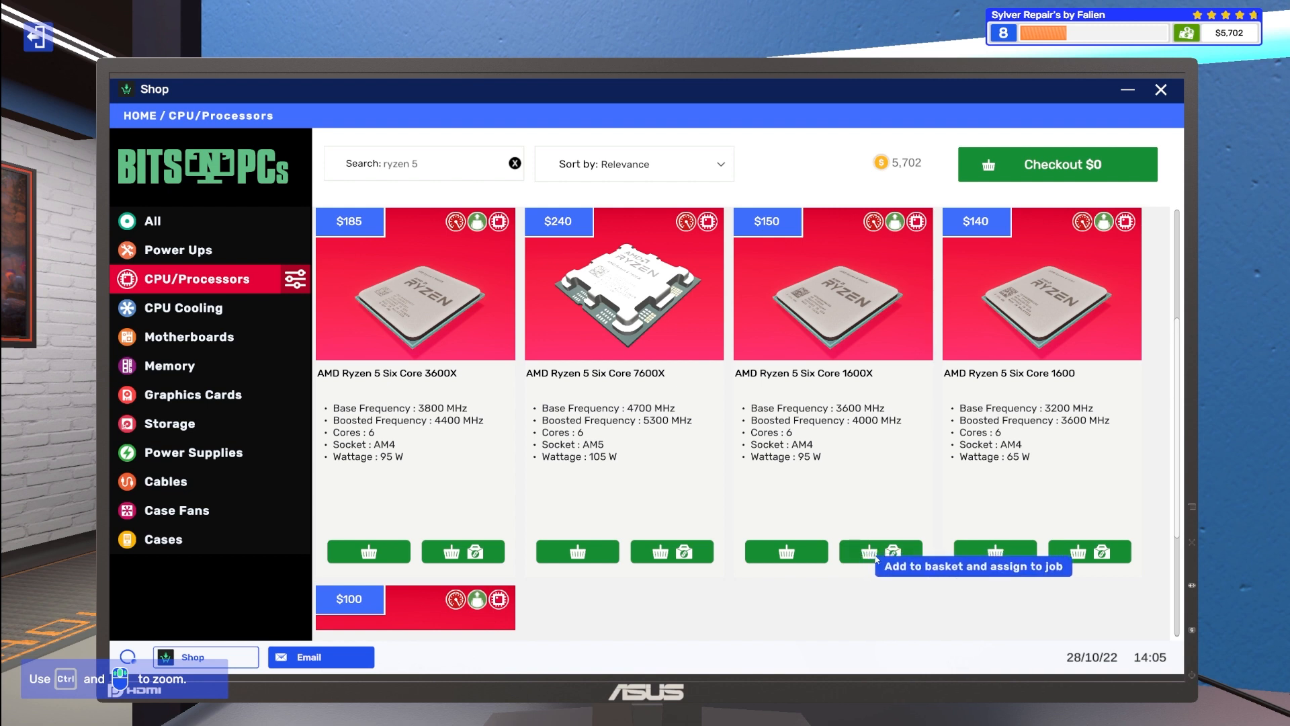
Step: Accept the Newton Zoo email job and add the $250 Ryzen 5 Six Core 1600X to the basket linked to it
left_click(879, 551)
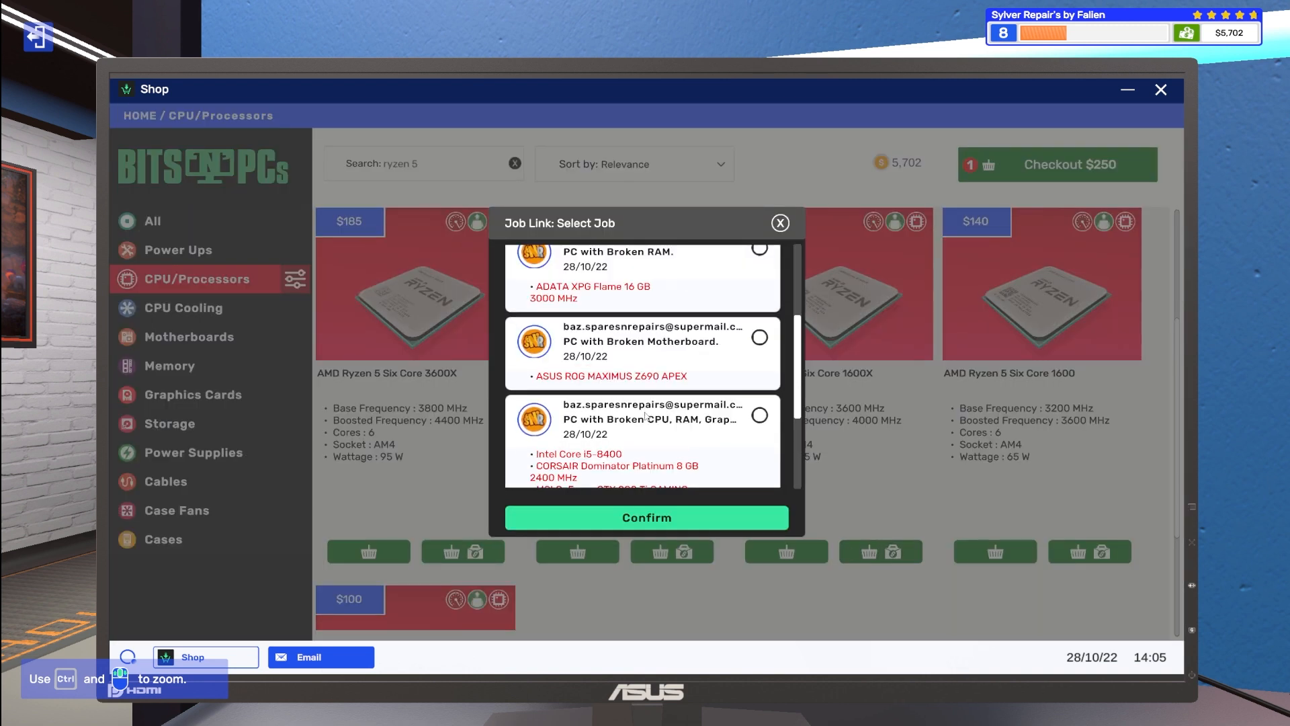
scroll("down", 3)
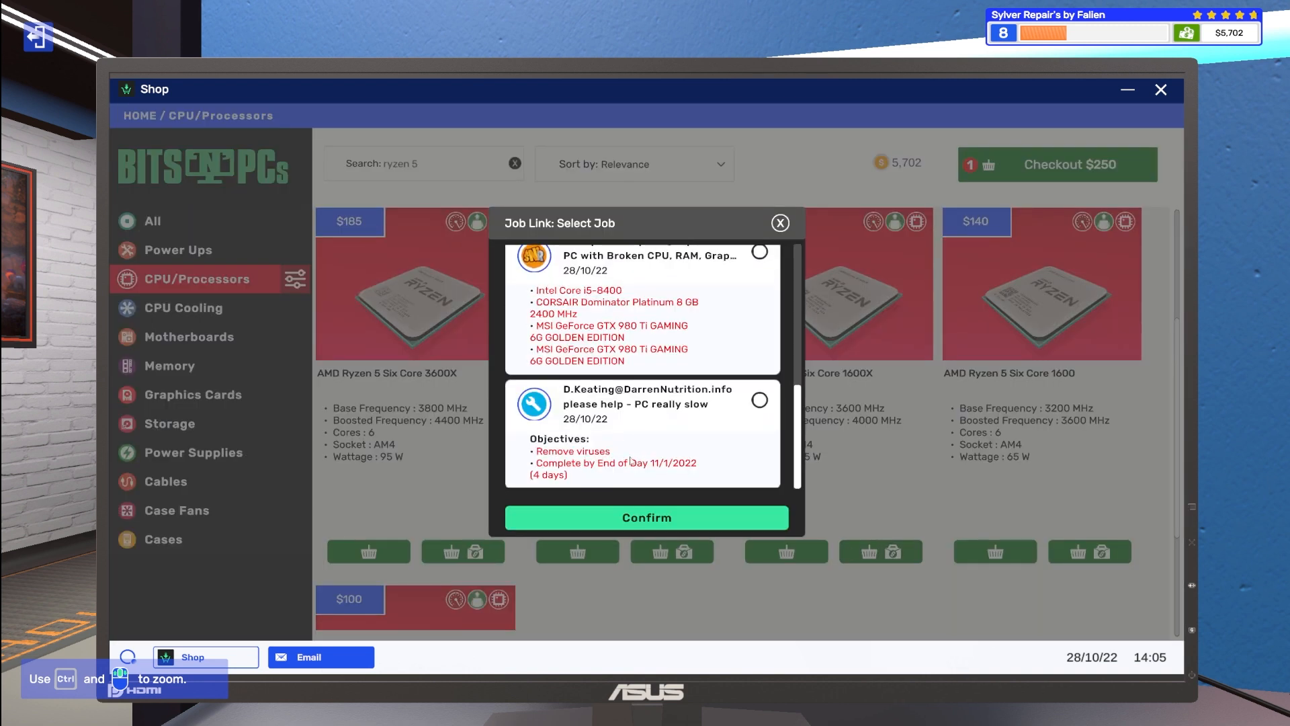
scroll("down", 3)
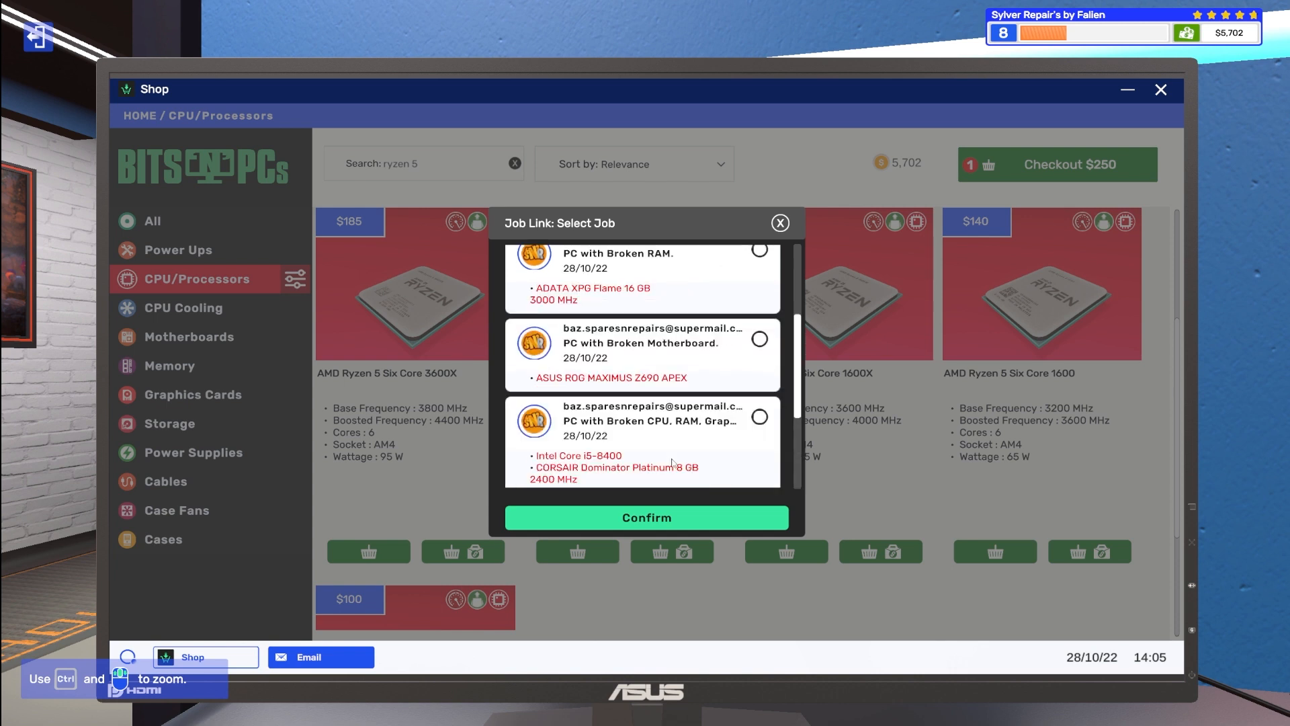
left_click(320, 657)
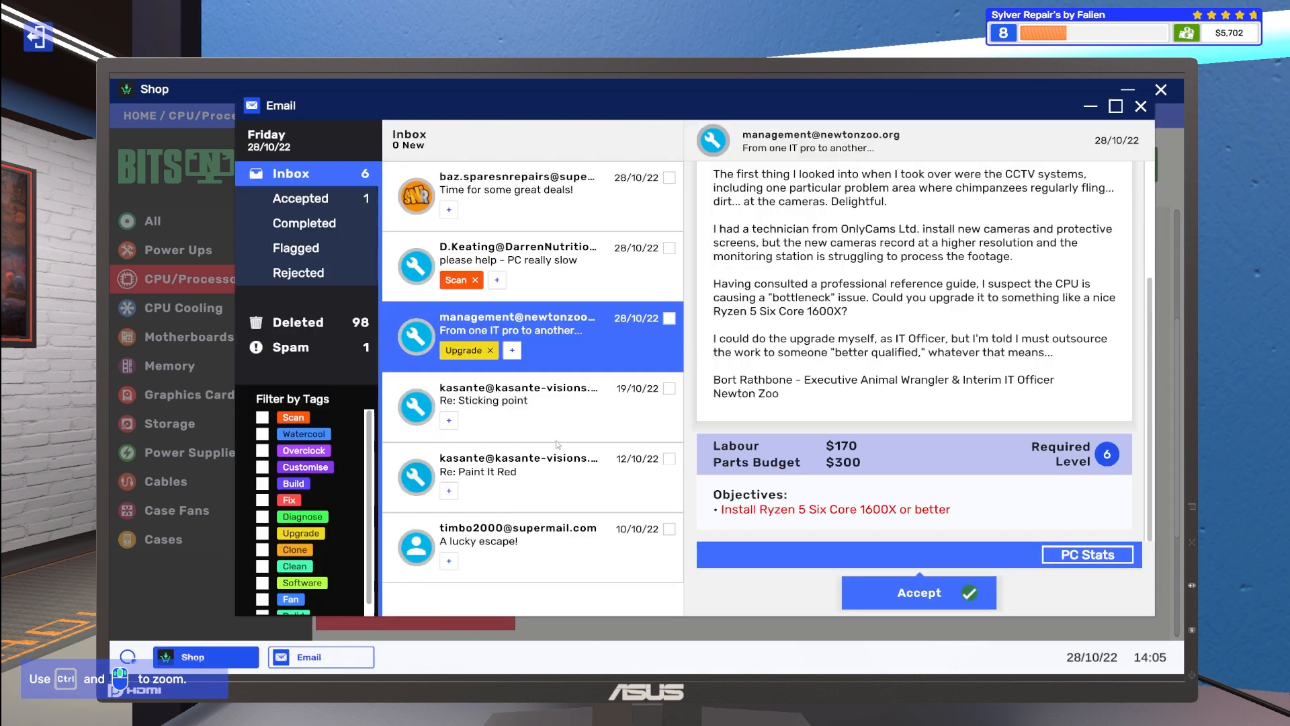
left_click(919, 593)
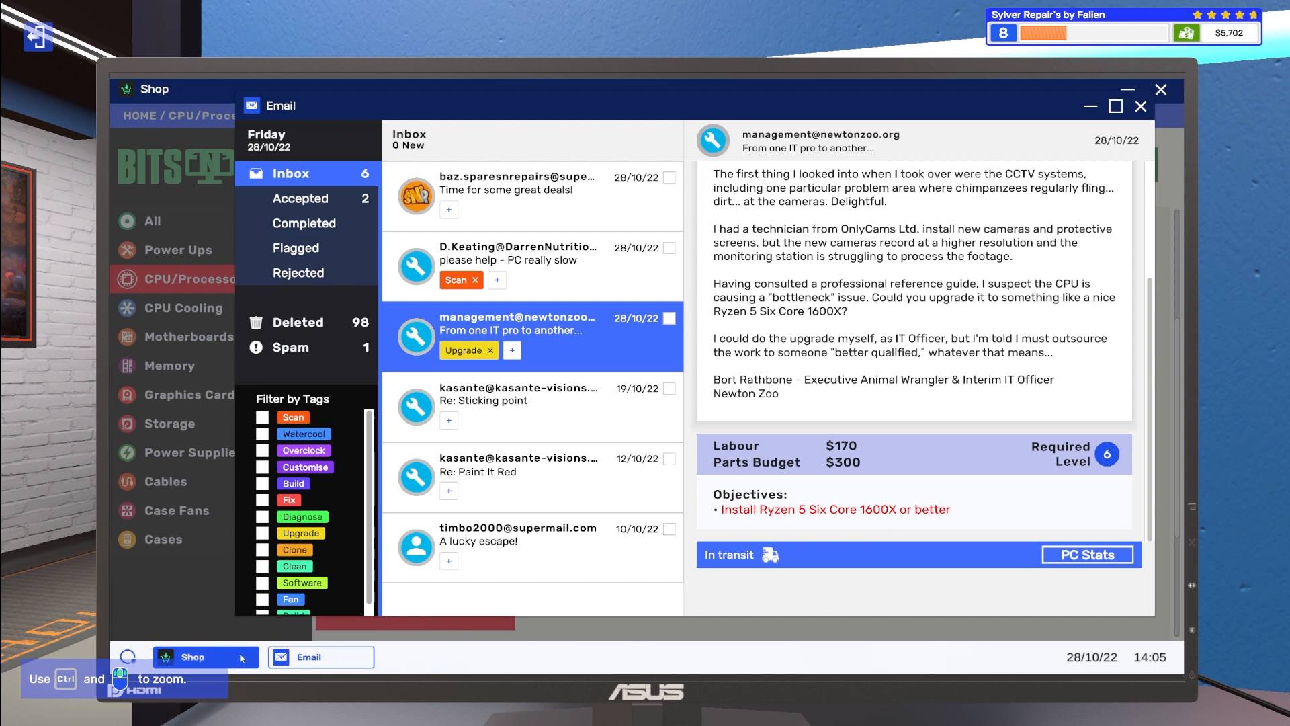
left_click(204, 658)
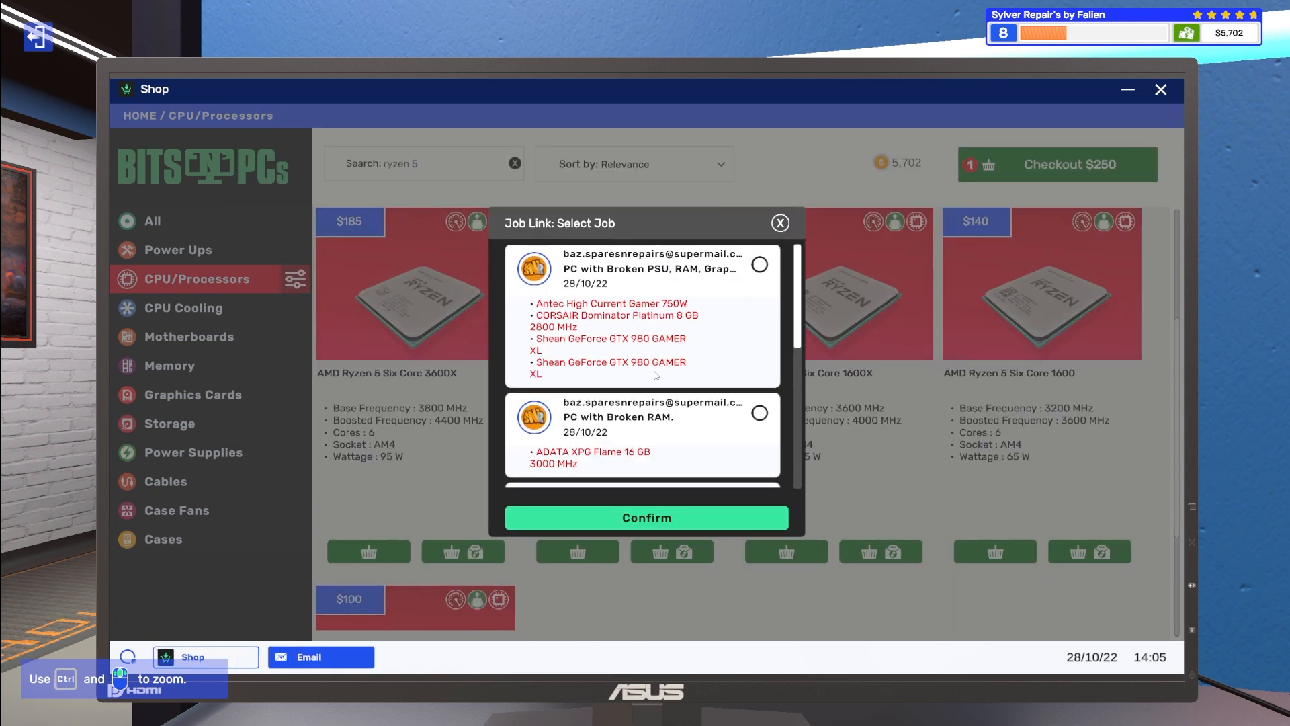
left_click(1090, 551)
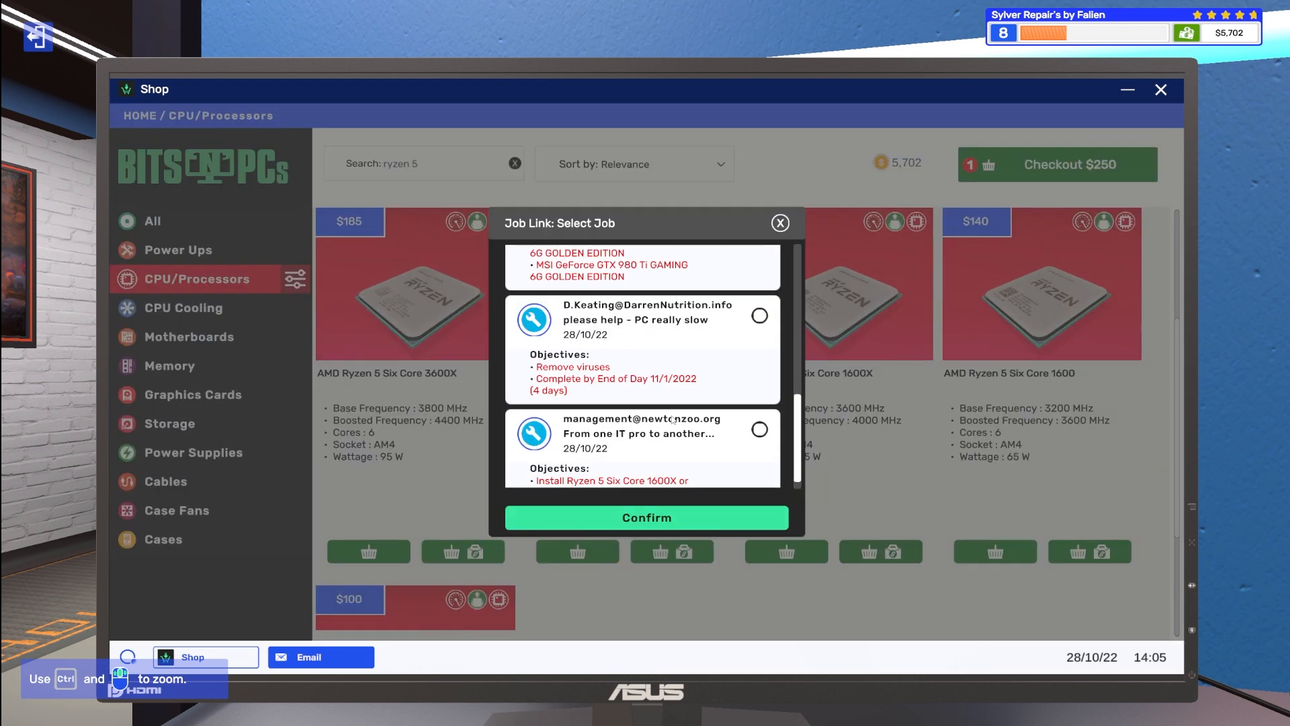
left_click(758, 411)
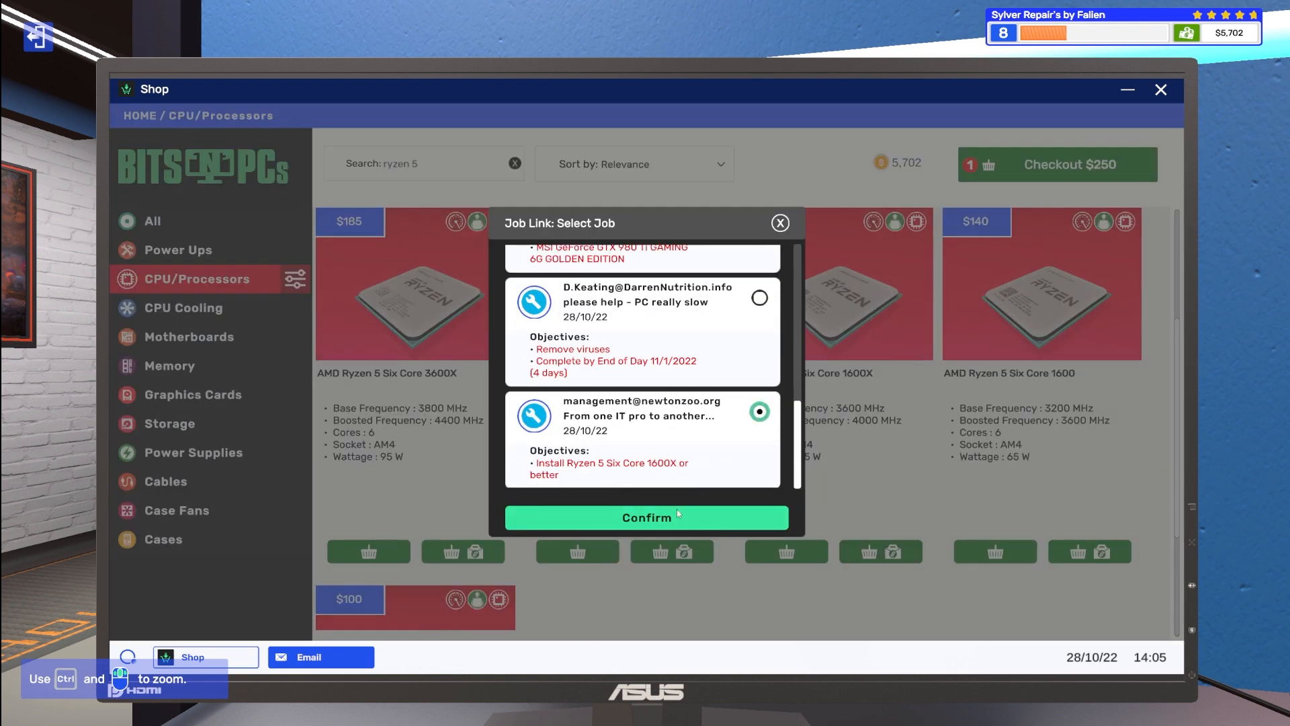
left_click(646, 516)
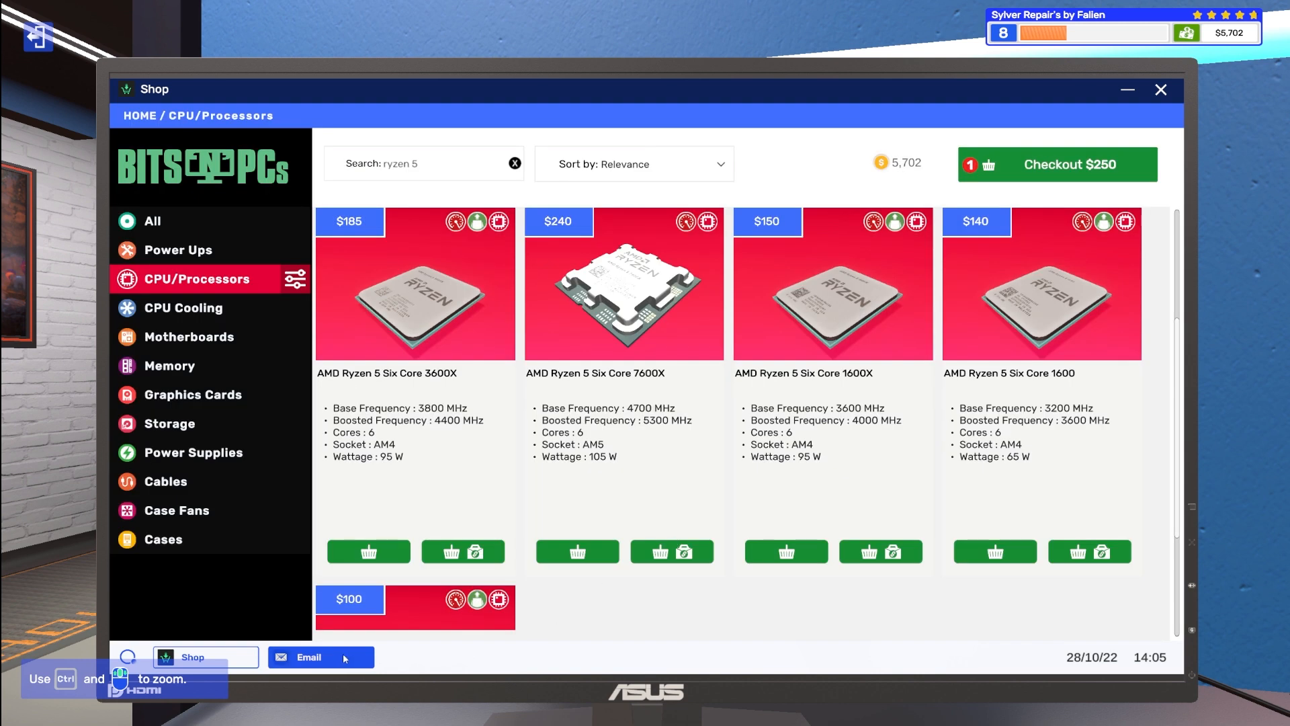
Step: Delete the Spares'N'Repairs 'Time for some great deals!' email and return to the desktop
left_click(320, 657)
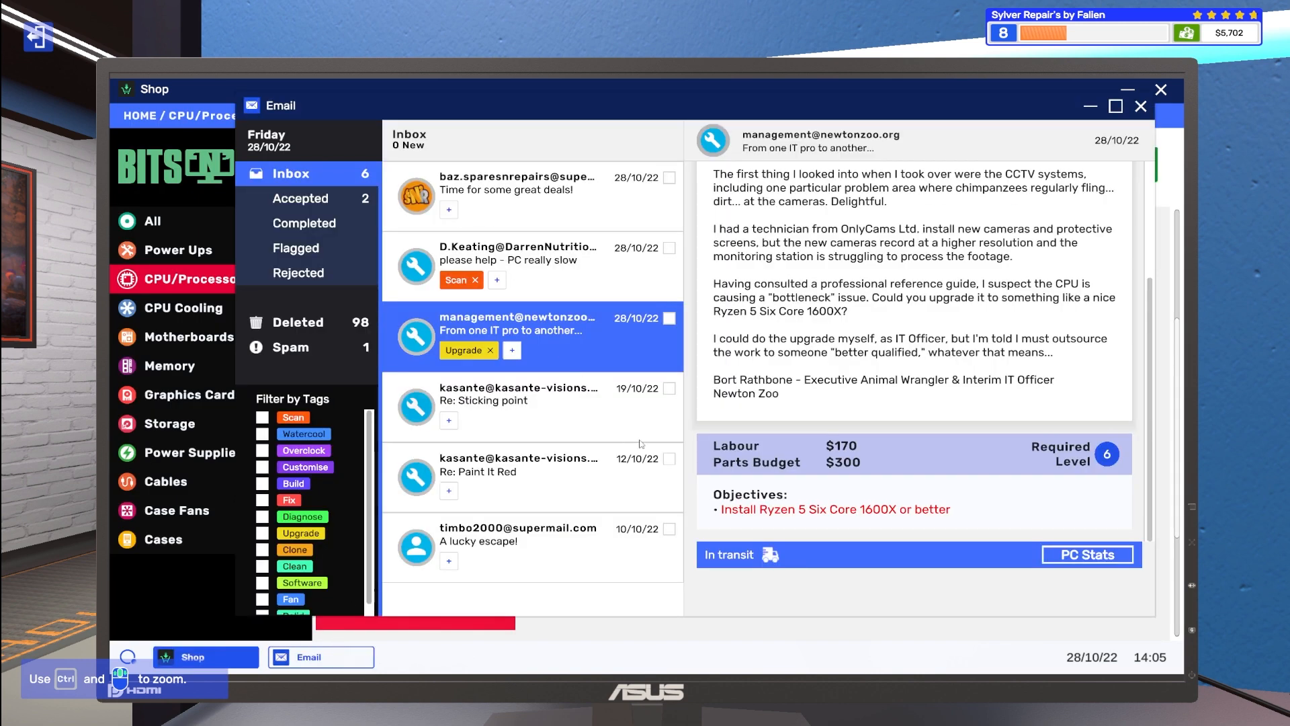
left_click(516, 183)
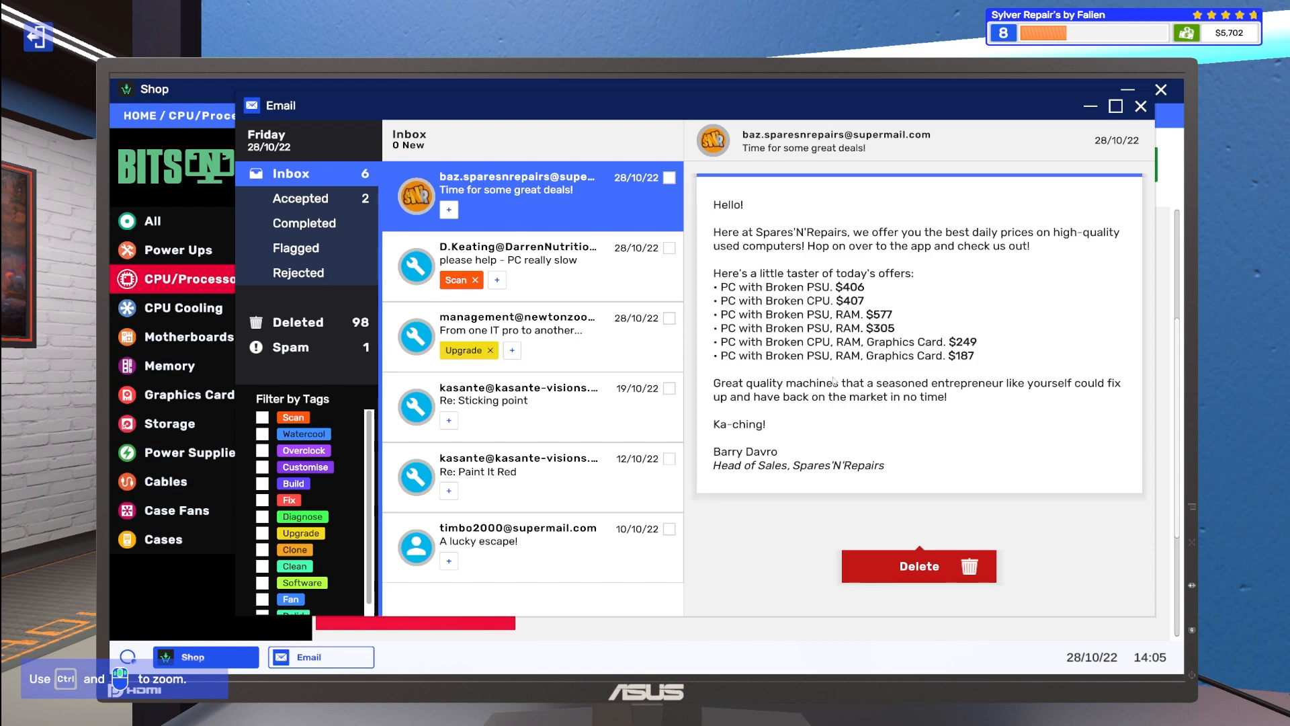
left_click(918, 566)
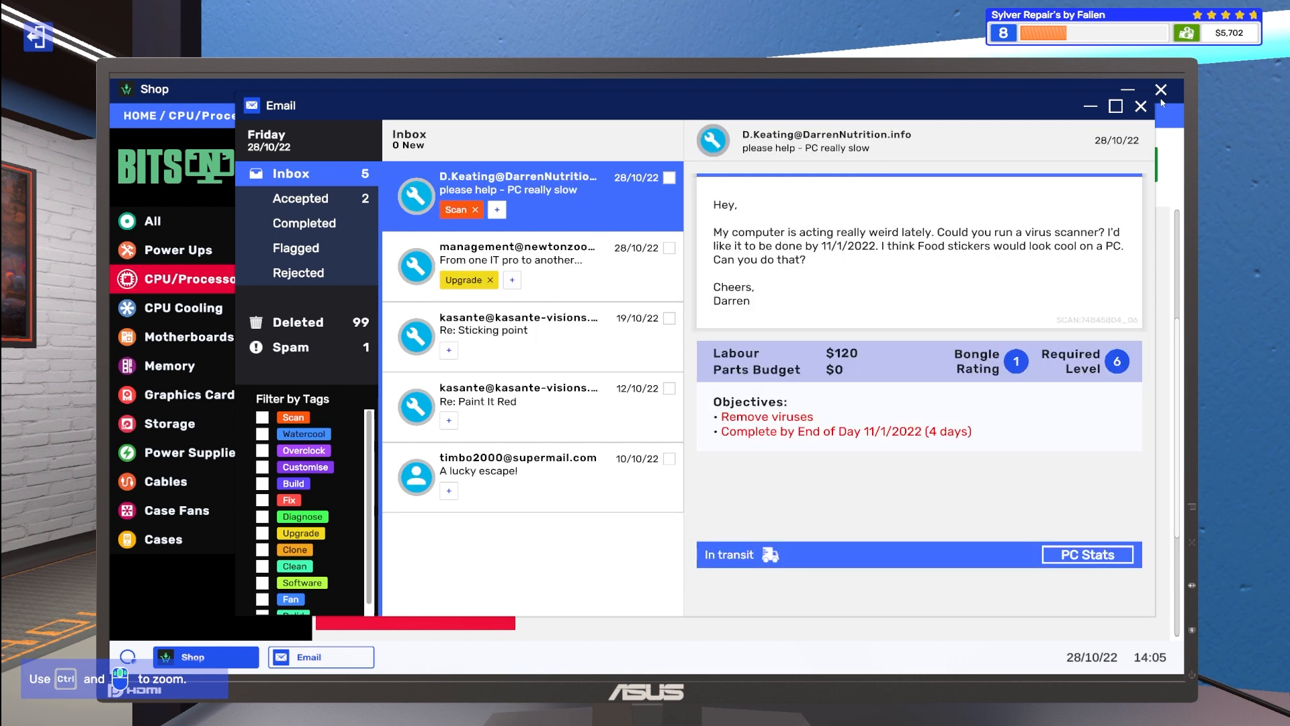
left_click(1160, 90)
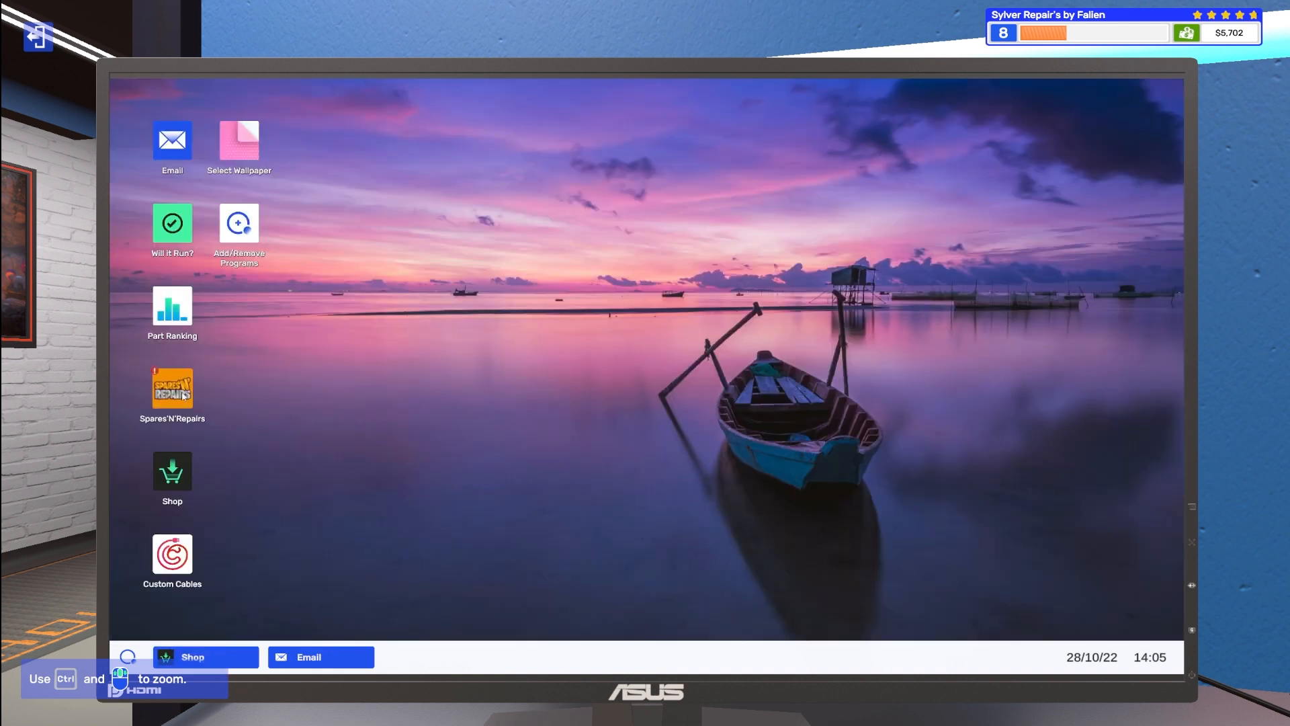
Step: Browse the Spares'N'Repairs marketplace and buy the $577 PC with broken PSU and RAM
double_click(171, 387)
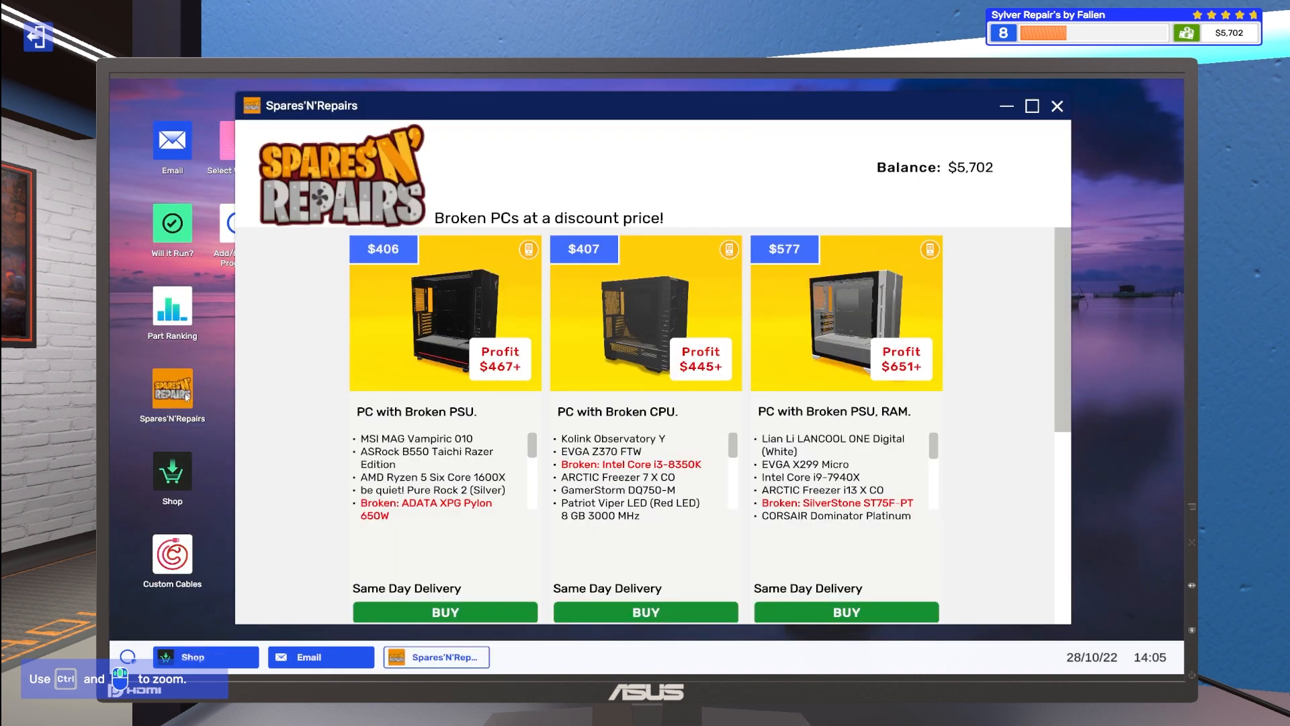
mouse_move(189, 398)
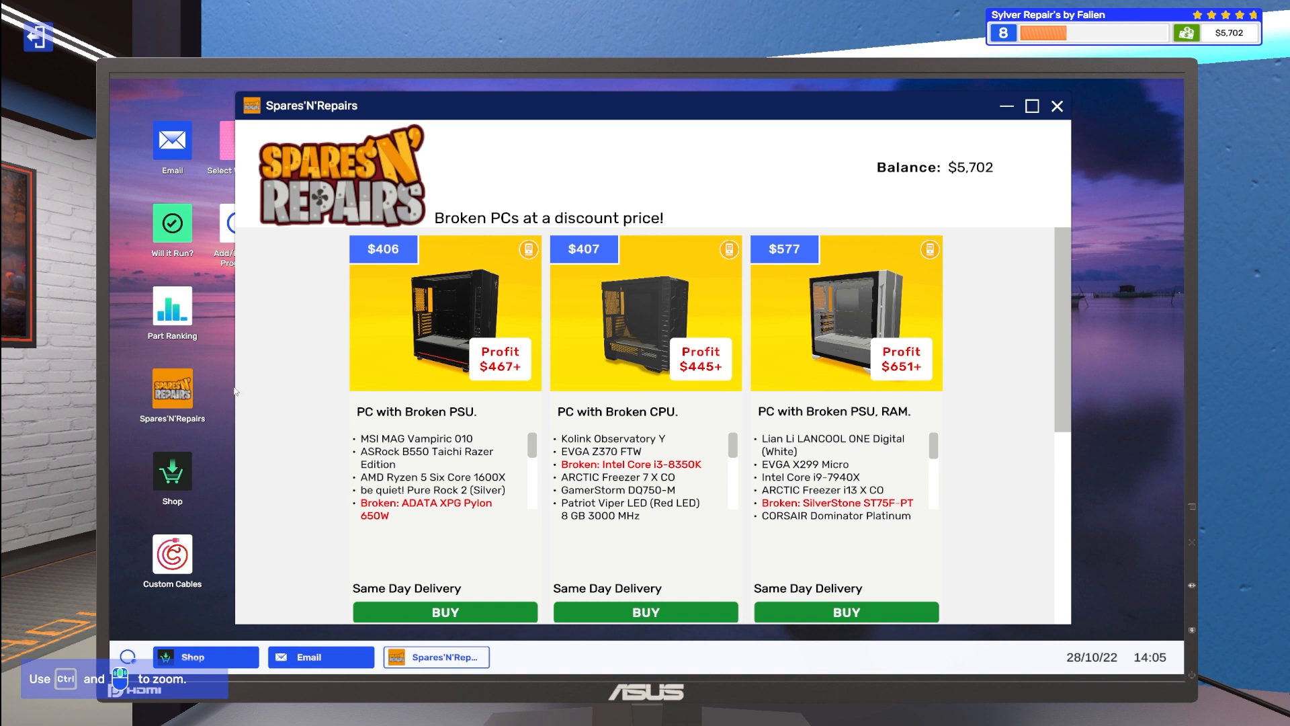
mouse_move(1049, 468)
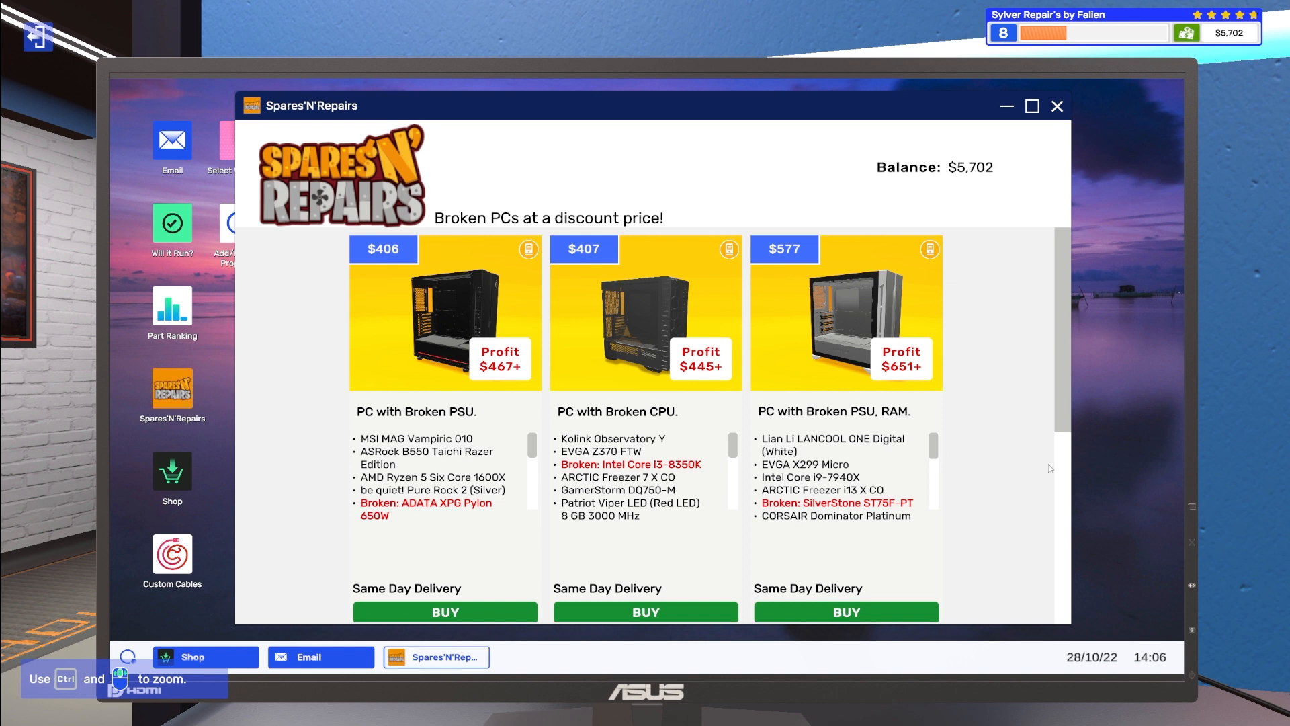
scroll("down", 3)
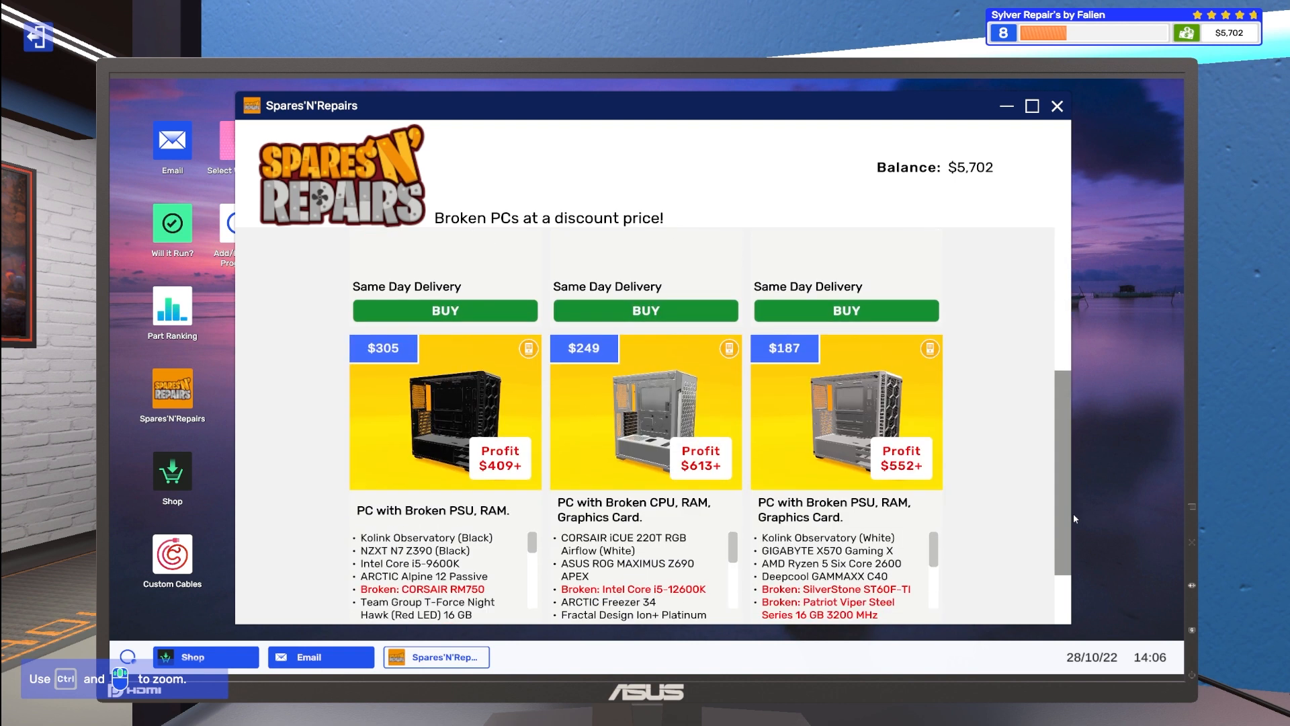
scroll("down", 3)
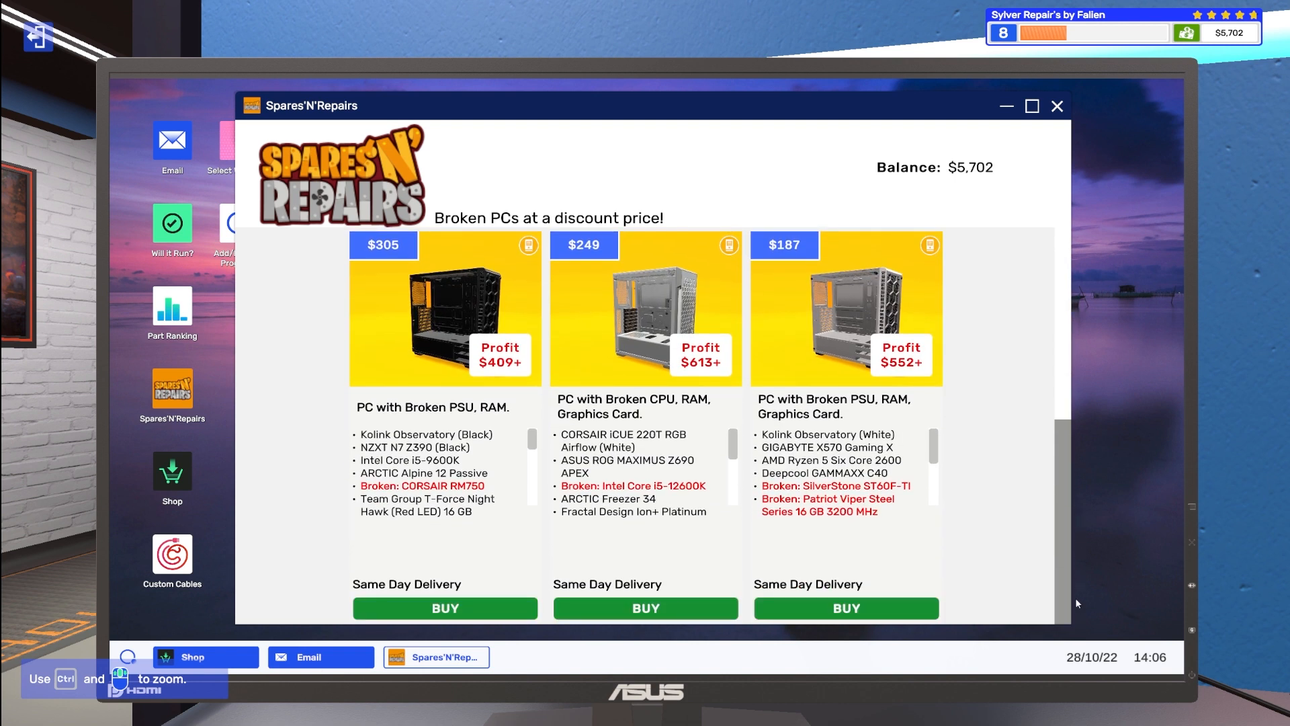
scroll("down", 3)
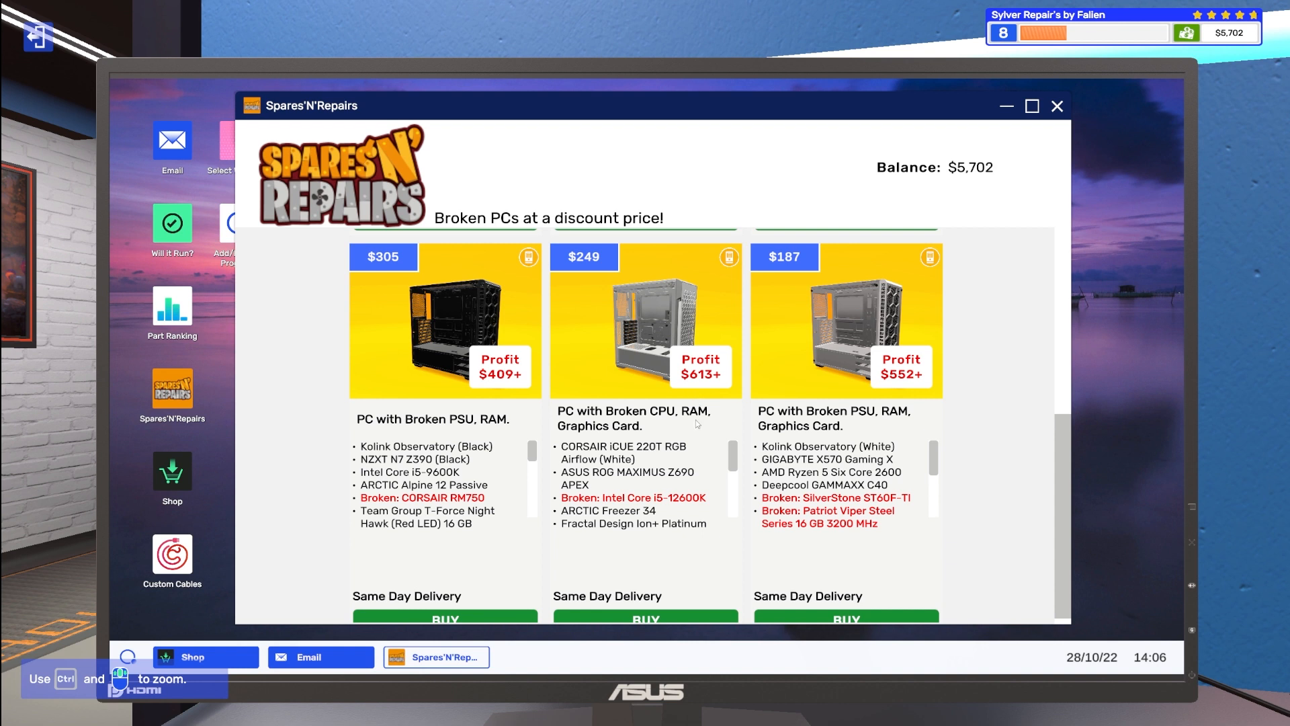
scroll("down", 3)
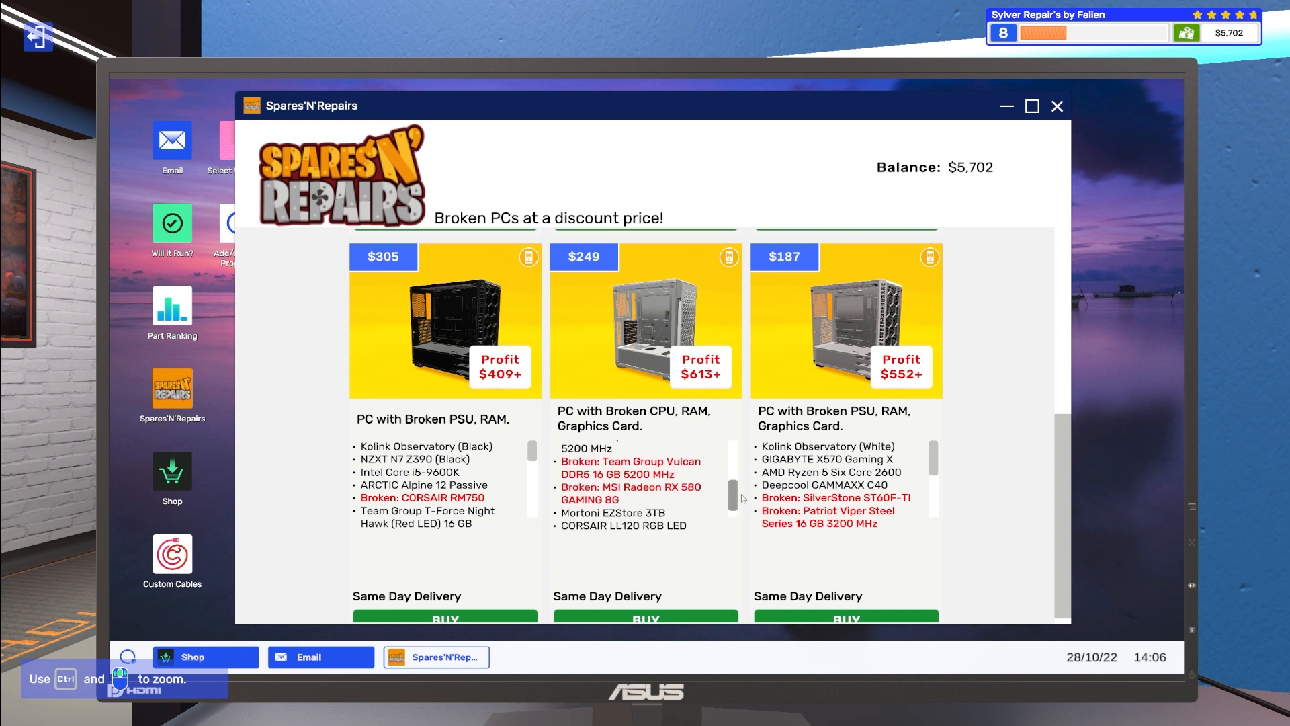
scroll("down", 3)
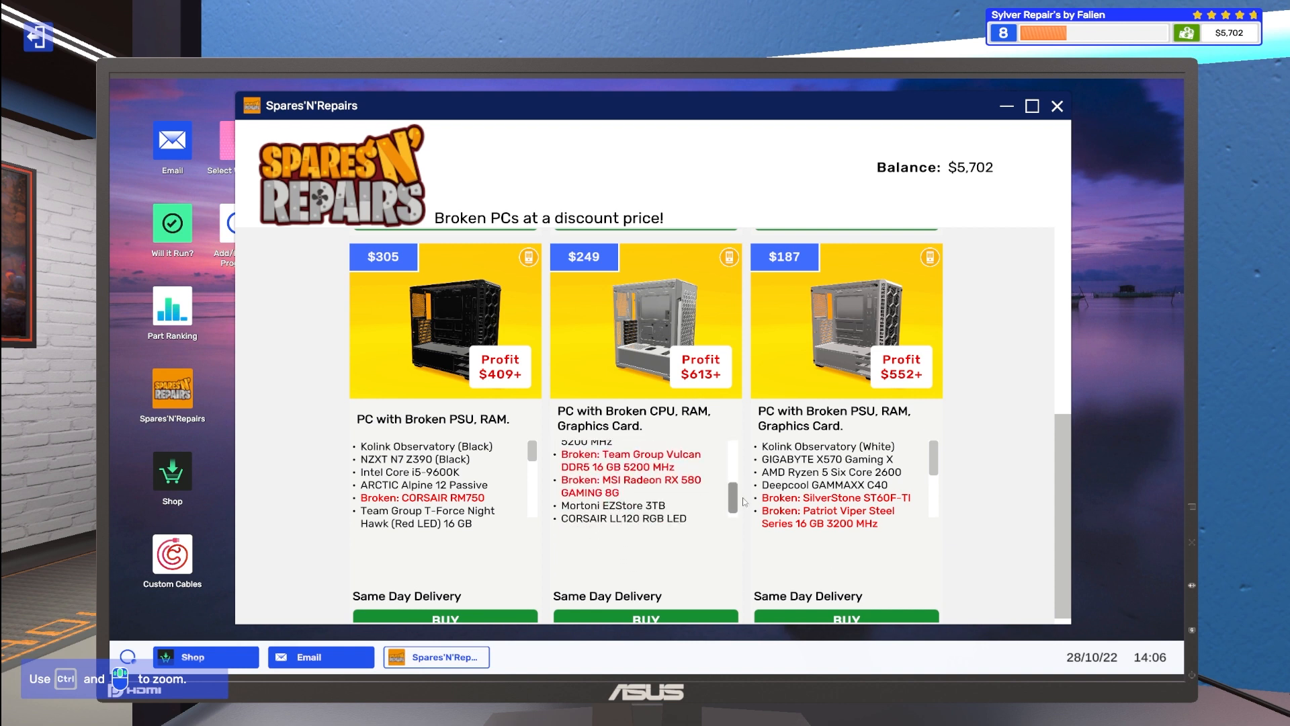
scroll("down", 3)
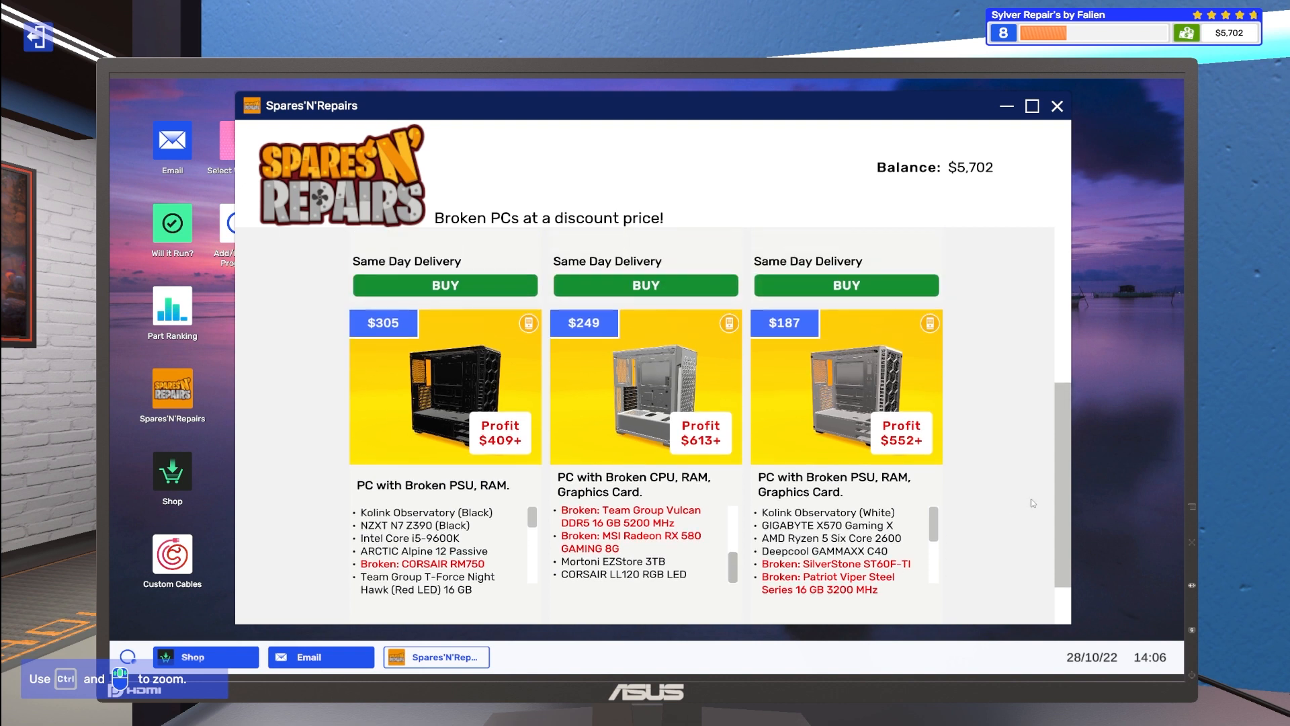
scroll("down", 3)
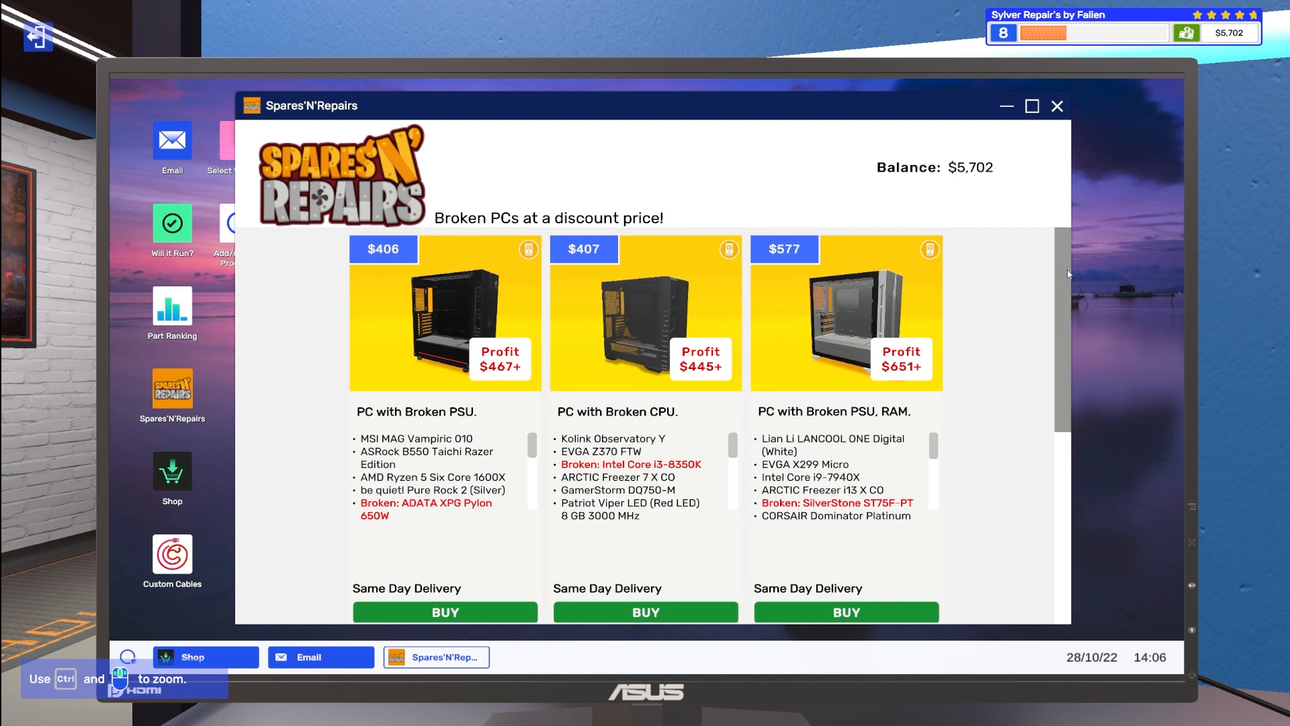
scroll("down", 3)
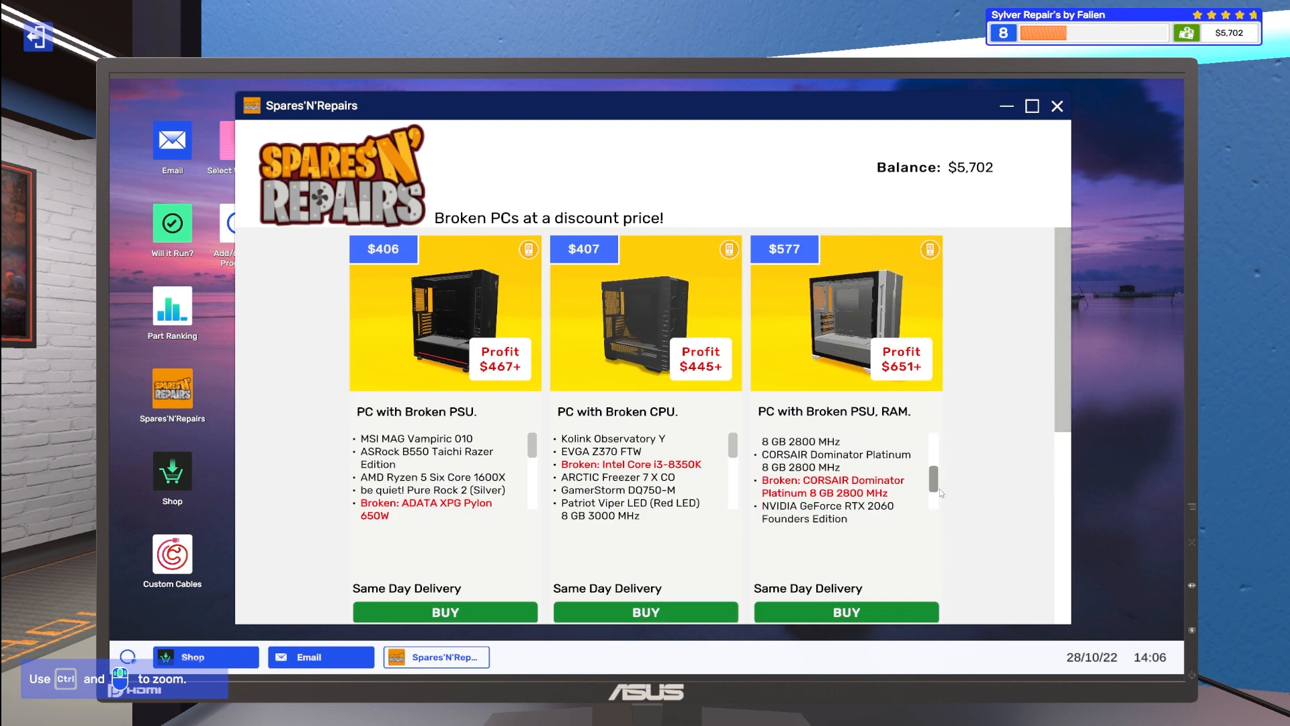
scroll("down", 3)
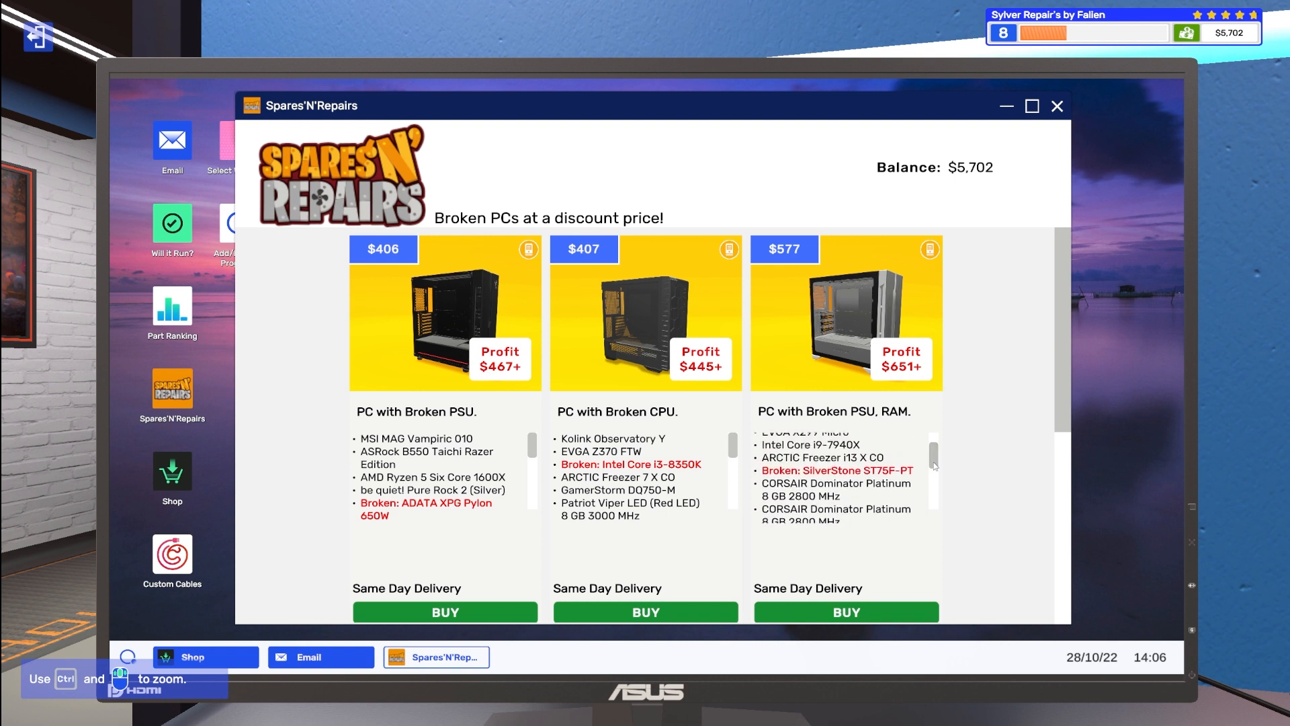
mouse_move(942, 435)
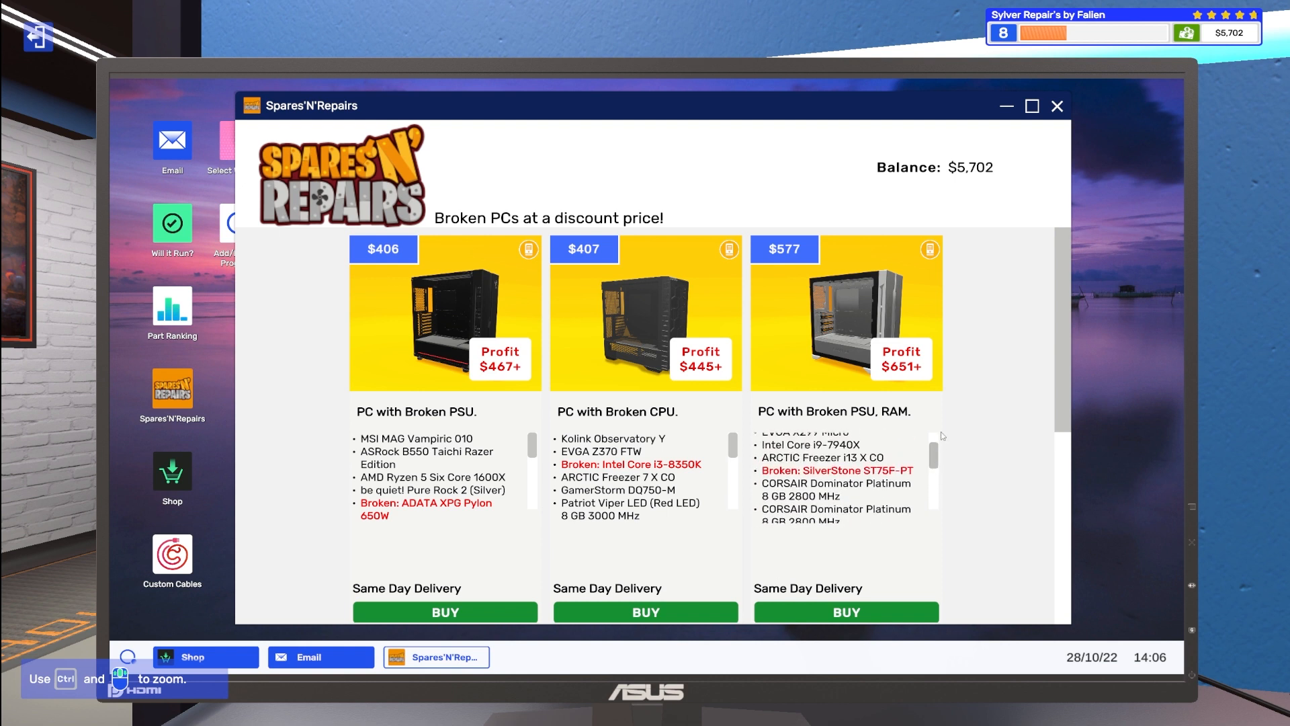
mouse_move(973, 459)
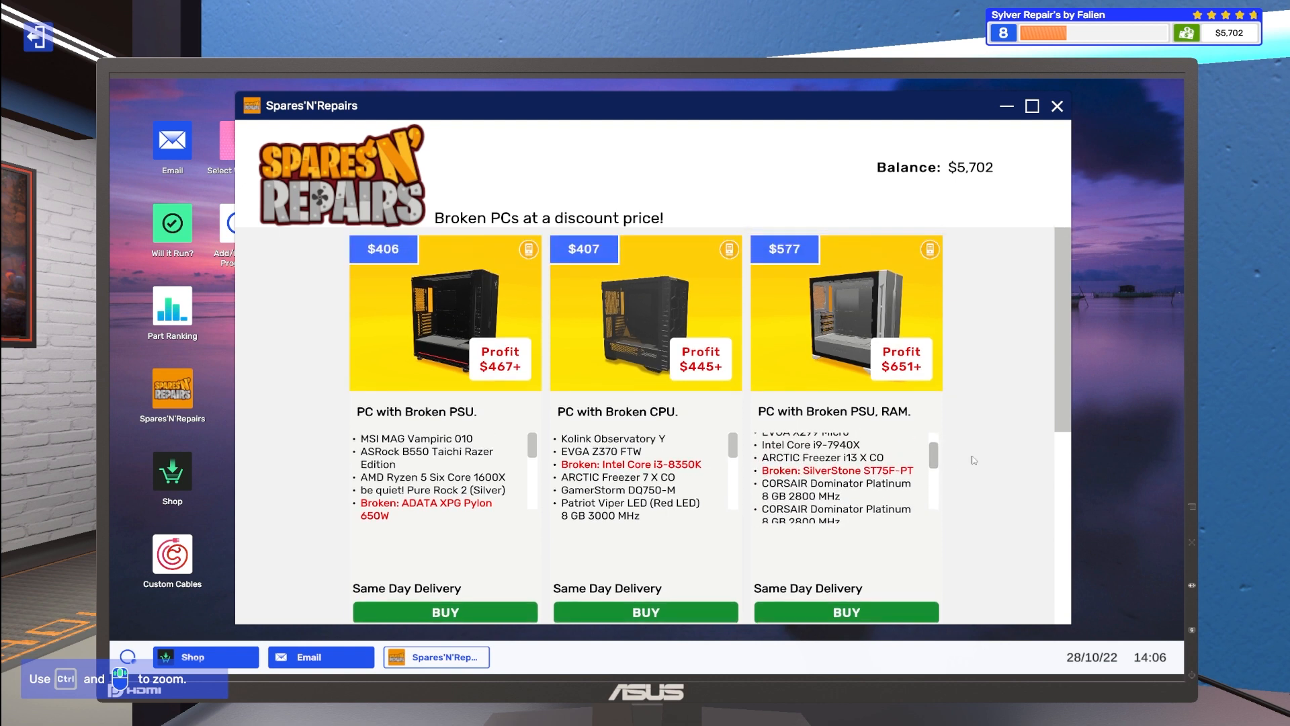
scroll("down", 3)
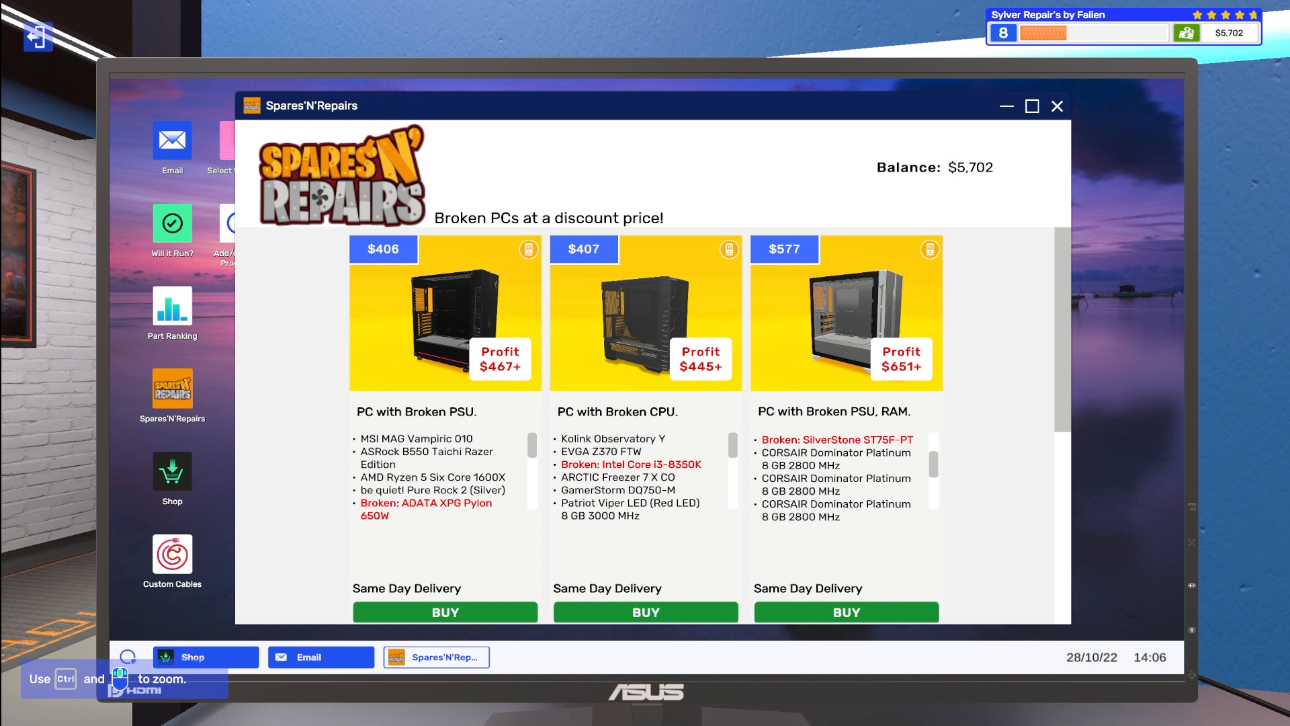
mouse_move(778, 445)
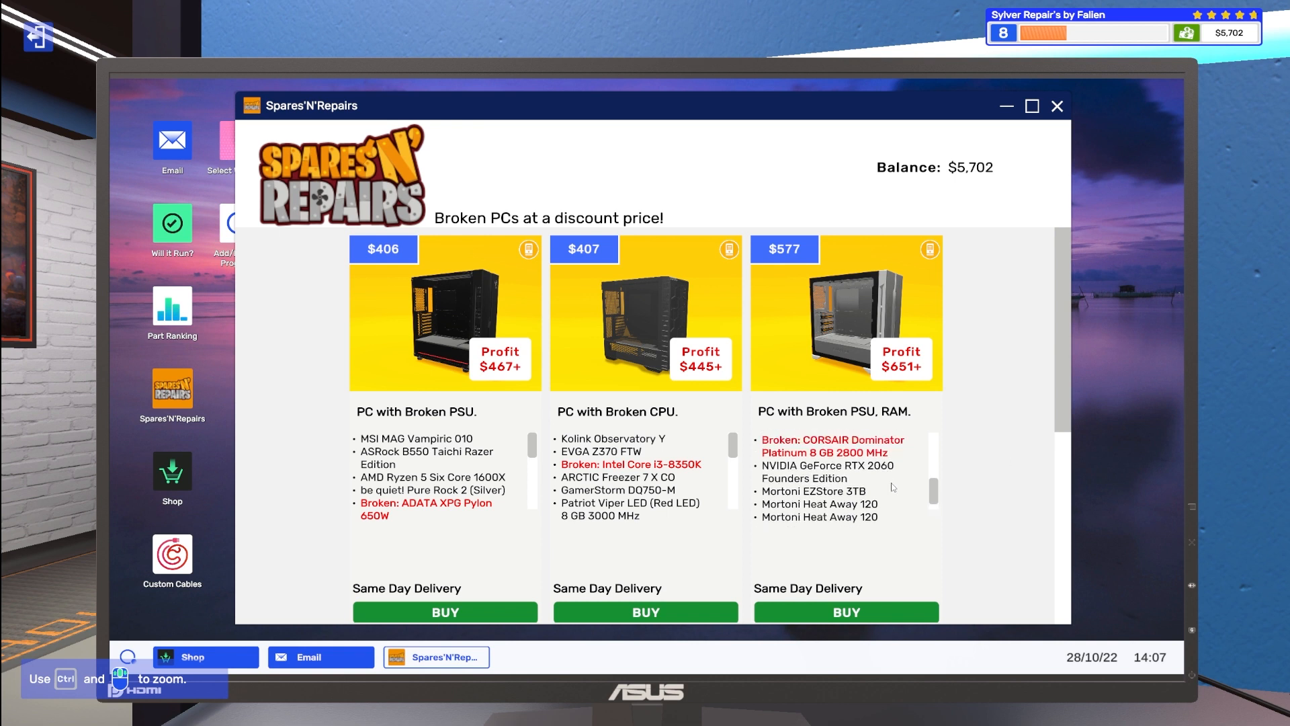
scroll("down", 3)
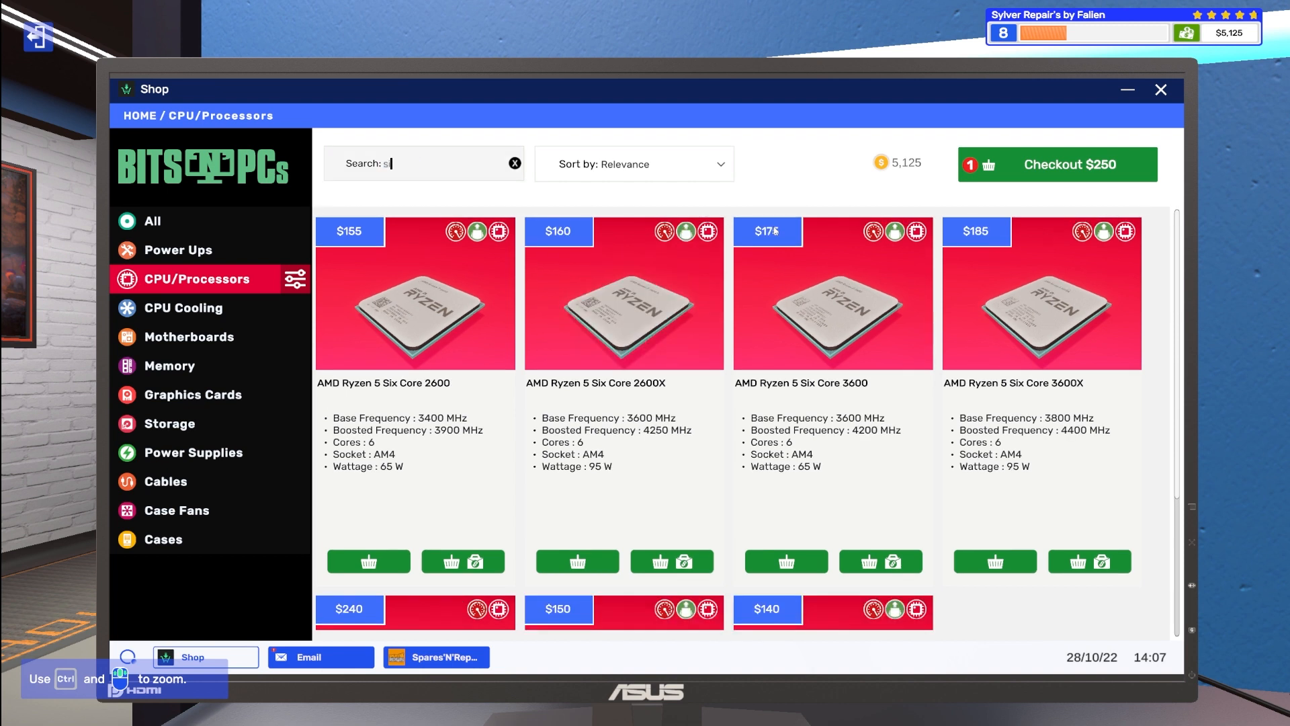
Step: Search 'silverstone' and add the $135 SilverStone ST75F-PT to the basket linked to the broken PSU, RAM job
type("ilverston")
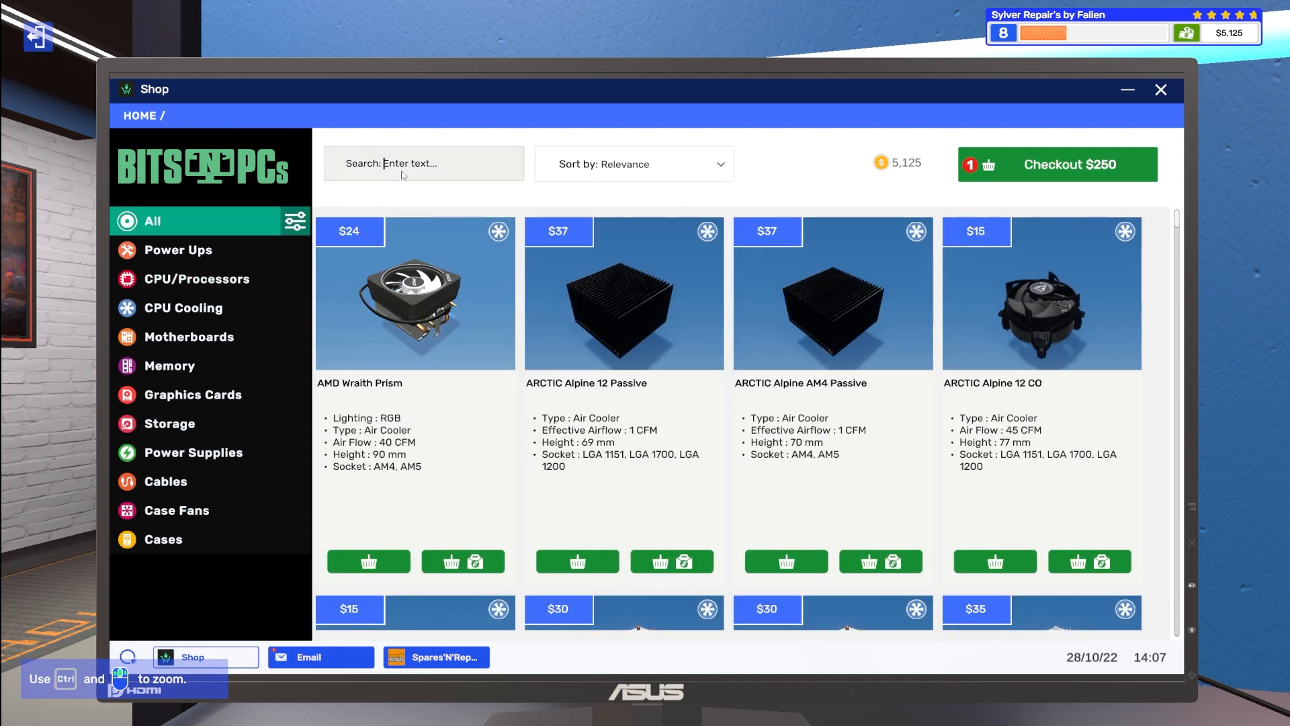
type("silverstone")
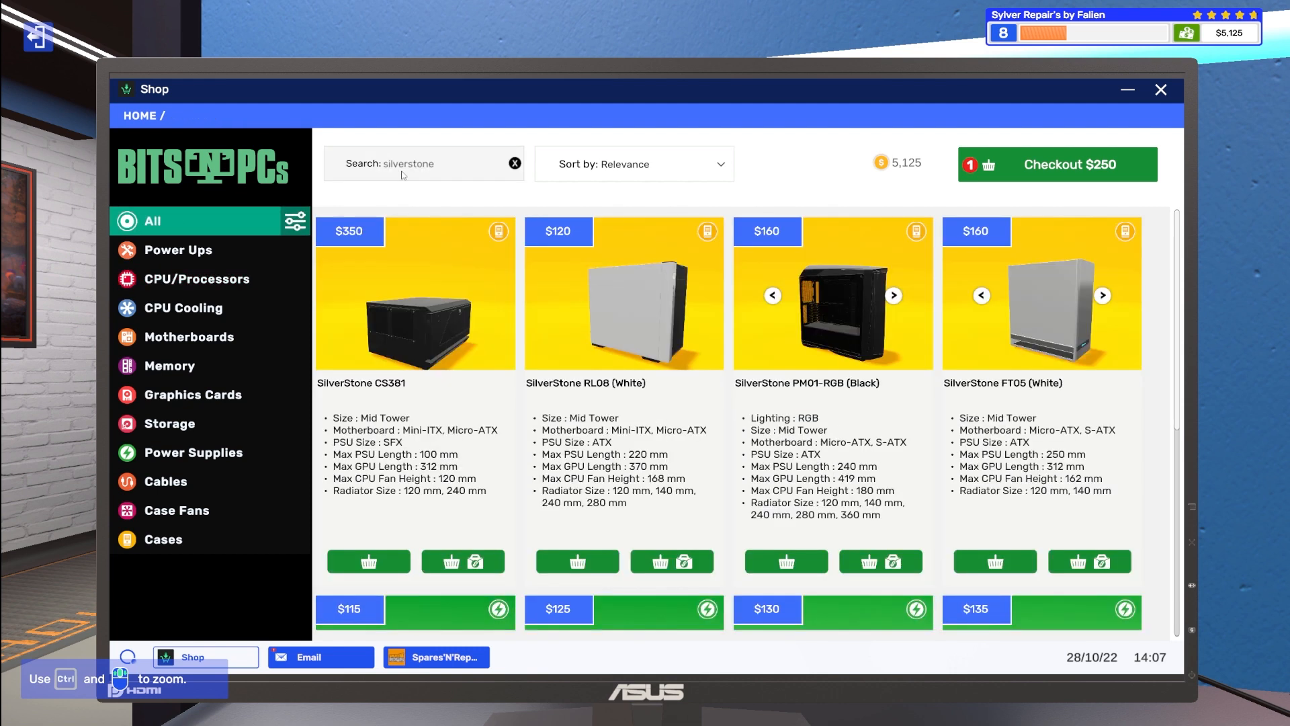
left_click(420, 162)
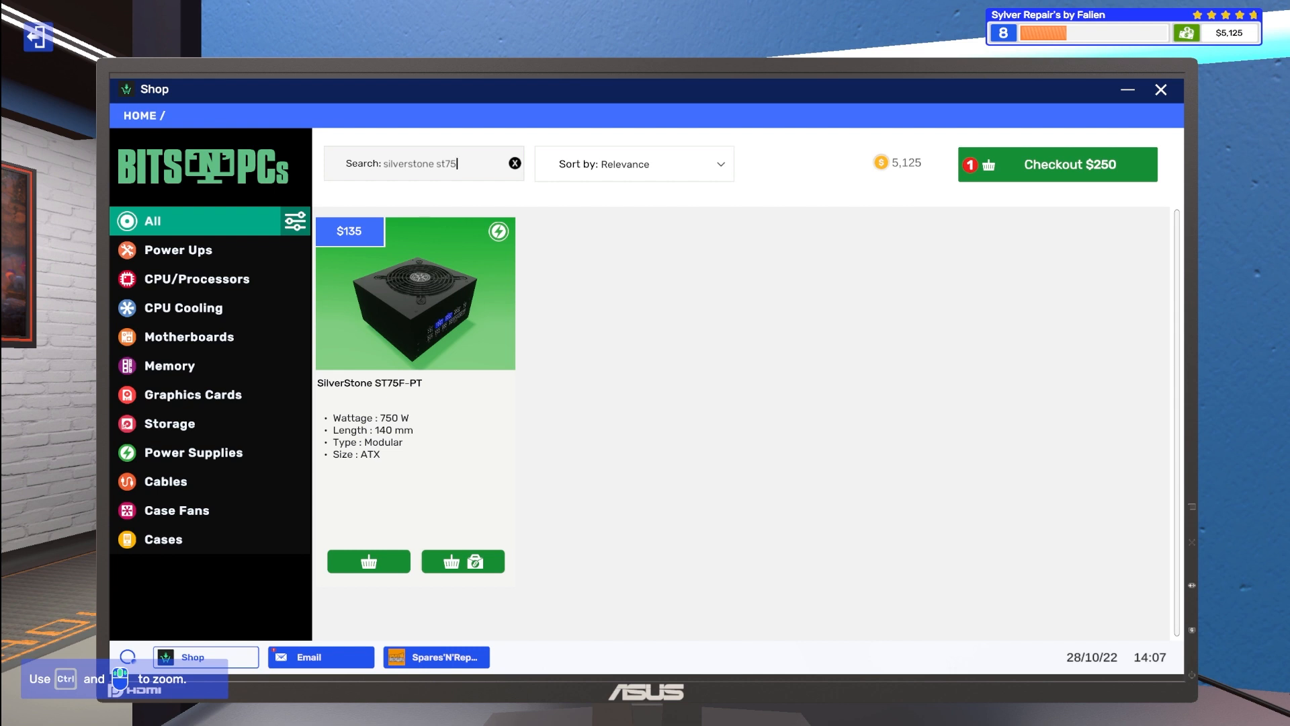
left_click(461, 562)
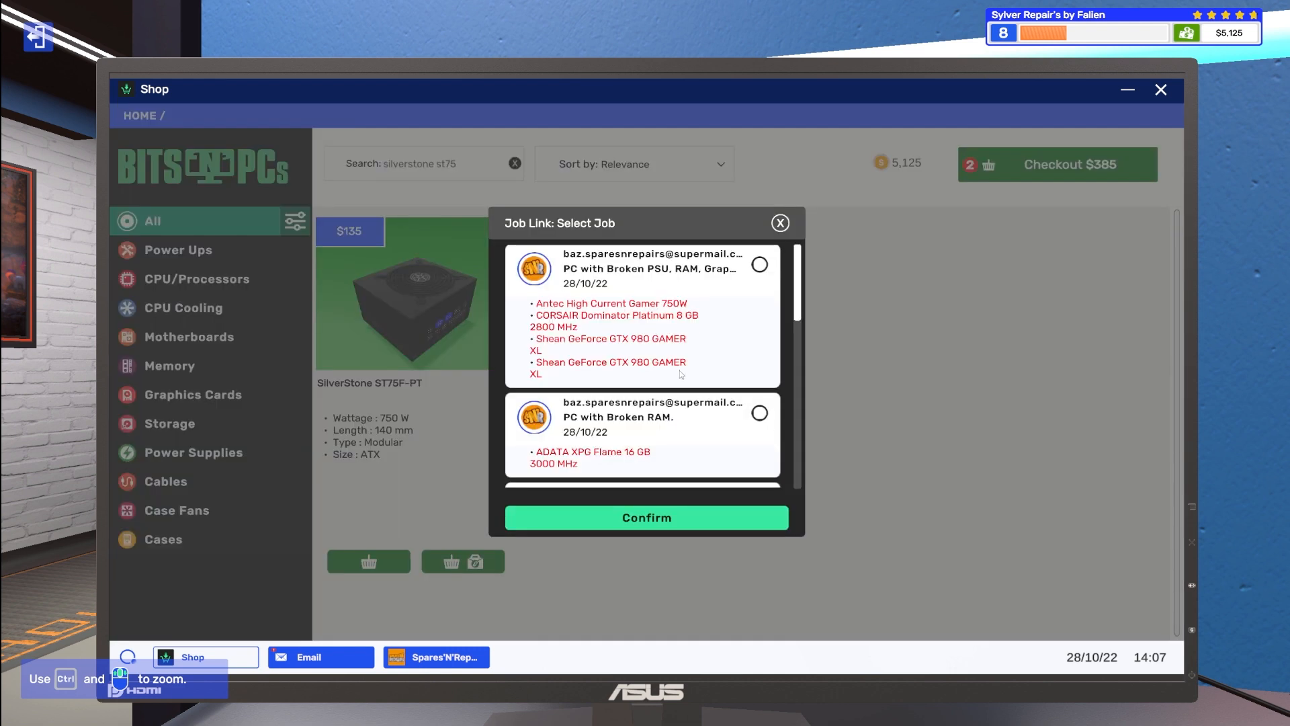
scroll("down", 3)
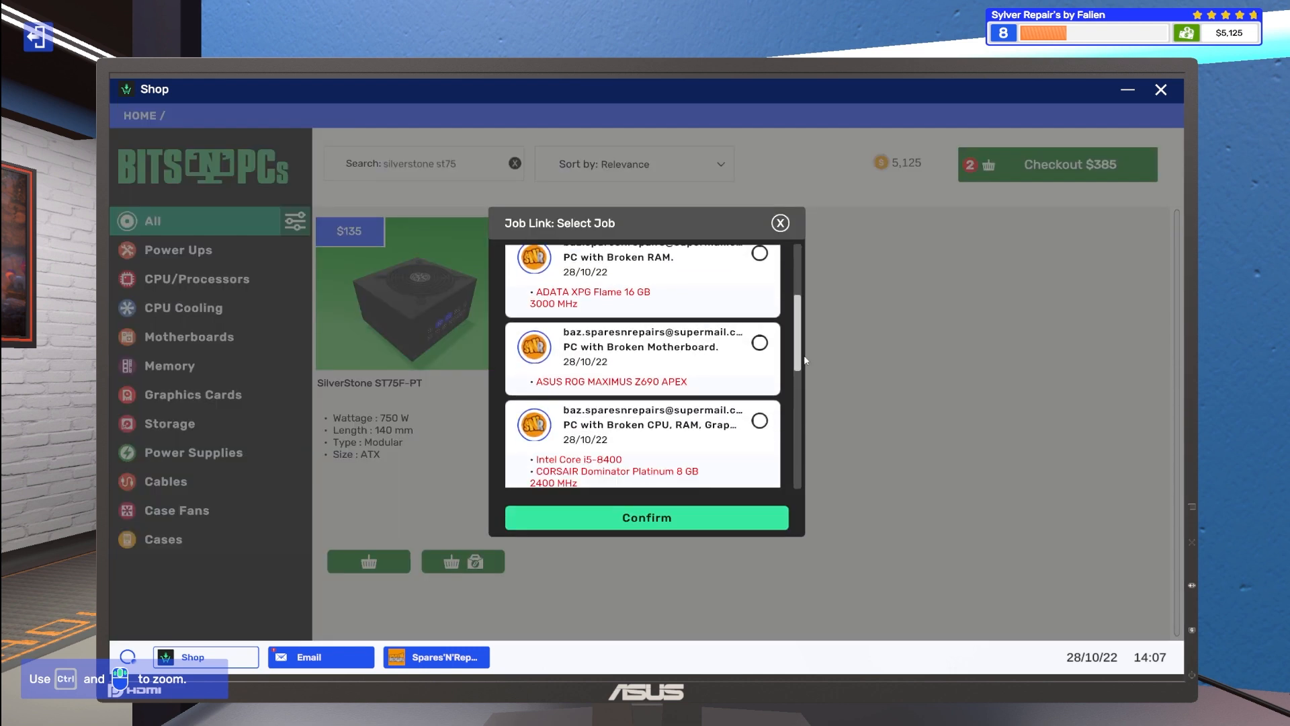
scroll("down", 3)
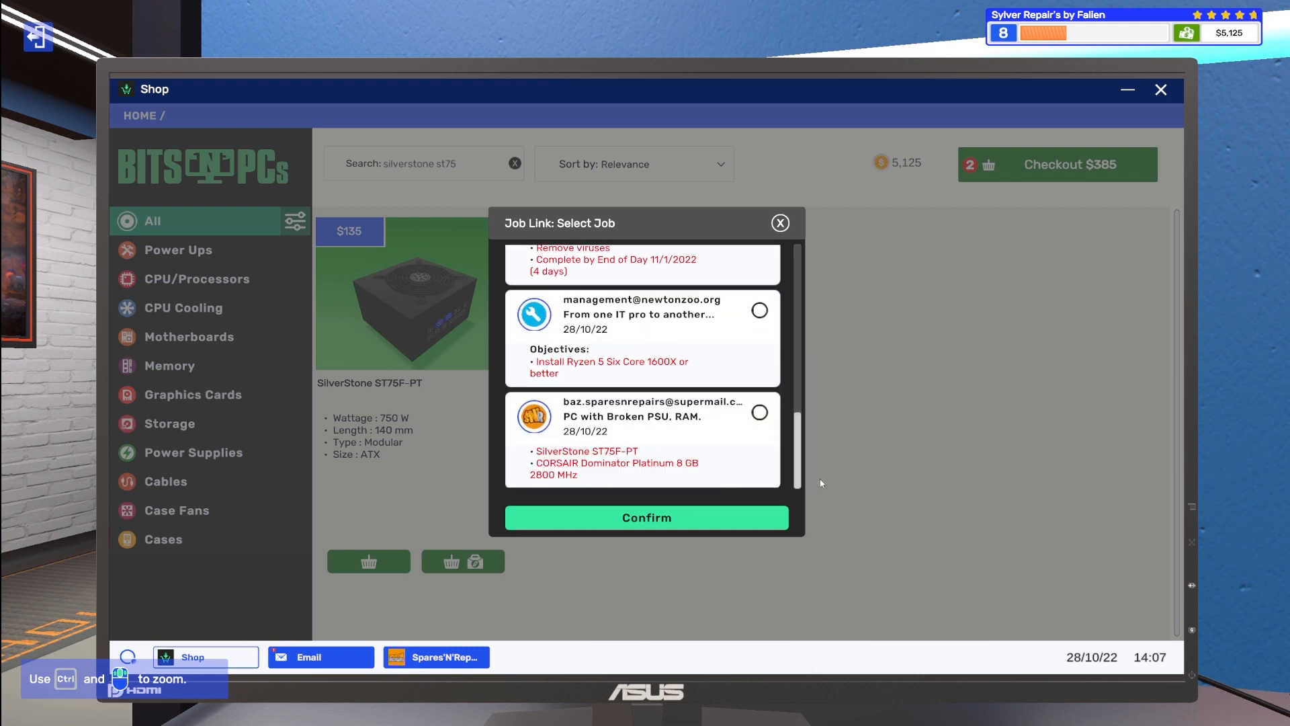
left_click(778, 223)
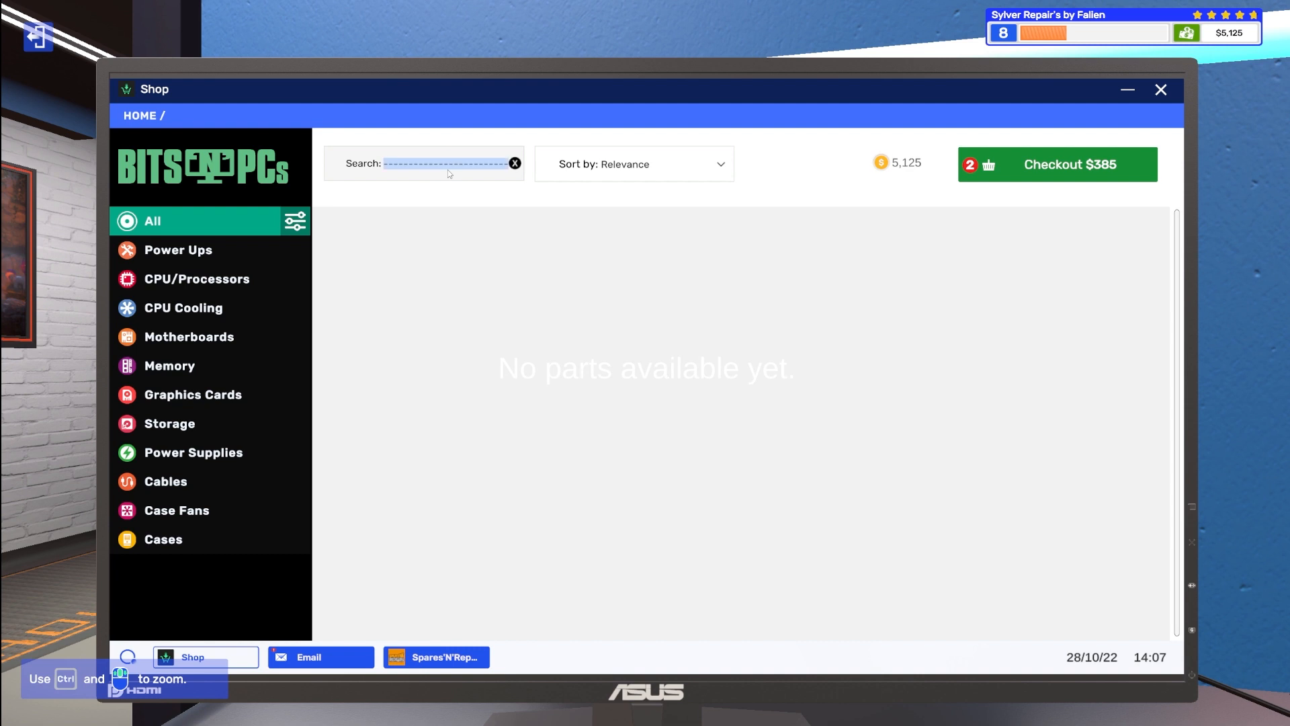
Step: Search the shop for 'corsair dominator platinum' RAM and browse the results
type("corsair dom")
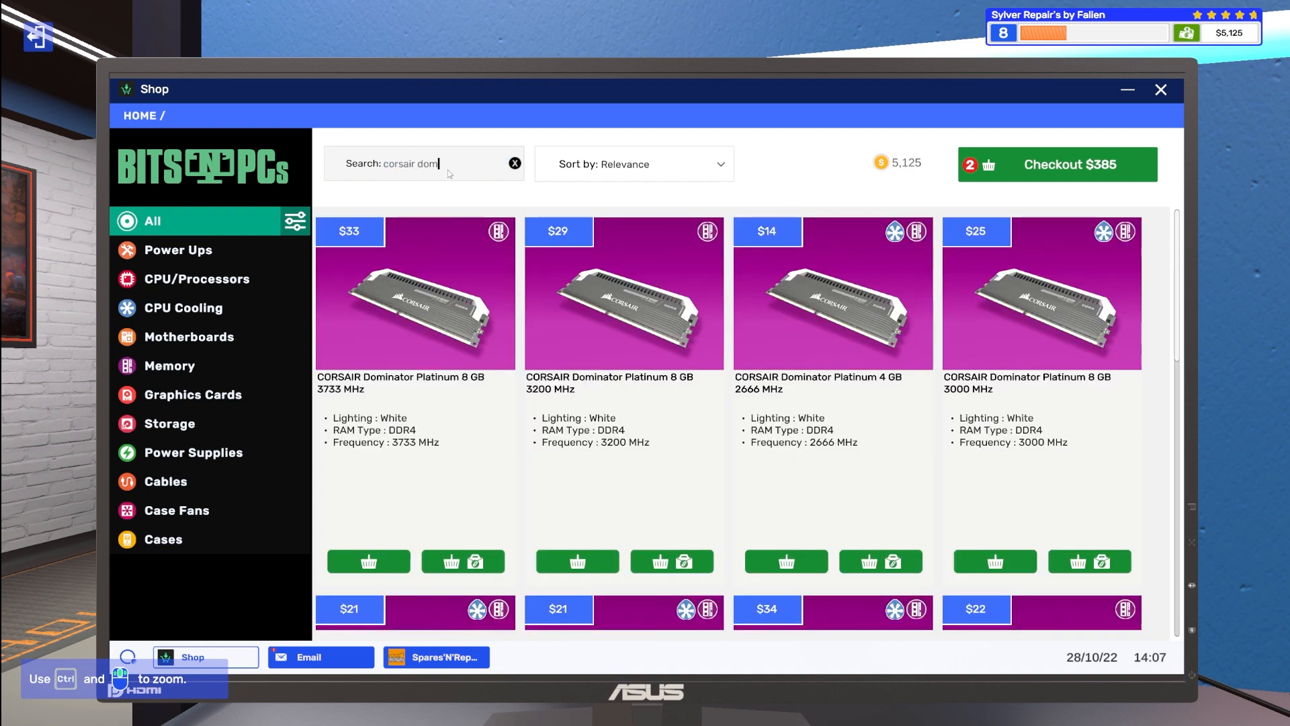
type("inator")
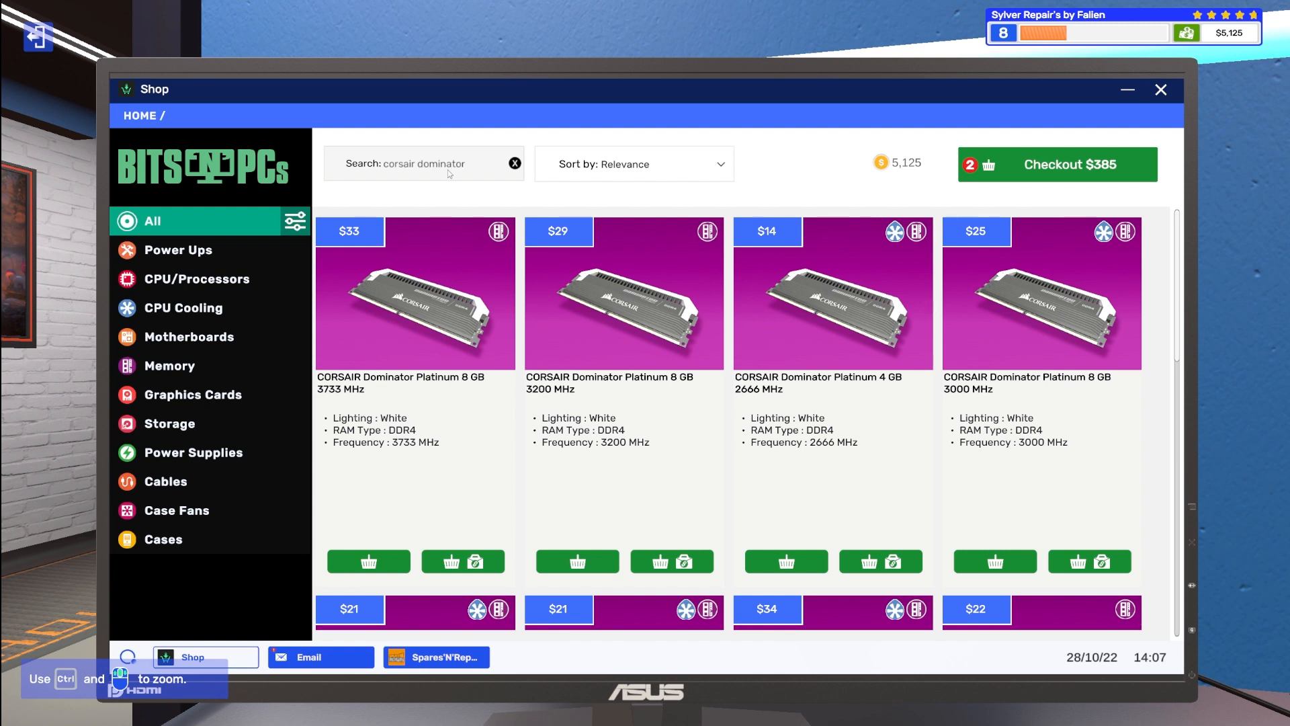
type("platinum 8")
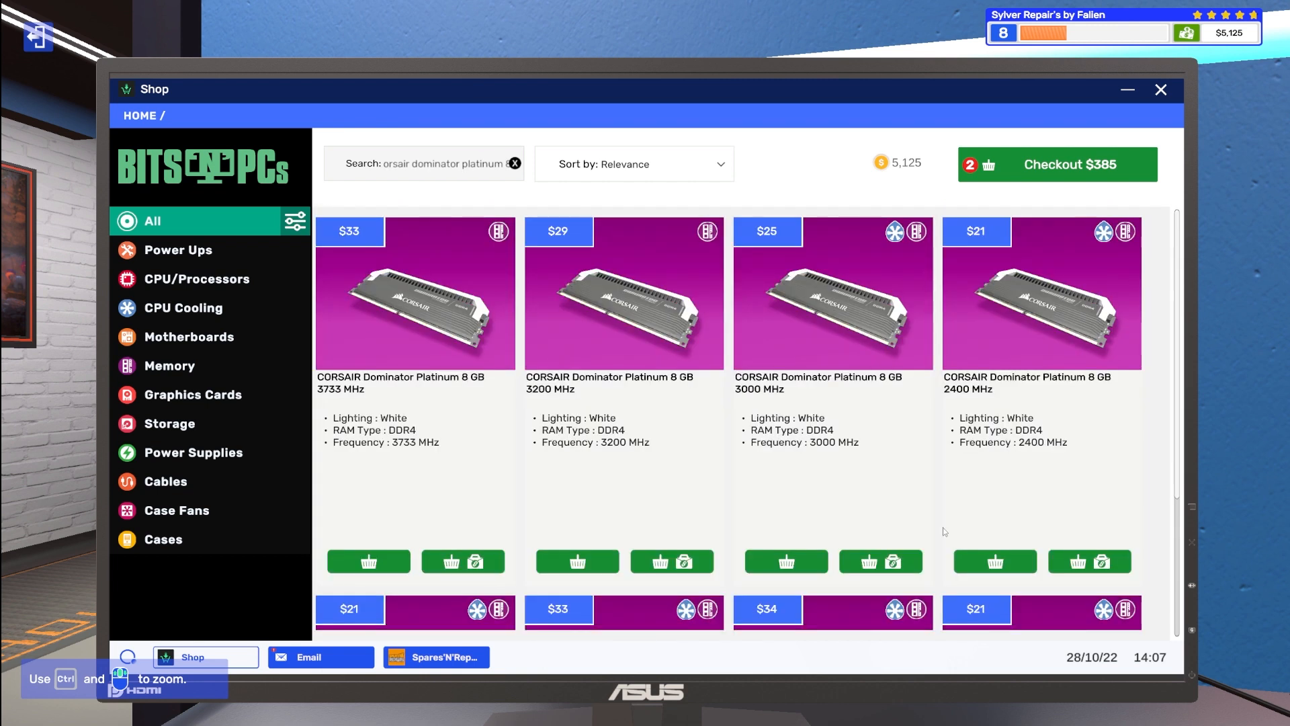
scroll("down", 3)
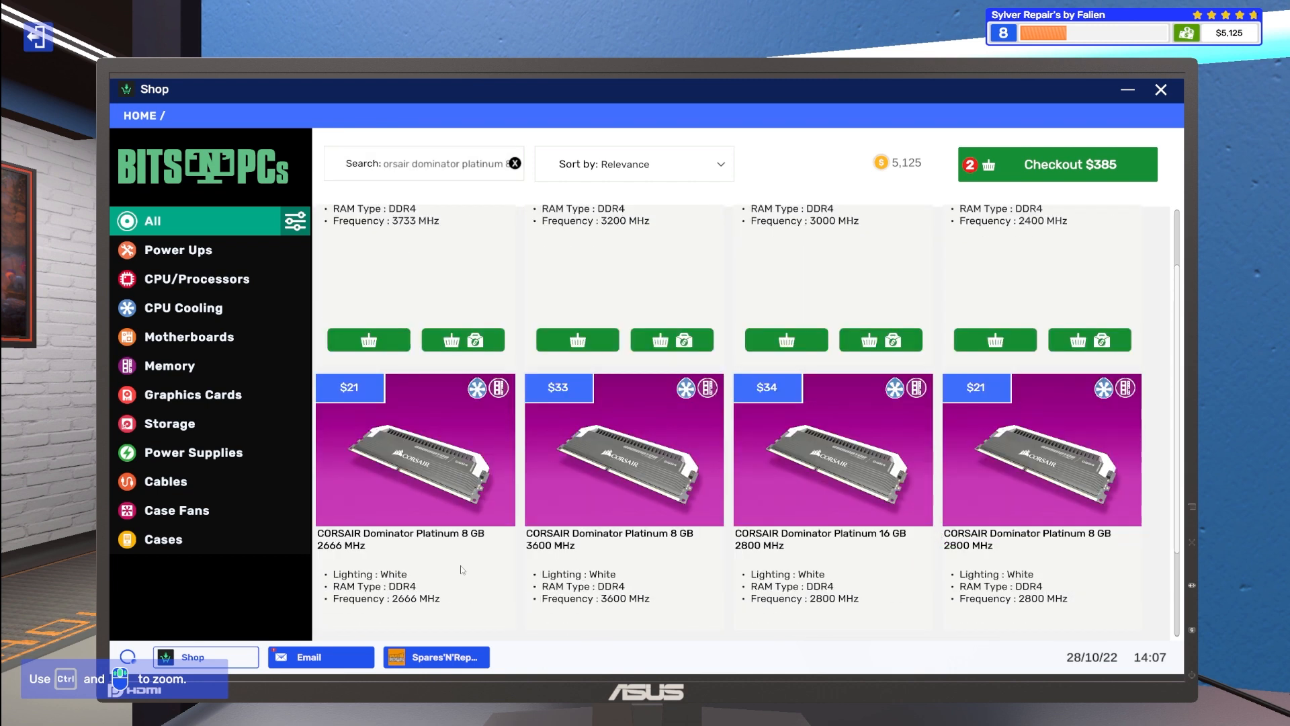
scroll("down", 3)
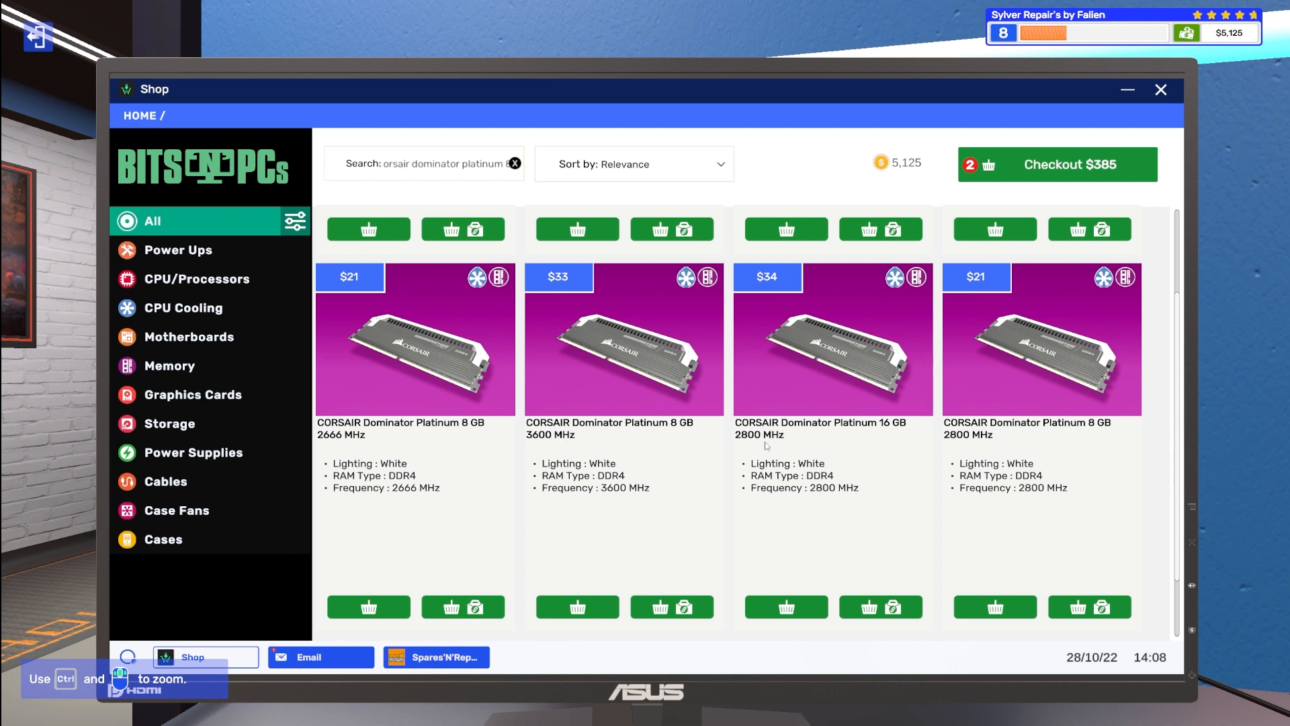
scroll("down", 3)
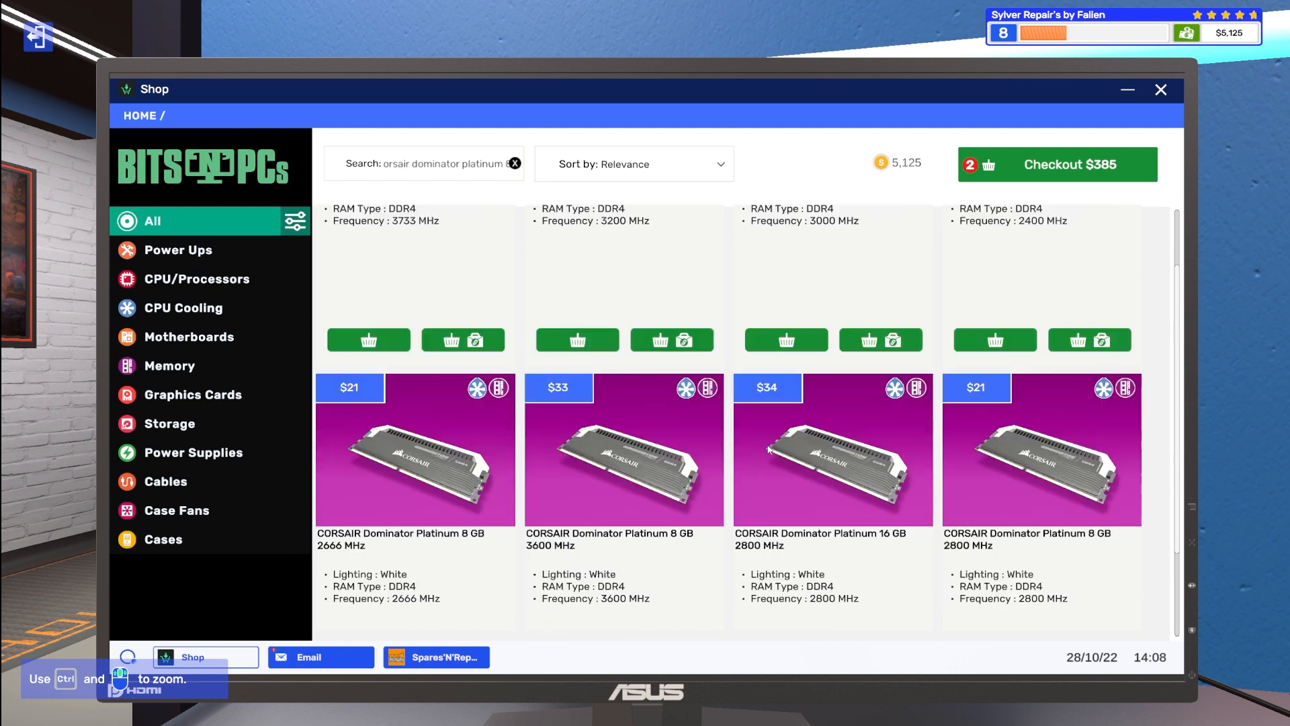
scroll("down", 3)
type("16")
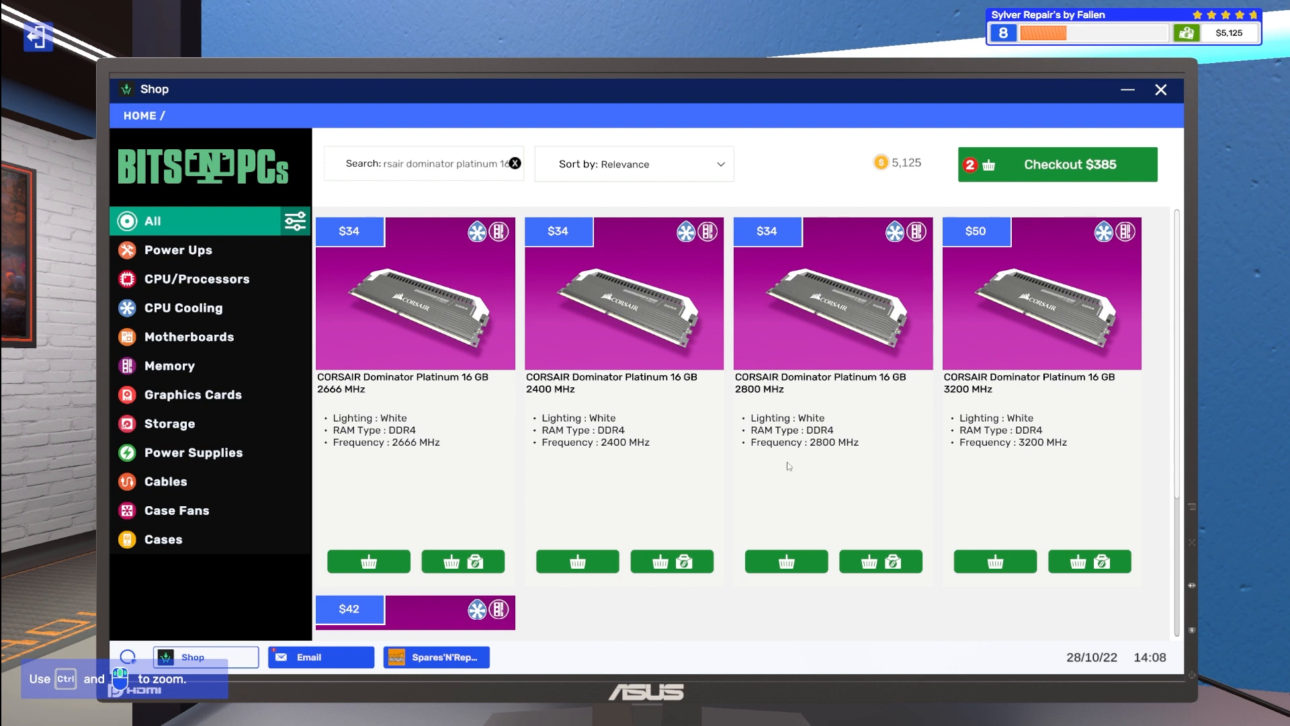
mouse_move(824, 450)
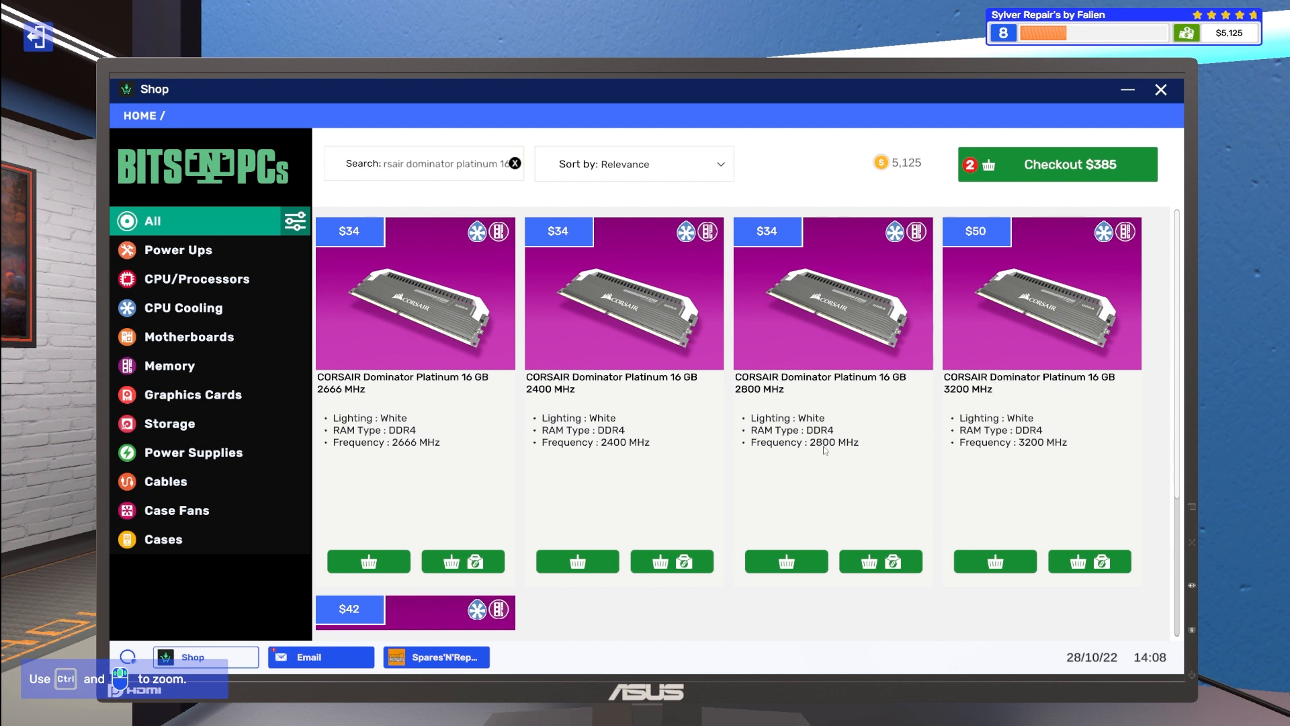
mouse_move(825, 450)
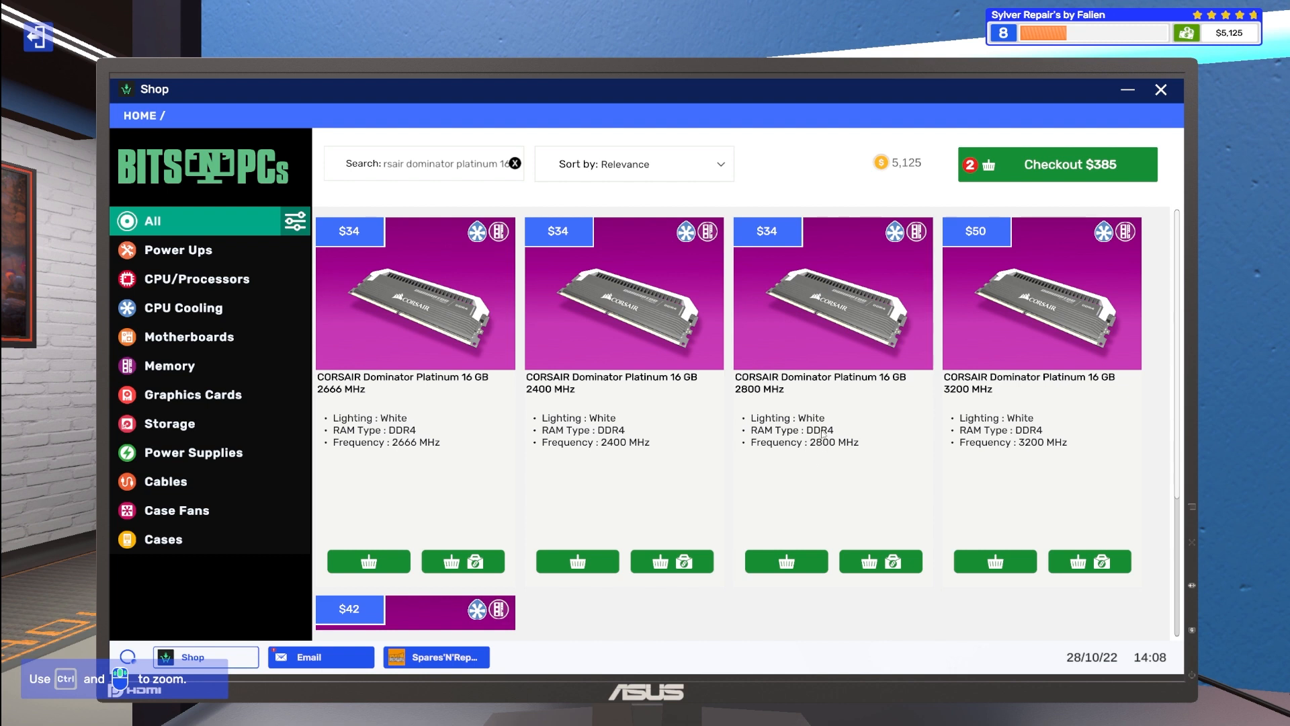
mouse_move(879, 562)
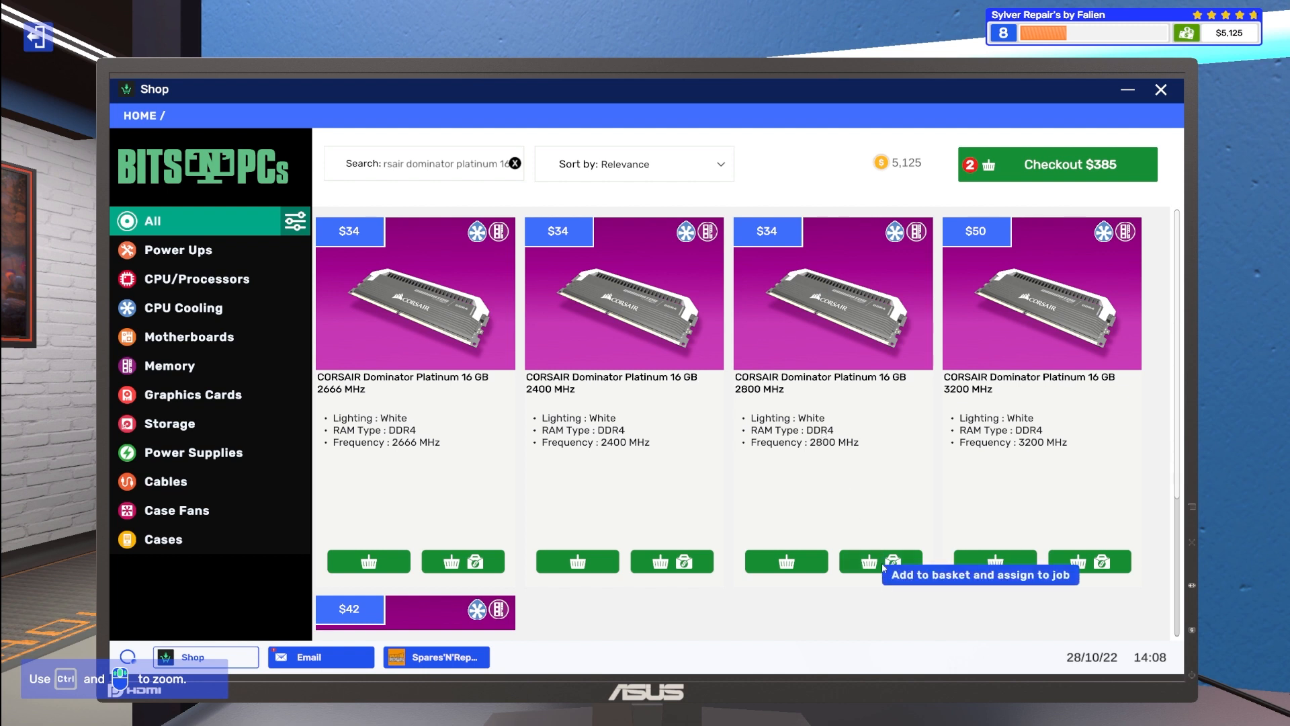
Step: Add the Dominator Platinum 16 GB and 8 GB 2800 MHz sticks linked to the broken PSU, RAM job and view the basket
left_click(879, 562)
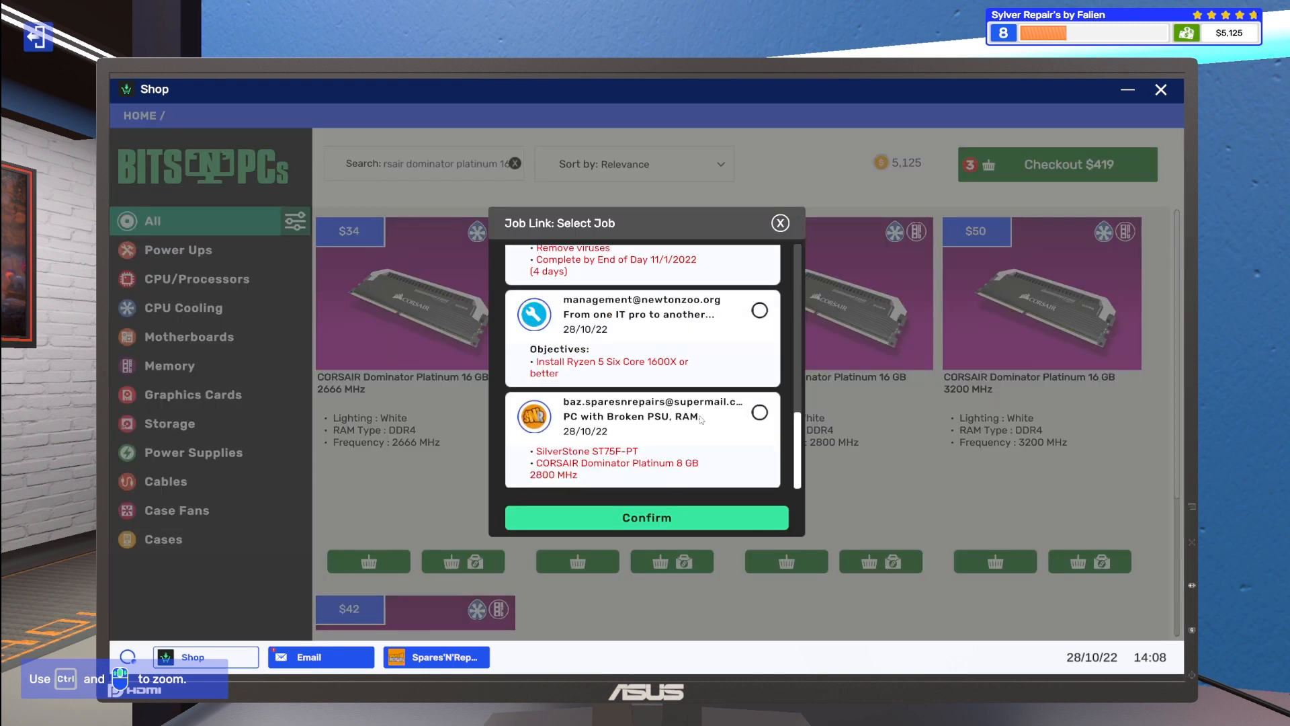
left_click(780, 223)
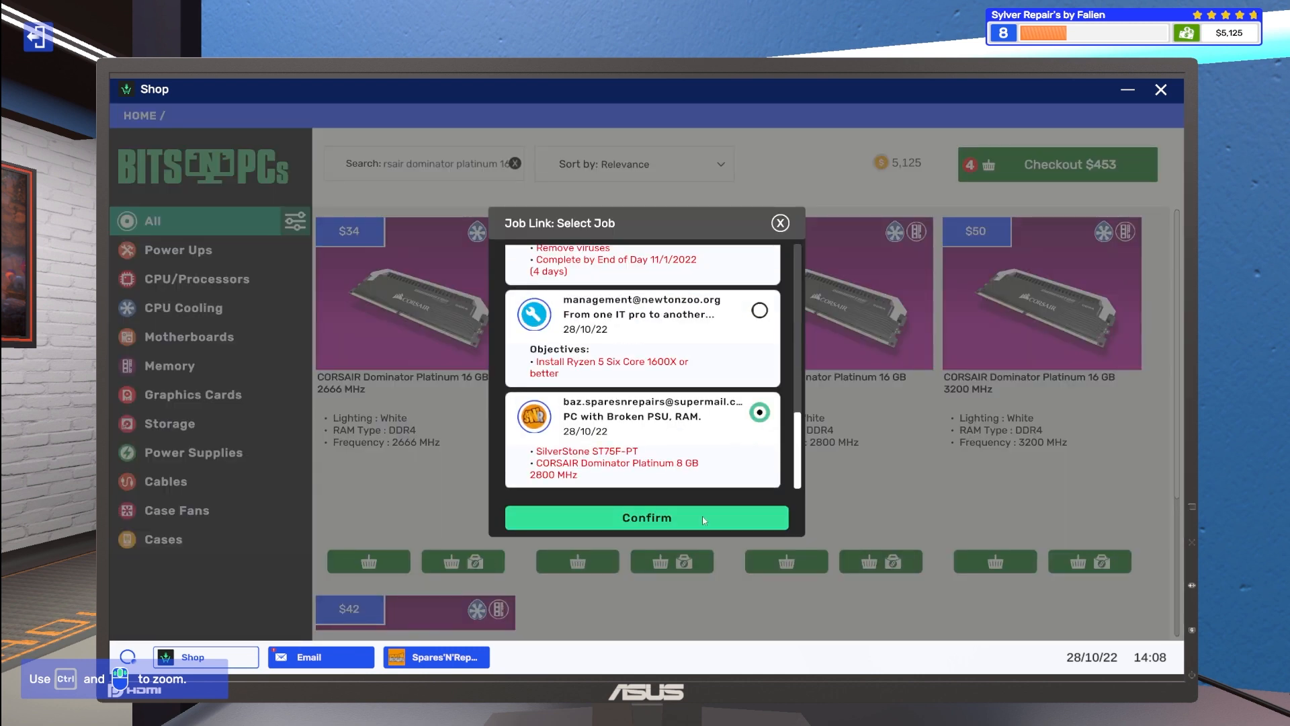
left_click(646, 518)
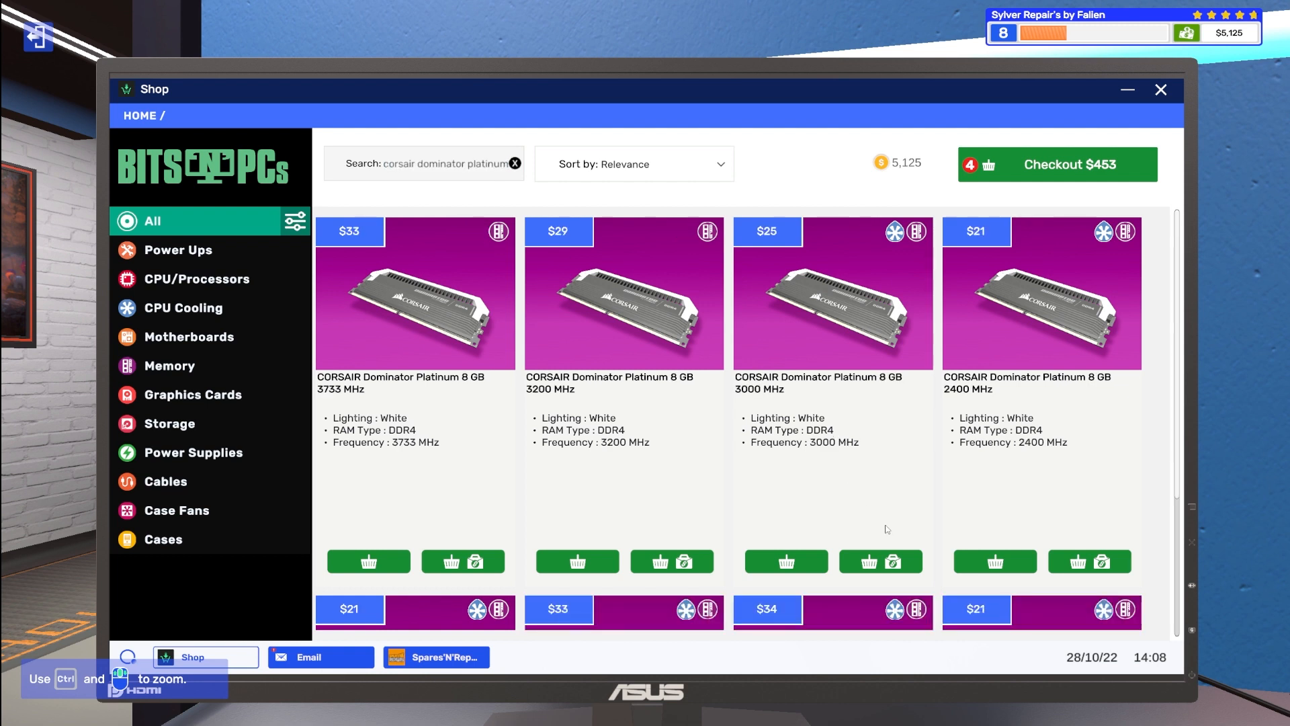
scroll("down", 3)
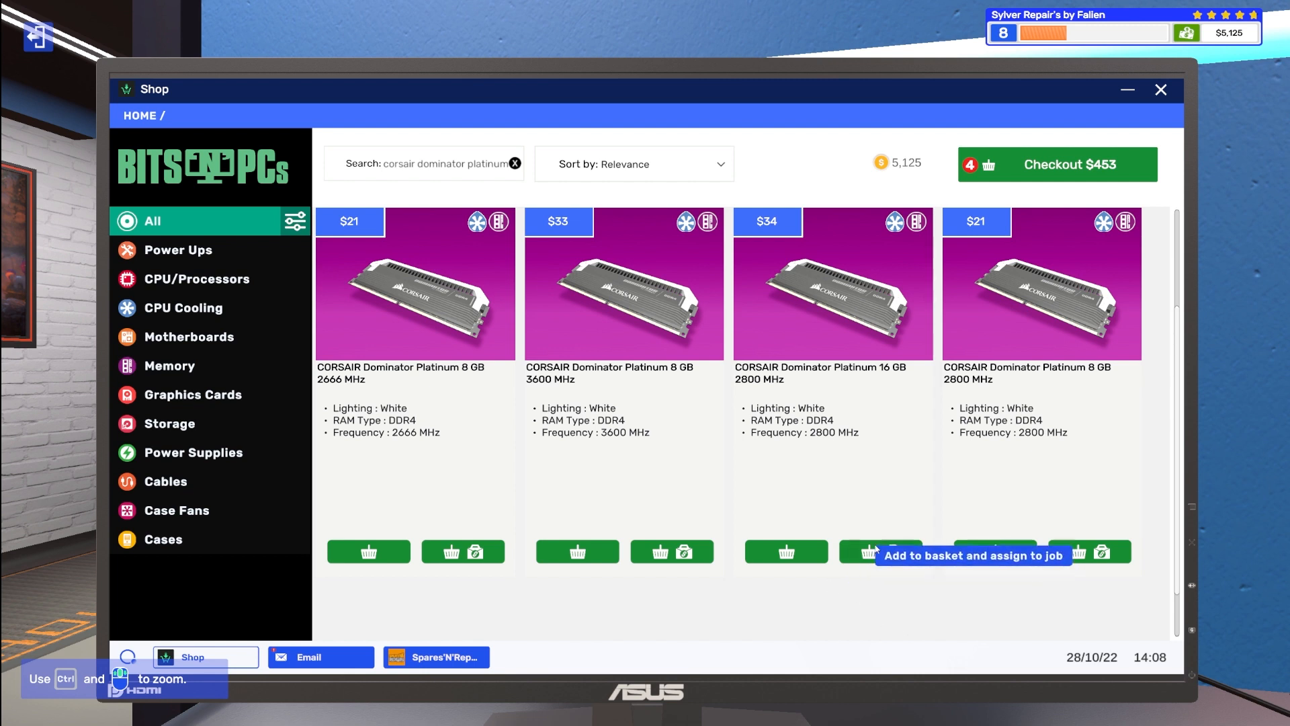
left_click(879, 551)
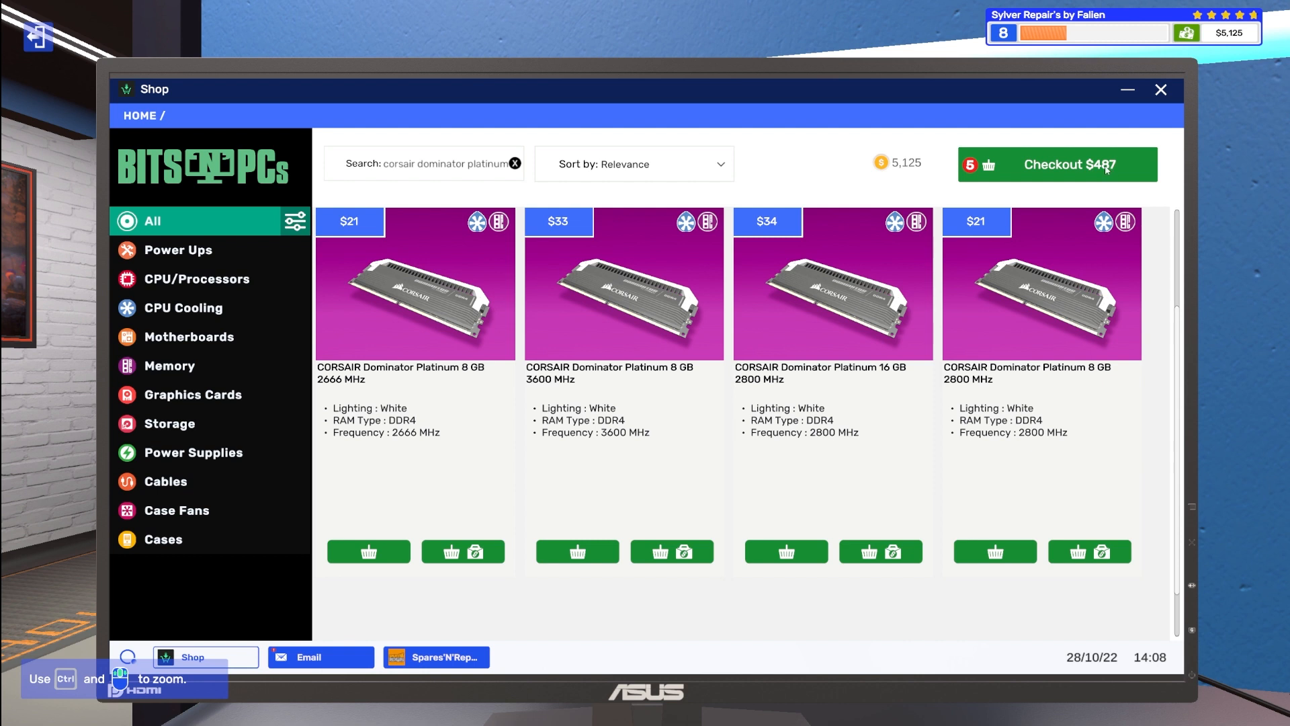
left_click(1058, 164)
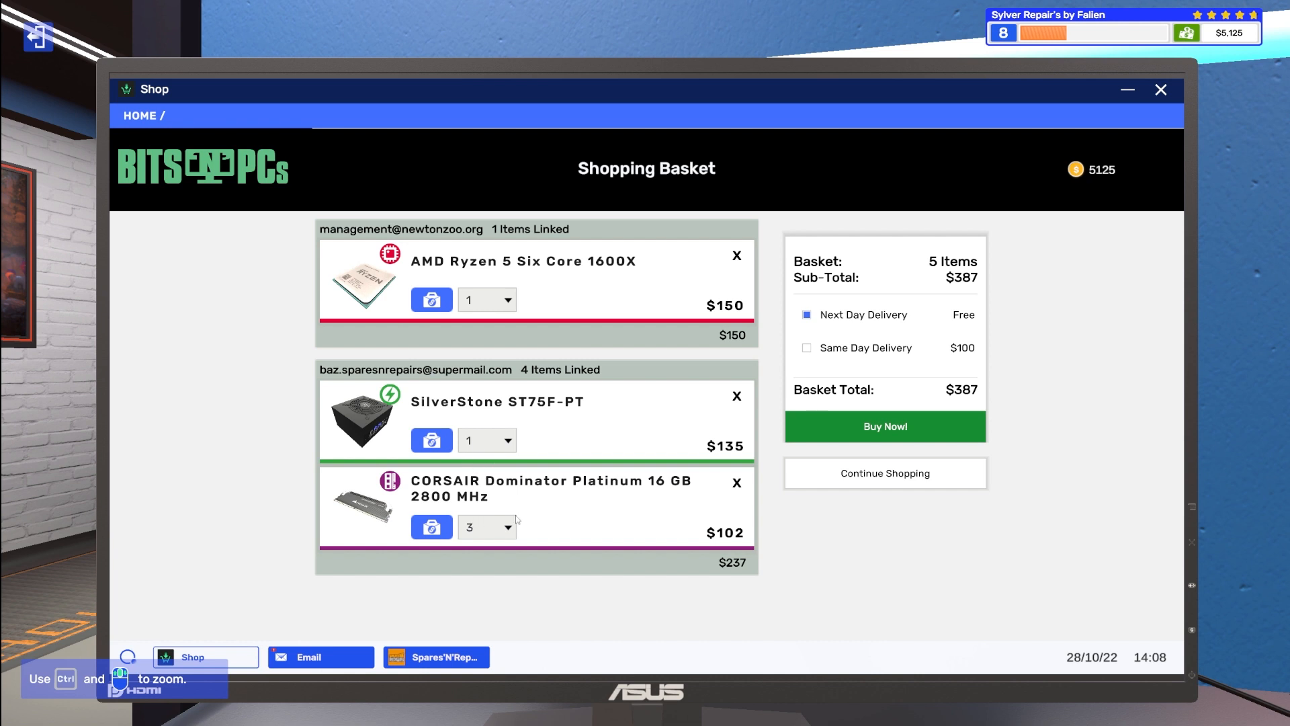
Step: Reduce the Dominator Platinum 16 GB 2800 MHz quantity in the basket from three to two
left_click(487, 527)
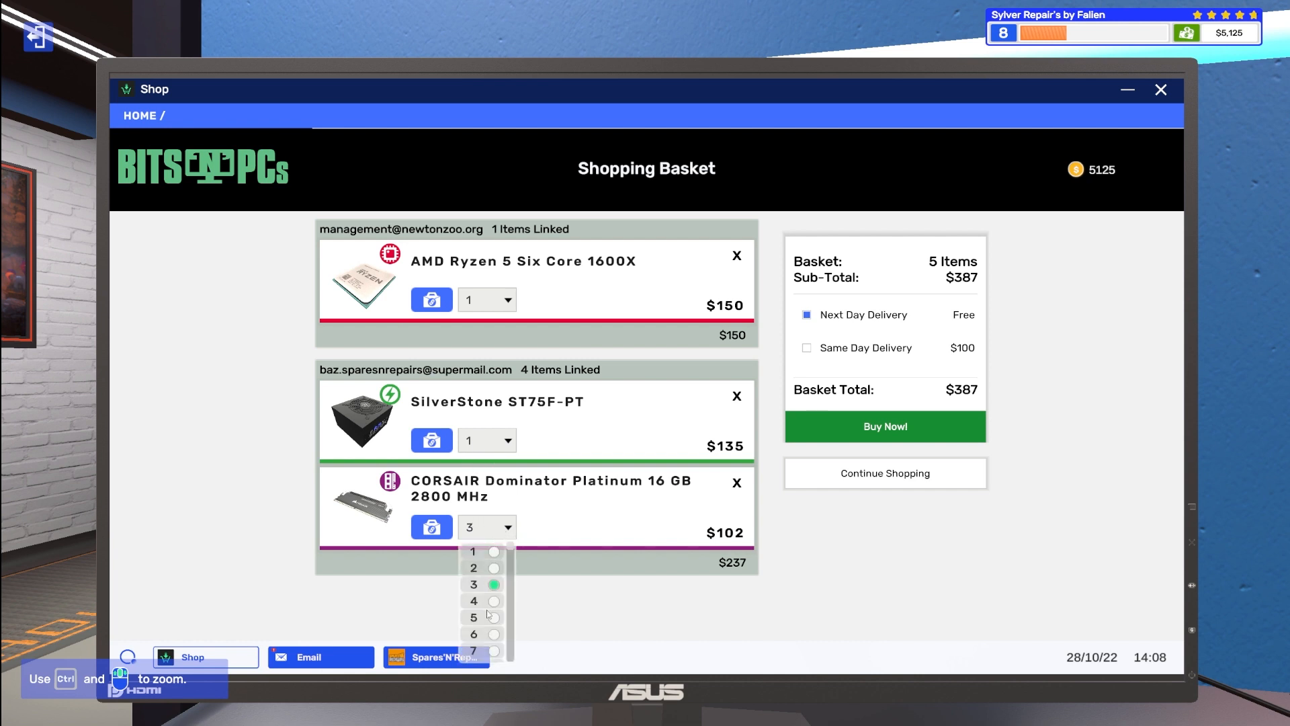
left_click(473, 568)
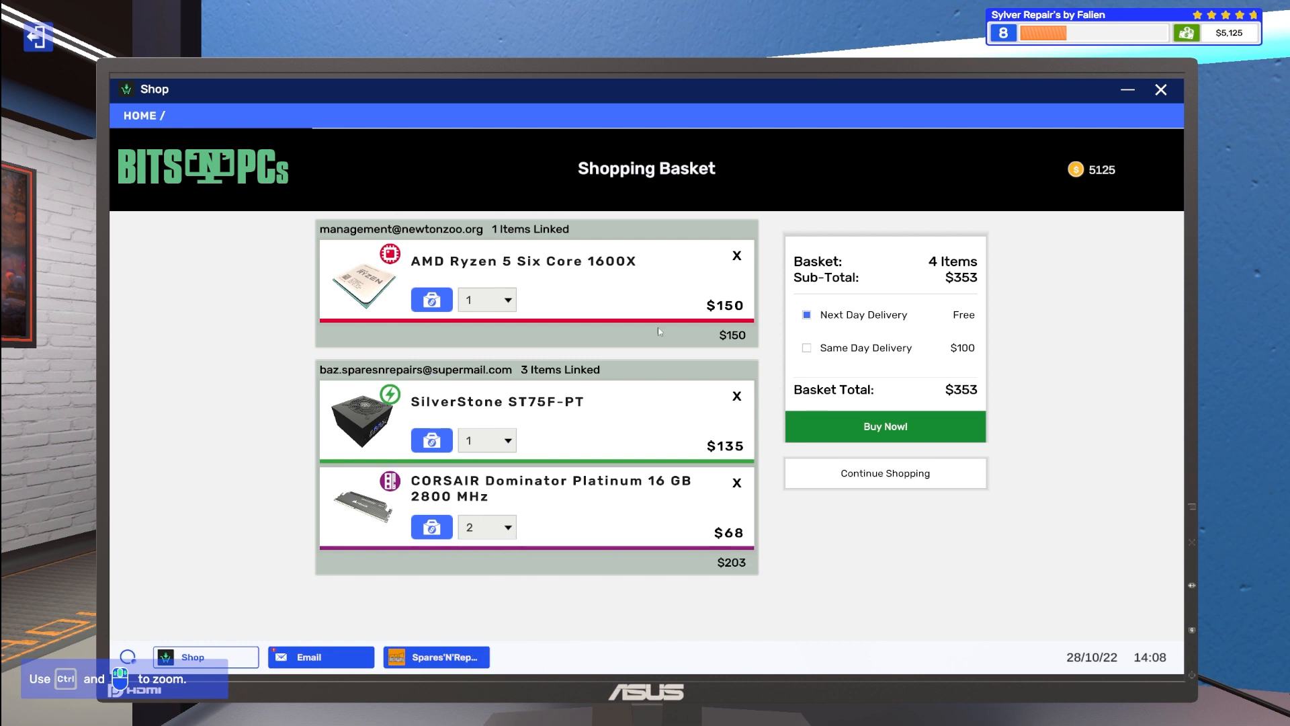
mouse_move(1141, 166)
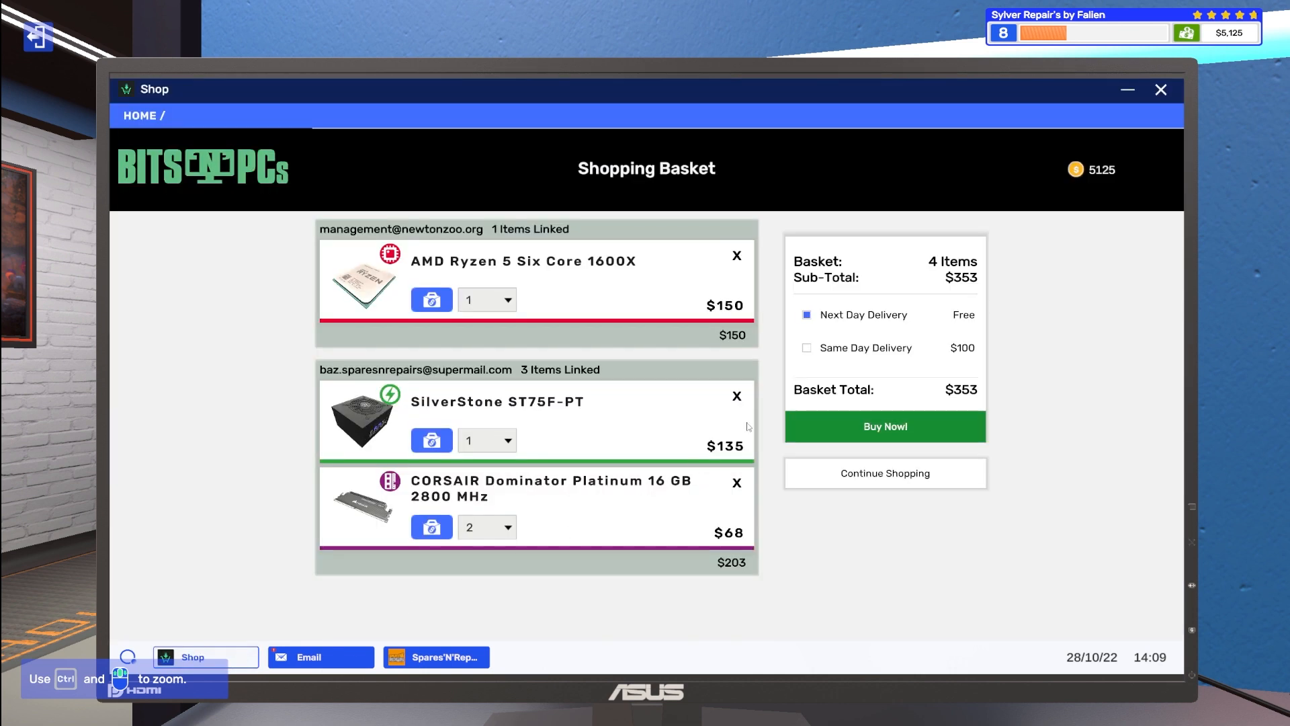
mouse_move(1093, 256)
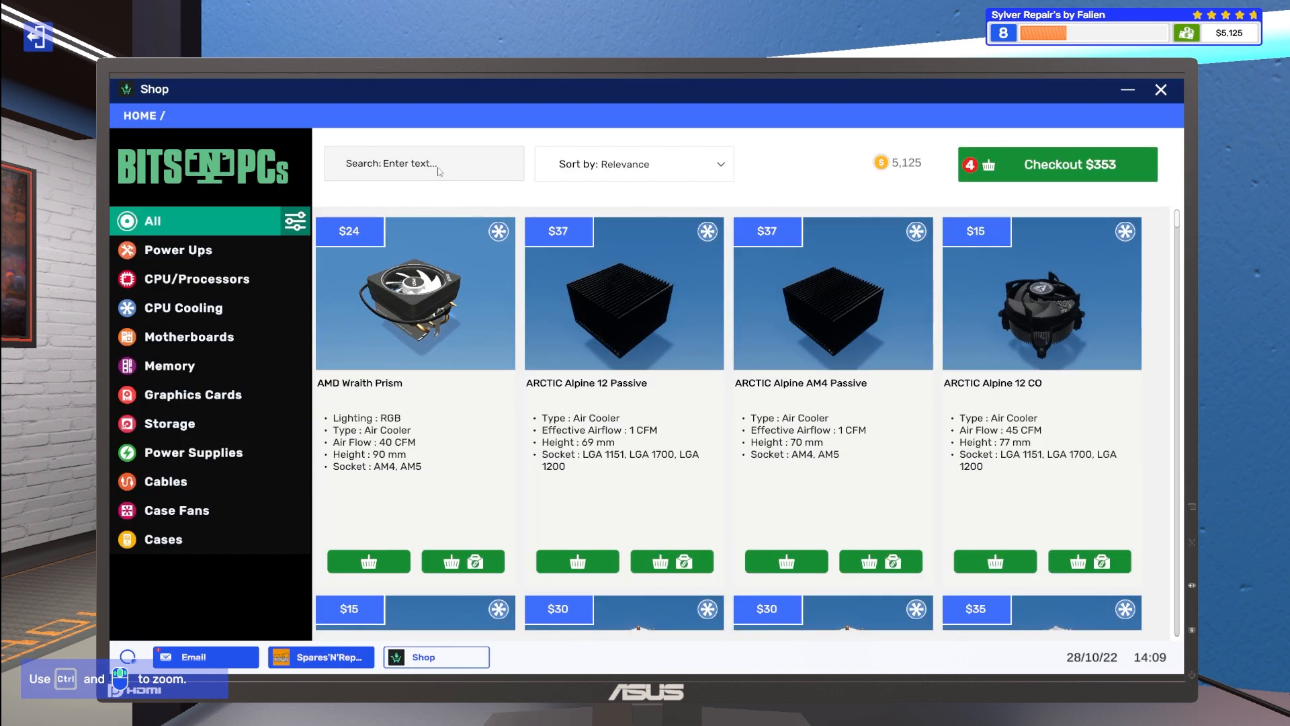
Step: Search 'dominator', add an 8 GB Dominator linked to the broken PSU and RAM job, and keep the 16 GB kit at two
type("dominator 9")
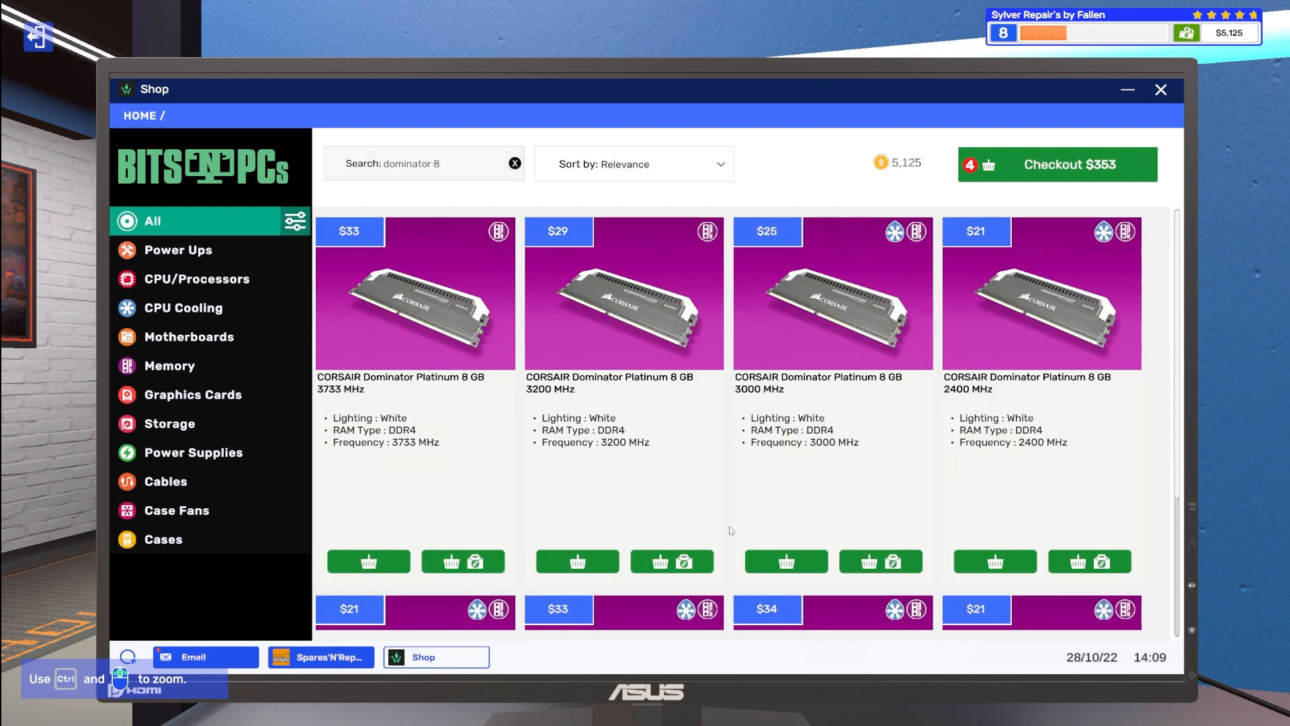
scroll("down", 3)
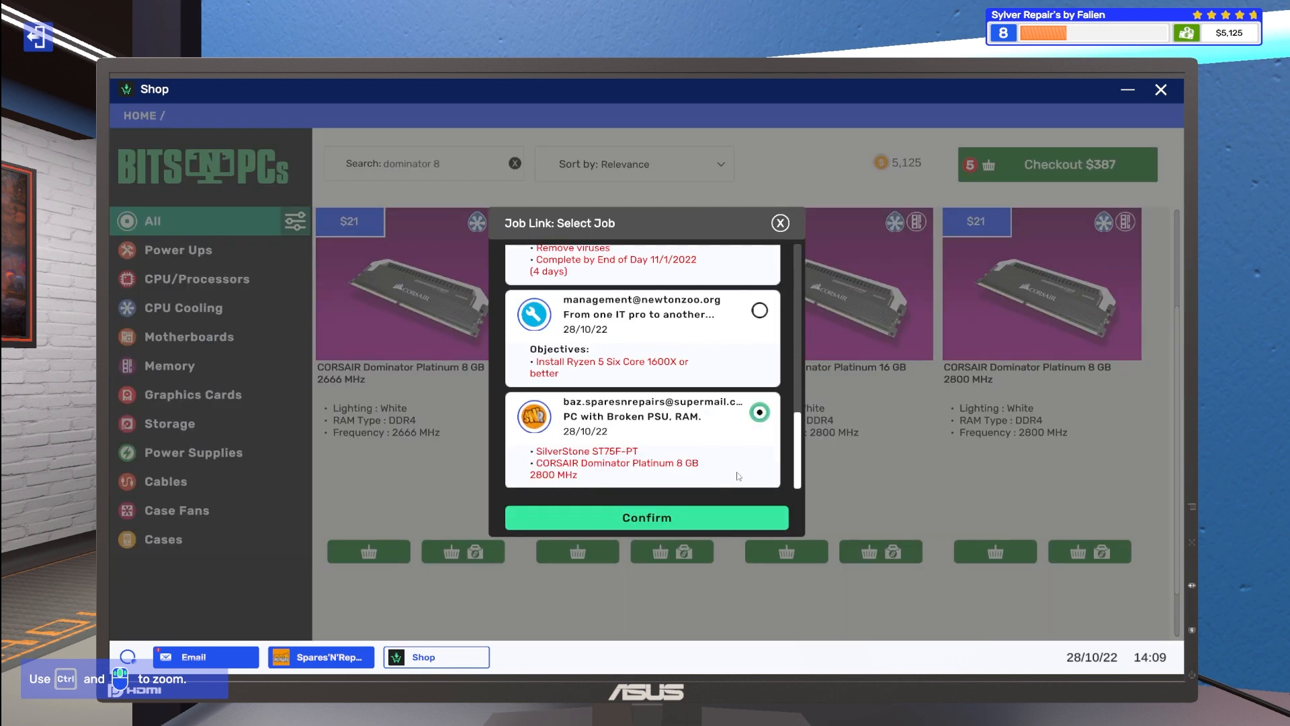
left_click(778, 223)
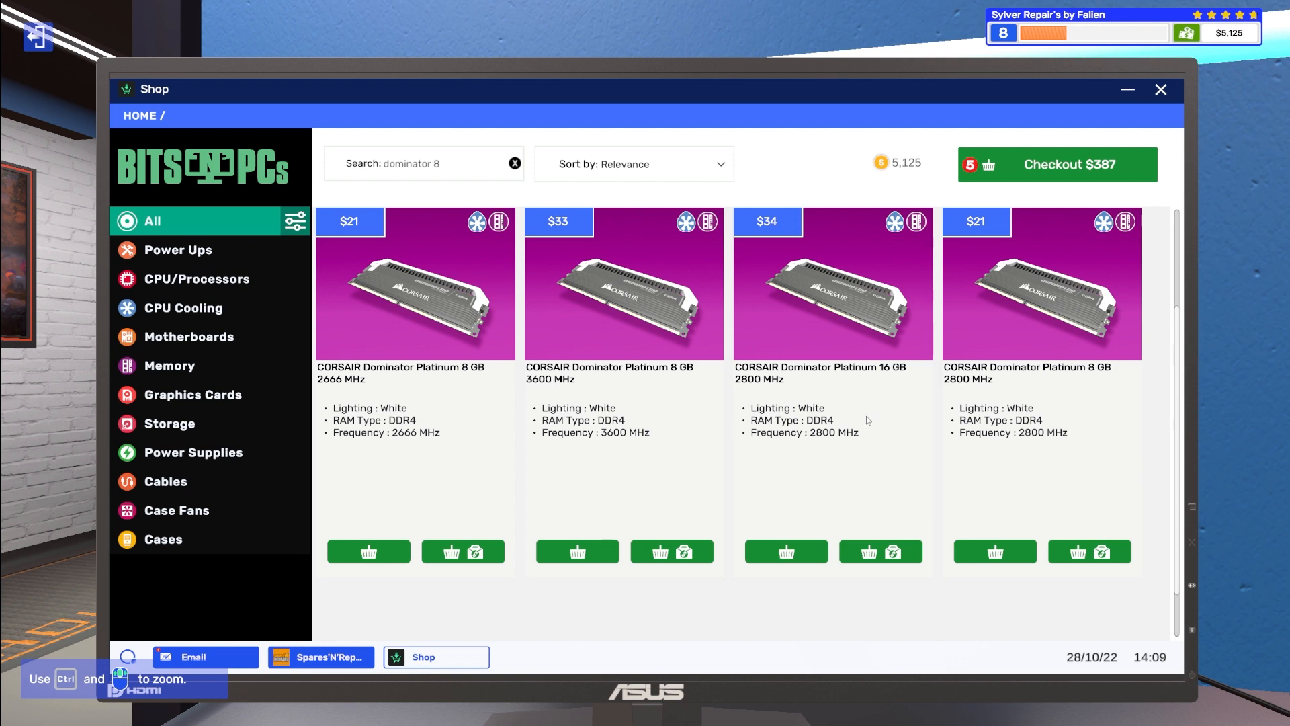
scroll("down", 3)
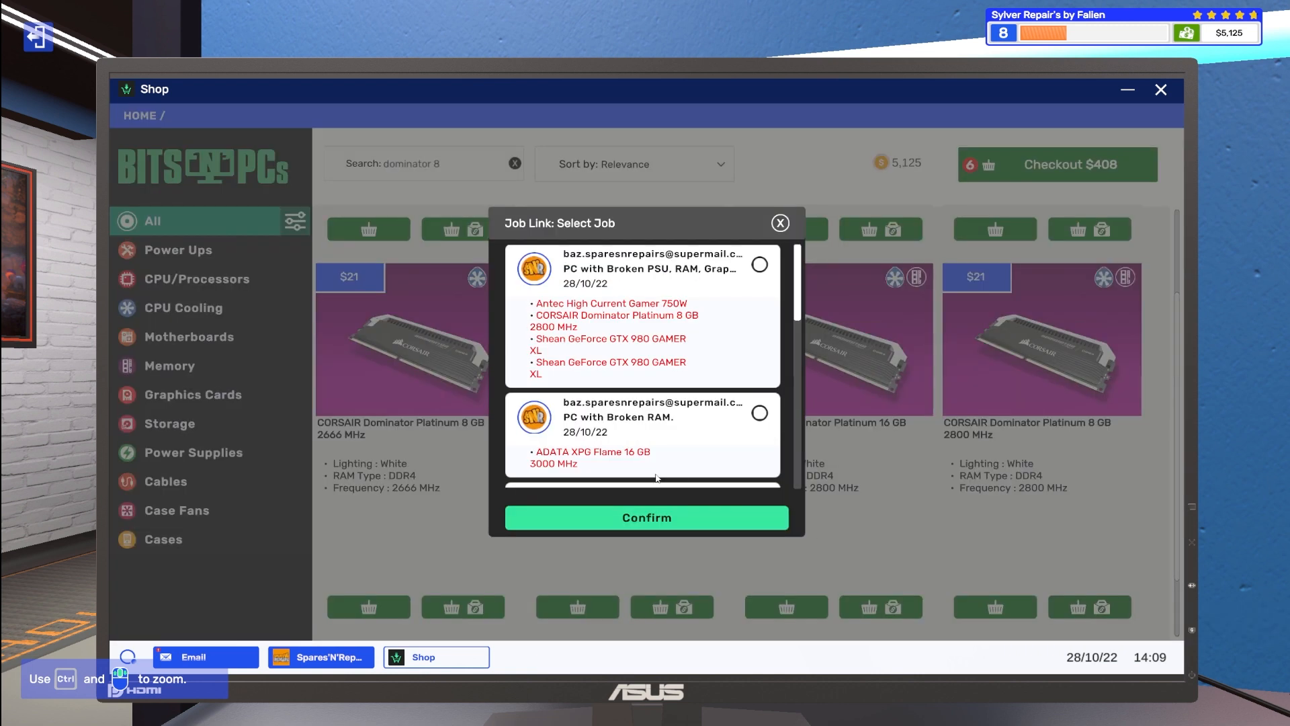
left_click(758, 411)
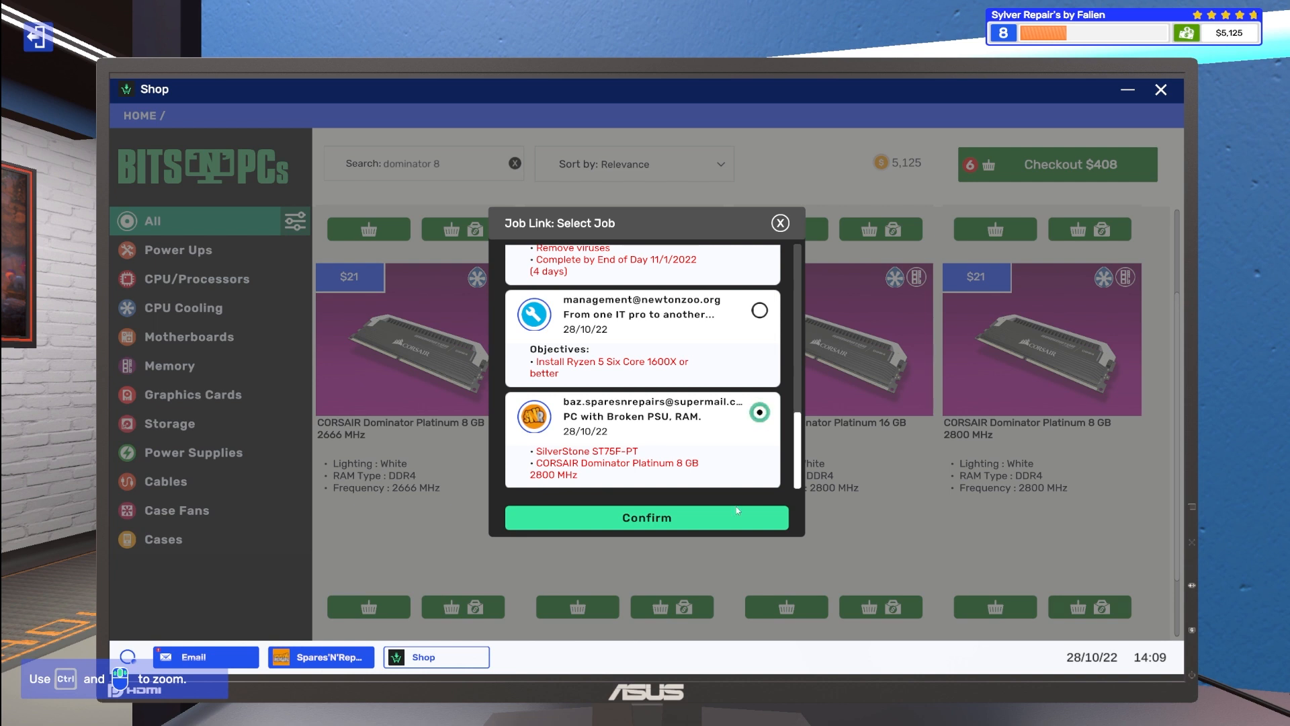
left_click(647, 518)
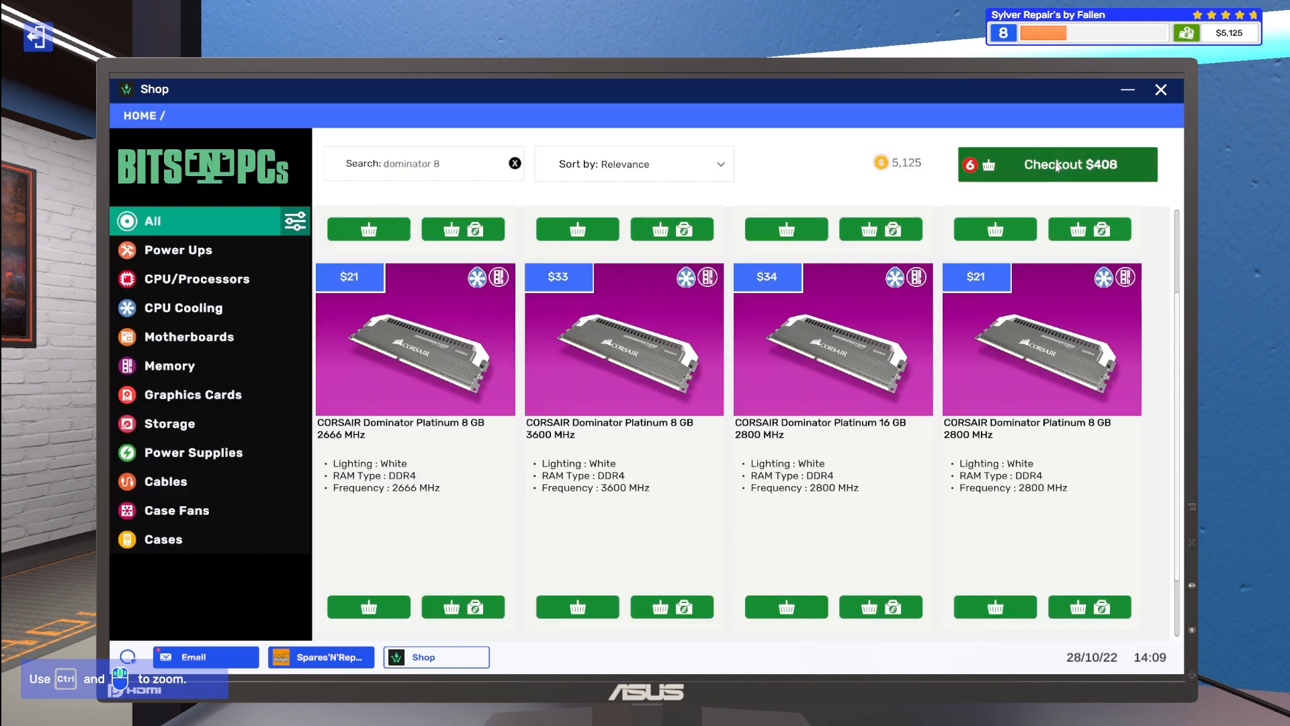
left_click(1056, 164)
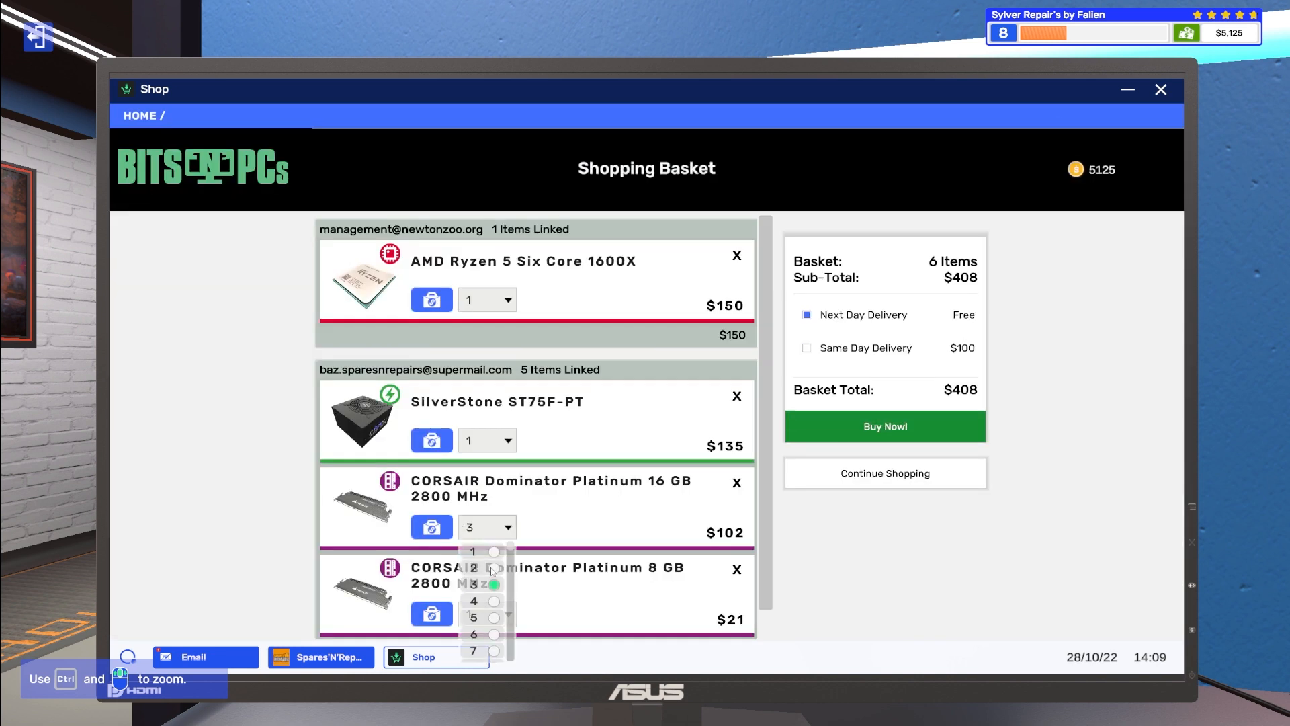
left_click(476, 566)
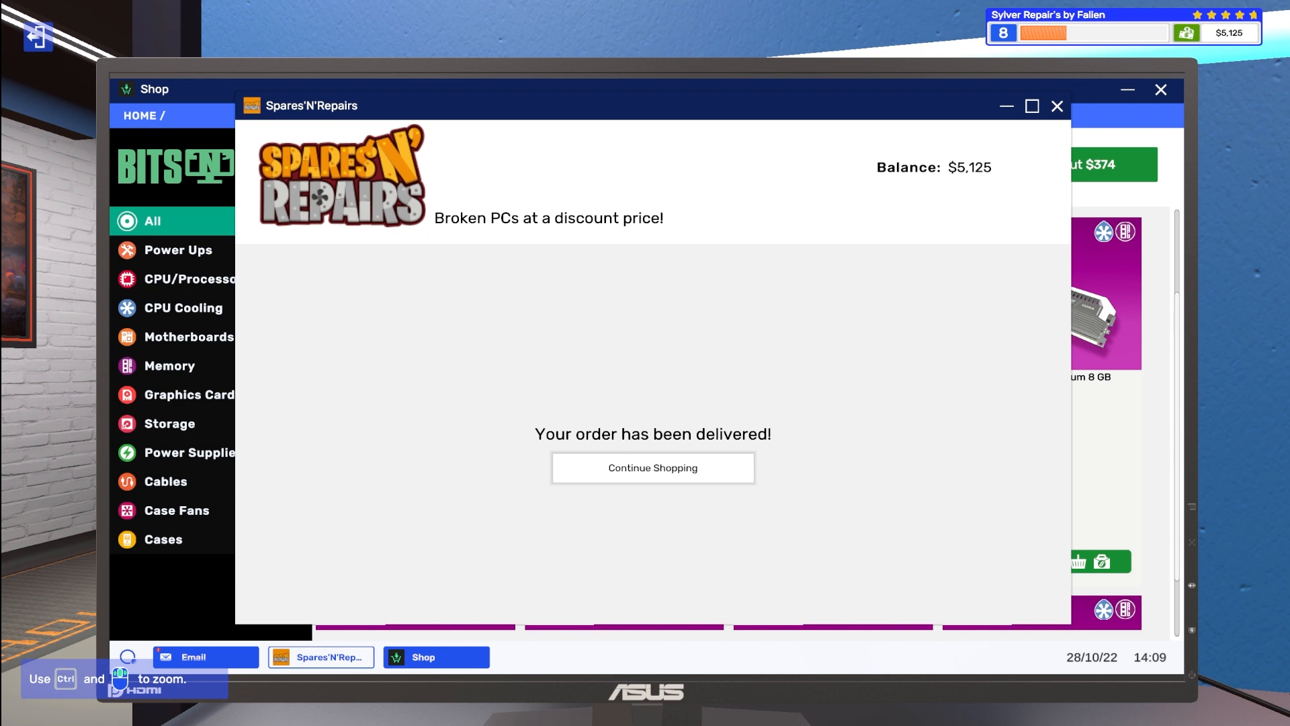
Step: Purchase the $249 PC with broken CPU, RAM and graphics card, then return to the parts shop
left_click(652, 468)
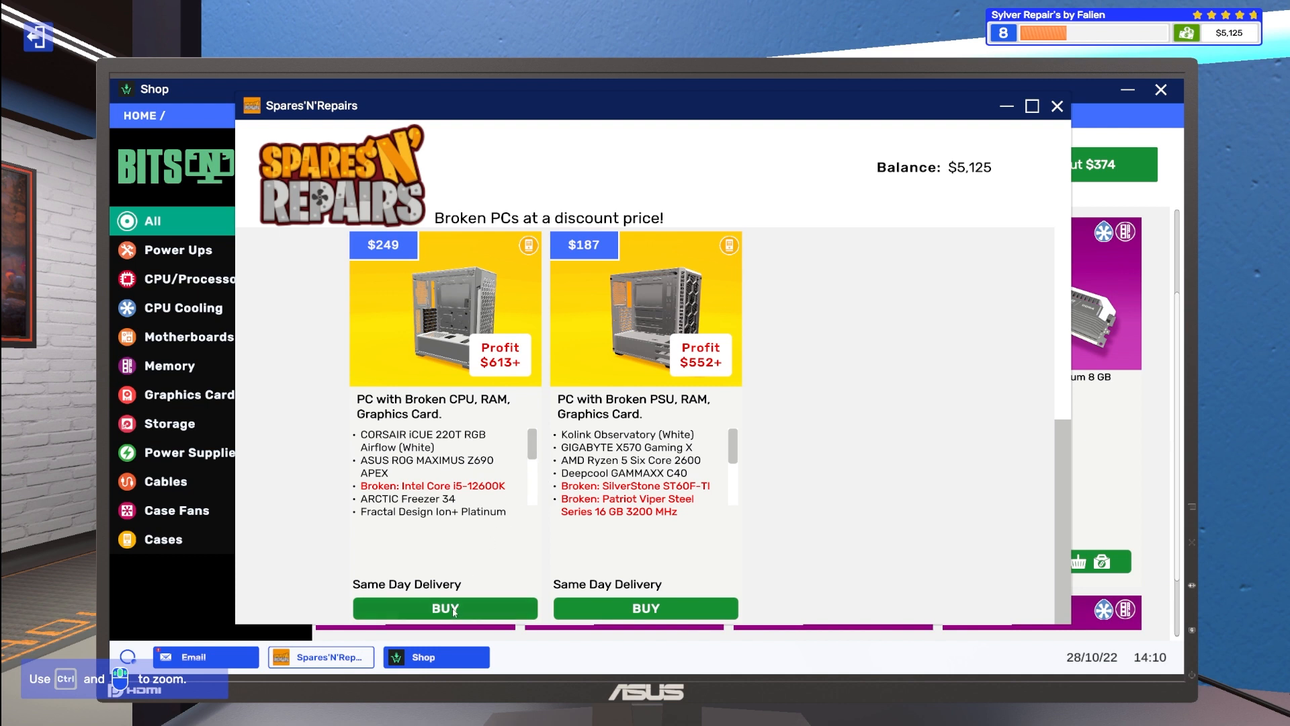
left_click(445, 608)
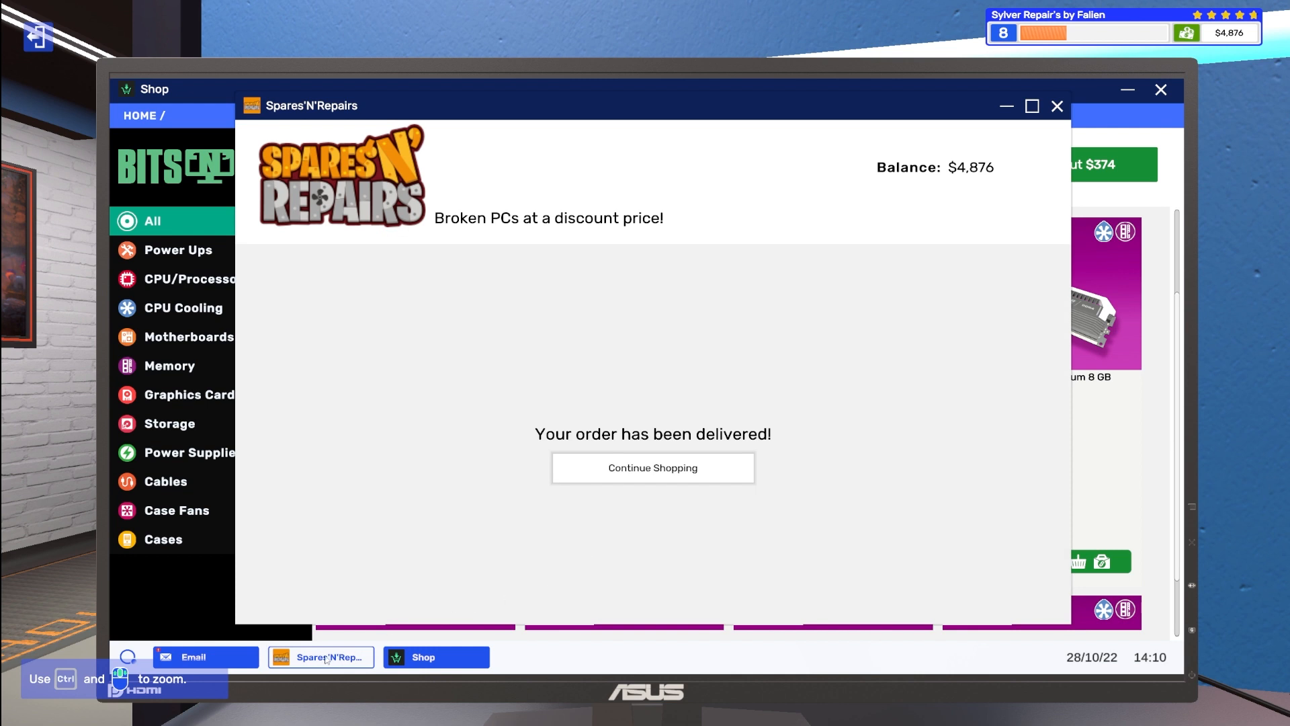
left_click(651, 468)
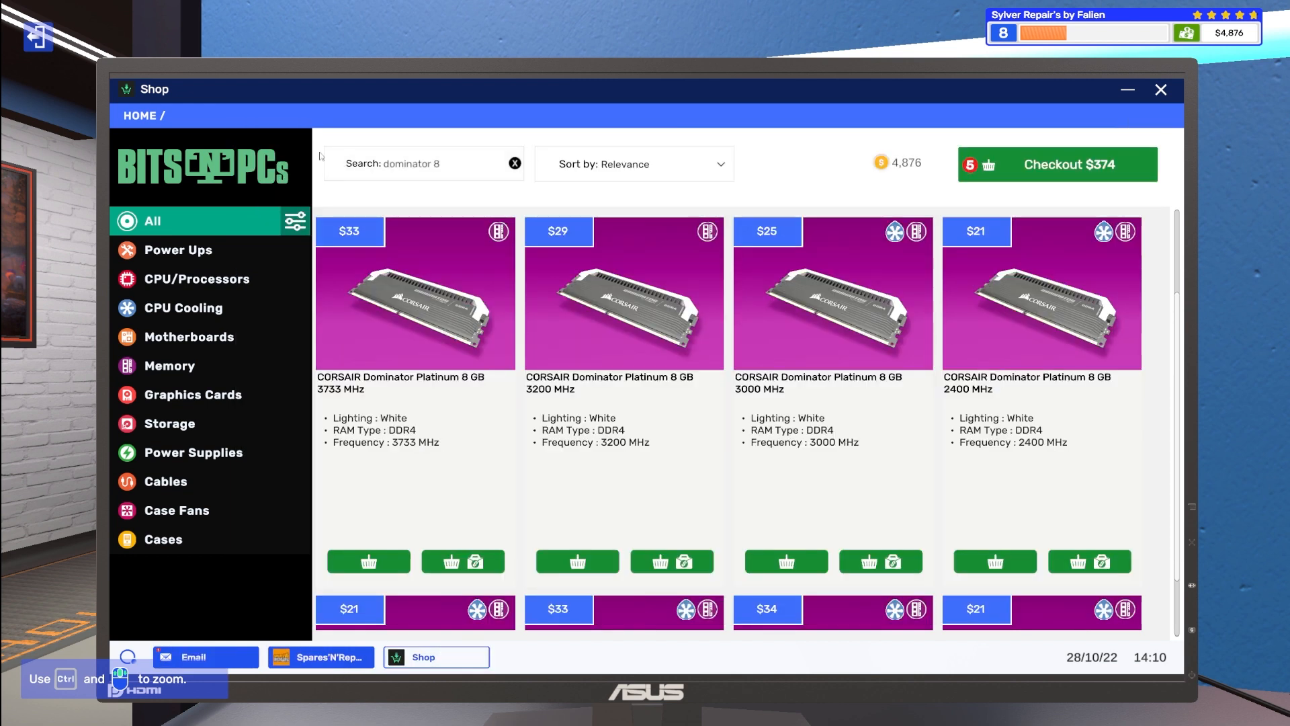
left_click(515, 162)
type("i5 126")
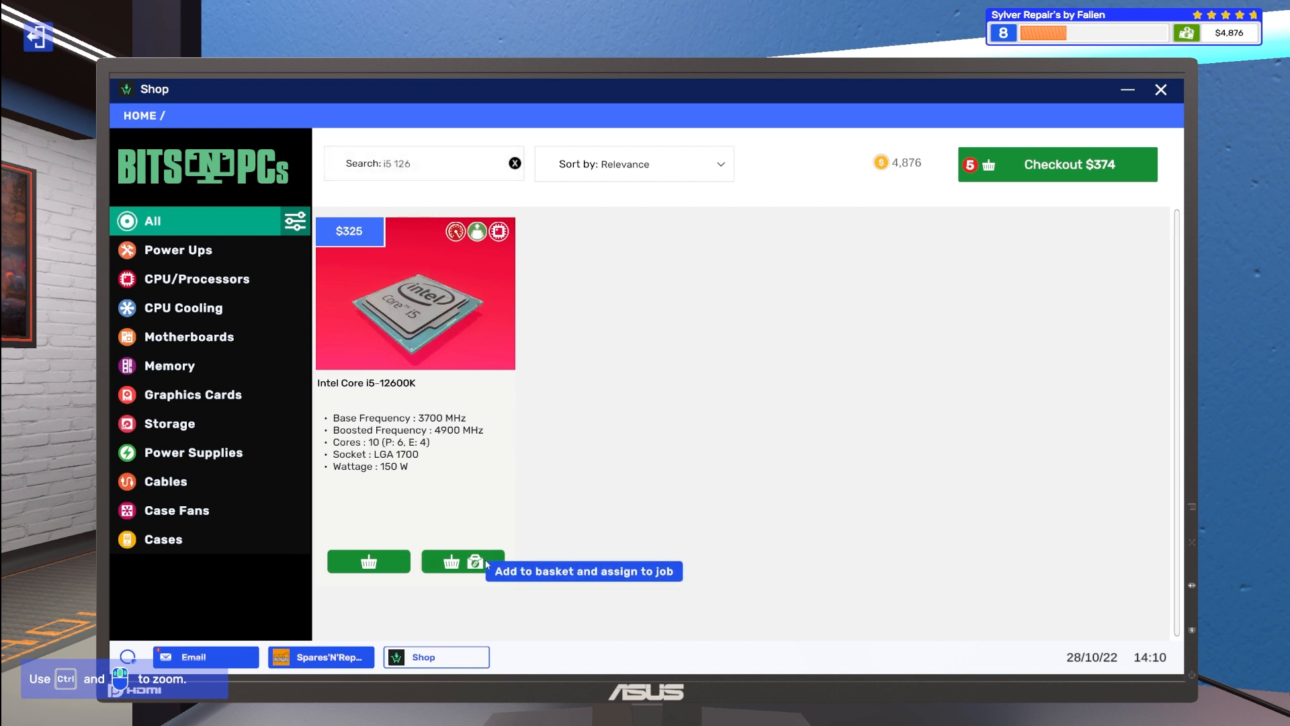
Step: Add the Intel Core i5-12600K and Team Group Vulcan DDR5 16 GB as job-linked parts
left_click(463, 562)
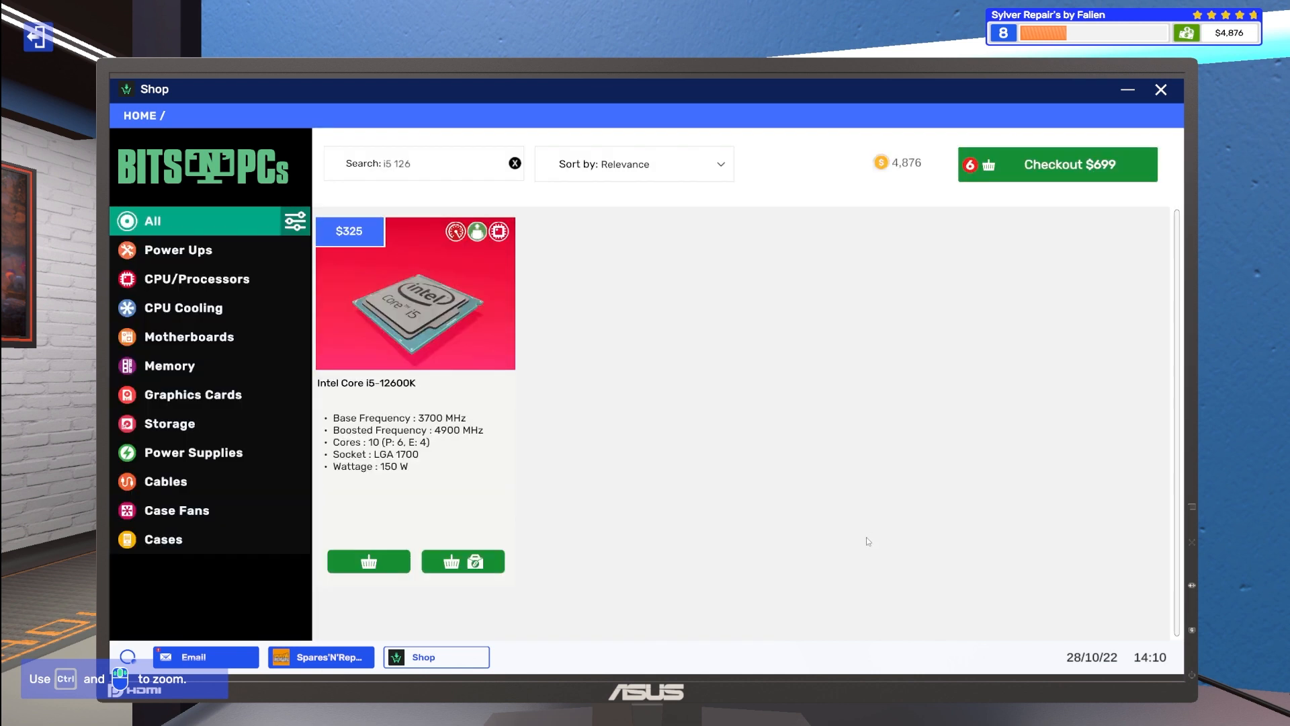
triple_click(396, 162)
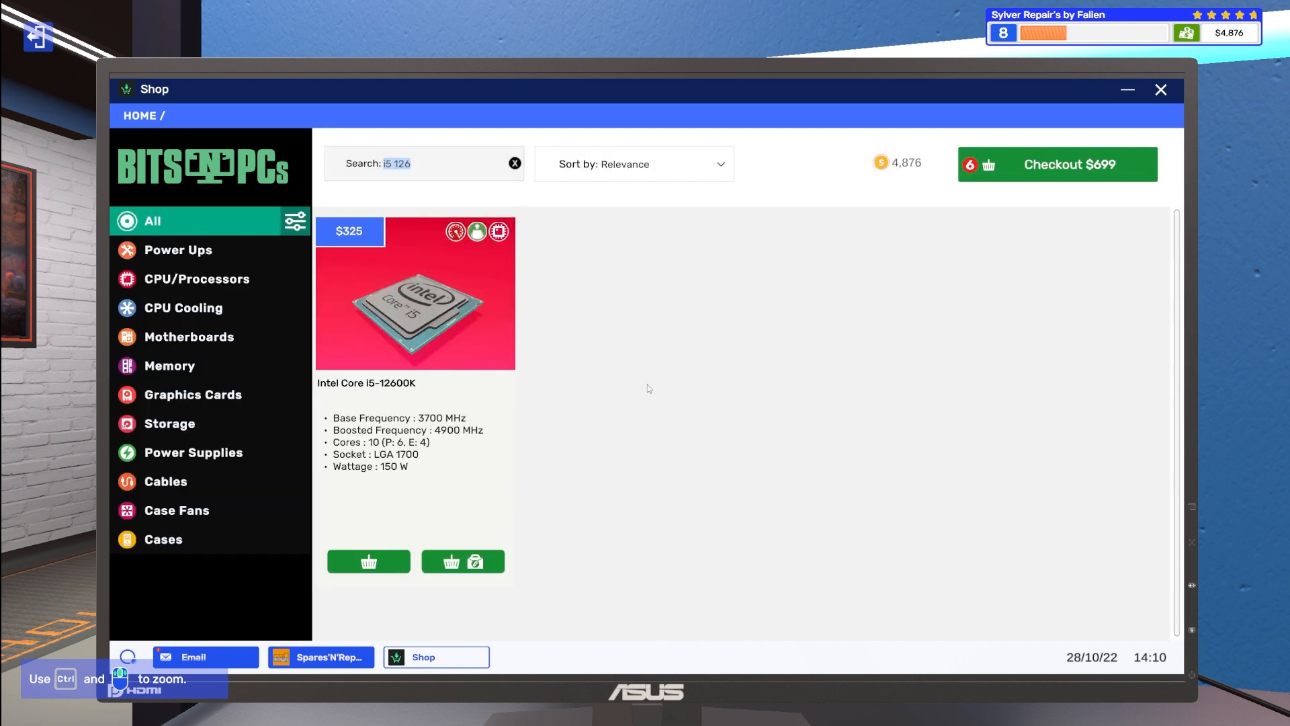
type("vulcan ddr5")
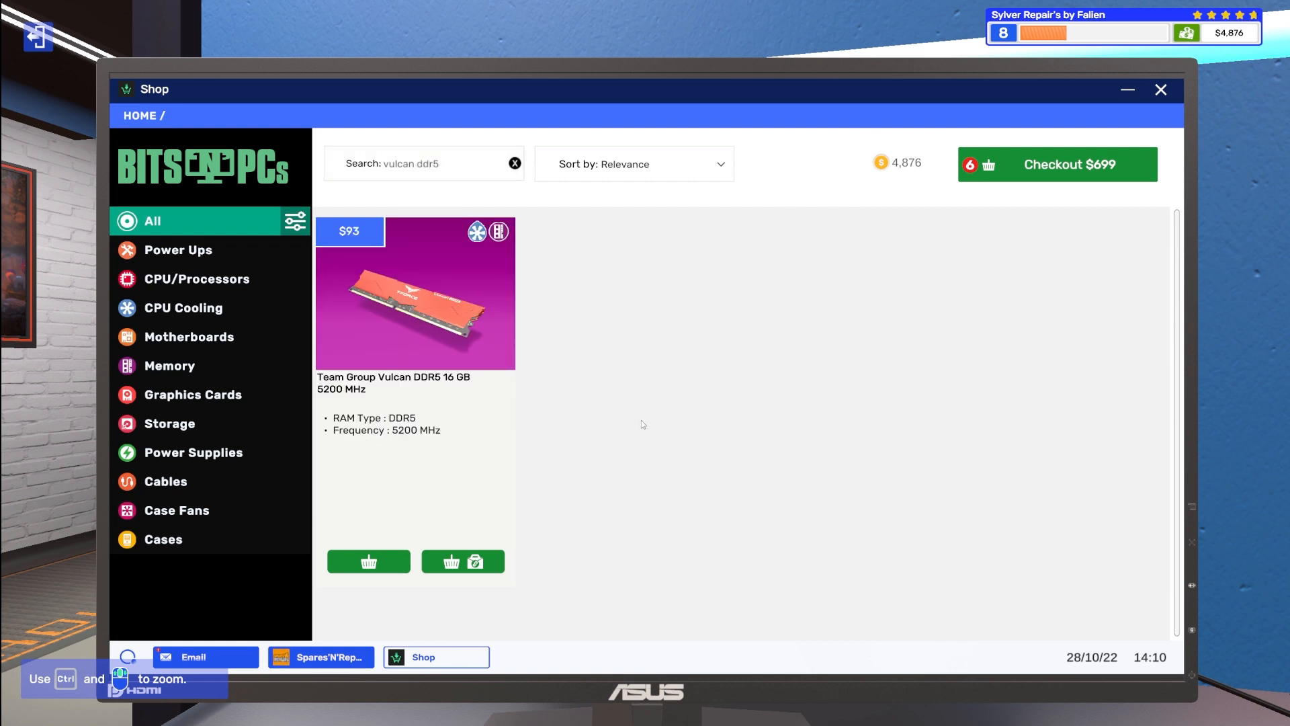
mouse_move(464, 562)
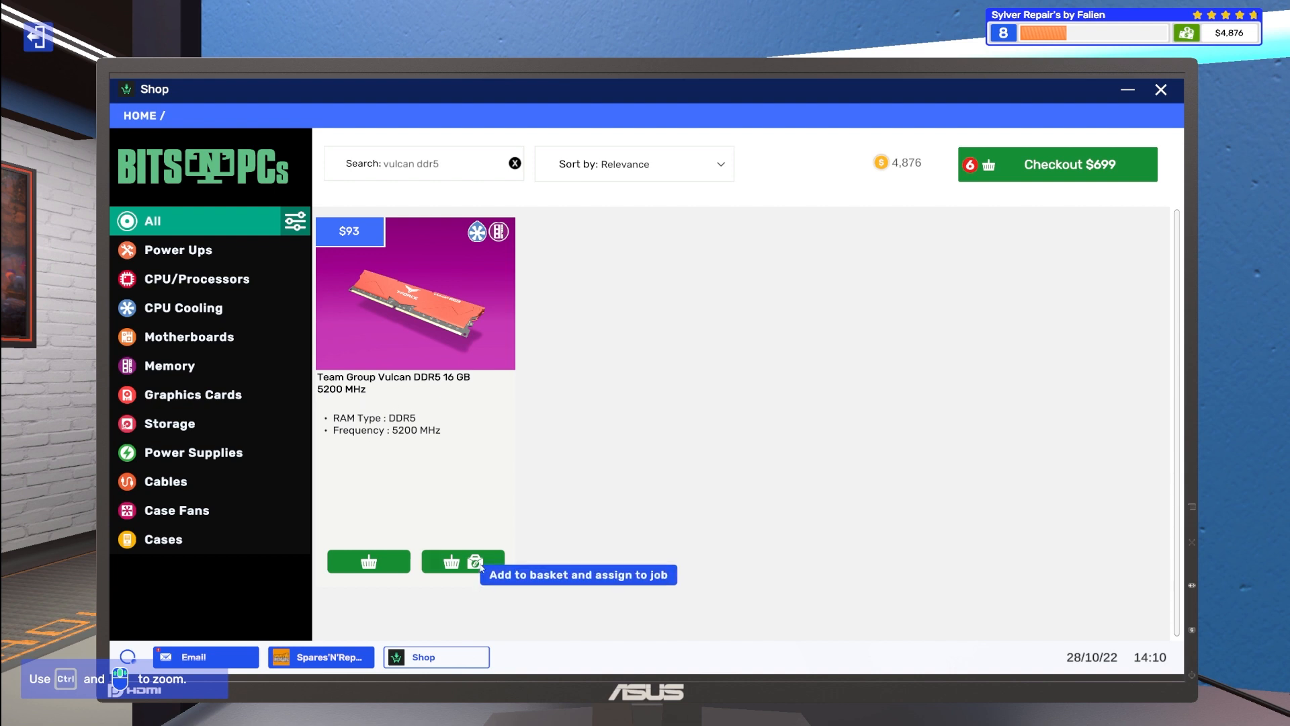
left_click(462, 562)
type("m")
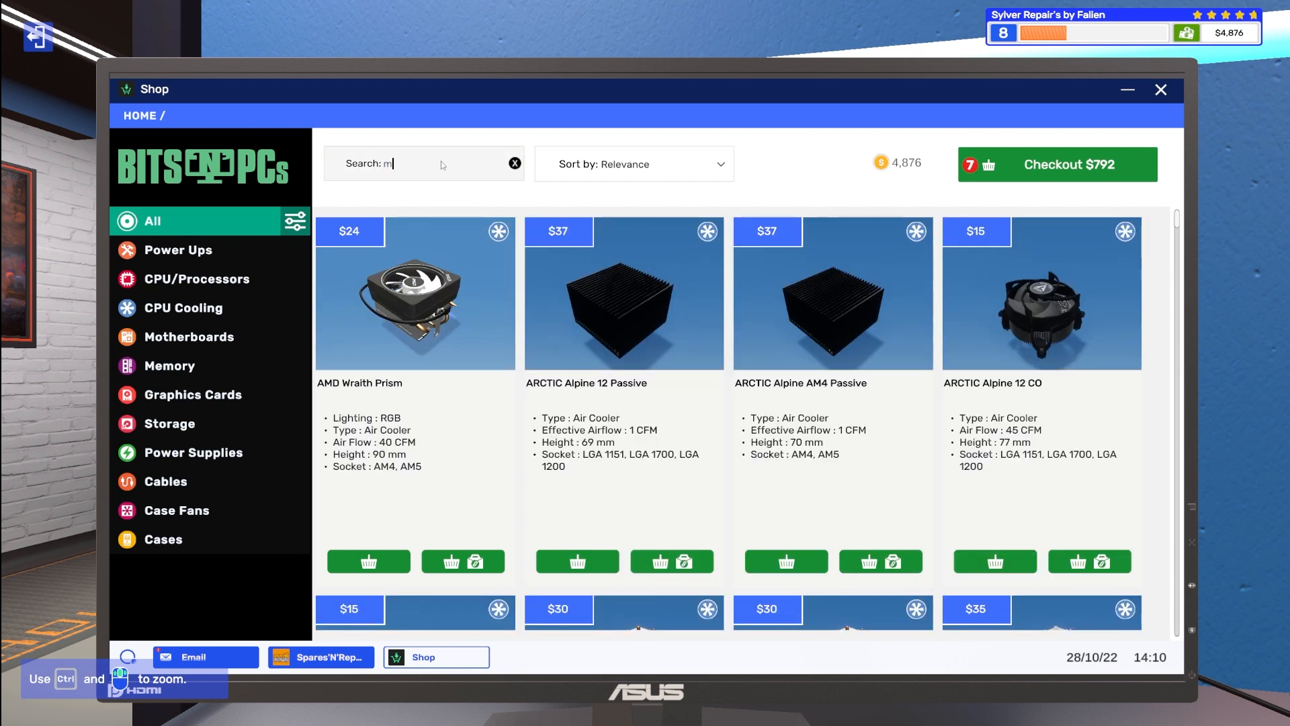
Step: Add the MSI Radeon RX 580 GAMING 8G and link all three parts to the broken CPU/RAM/graphics job
type("si radeon rx")
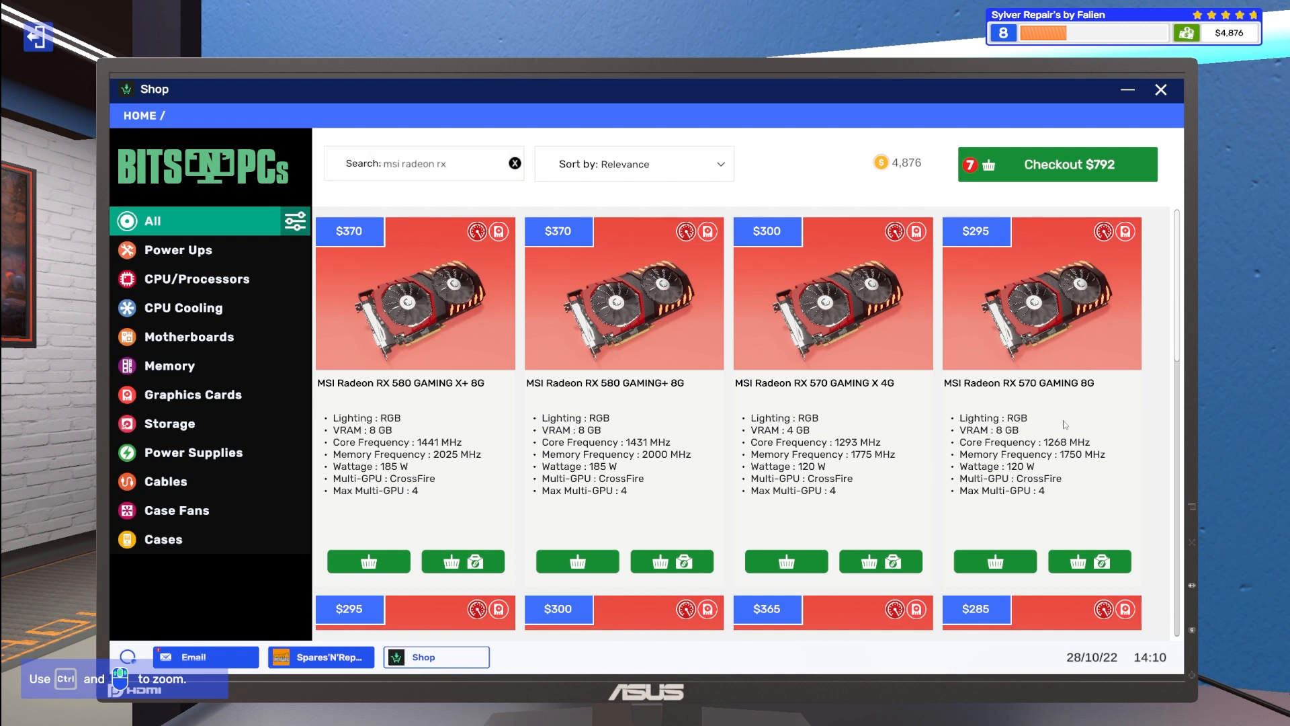
scroll("down", 3)
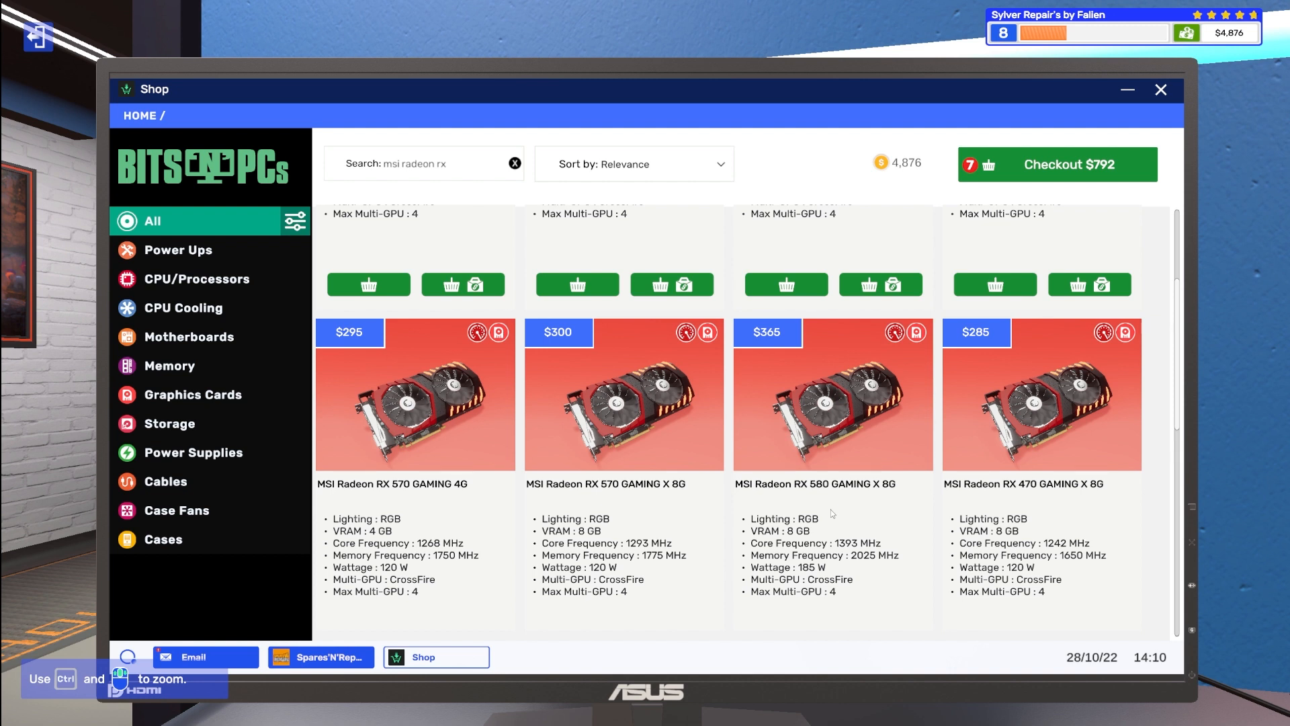
mouse_move(911, 531)
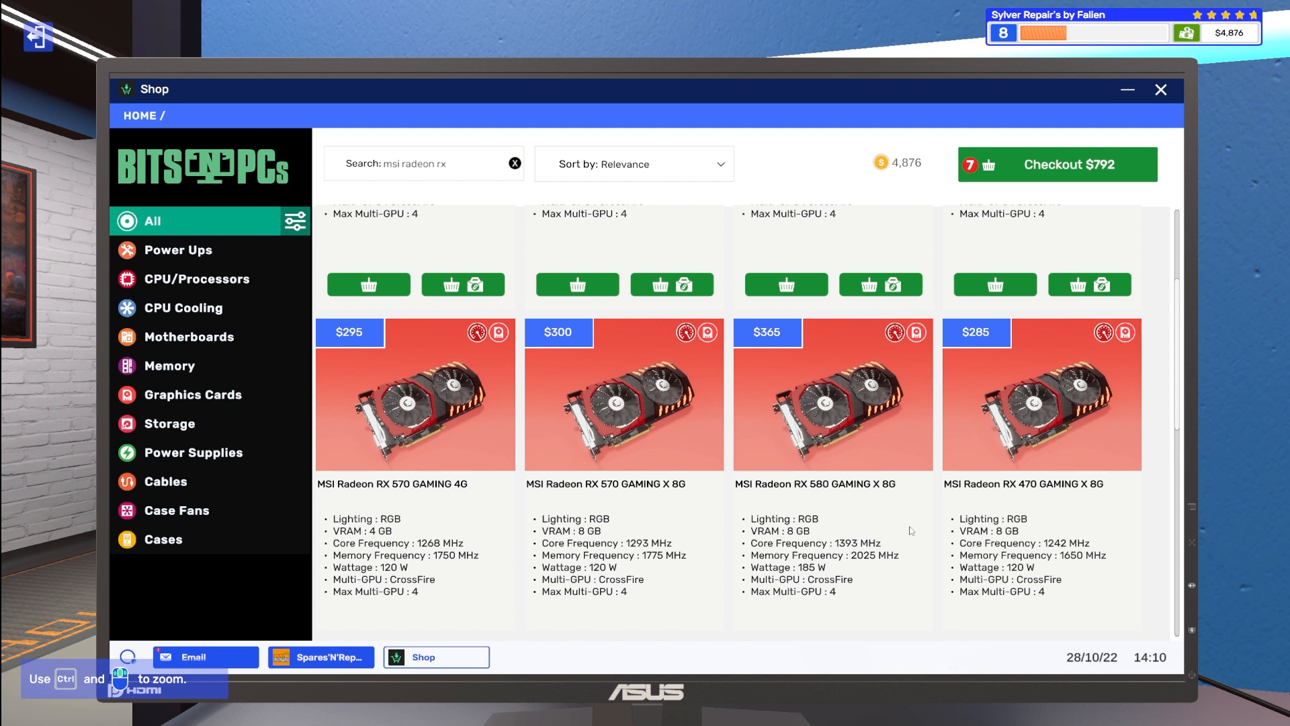
scroll("down", 3)
type(" 580")
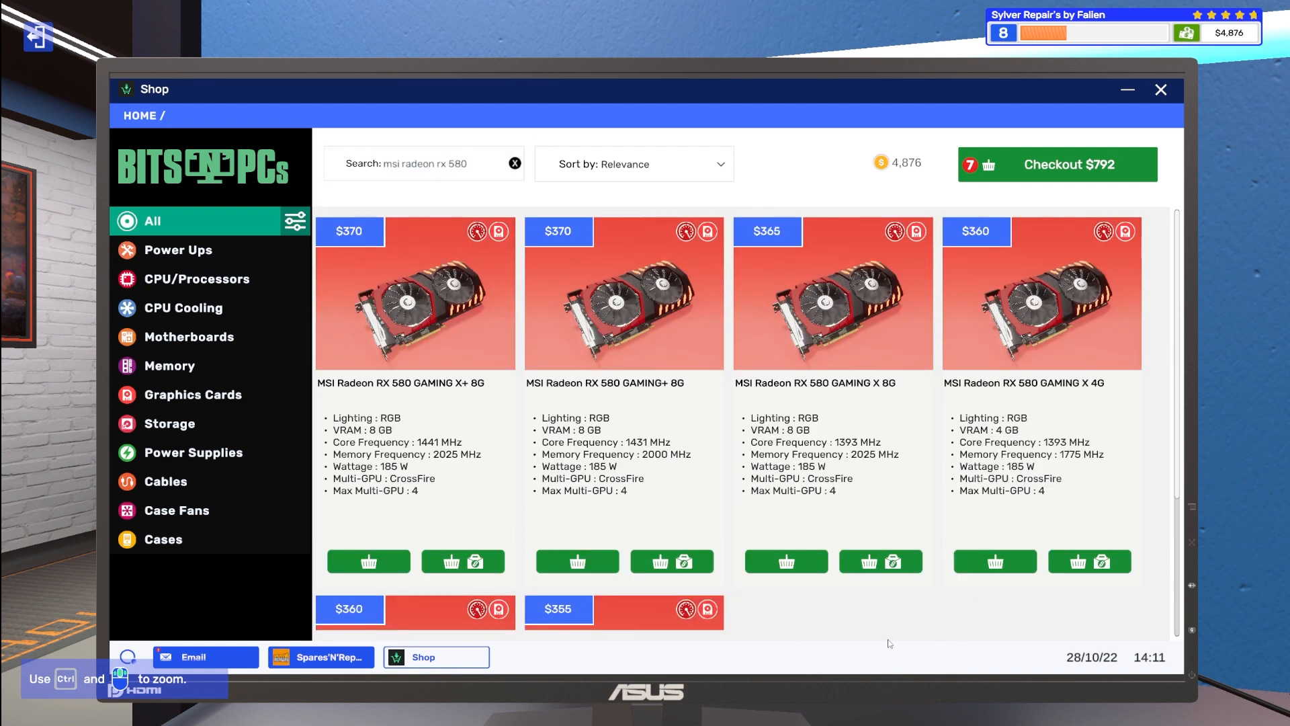
scroll("down", 3)
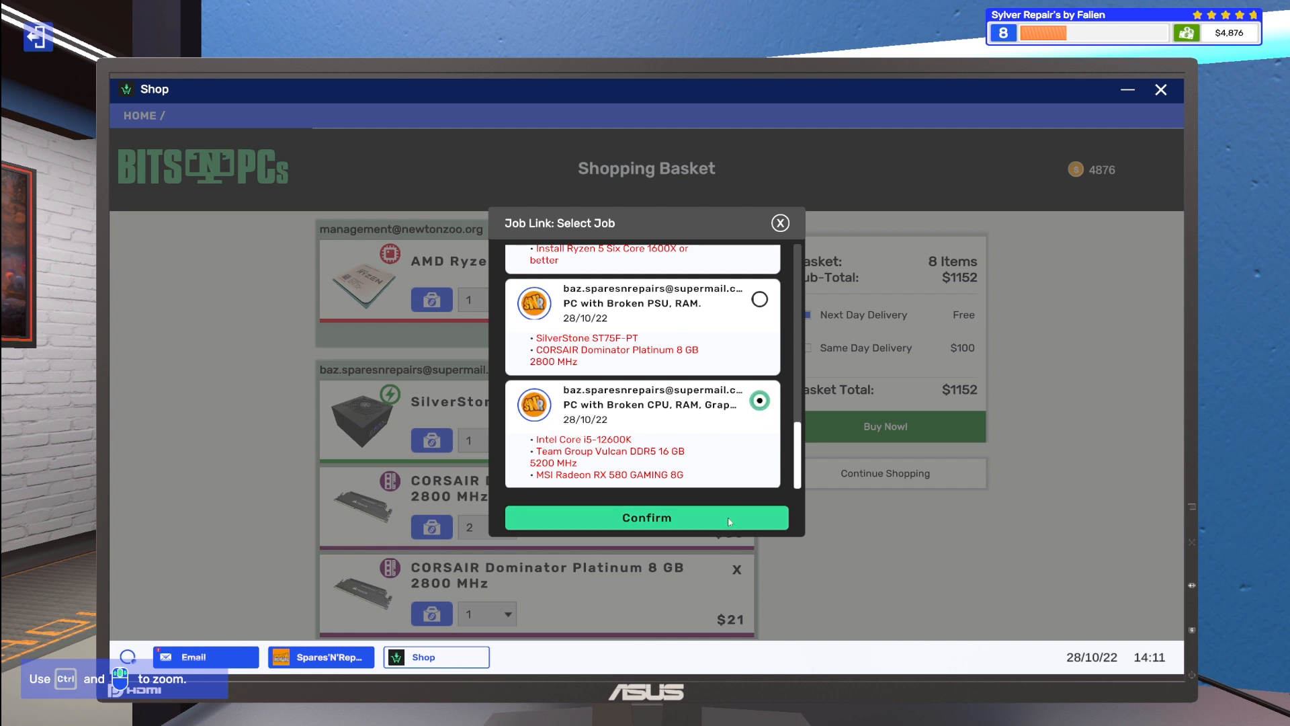
left_click(646, 518)
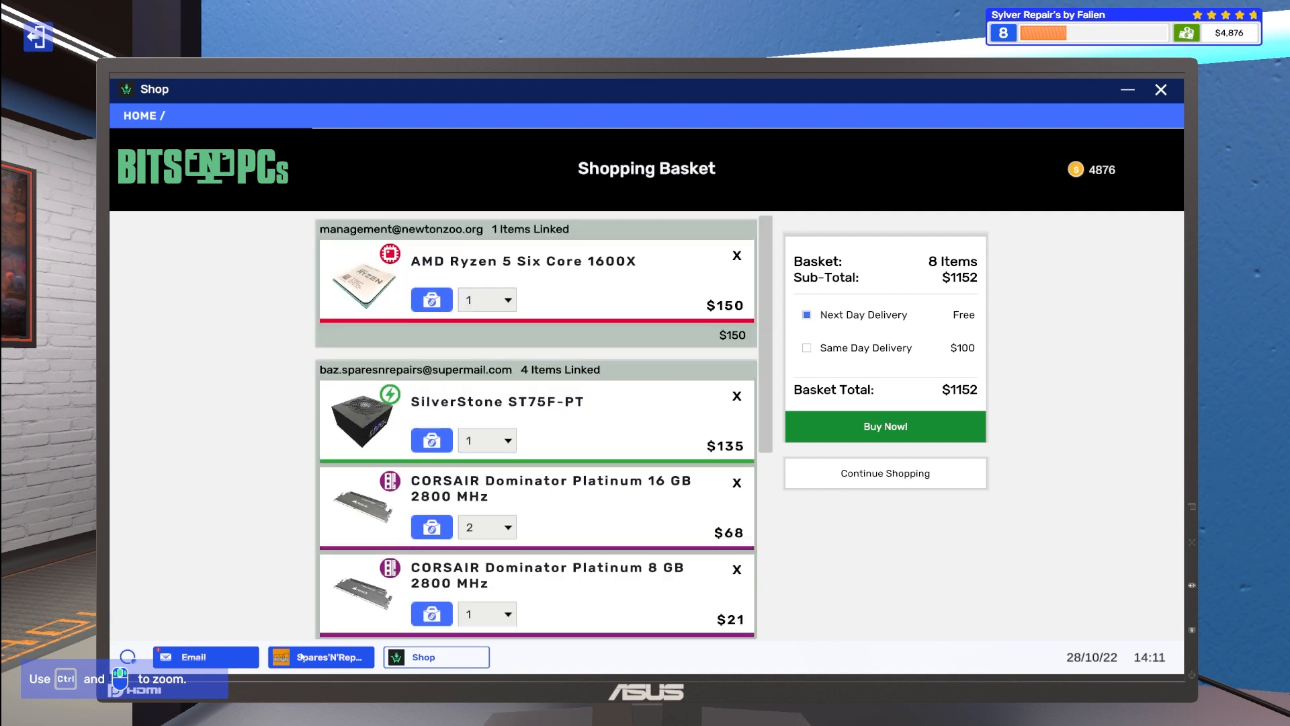
Step: Buy the $187 PC with broken PSU, RAM and graphics card from Spares'N'Repairs
left_click(320, 657)
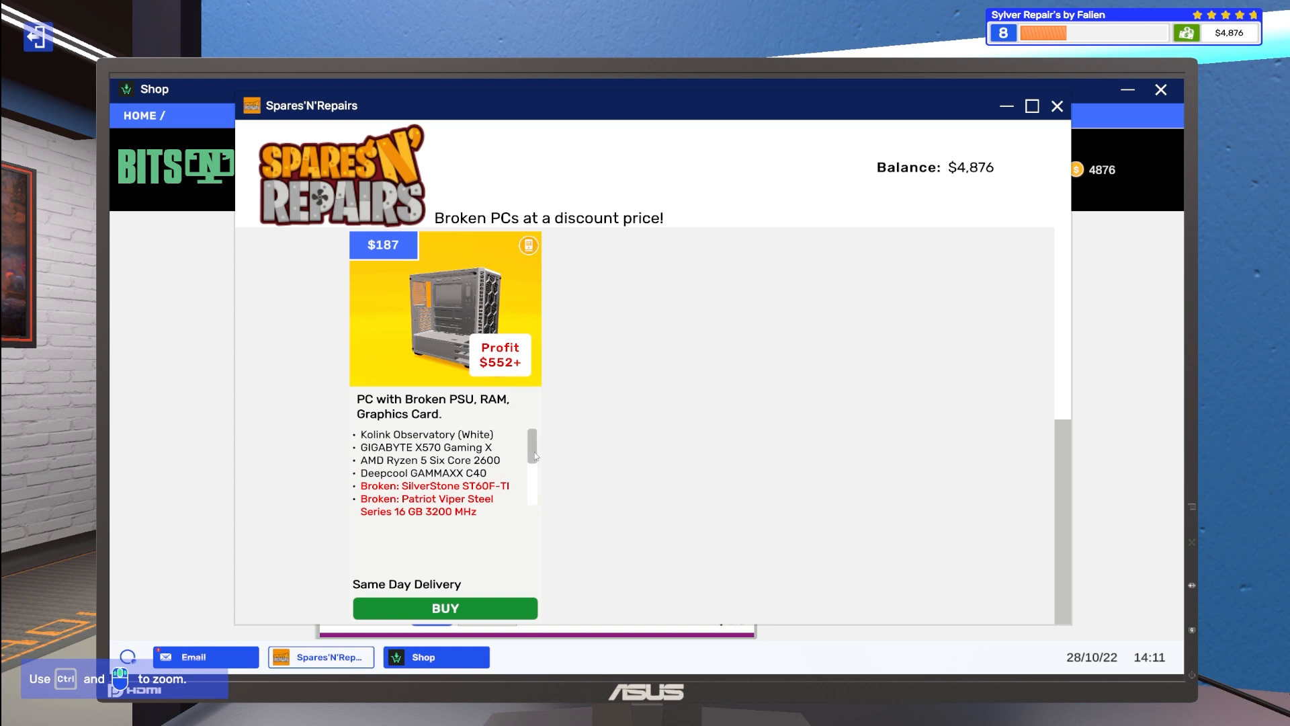
scroll("down", 3)
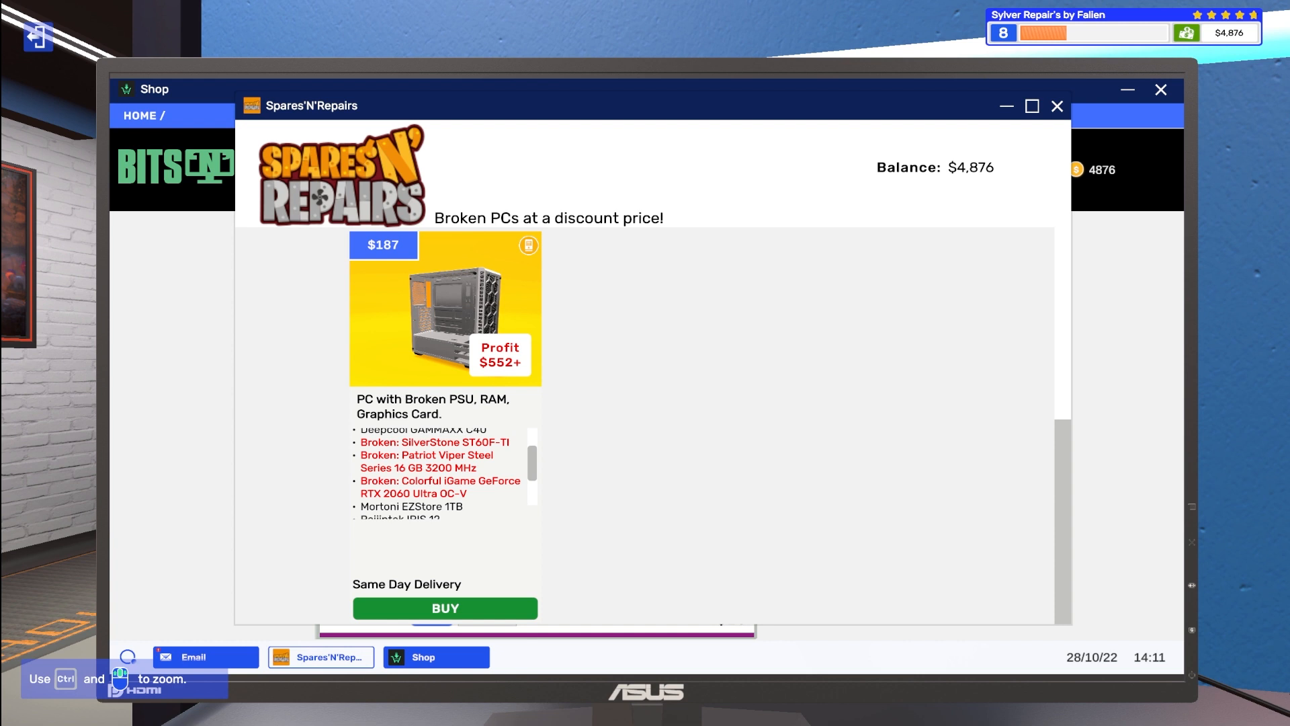
left_click(445, 607)
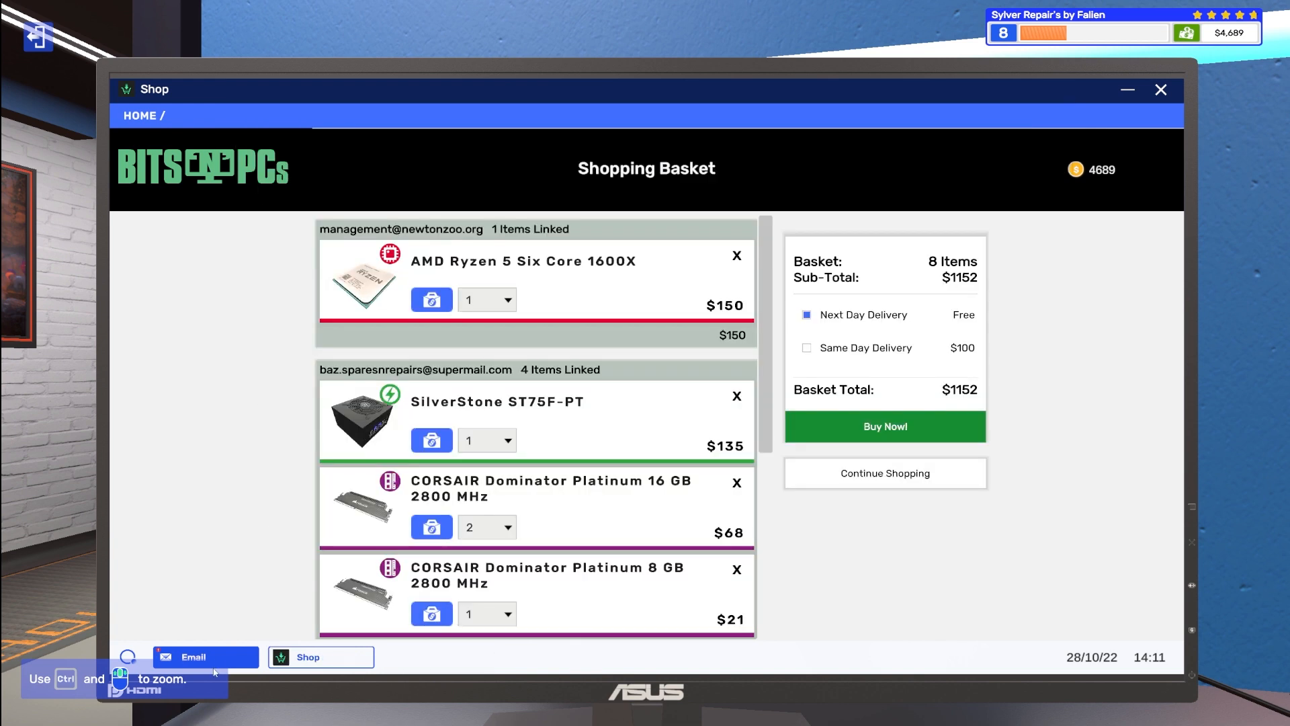
Step: Return to the catalogue and add the SilverStone ST60F-TI power supply for the job
left_click(194, 657)
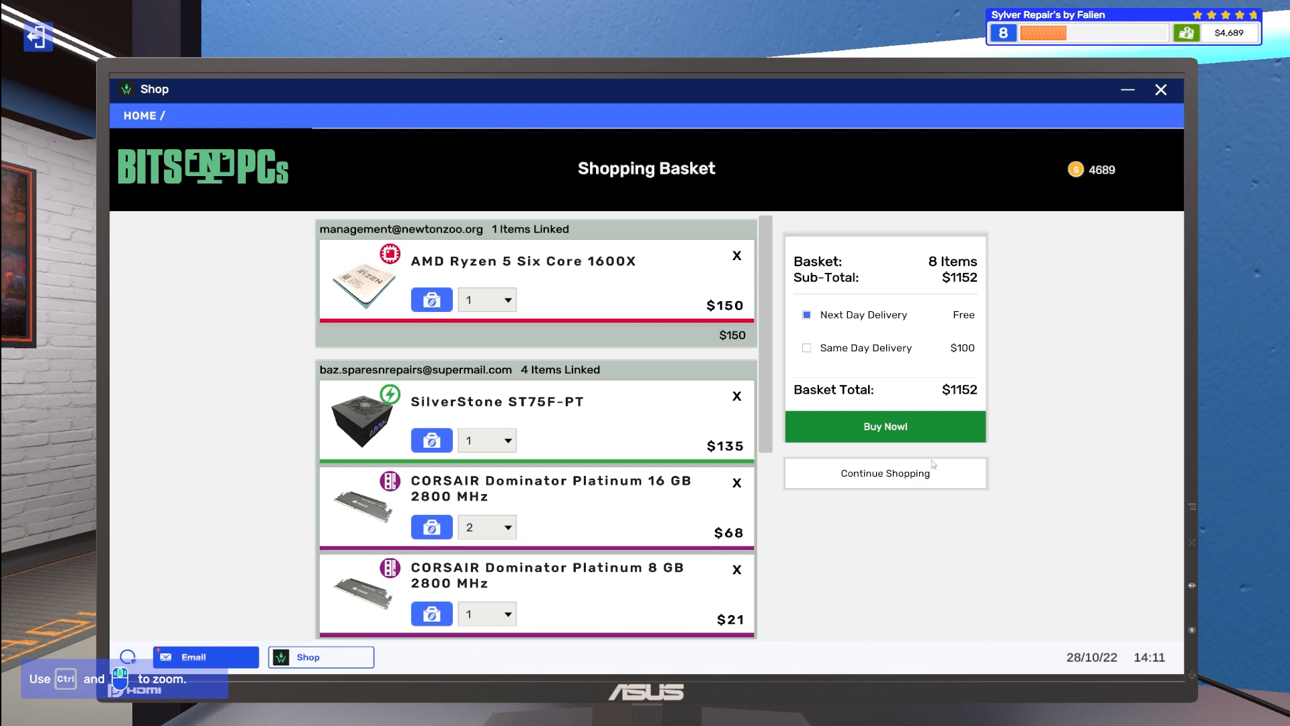
left_click(886, 472)
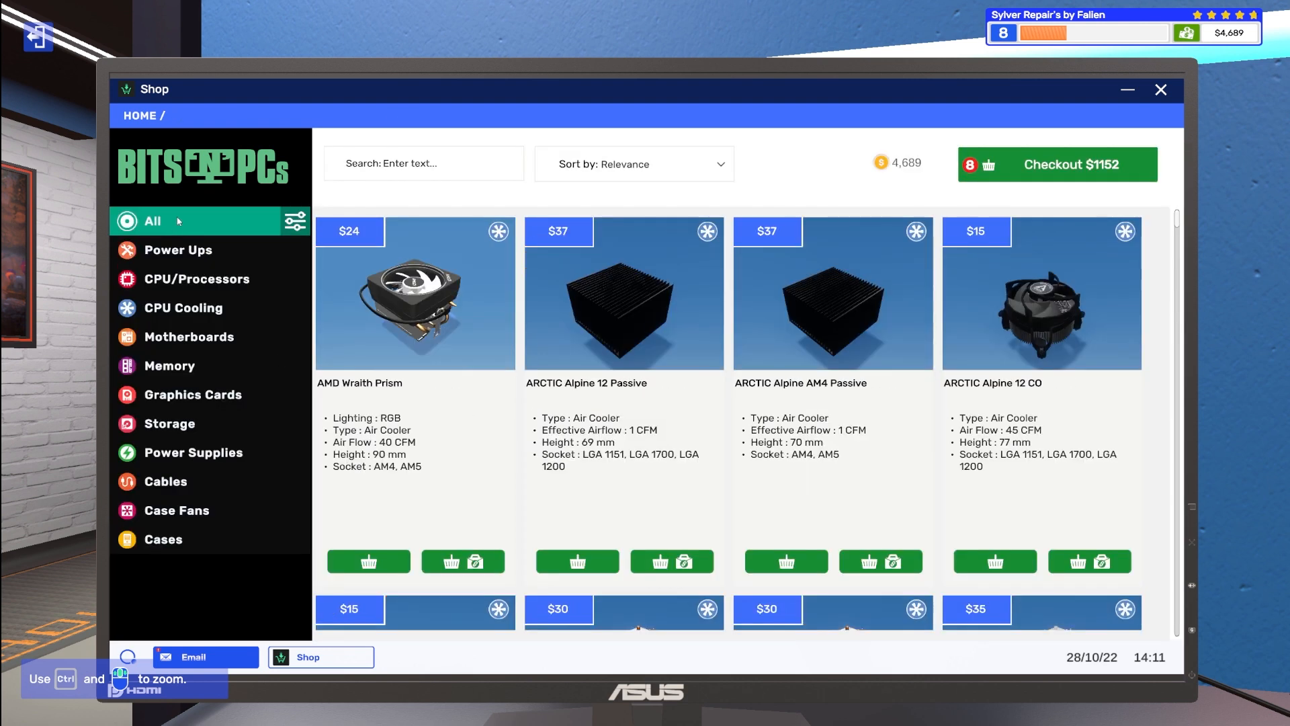
left_click(423, 162)
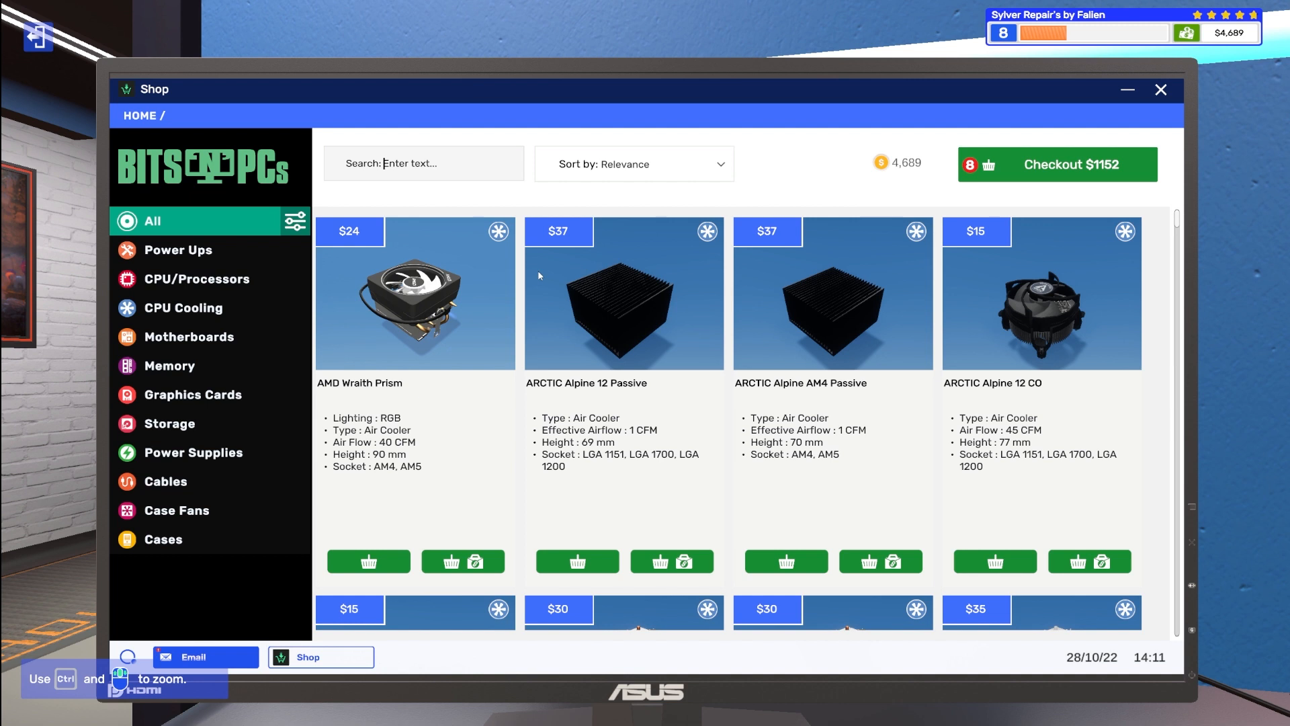
type("silverstone st60")
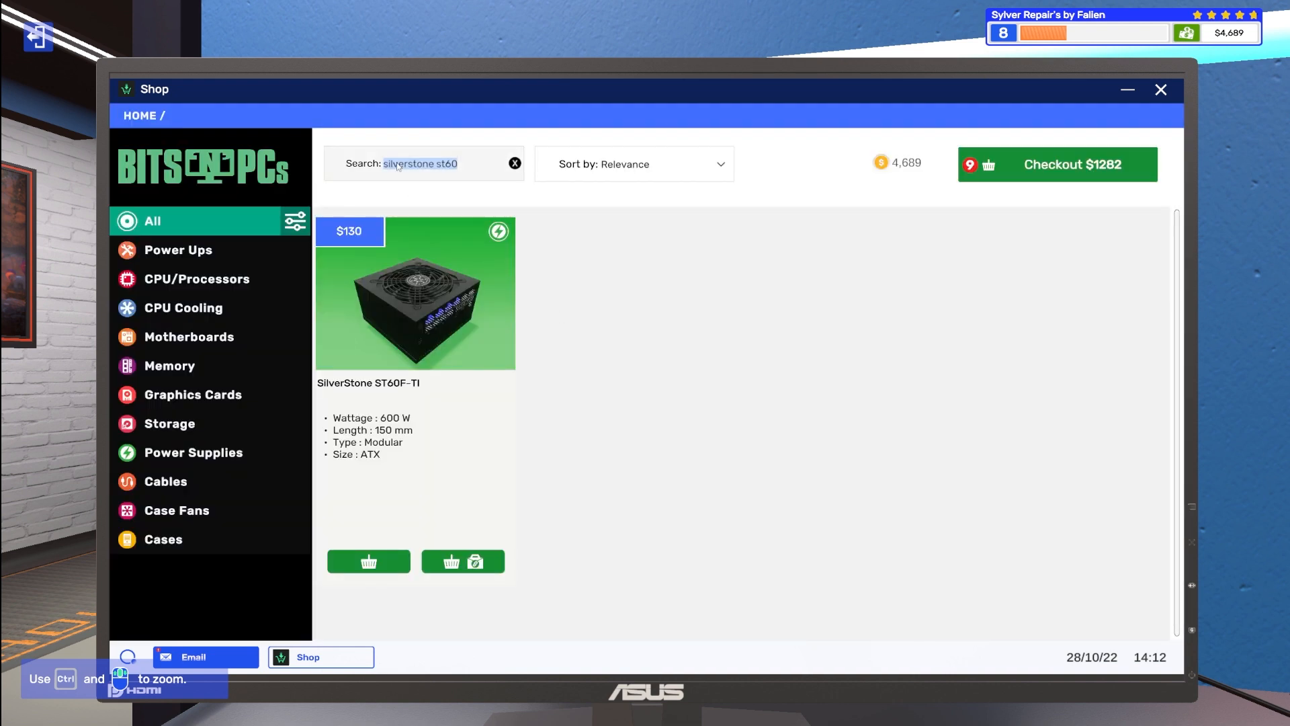
Step: Add the Patriot Viper Steel 16 GB 3200 MHz RAM linked to the broken PSU/RAM/GPU job
type("patriot")
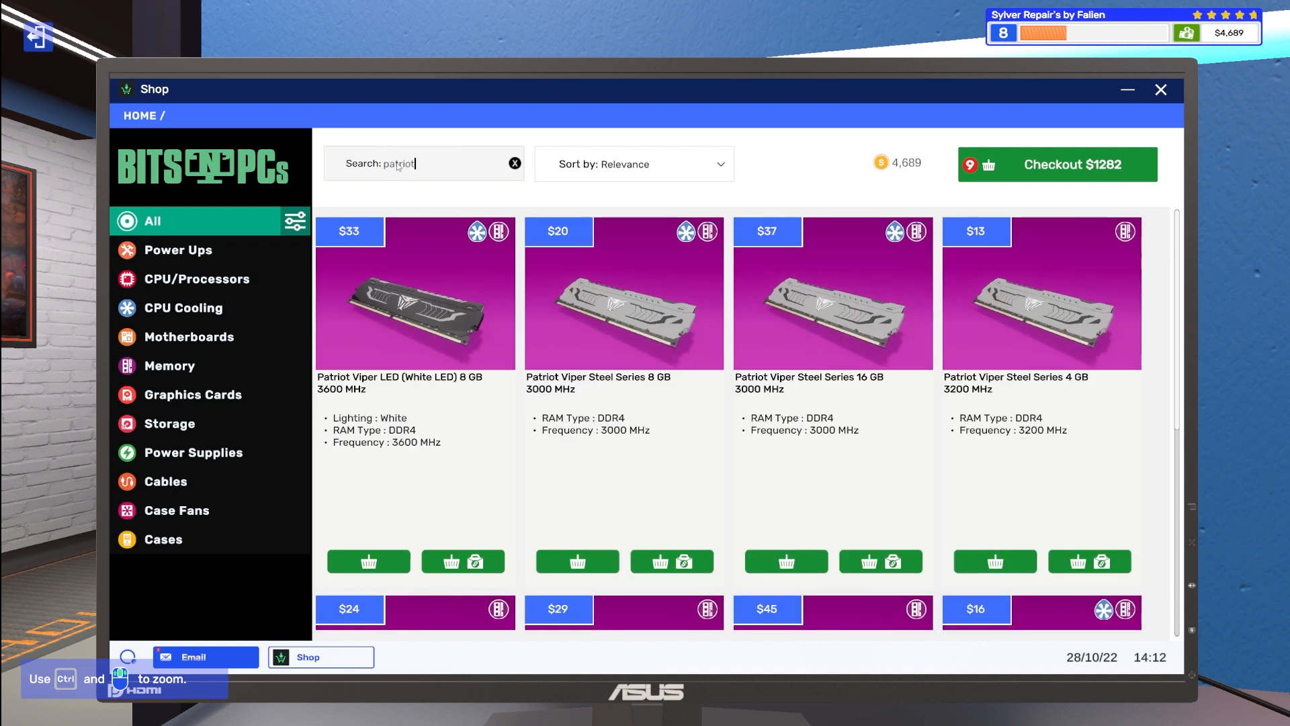
type("viper steel")
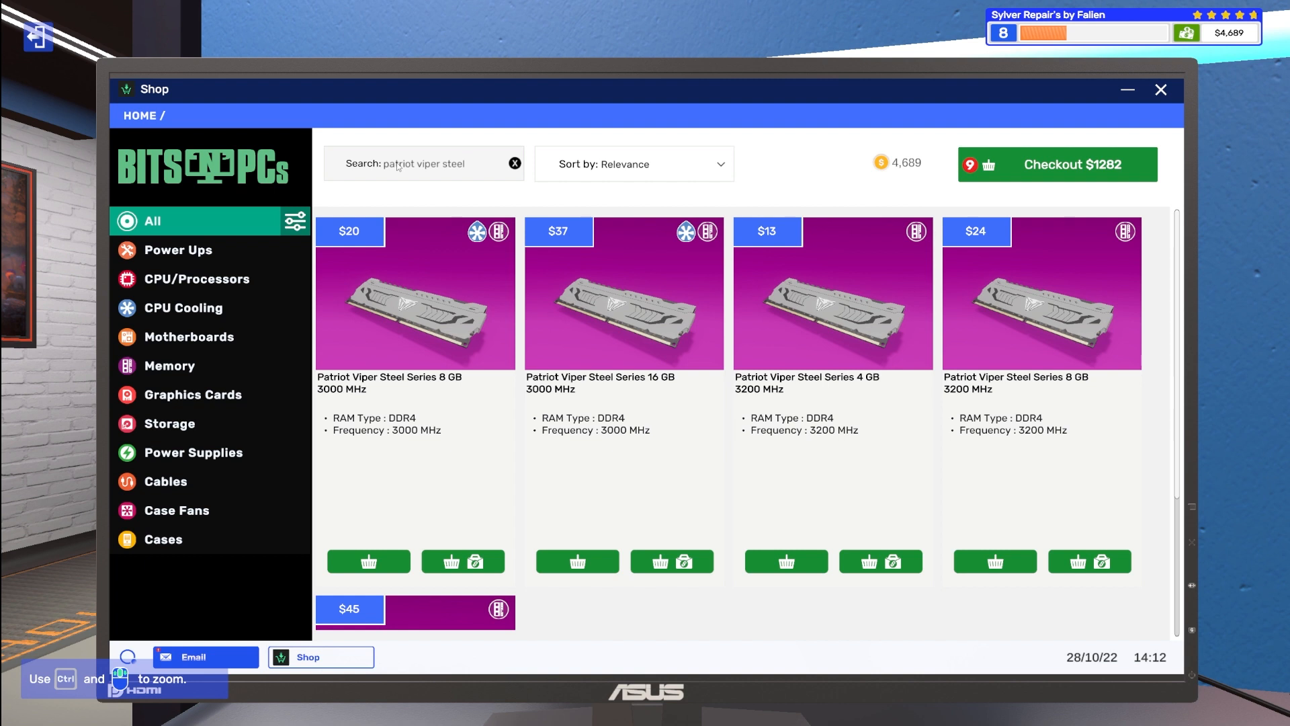
type("16")
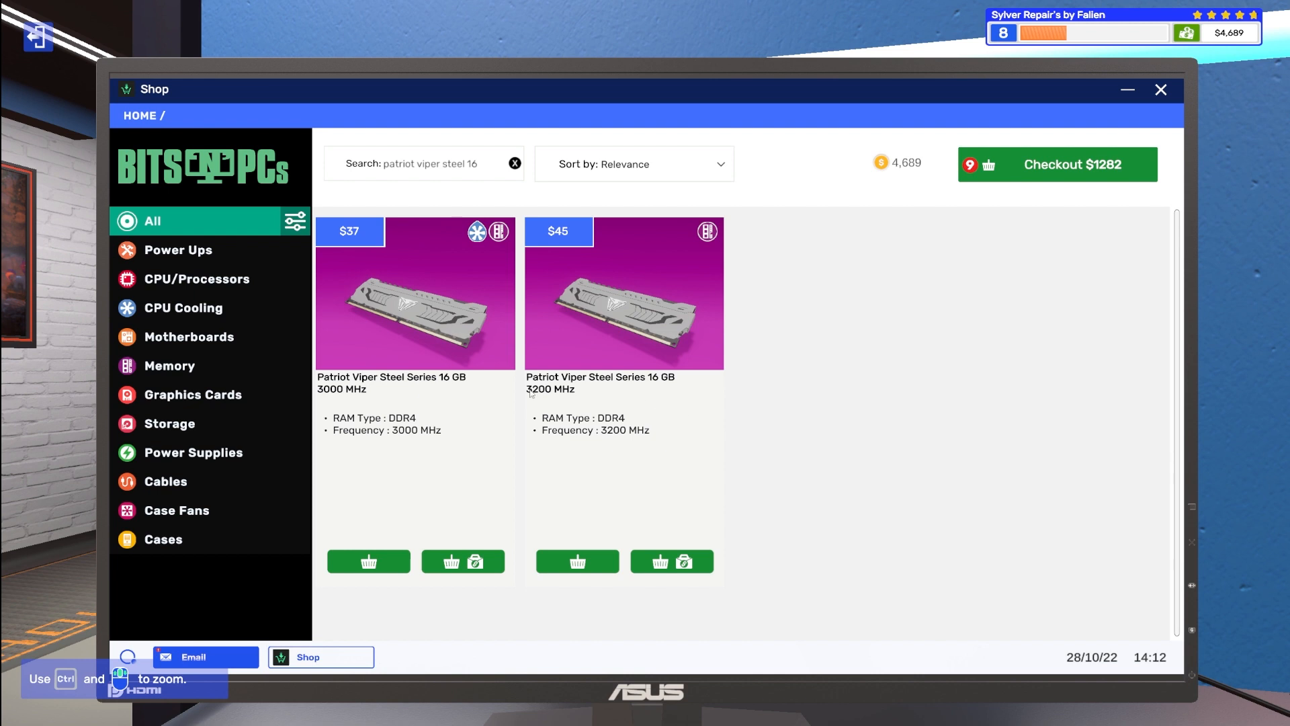
left_click(1056, 164)
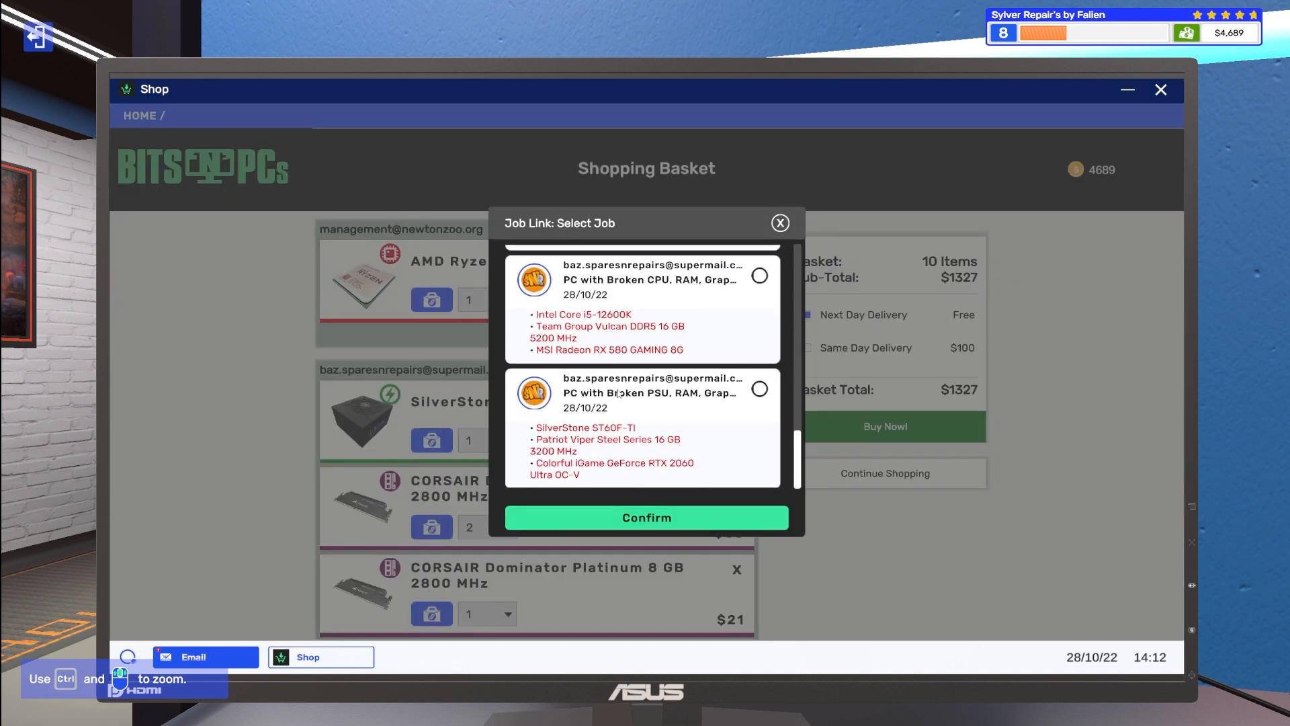
left_click(758, 390)
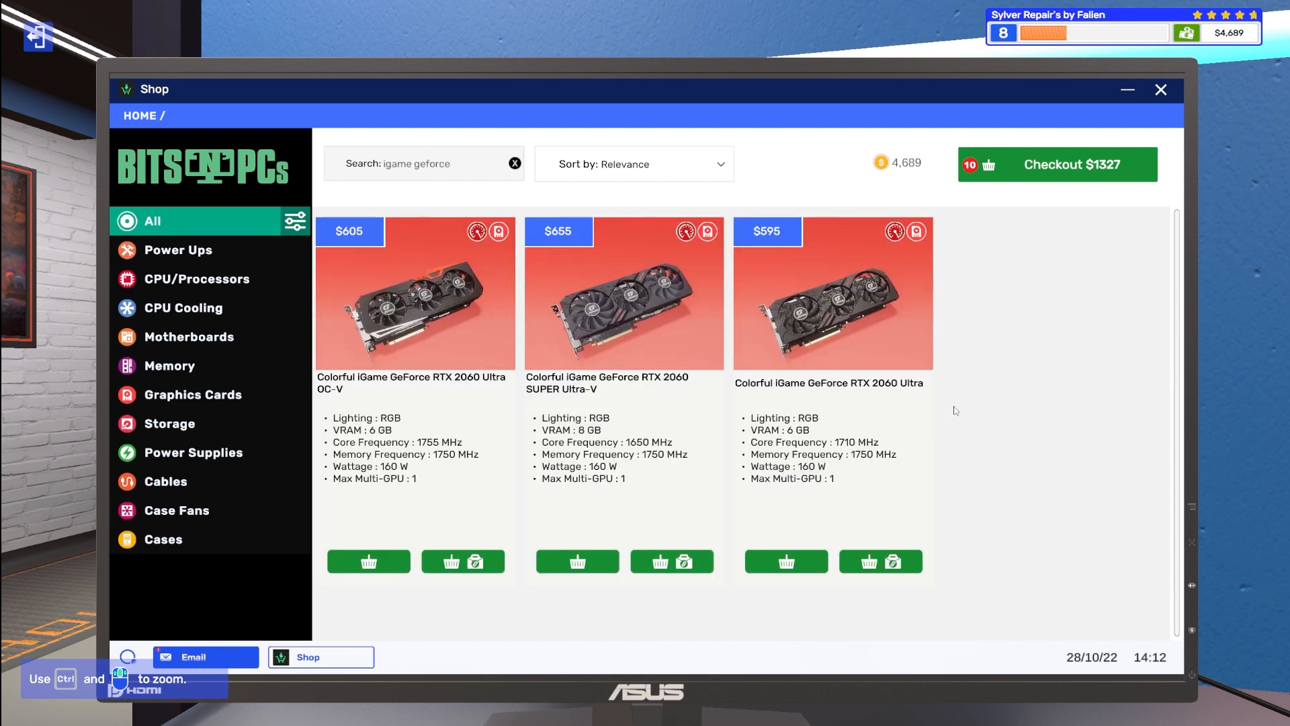
mouse_move(865, 410)
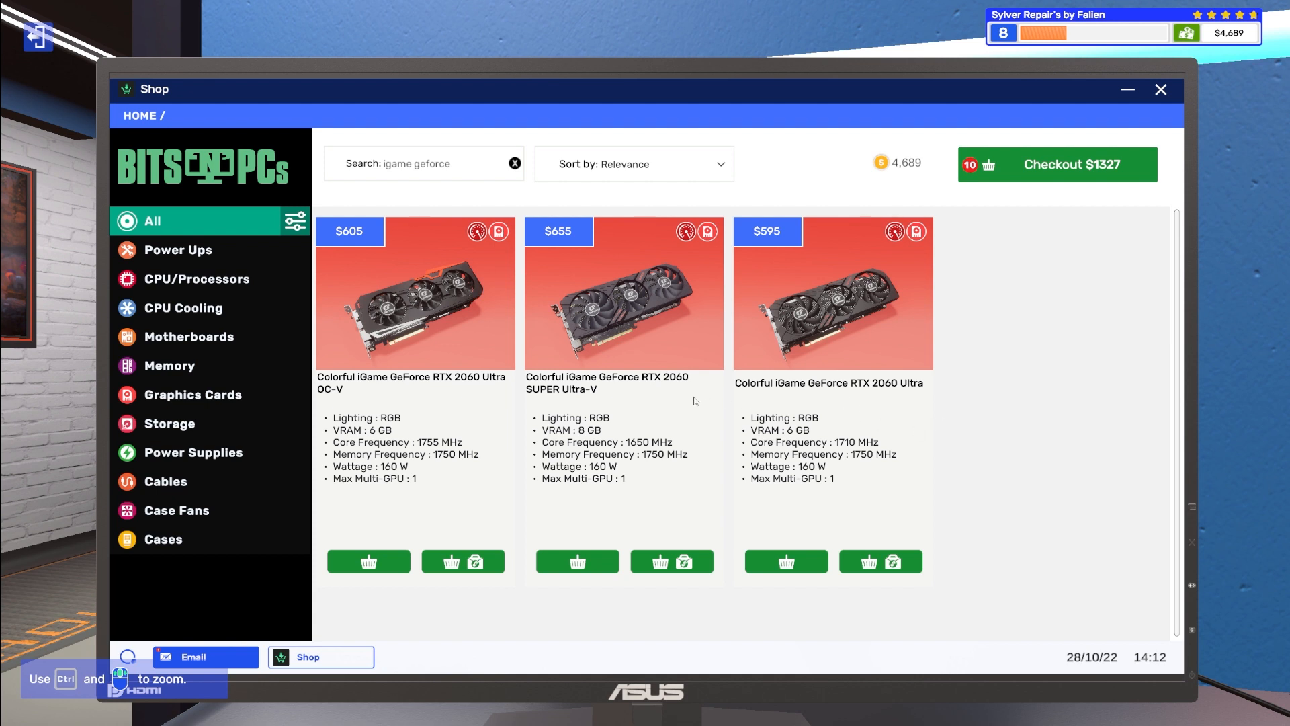
mouse_move(829, 403)
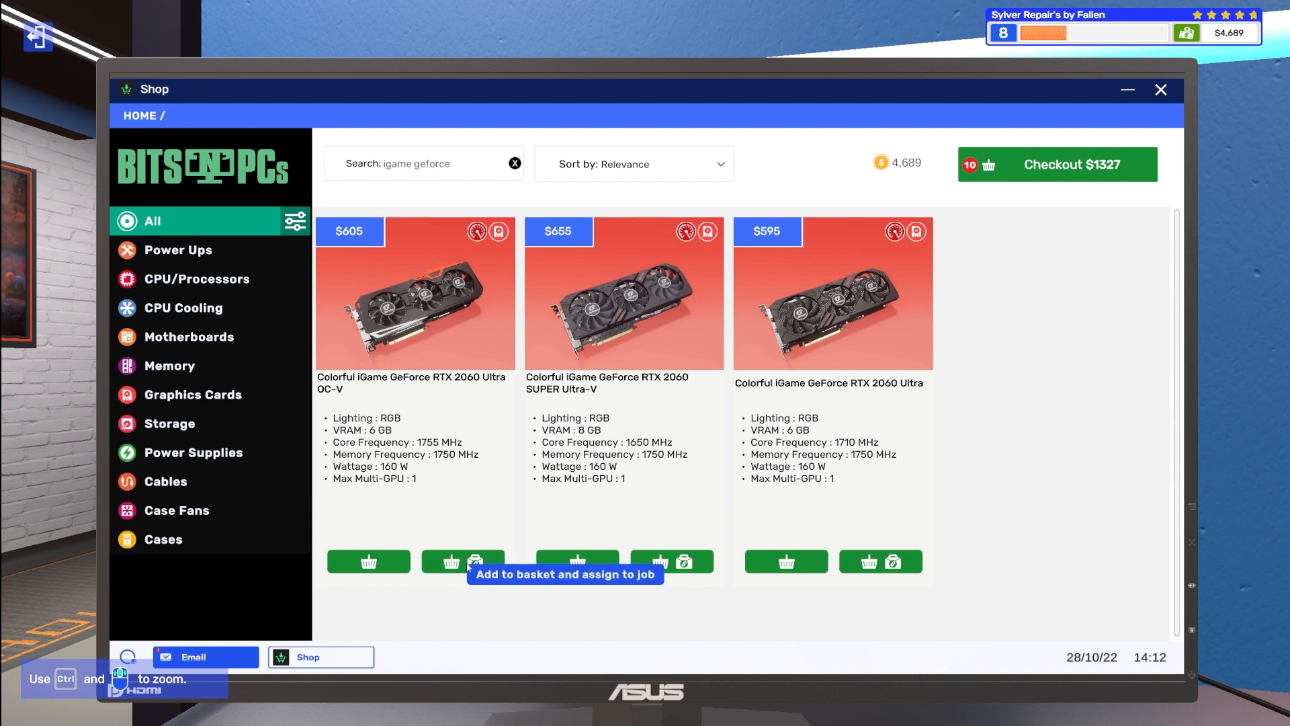
Step: Add the Colorful iGame RTX 2060 Ultra OC-V linked to the same job
left_click(474, 561)
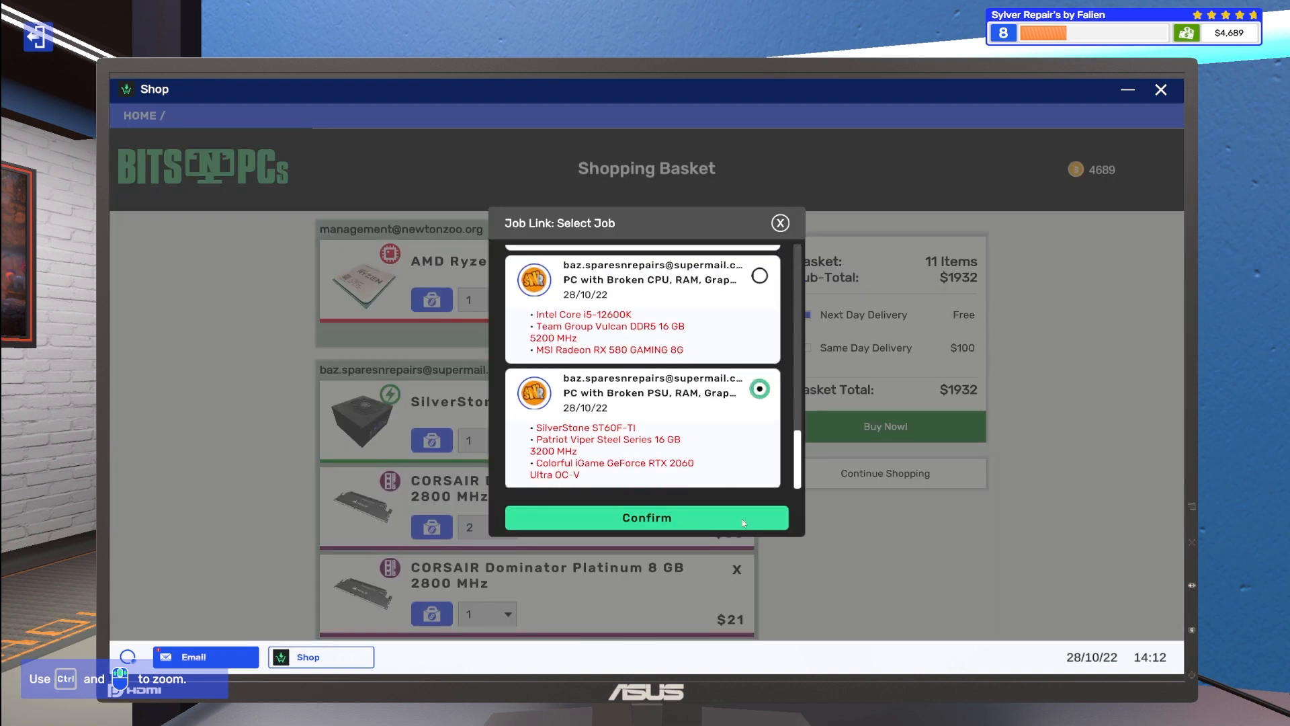
left_click(647, 518)
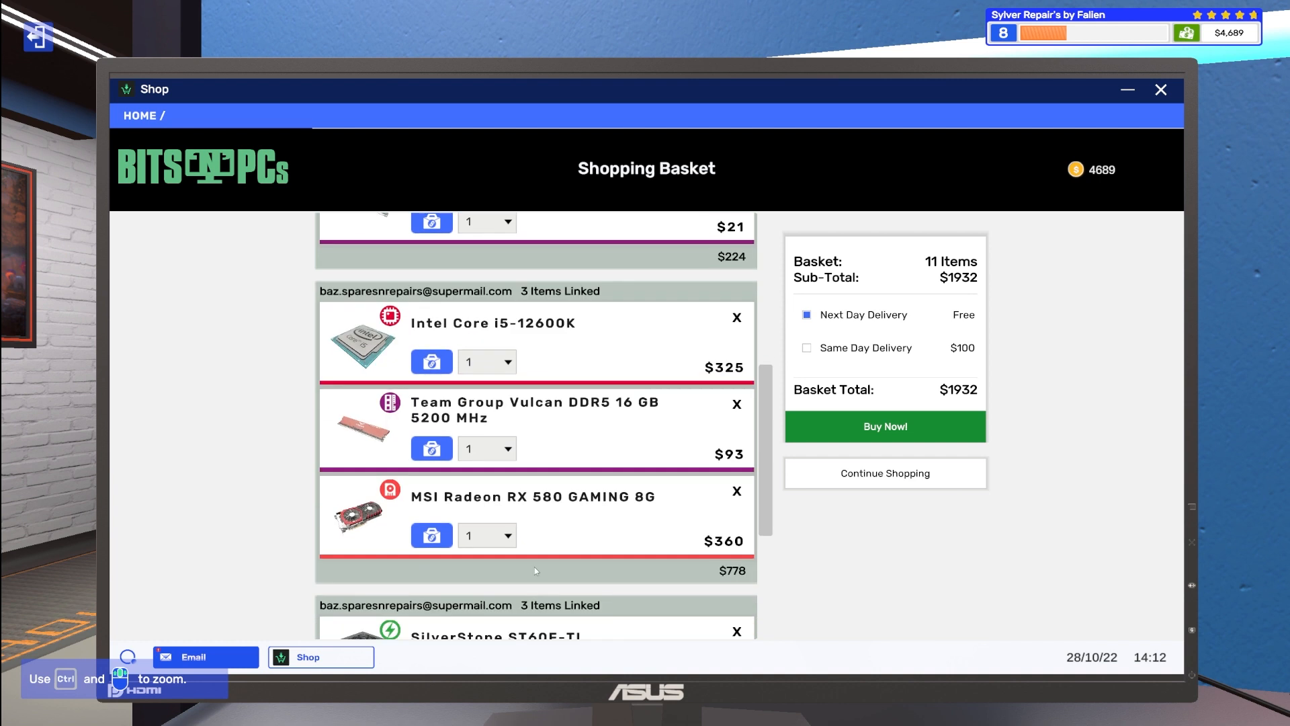
Step: Scroll through the shopping basket listing the 11 job-linked parts
scroll("down", 3)
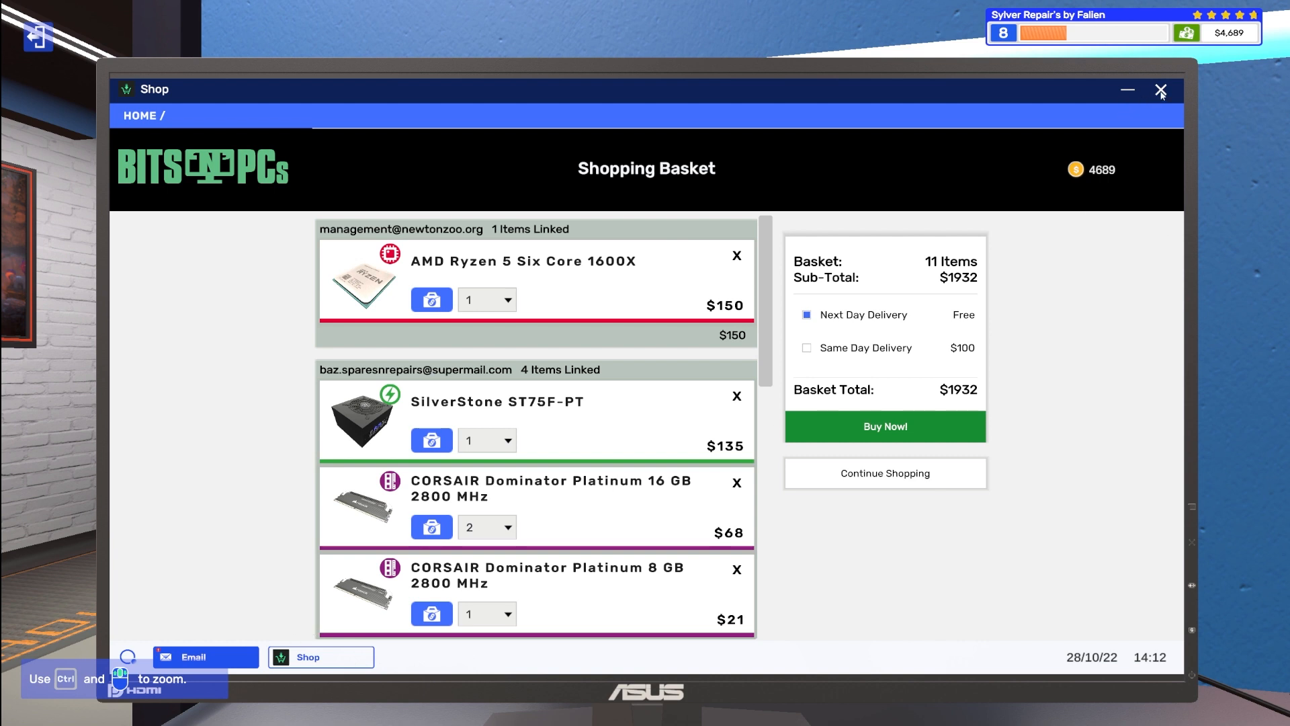
mouse_move(1142, 119)
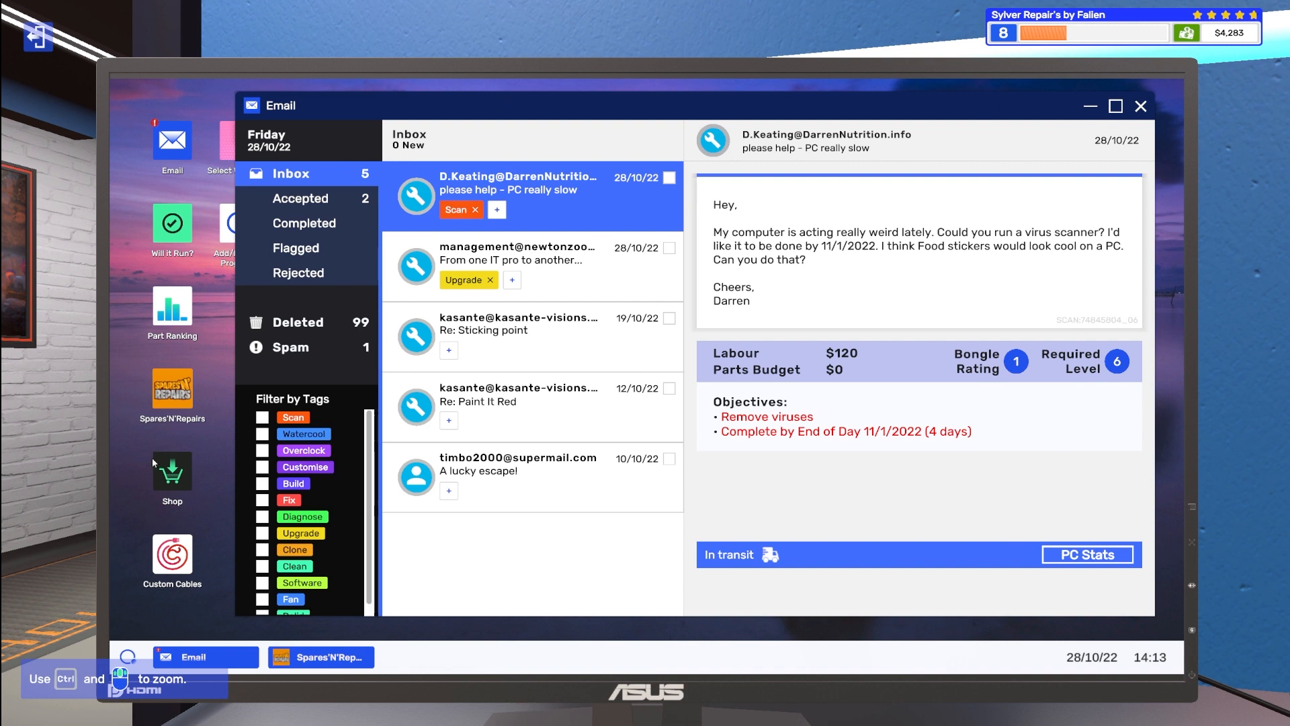
Step: Add the ADATA XPG Pylon 650W to the basket linked to the broken-PSU job
left_click(171, 470)
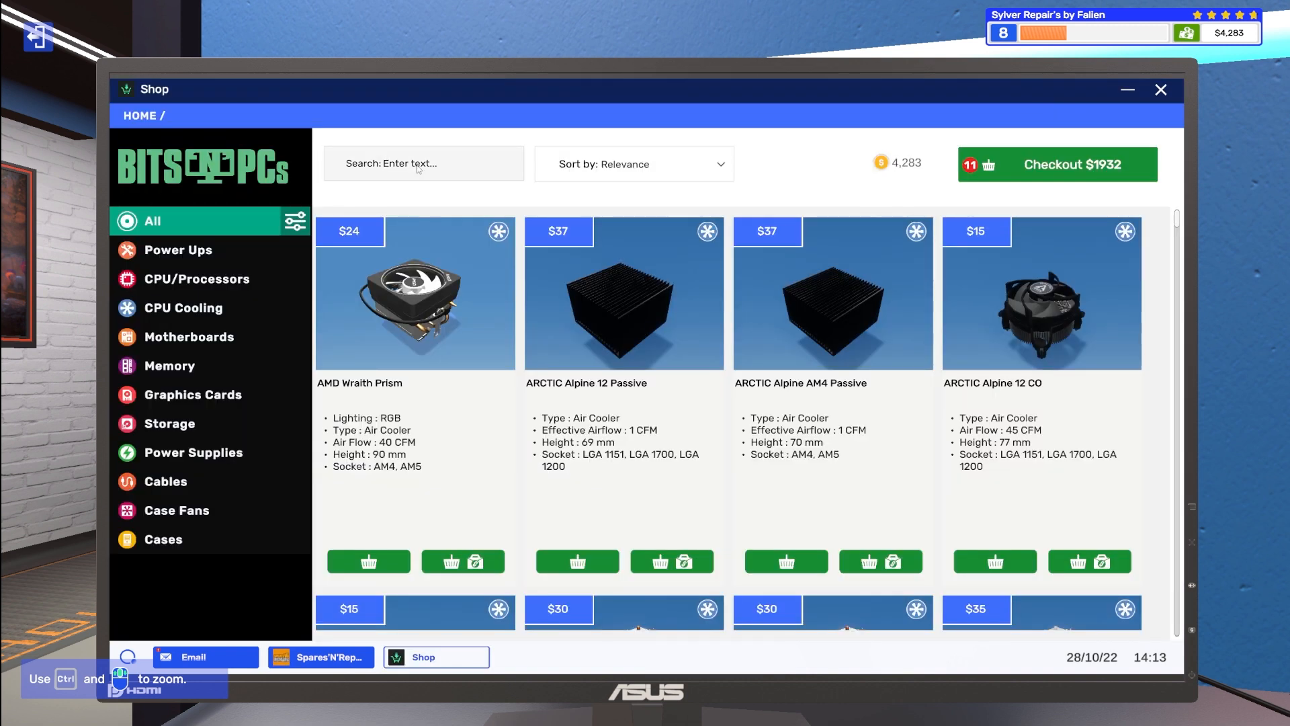
type("adata g")
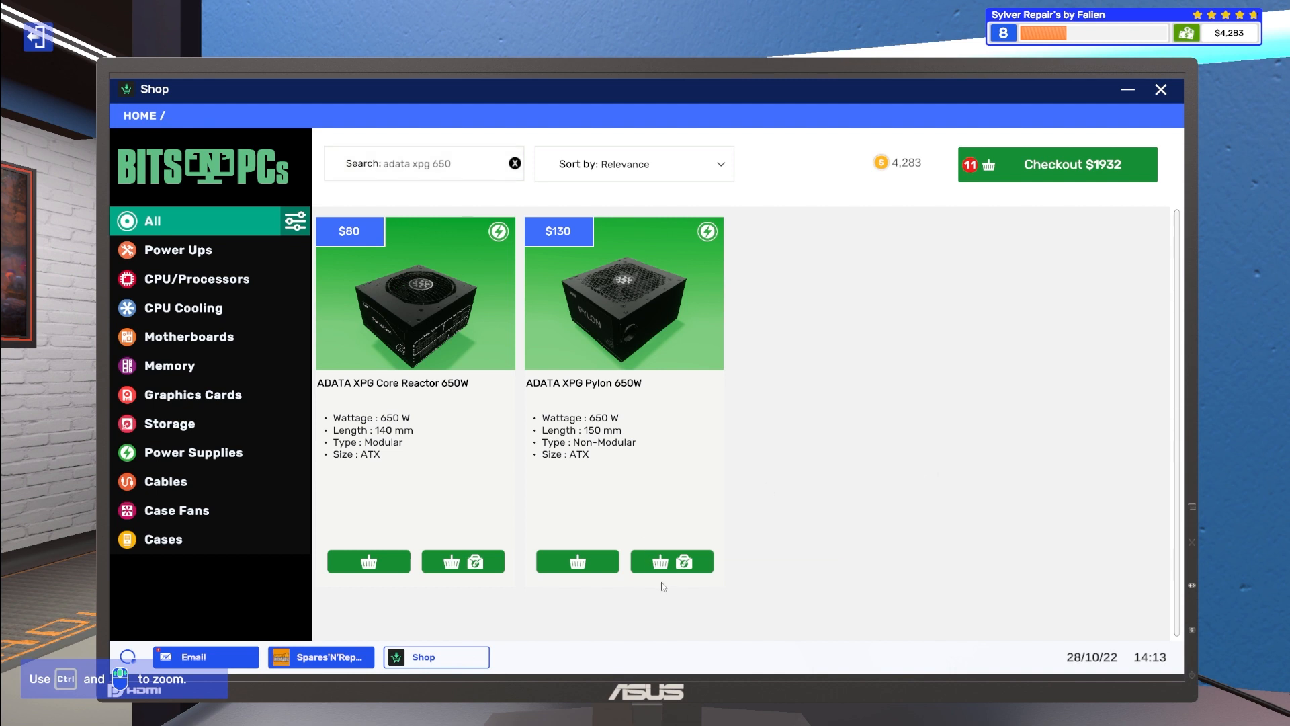
left_click(673, 562)
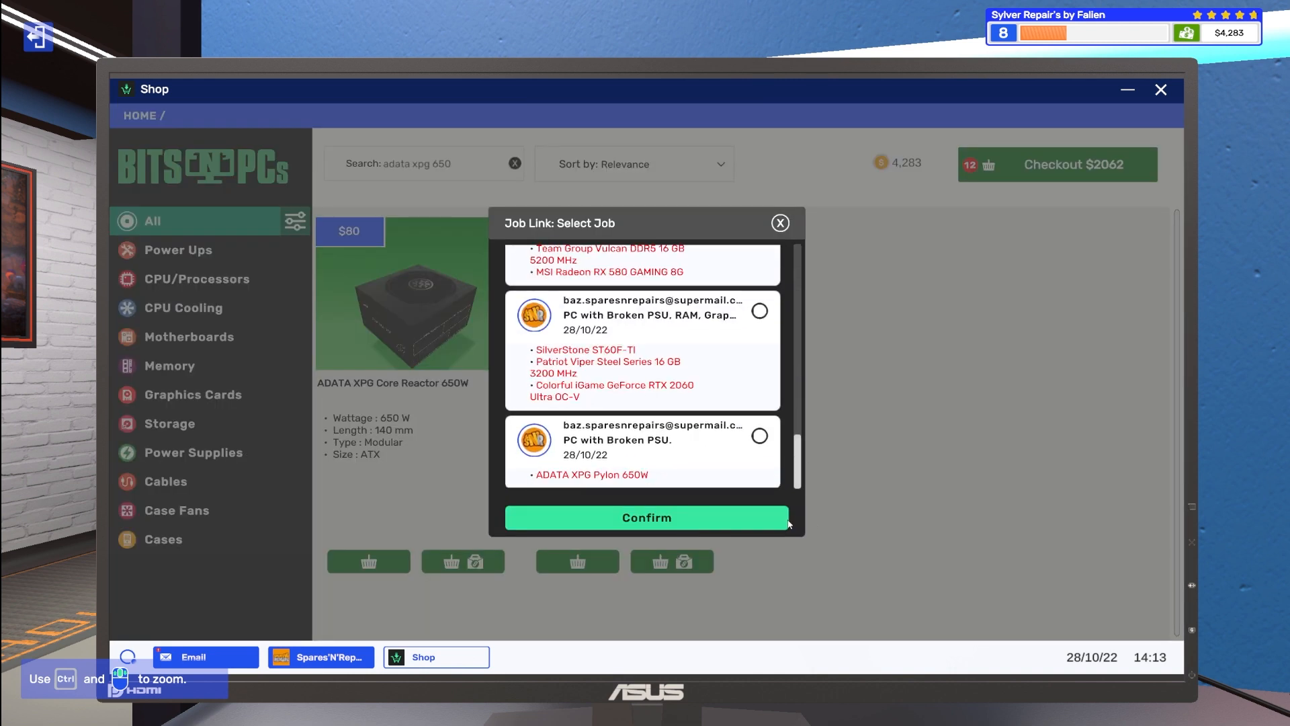
left_click(779, 223)
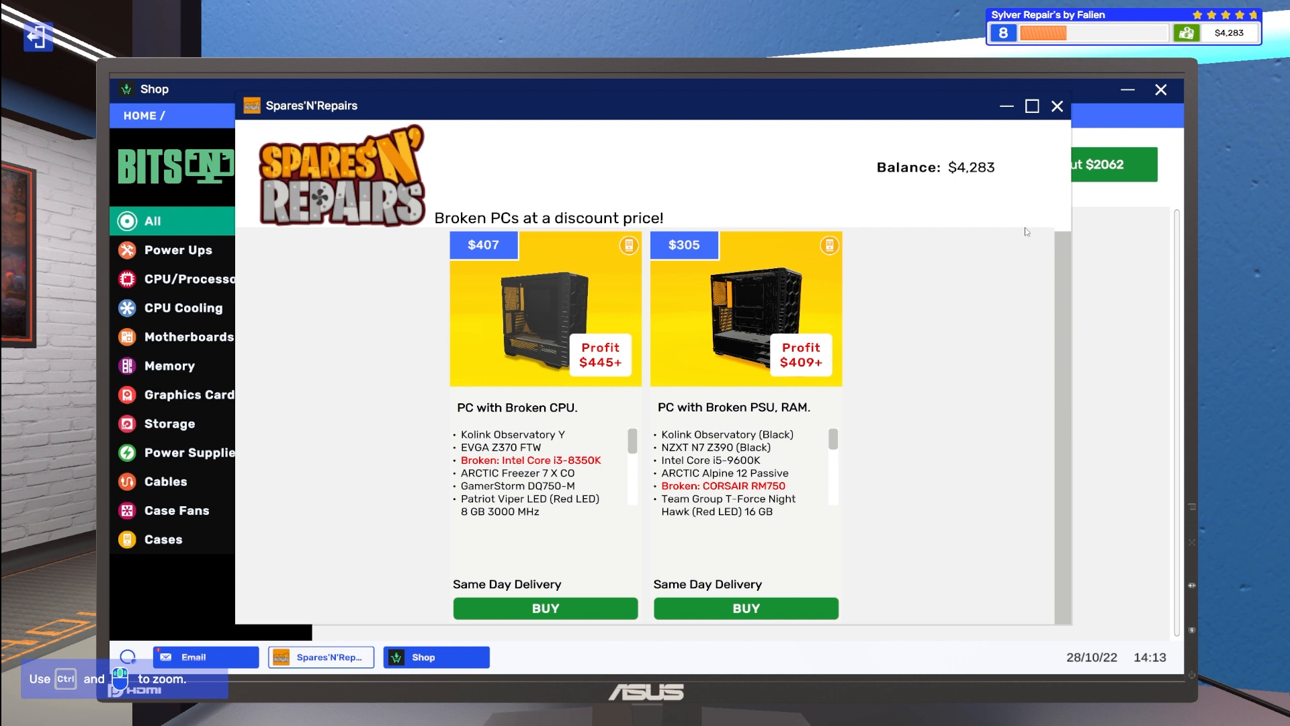
mouse_move(970, 174)
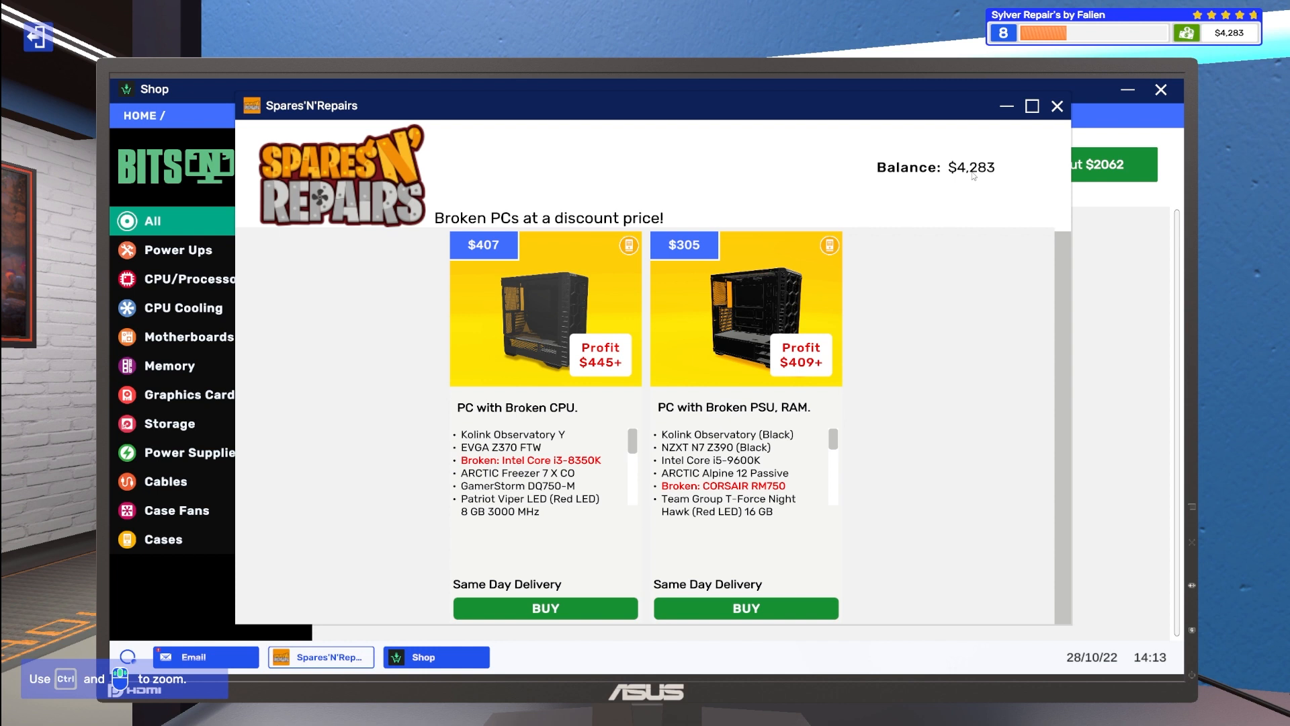
mouse_move(1065, 121)
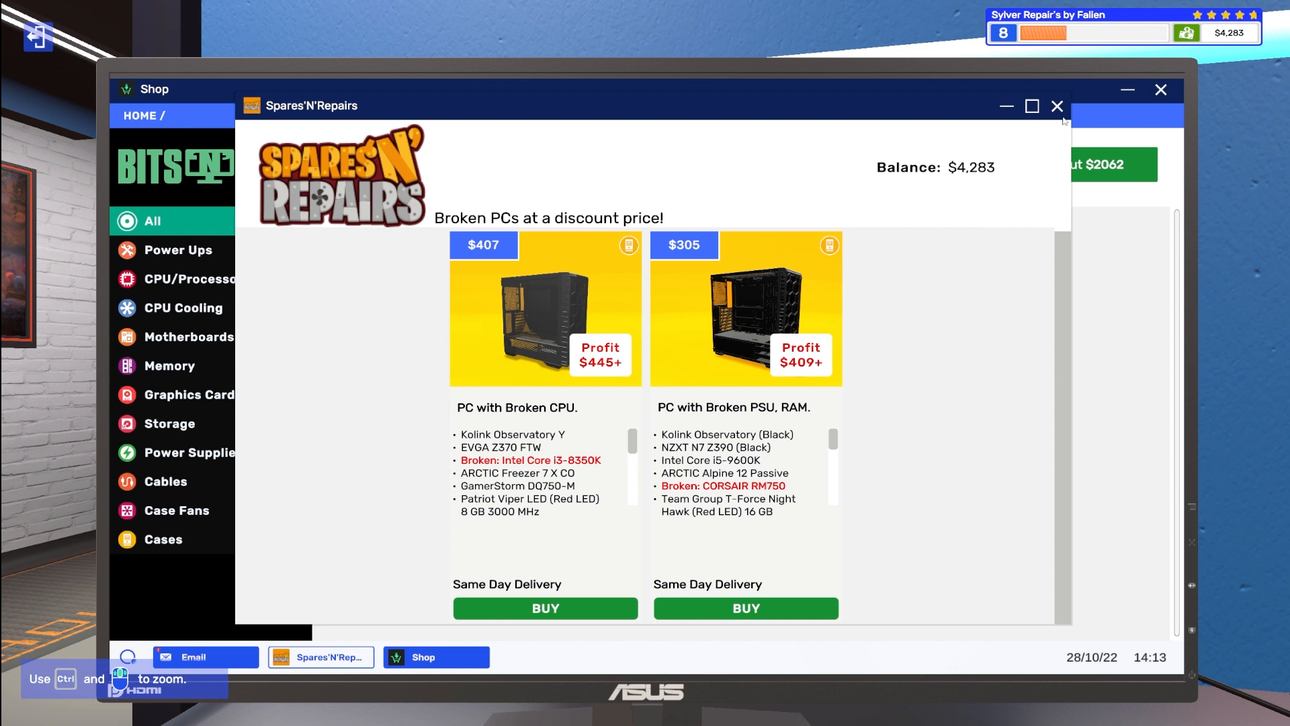
Step: Buy the 12-item $2062 basket with next-day delivery and leave the computer
left_click(1058, 106)
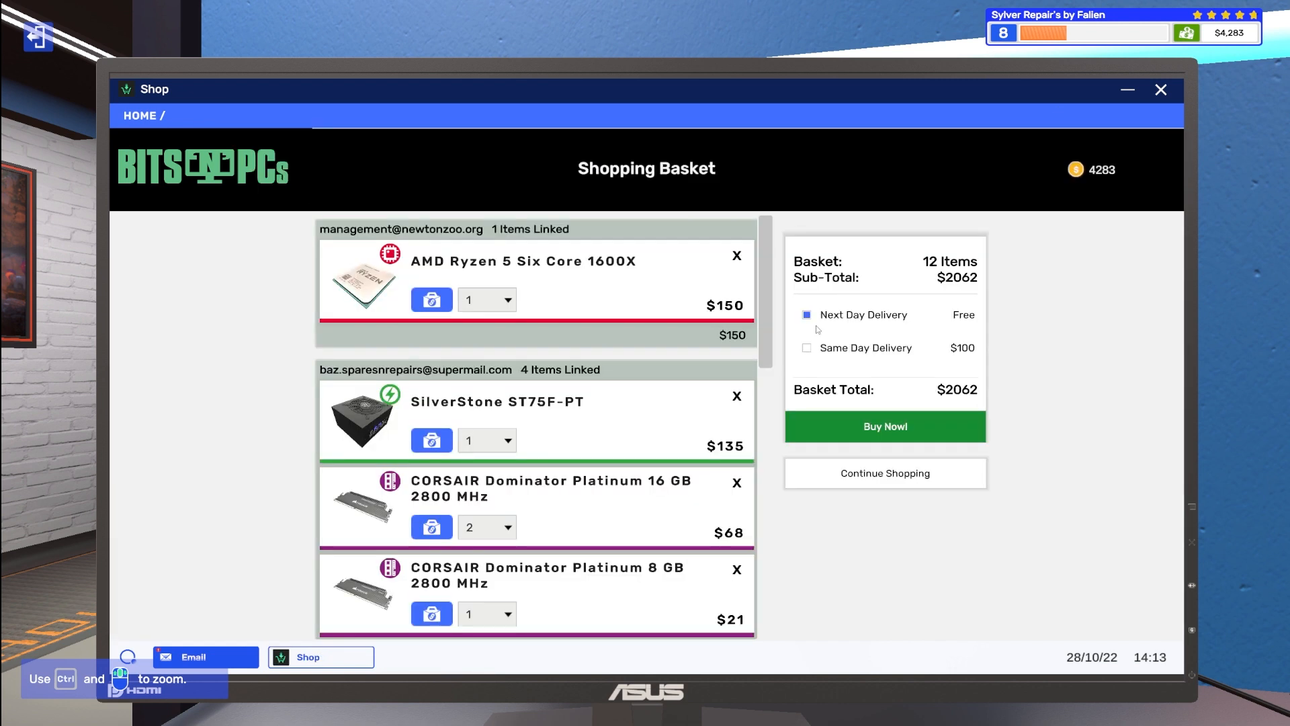
left_click(884, 426)
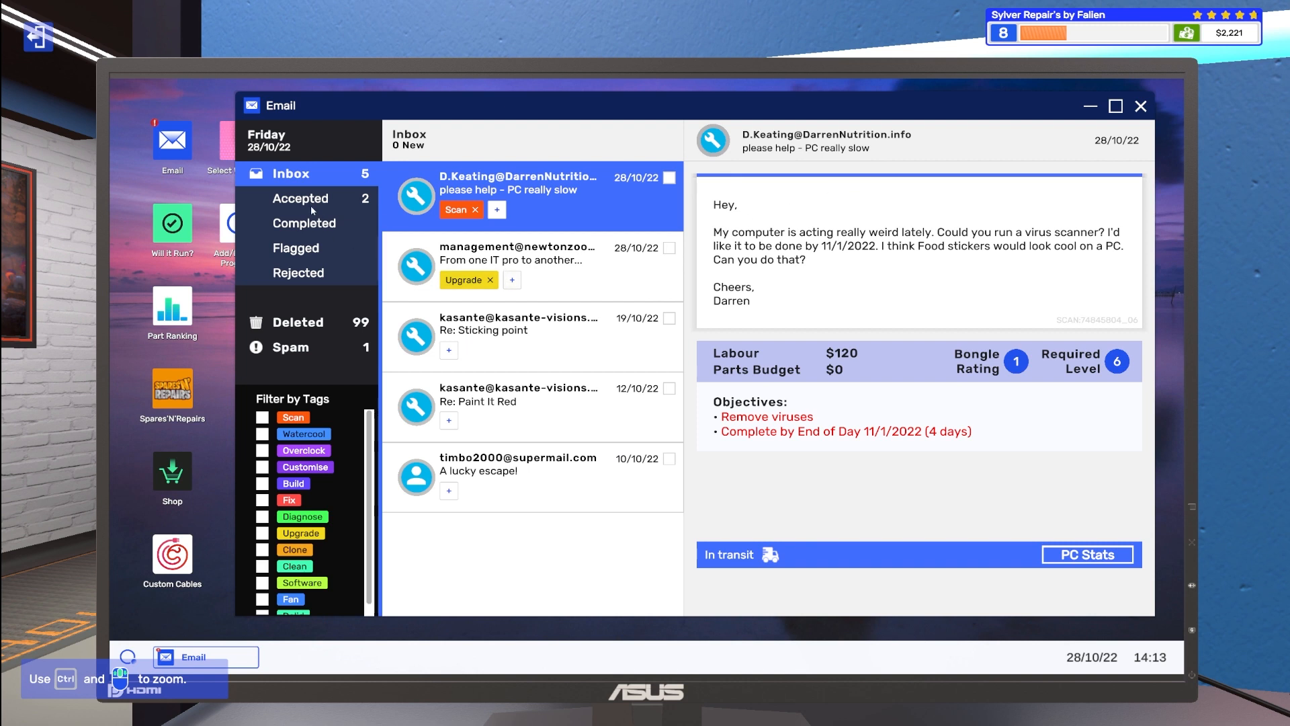
mouse_move(570, 191)
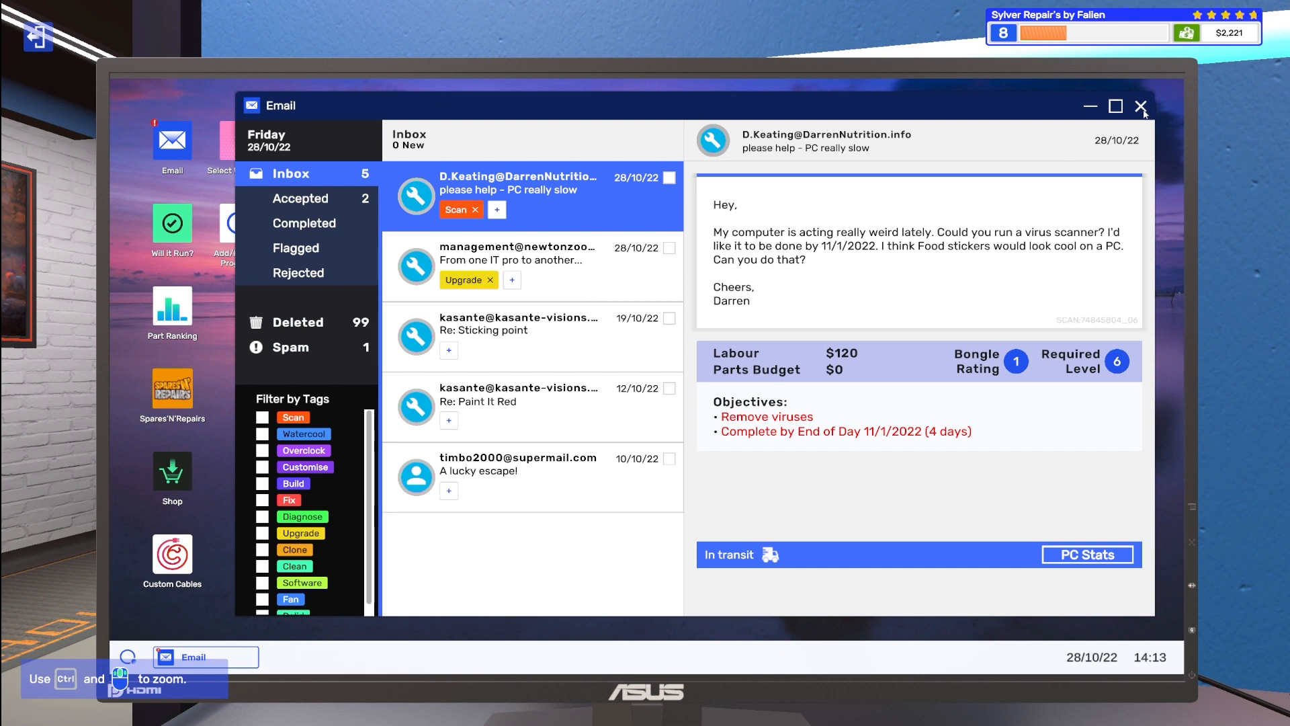
left_click(1143, 108)
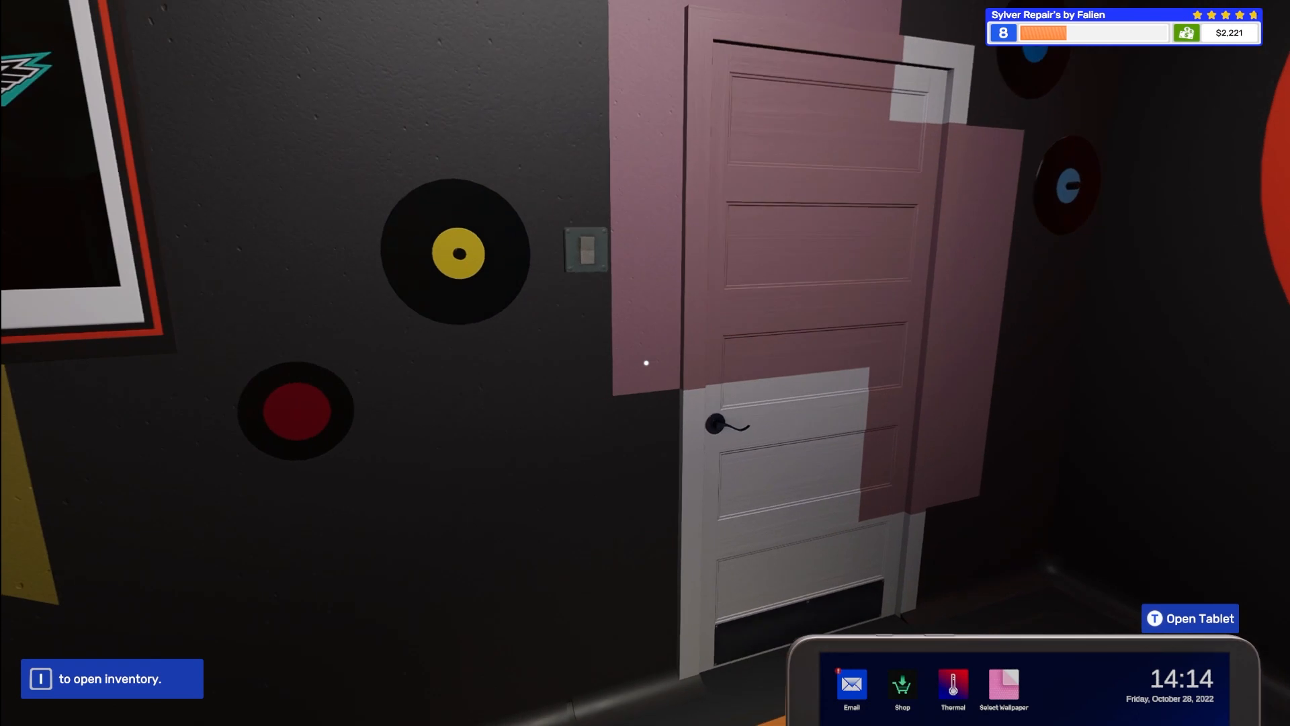
Step: Open the wall calendar showing the October 2022 scheduled deliveries
left_click(1190, 618)
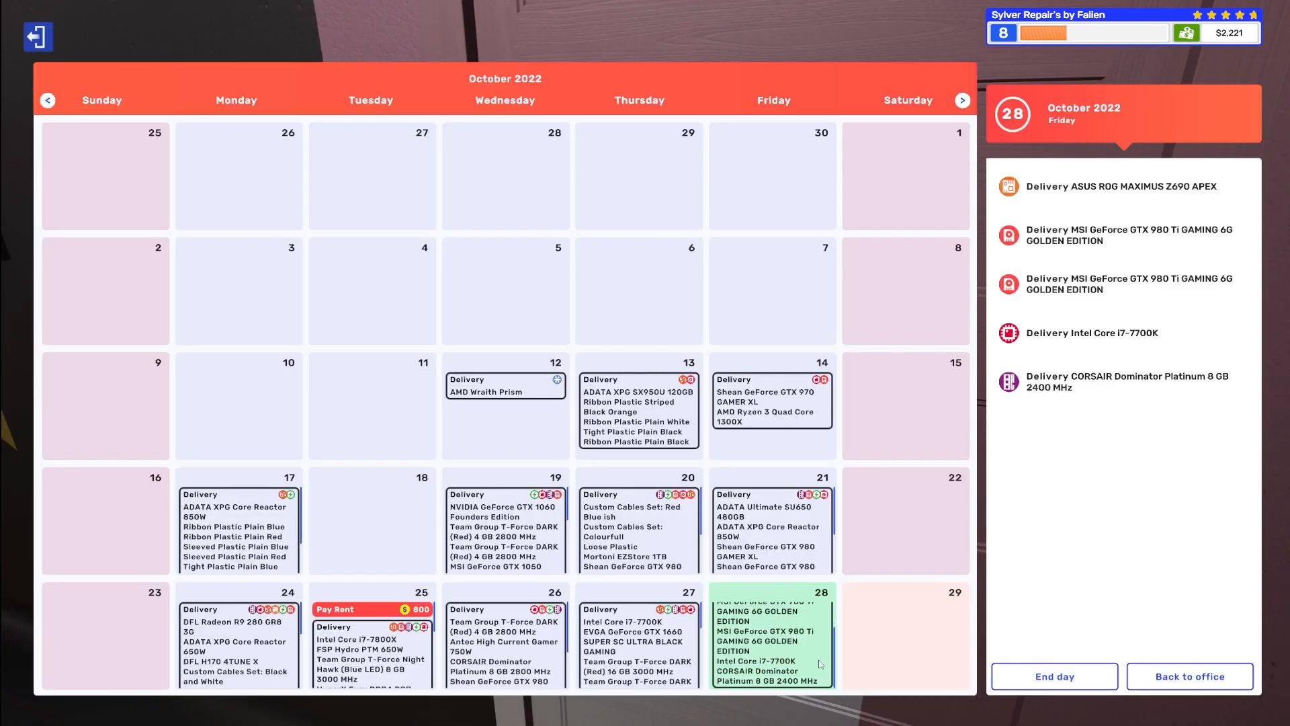